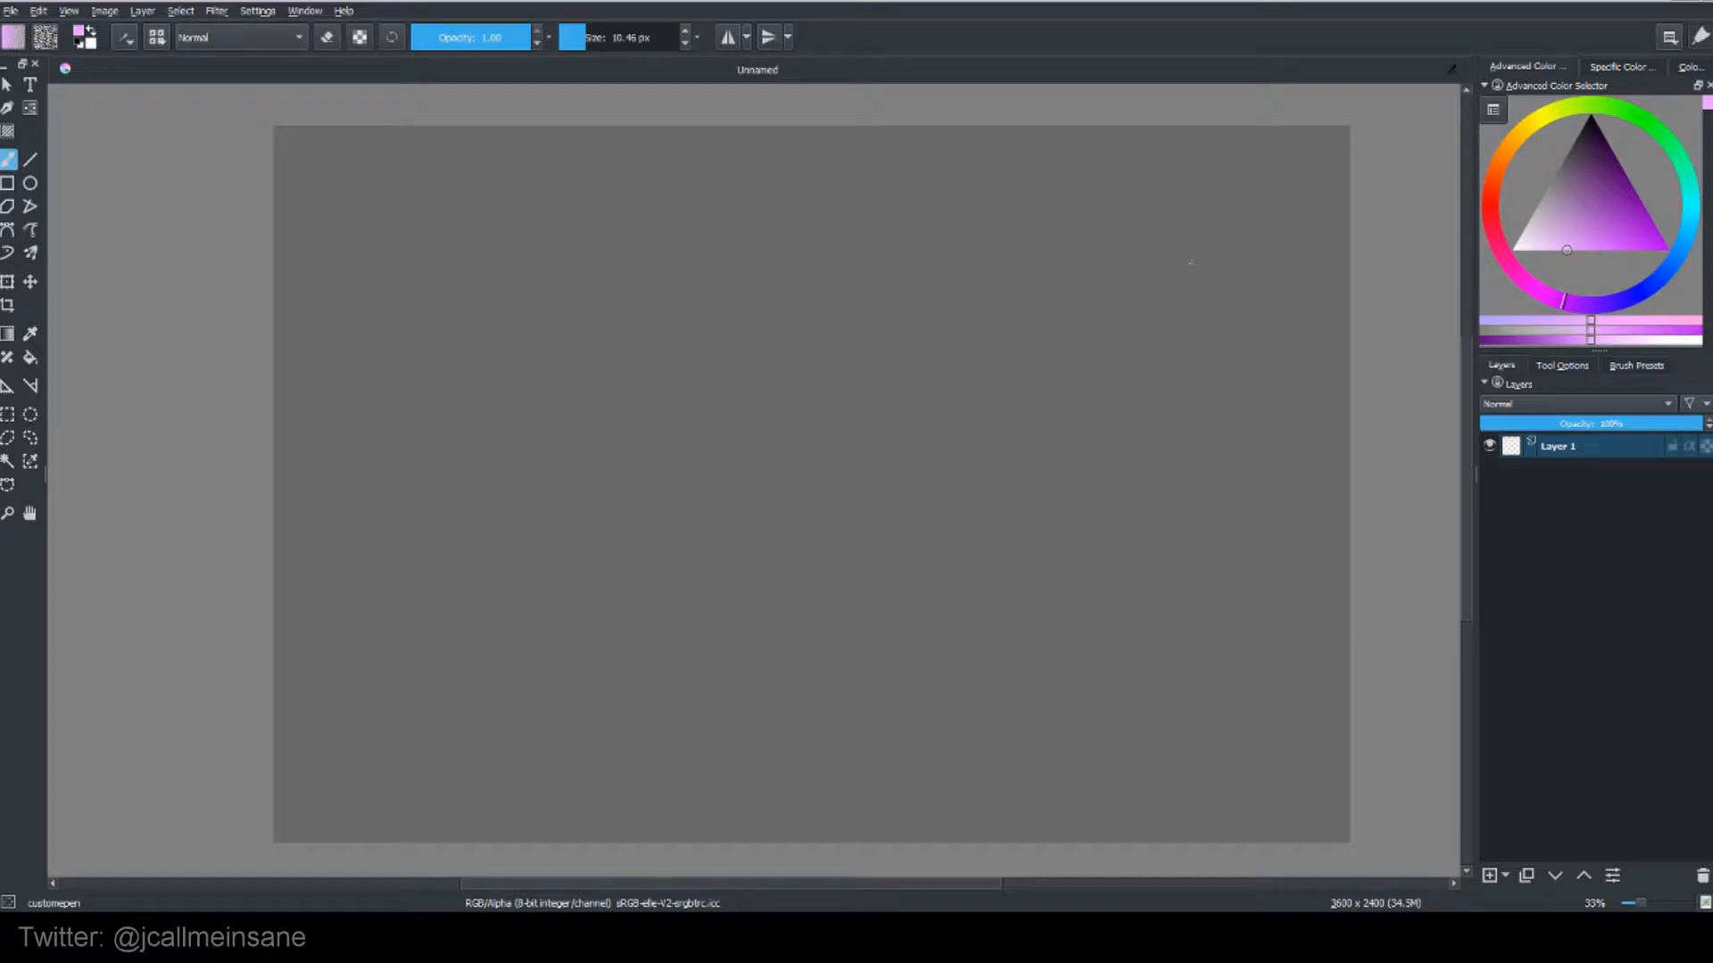
mouse_move(1583, 525)
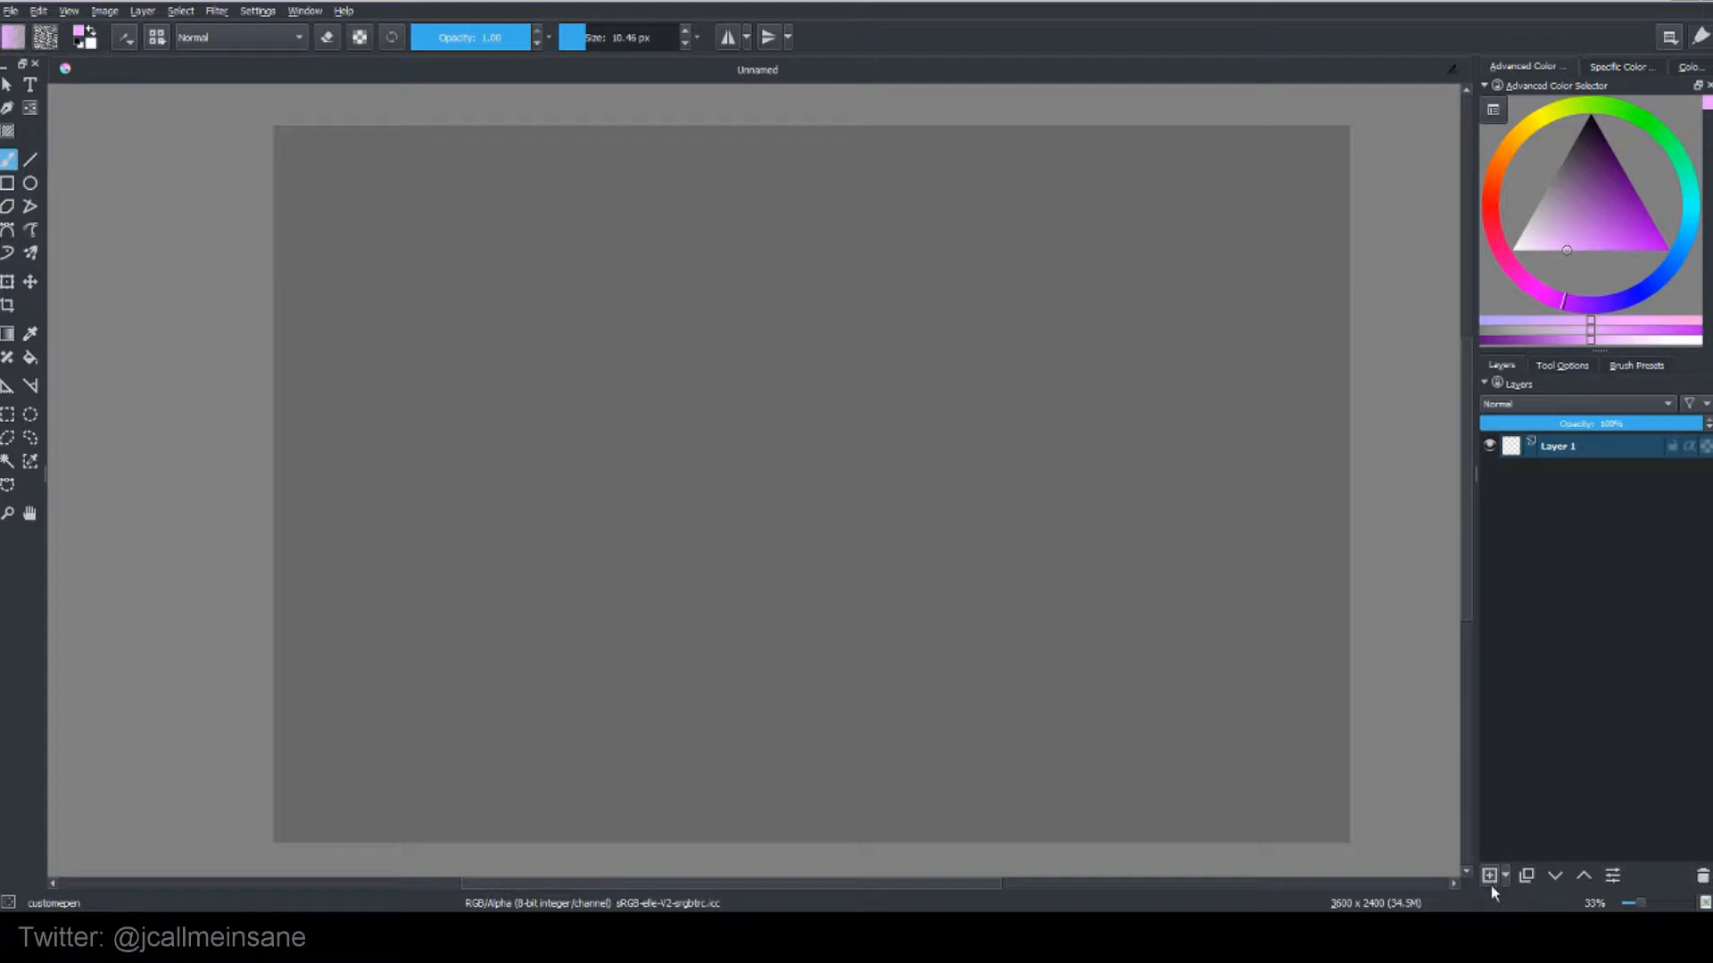
Step: Try out the Add Layer menu: create and delete paint Layer 8, then cancel a file layer
left_click(1488, 875)
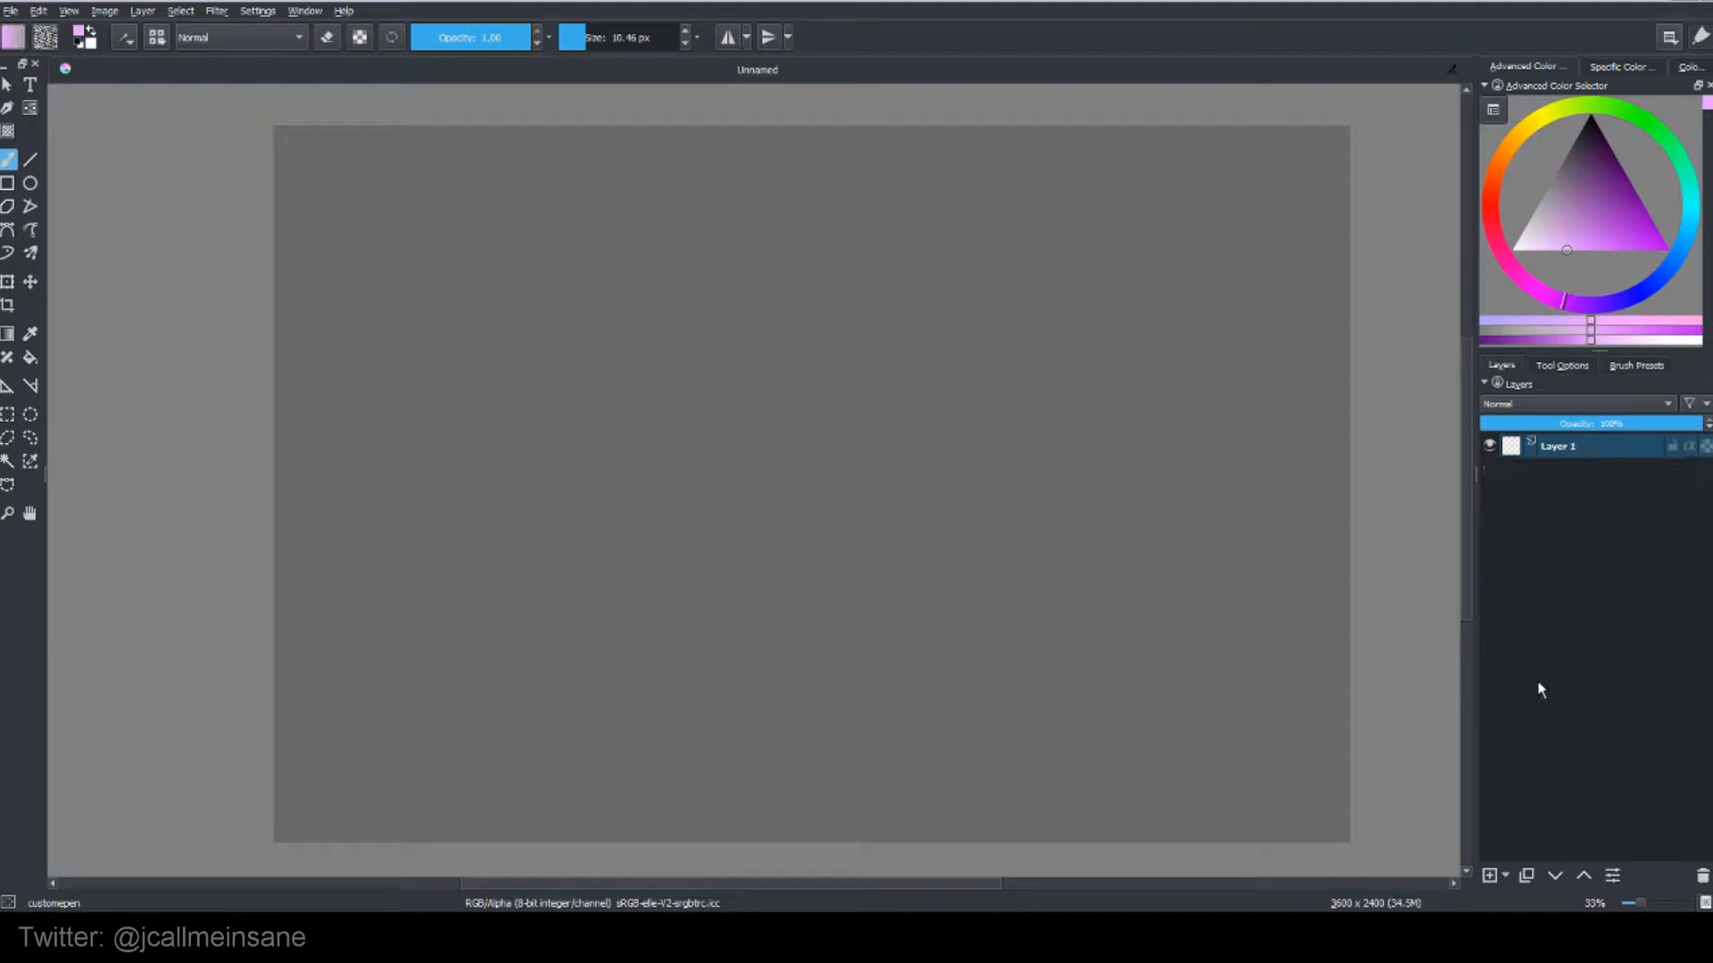
left_click(1487, 874)
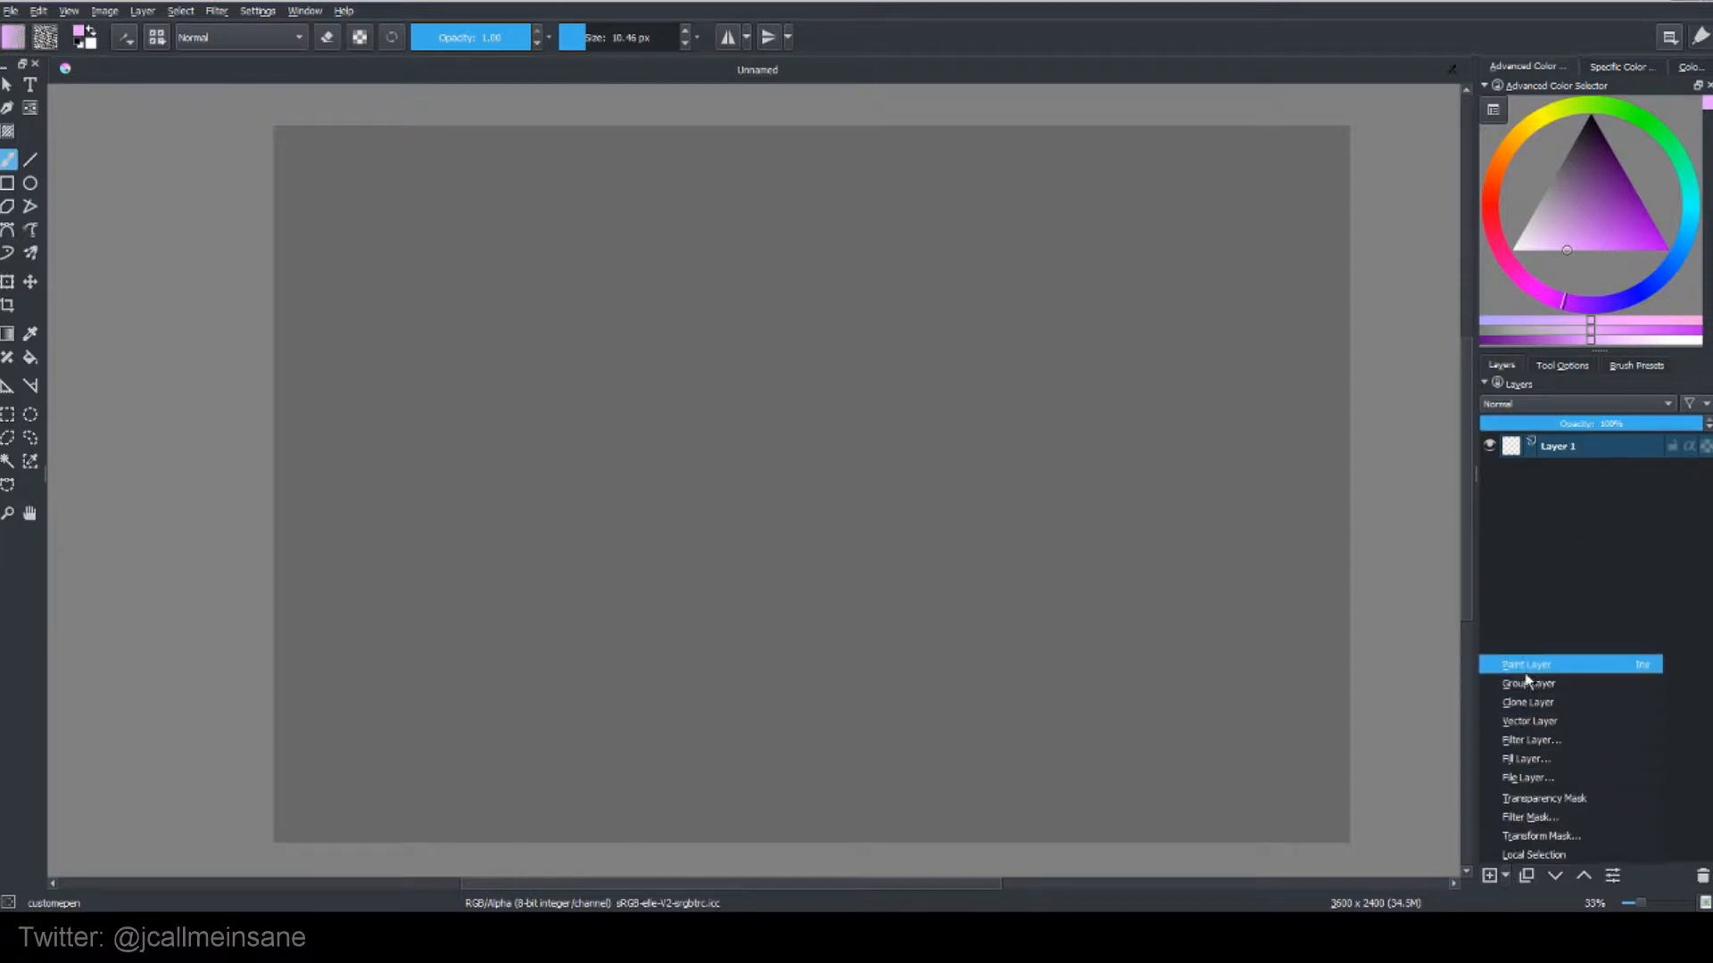
left_click(1526, 664)
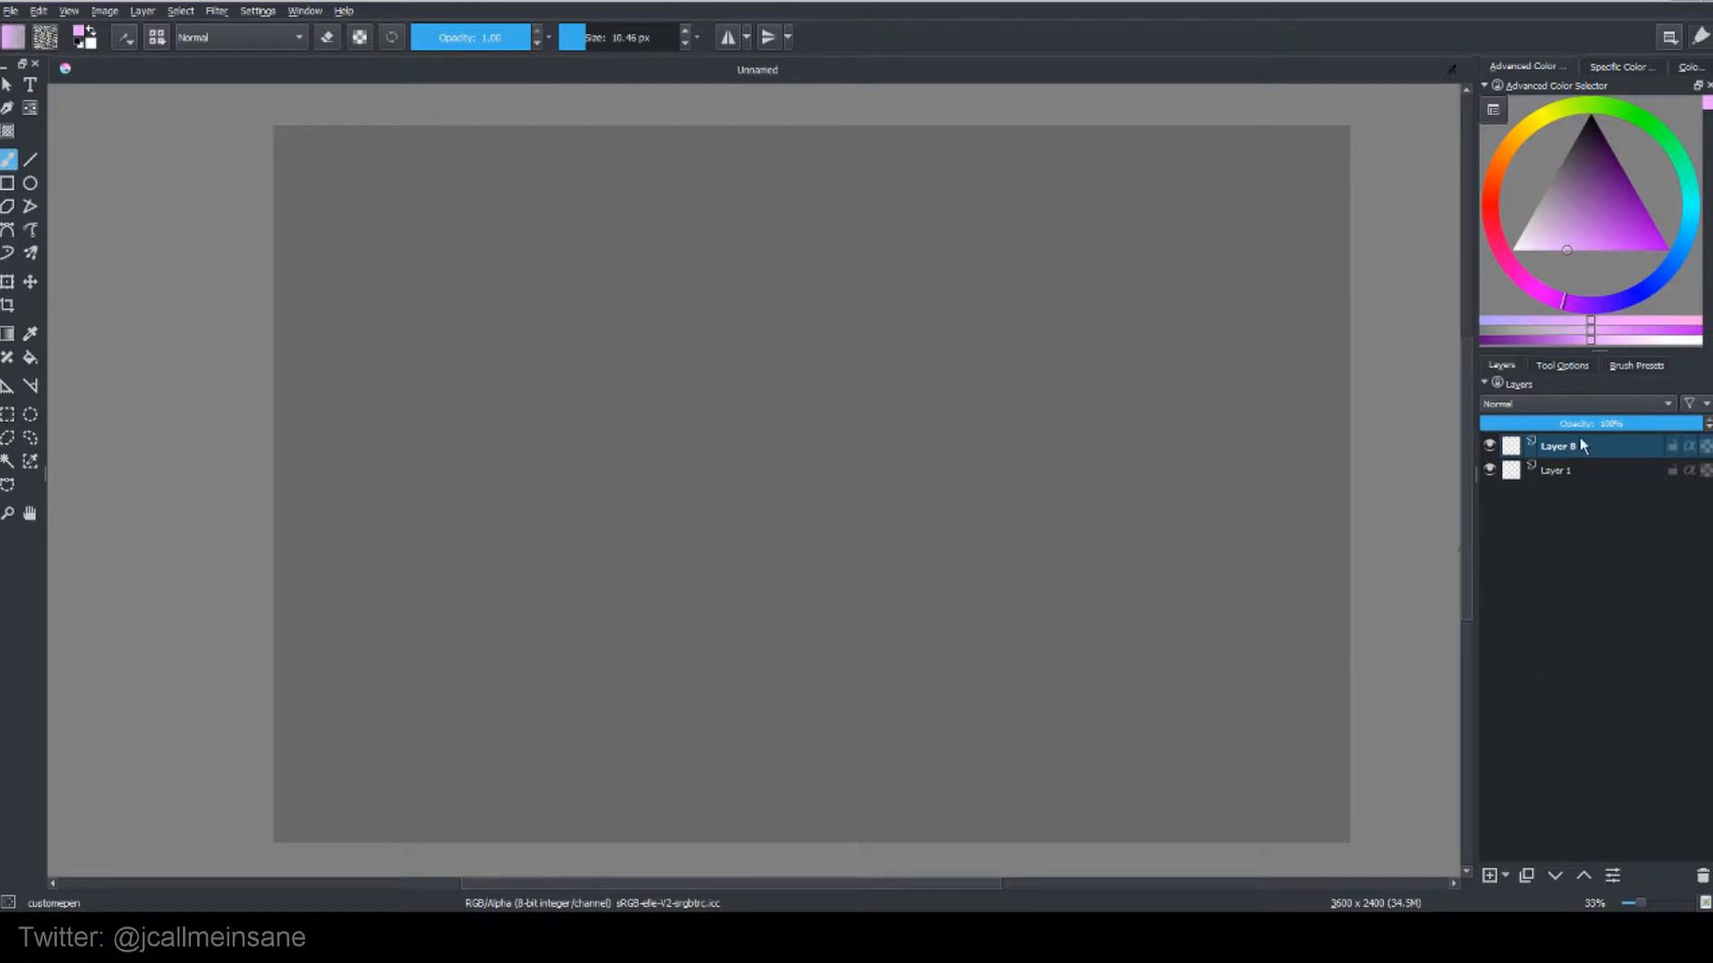
mouse_move(1584, 456)
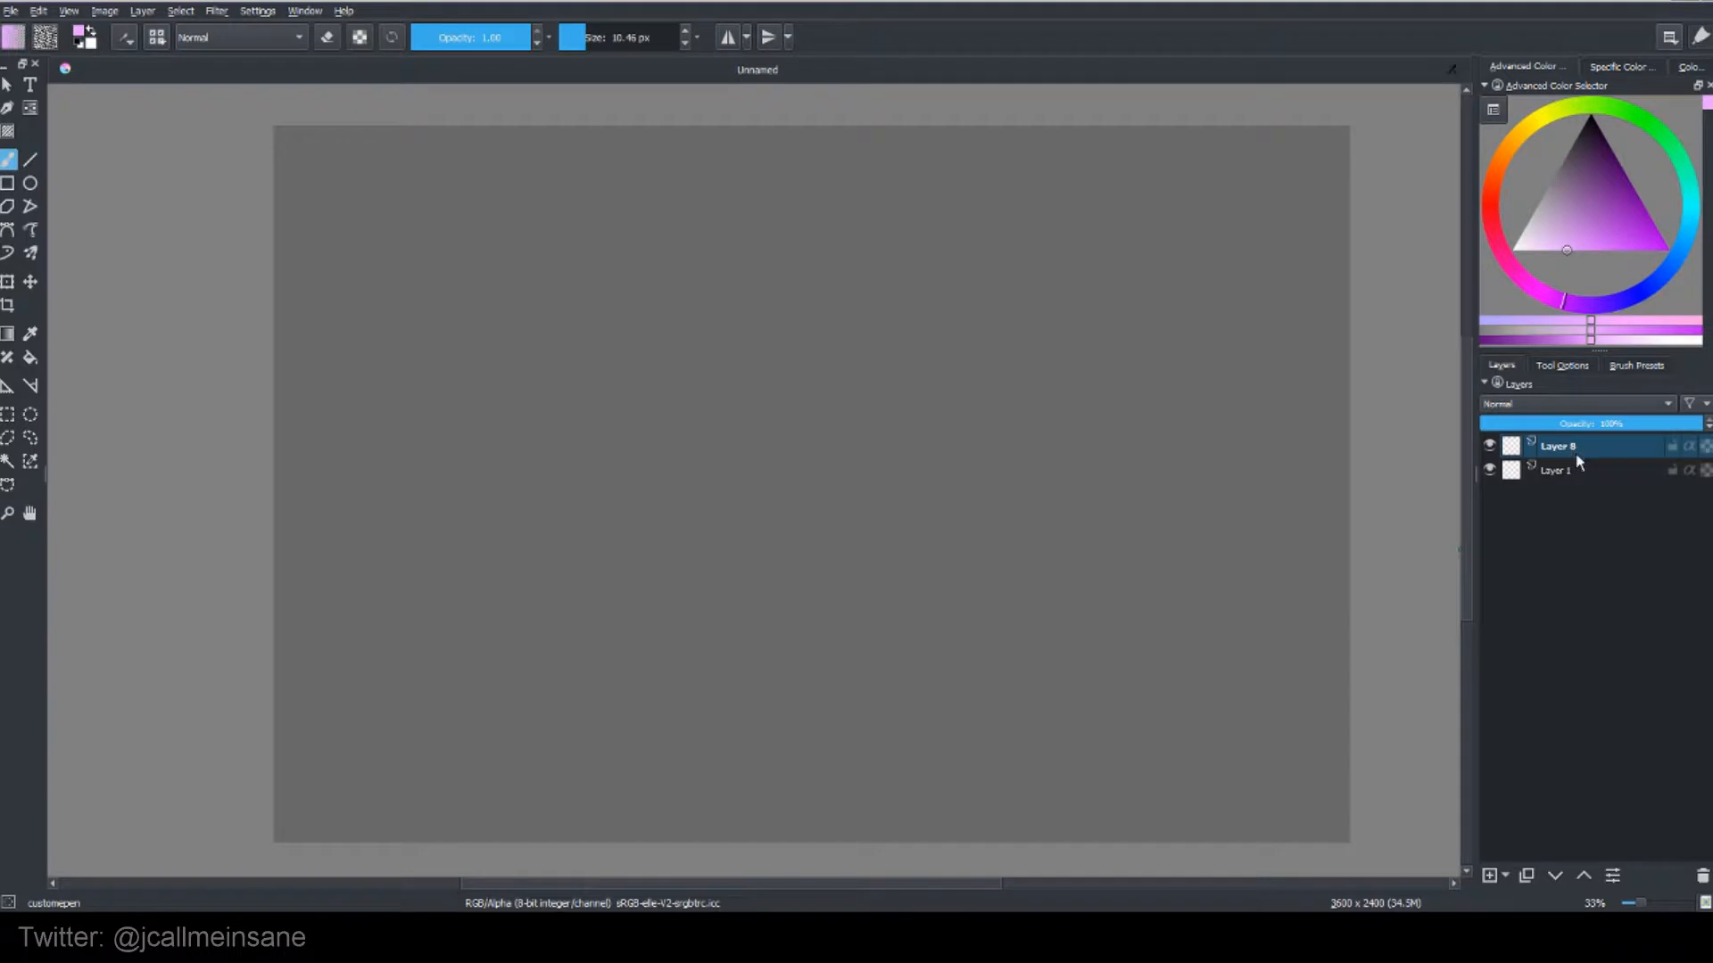
left_click(1508, 875)
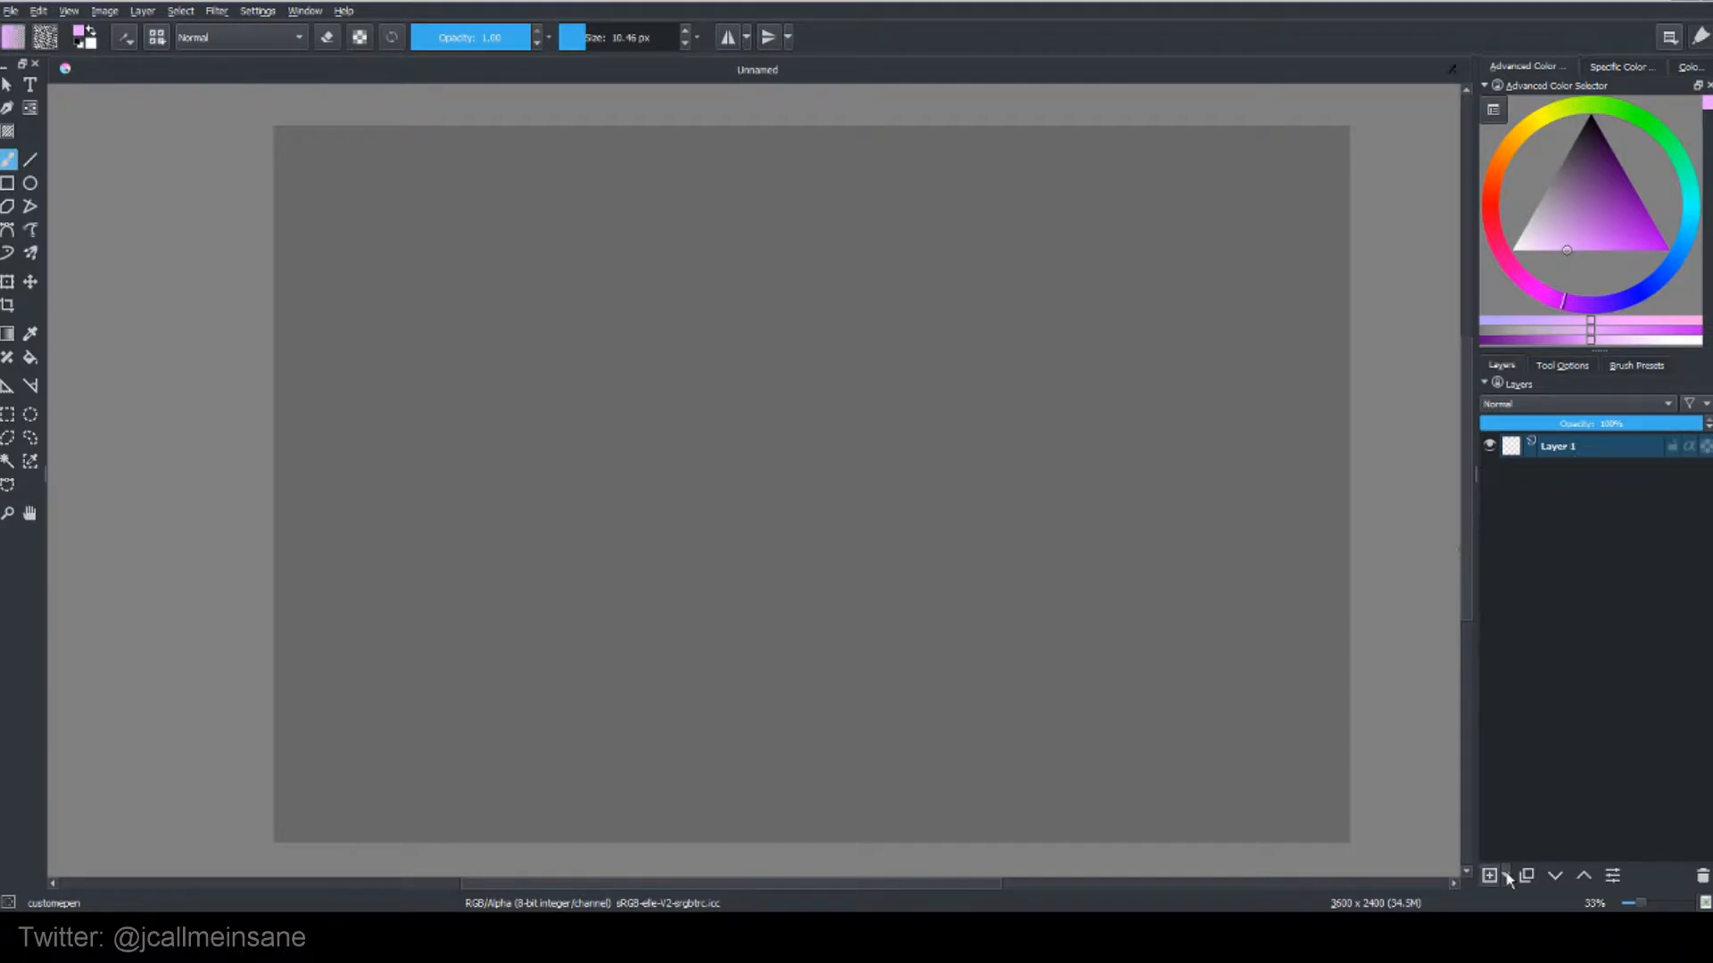
left_click(1488, 876)
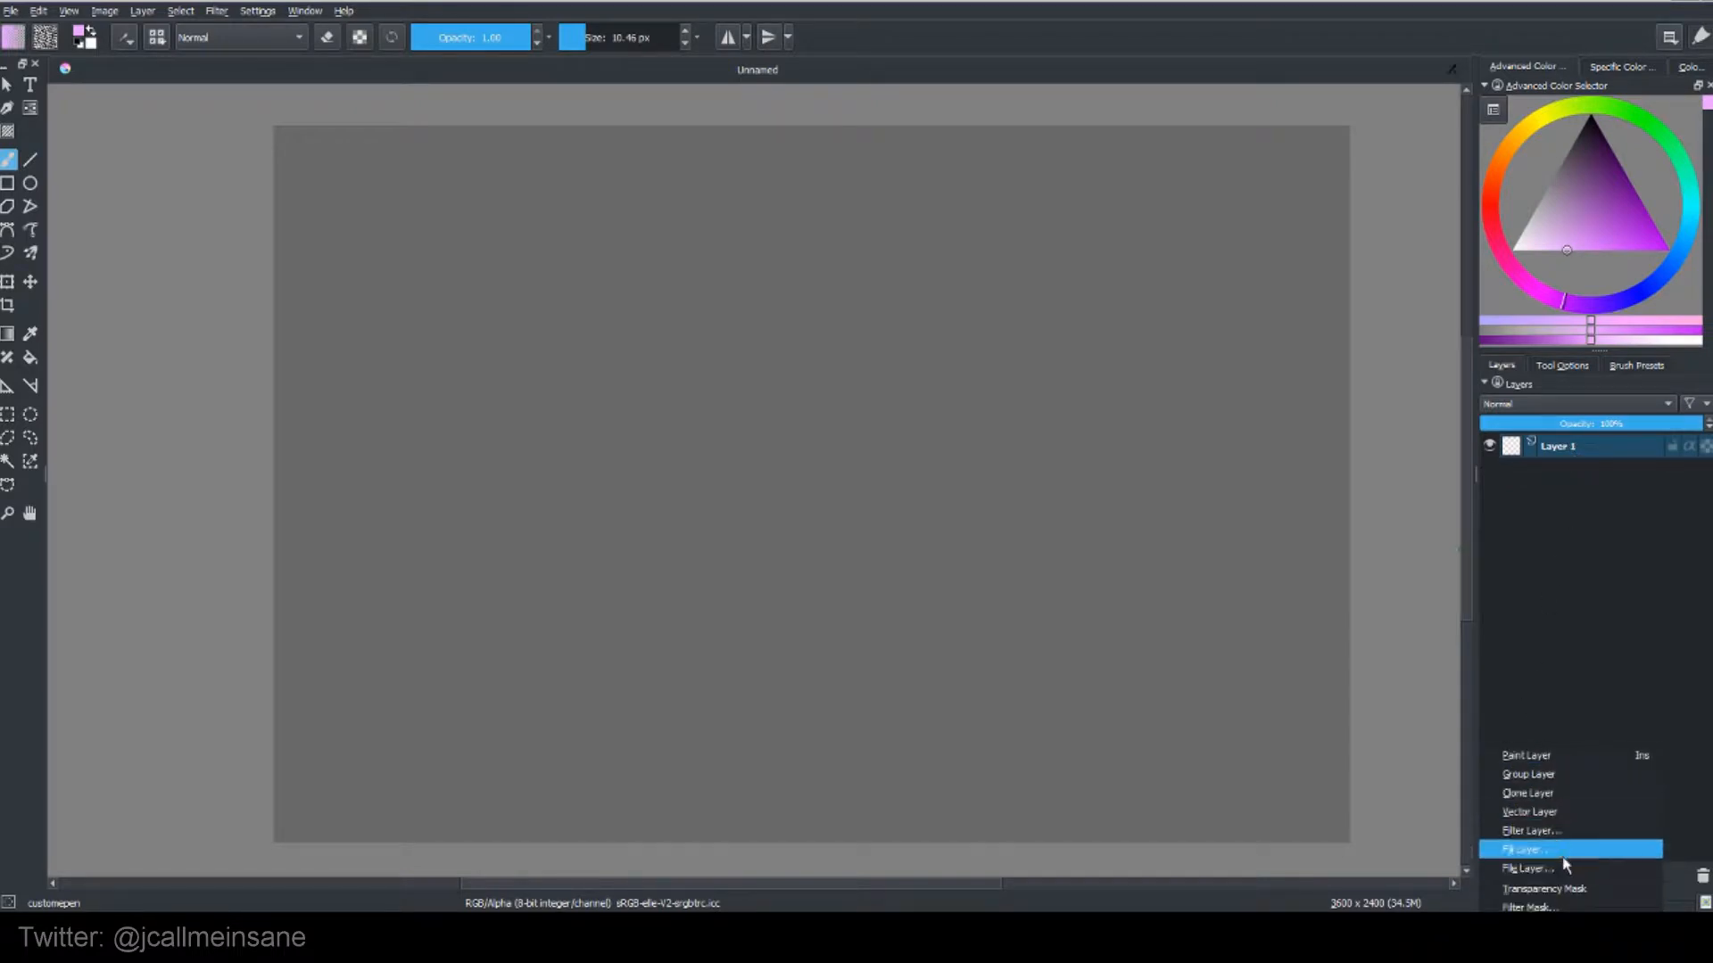
left_click(1527, 869)
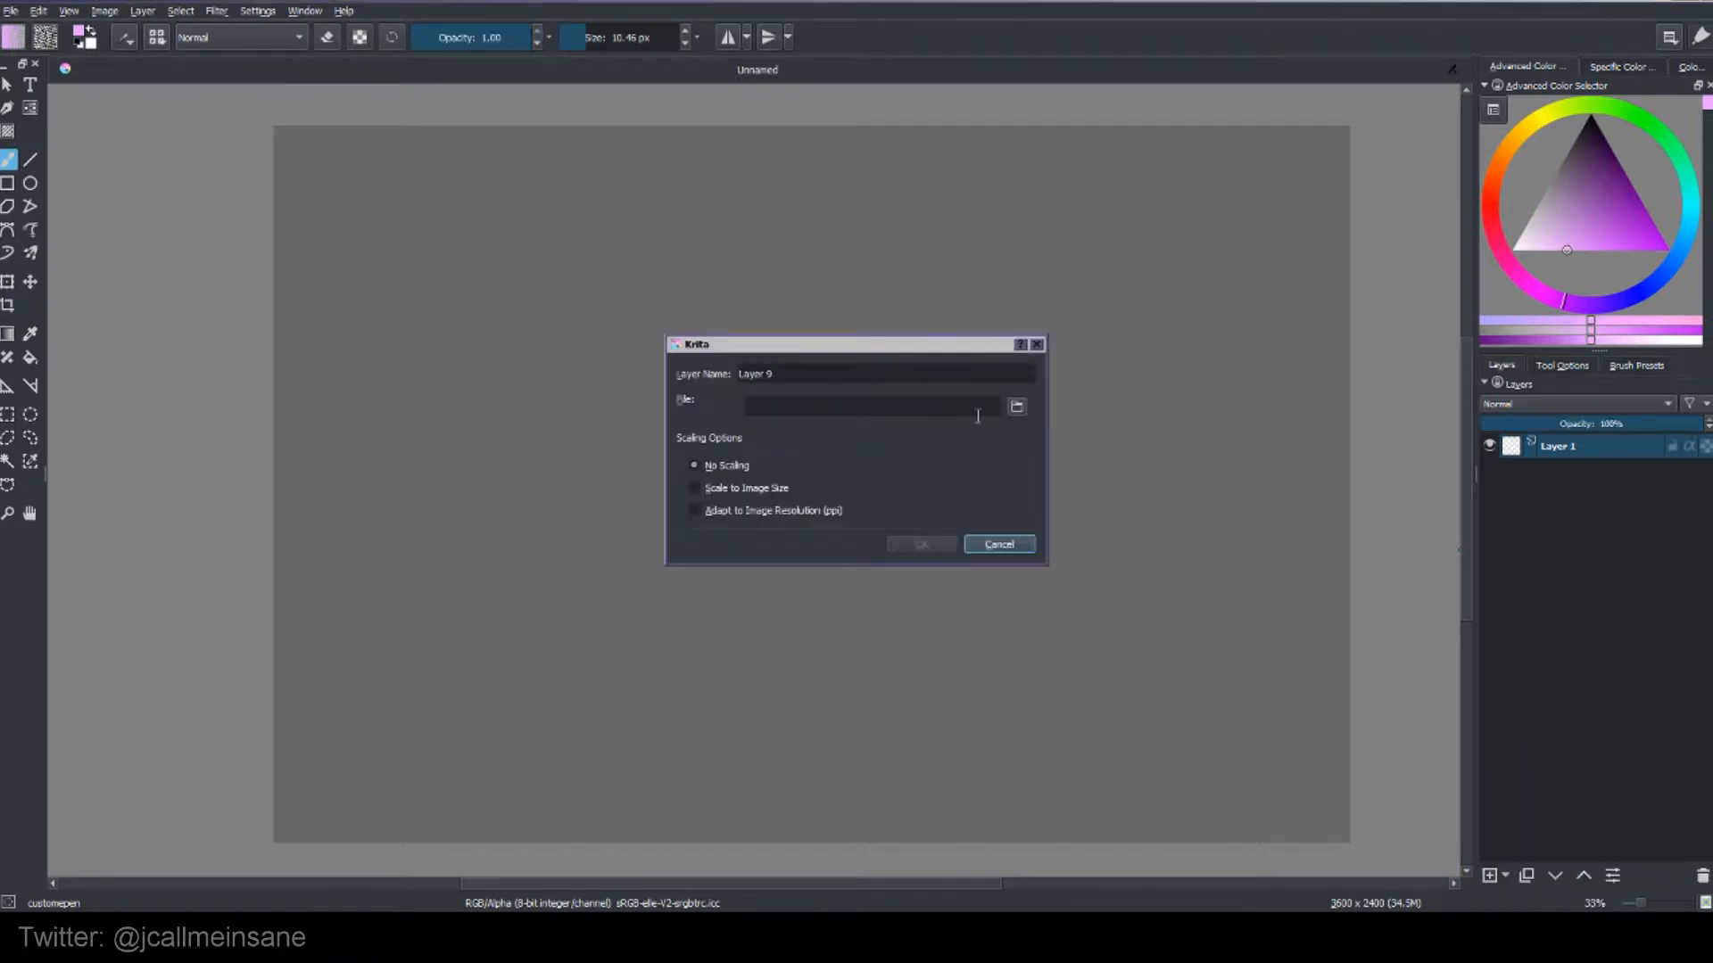
left_click(995, 544)
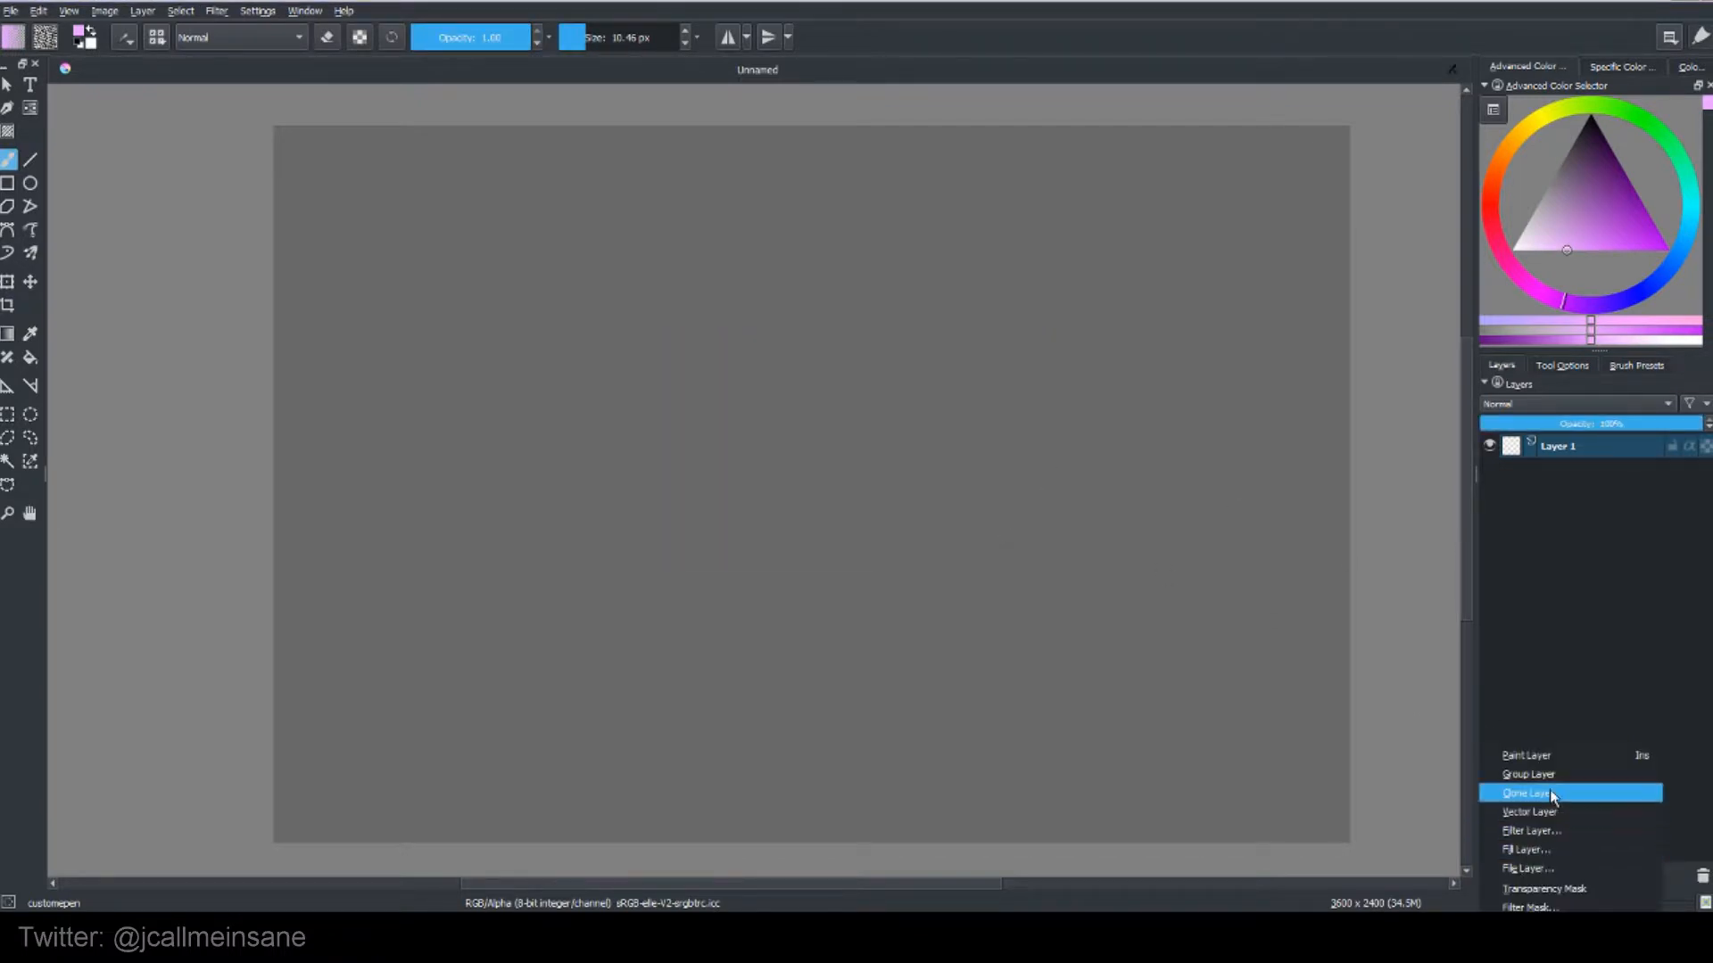
mouse_move(1555, 830)
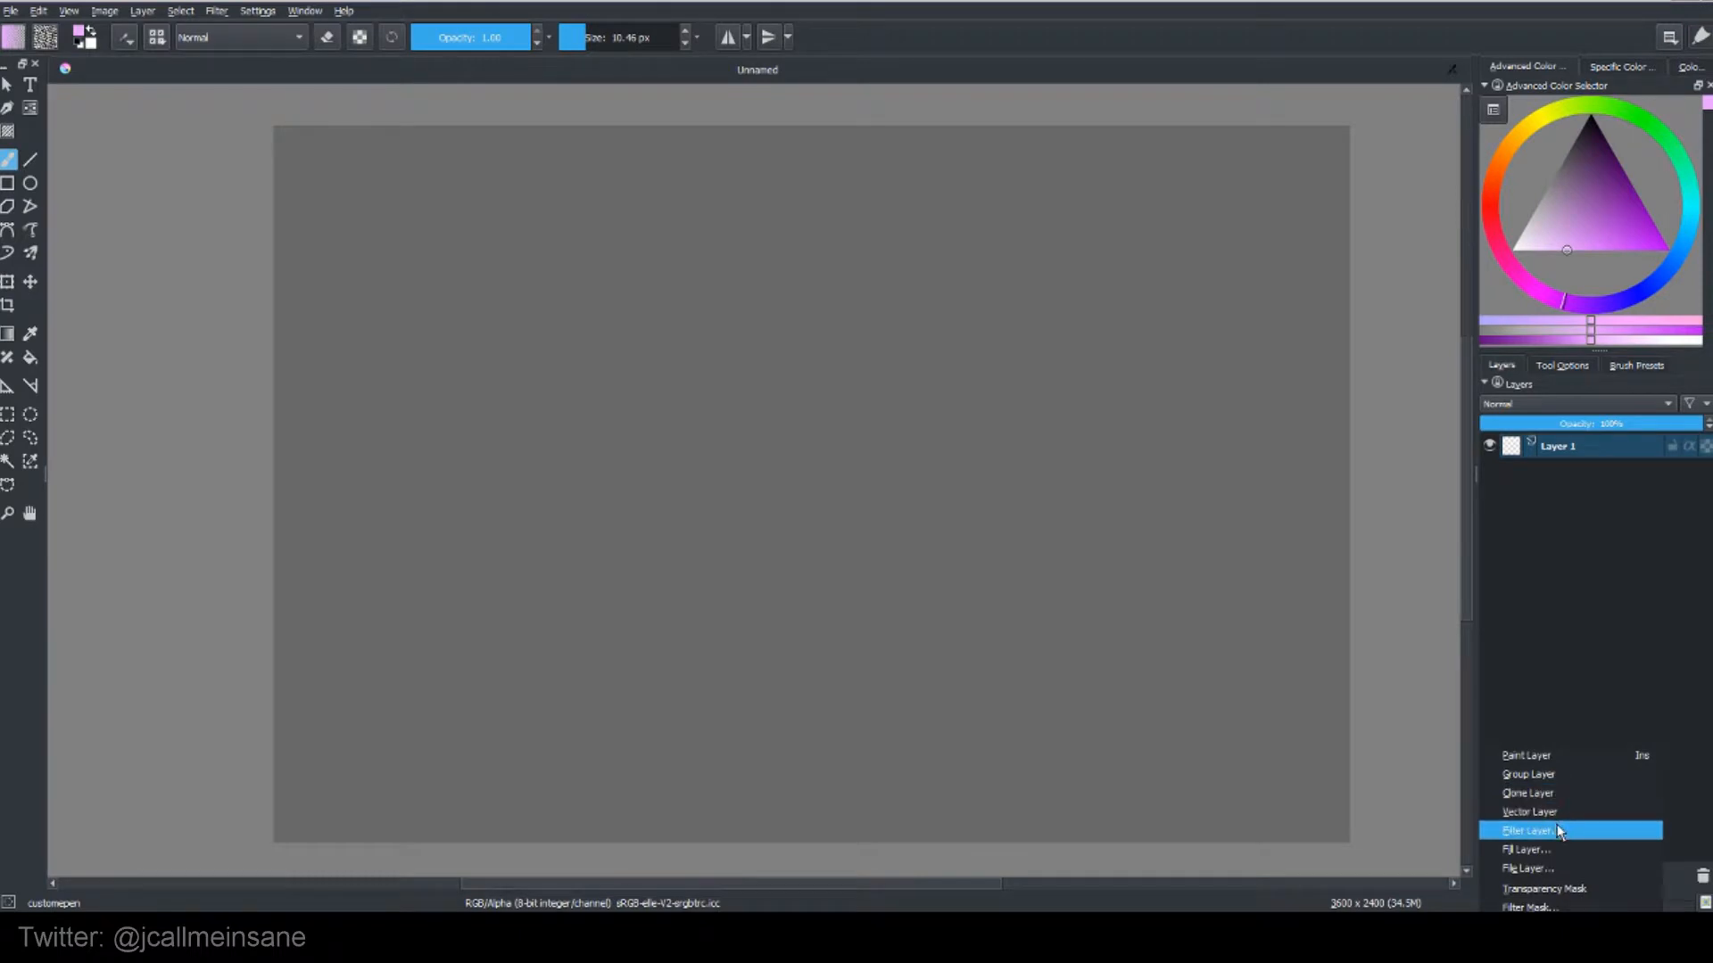
mouse_move(1563, 812)
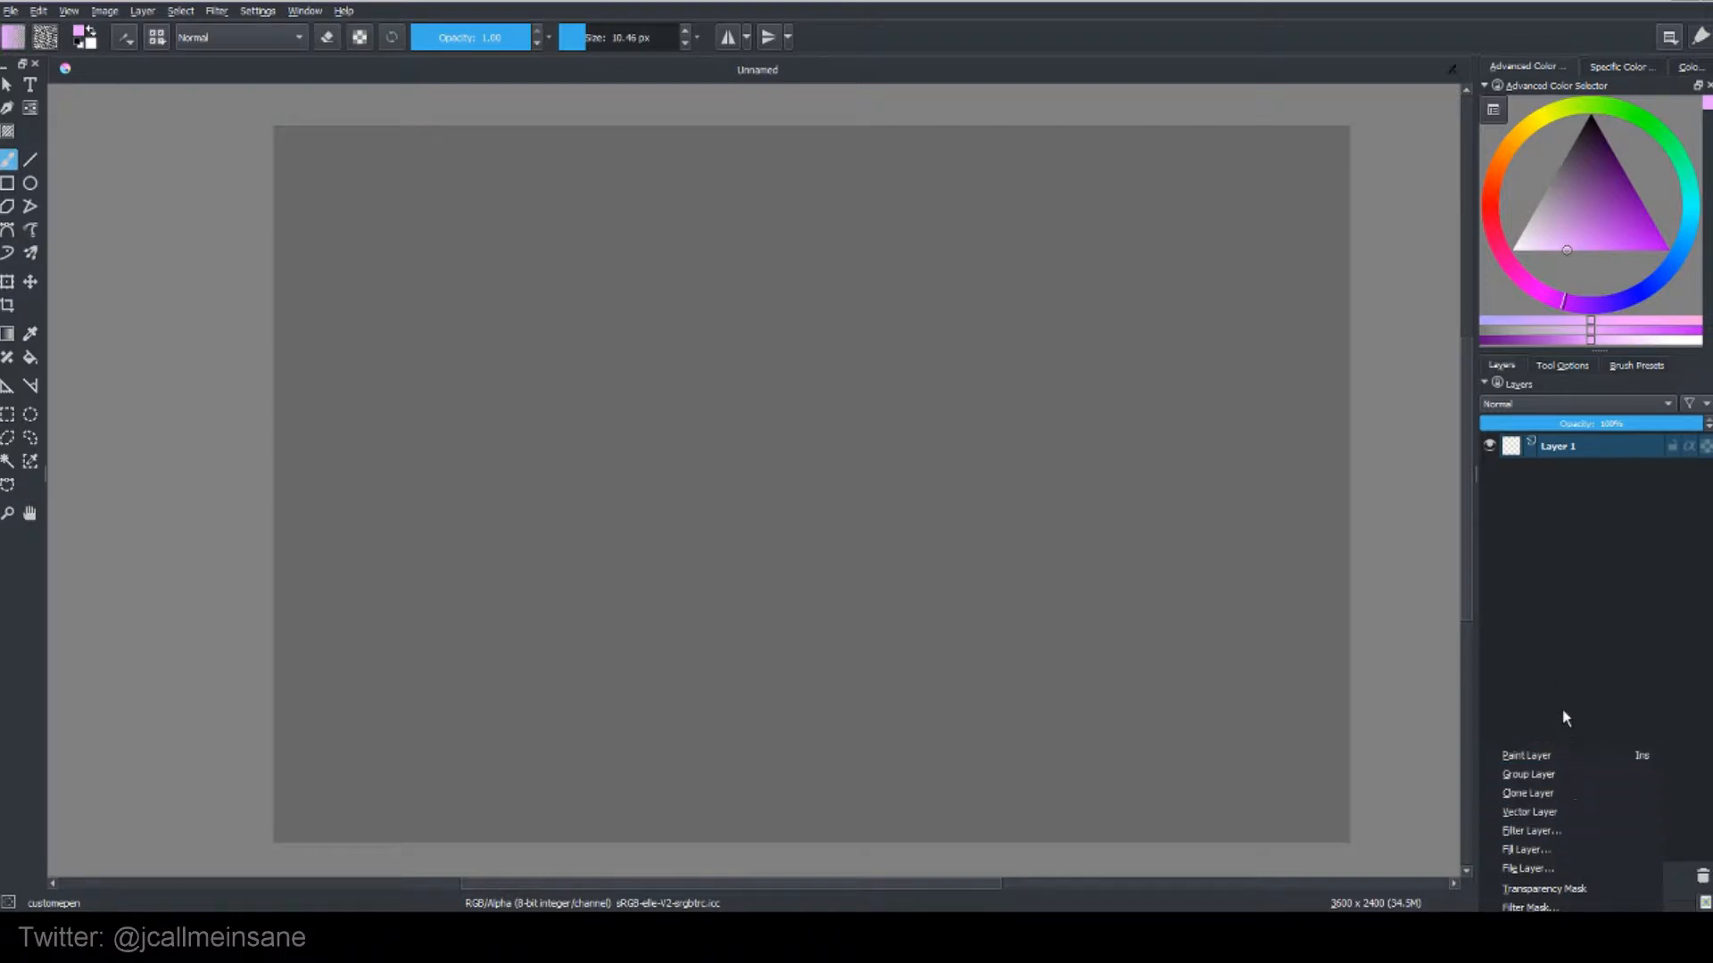
mouse_move(1559, 699)
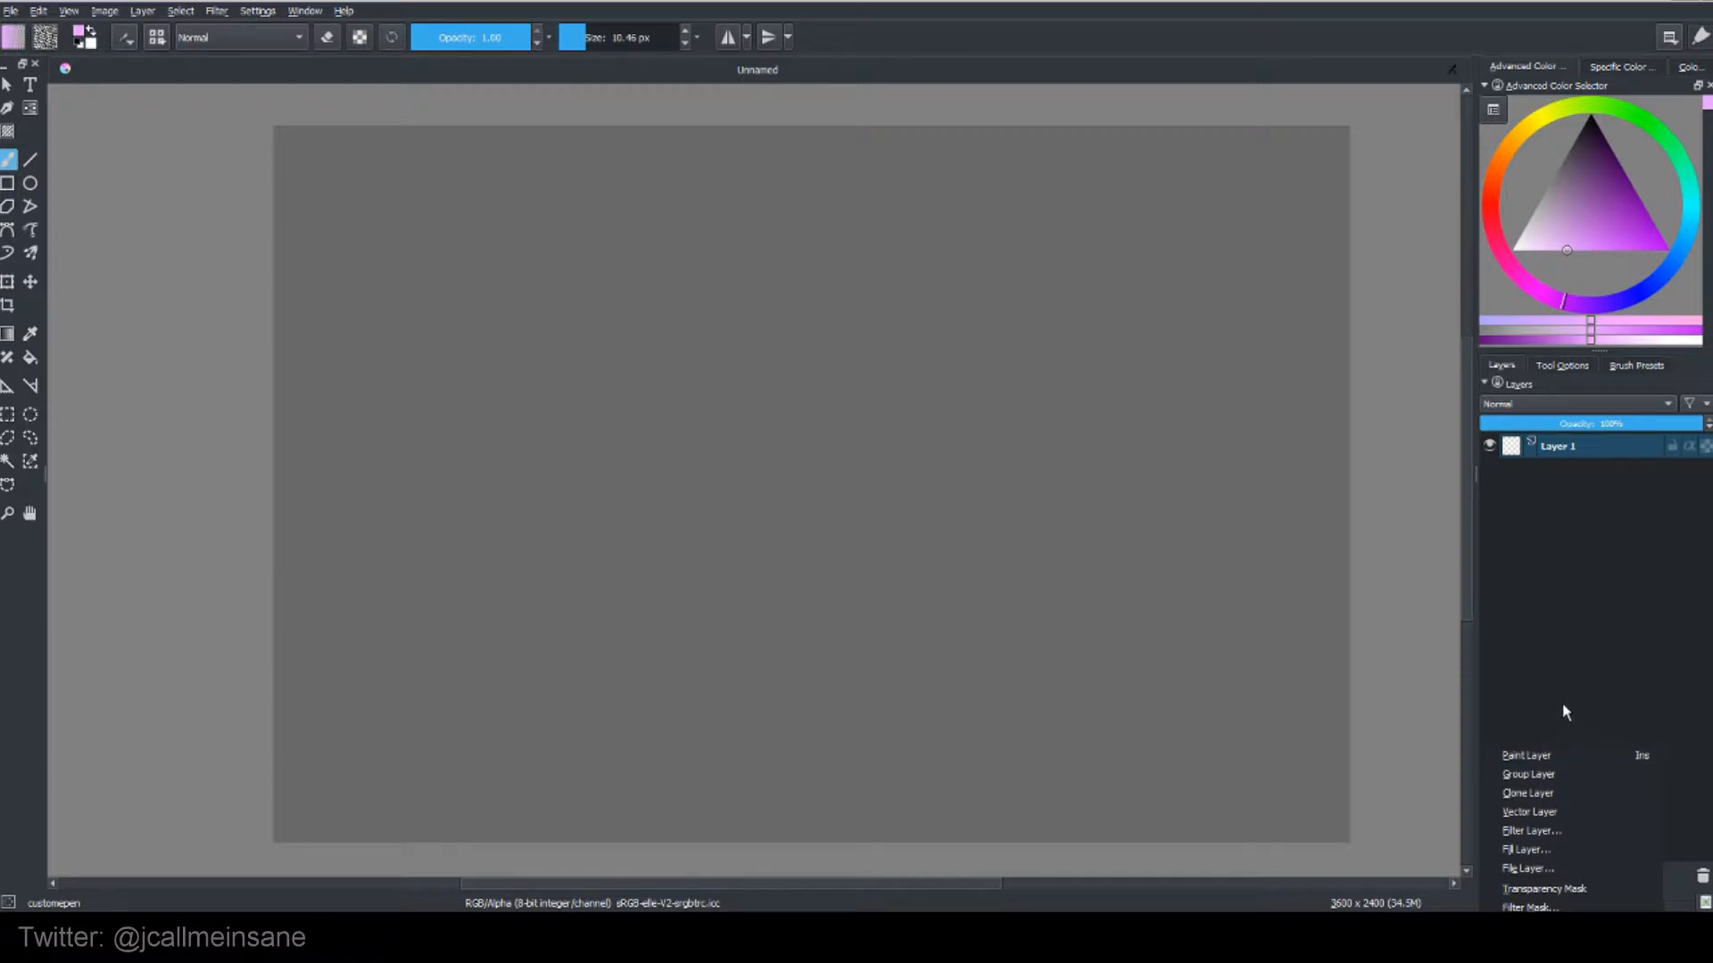
mouse_move(1554, 668)
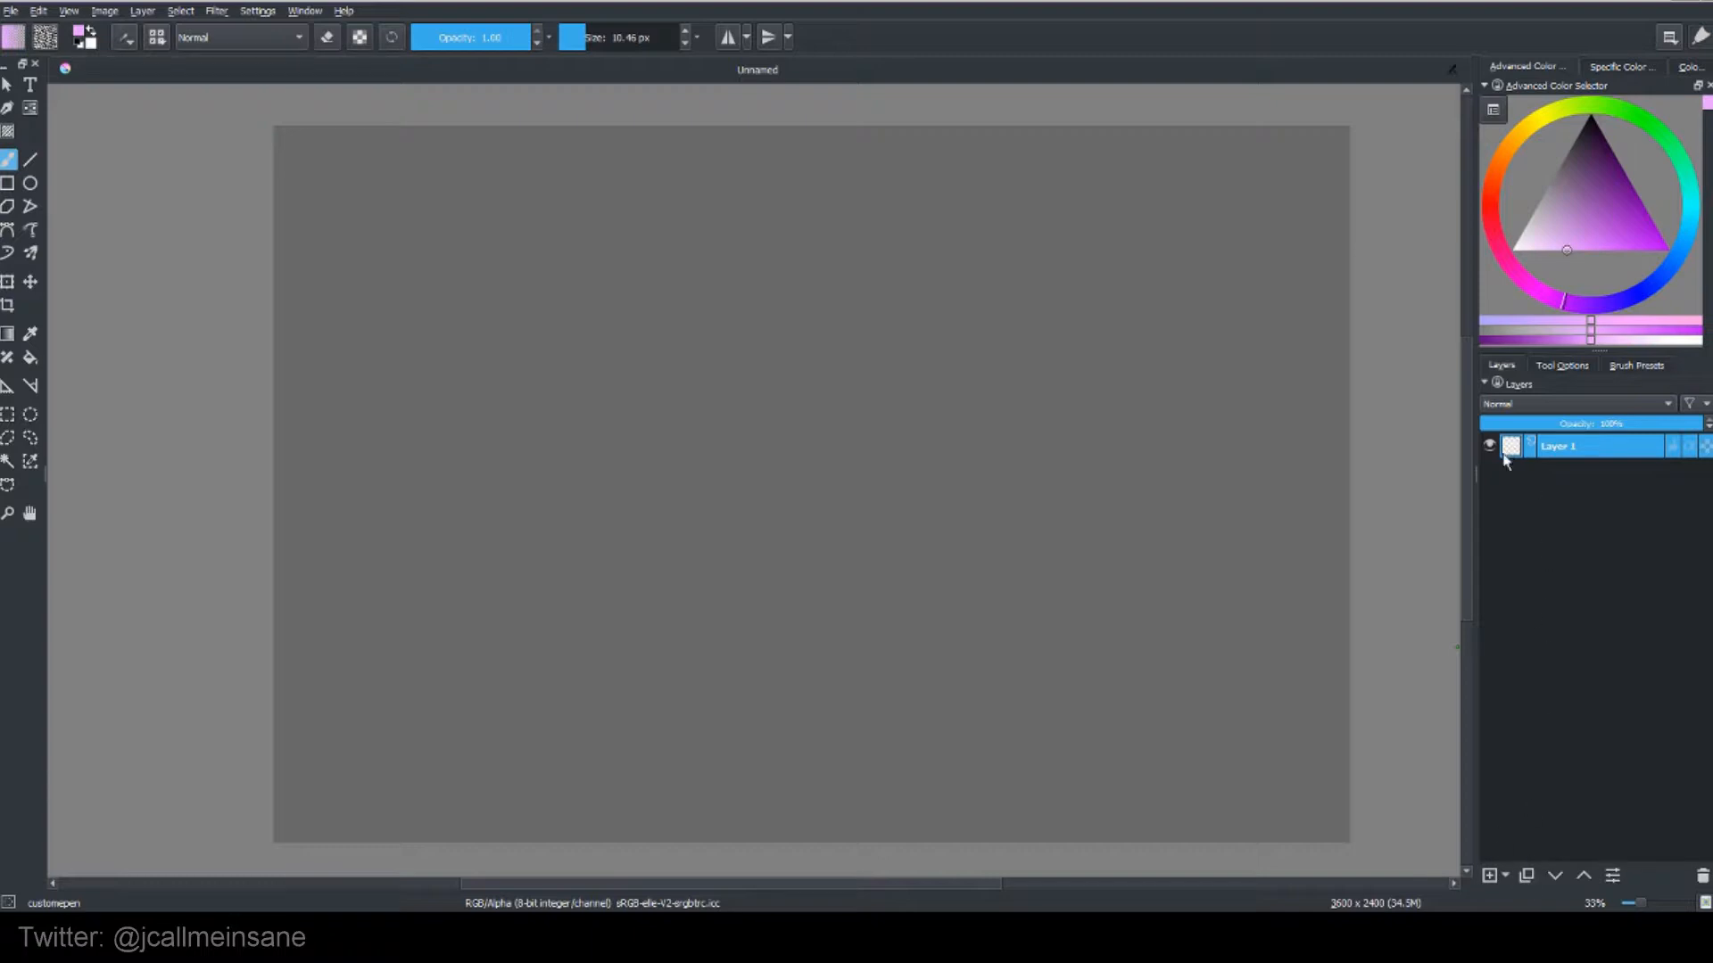
Step: Add paint Layer 10 above Layer 1, test it with a pink scribble, then hide it
left_click(1488, 874)
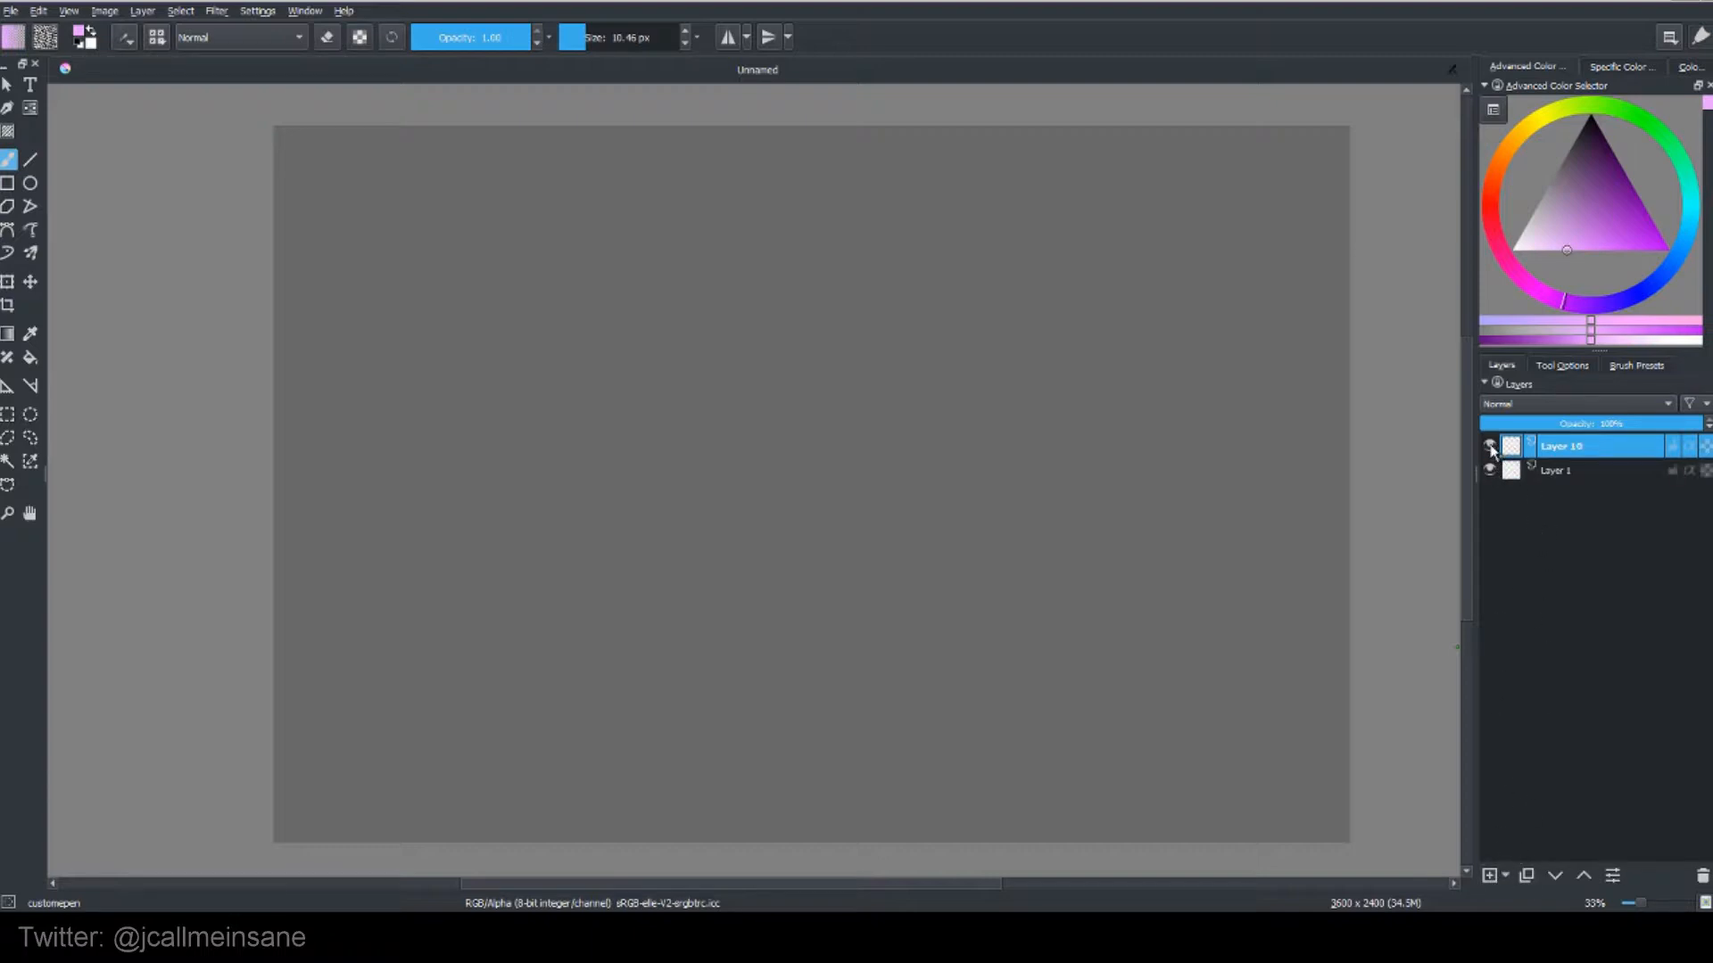
left_click(1490, 446)
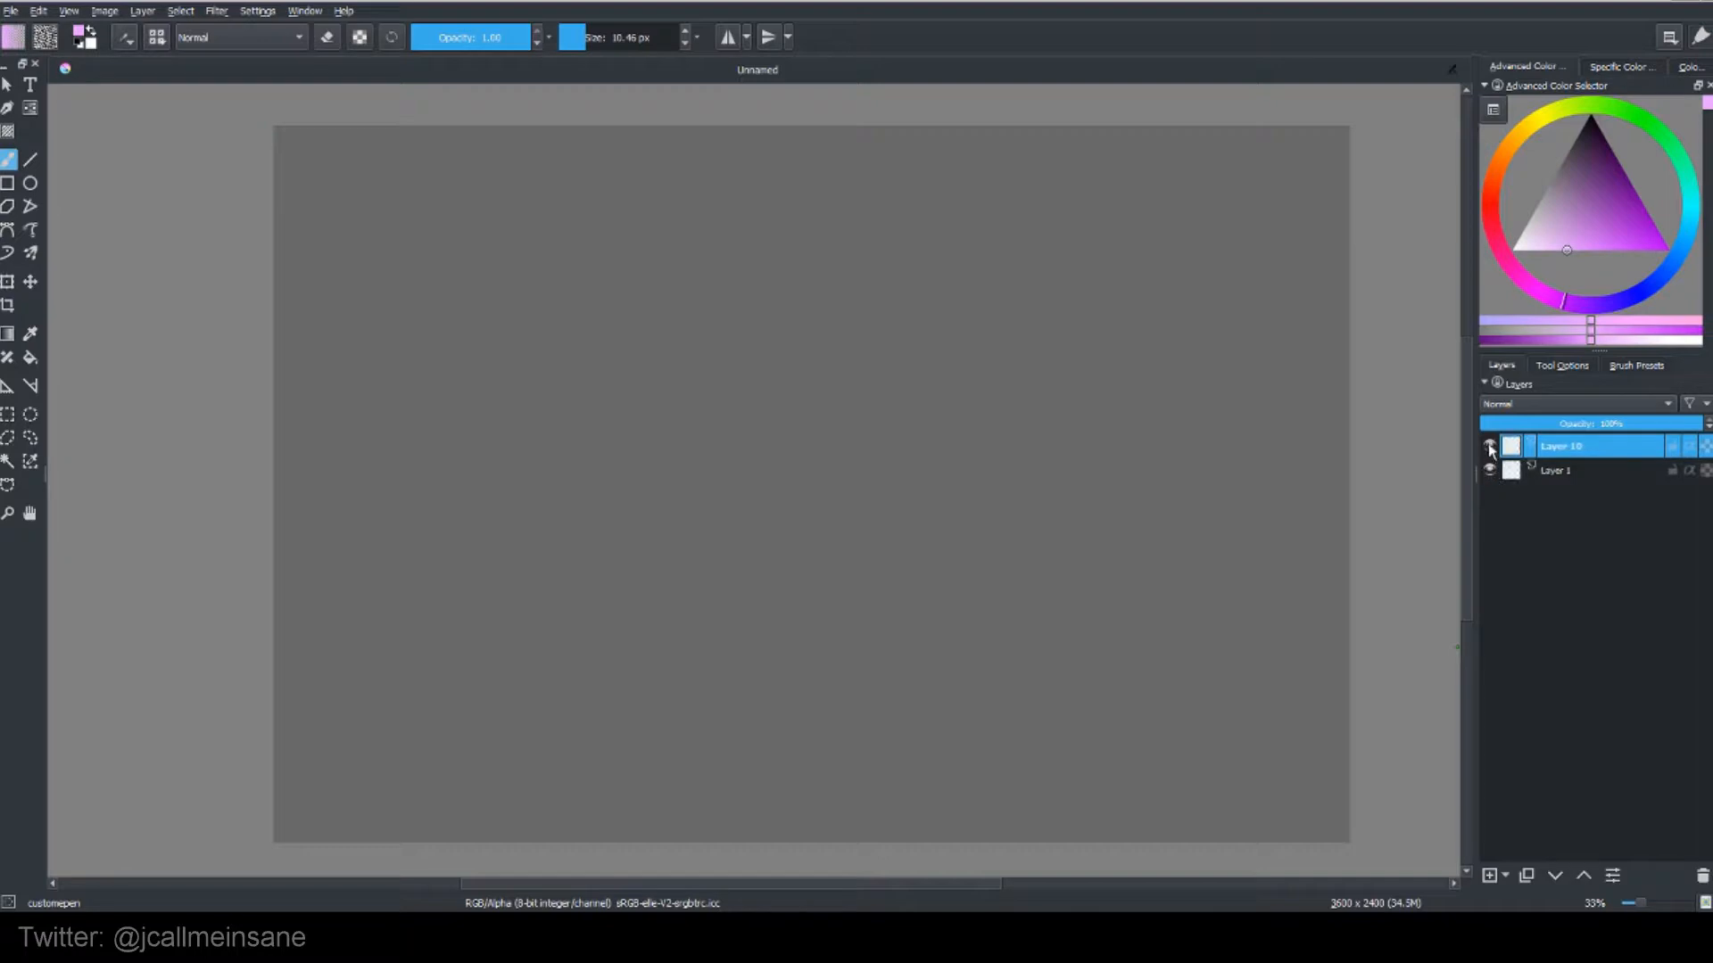
left_click(1488, 446)
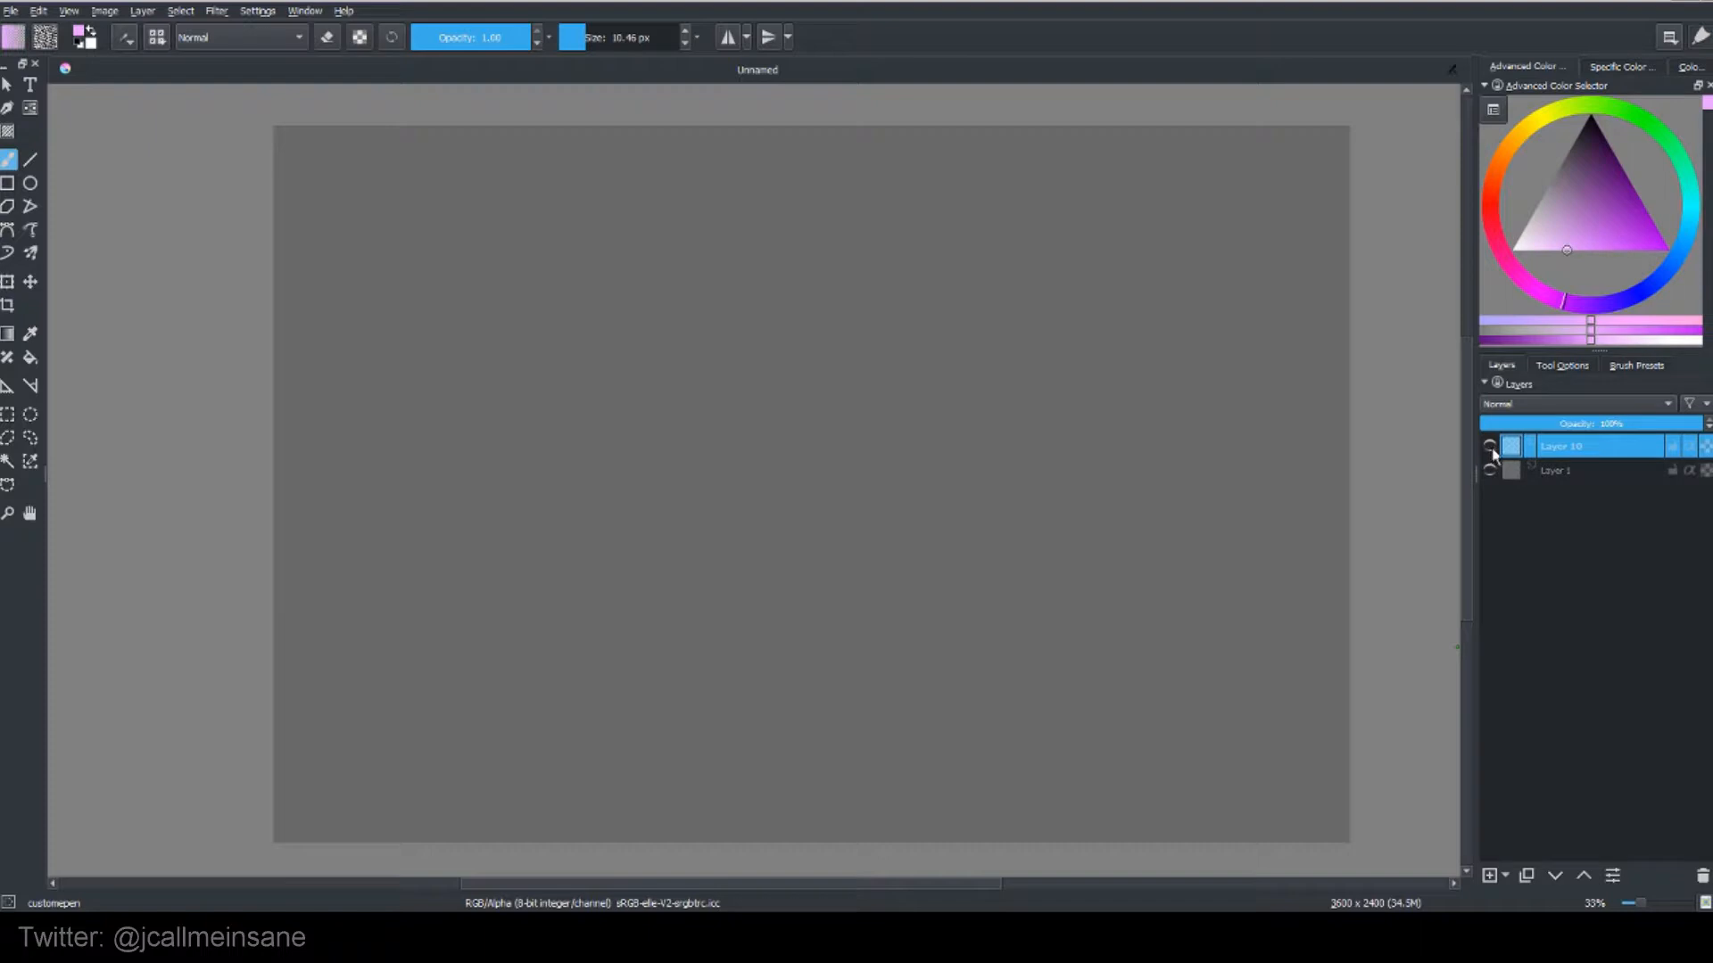
left_click(1556, 469)
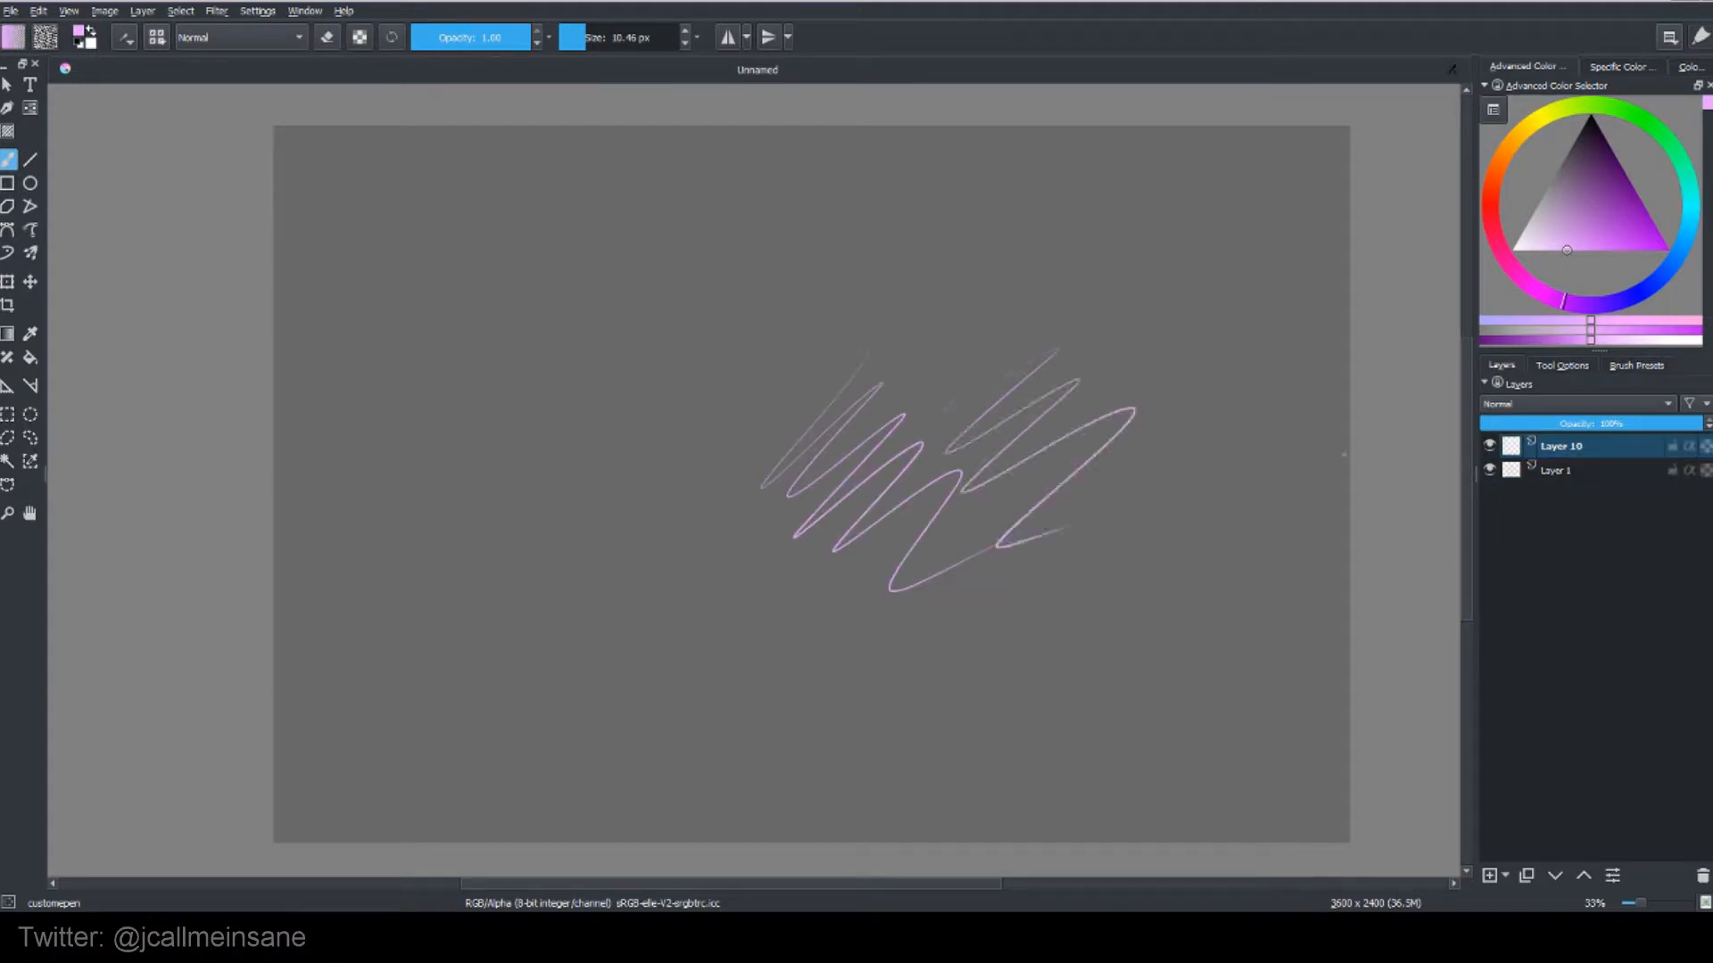
left_click(1487, 446)
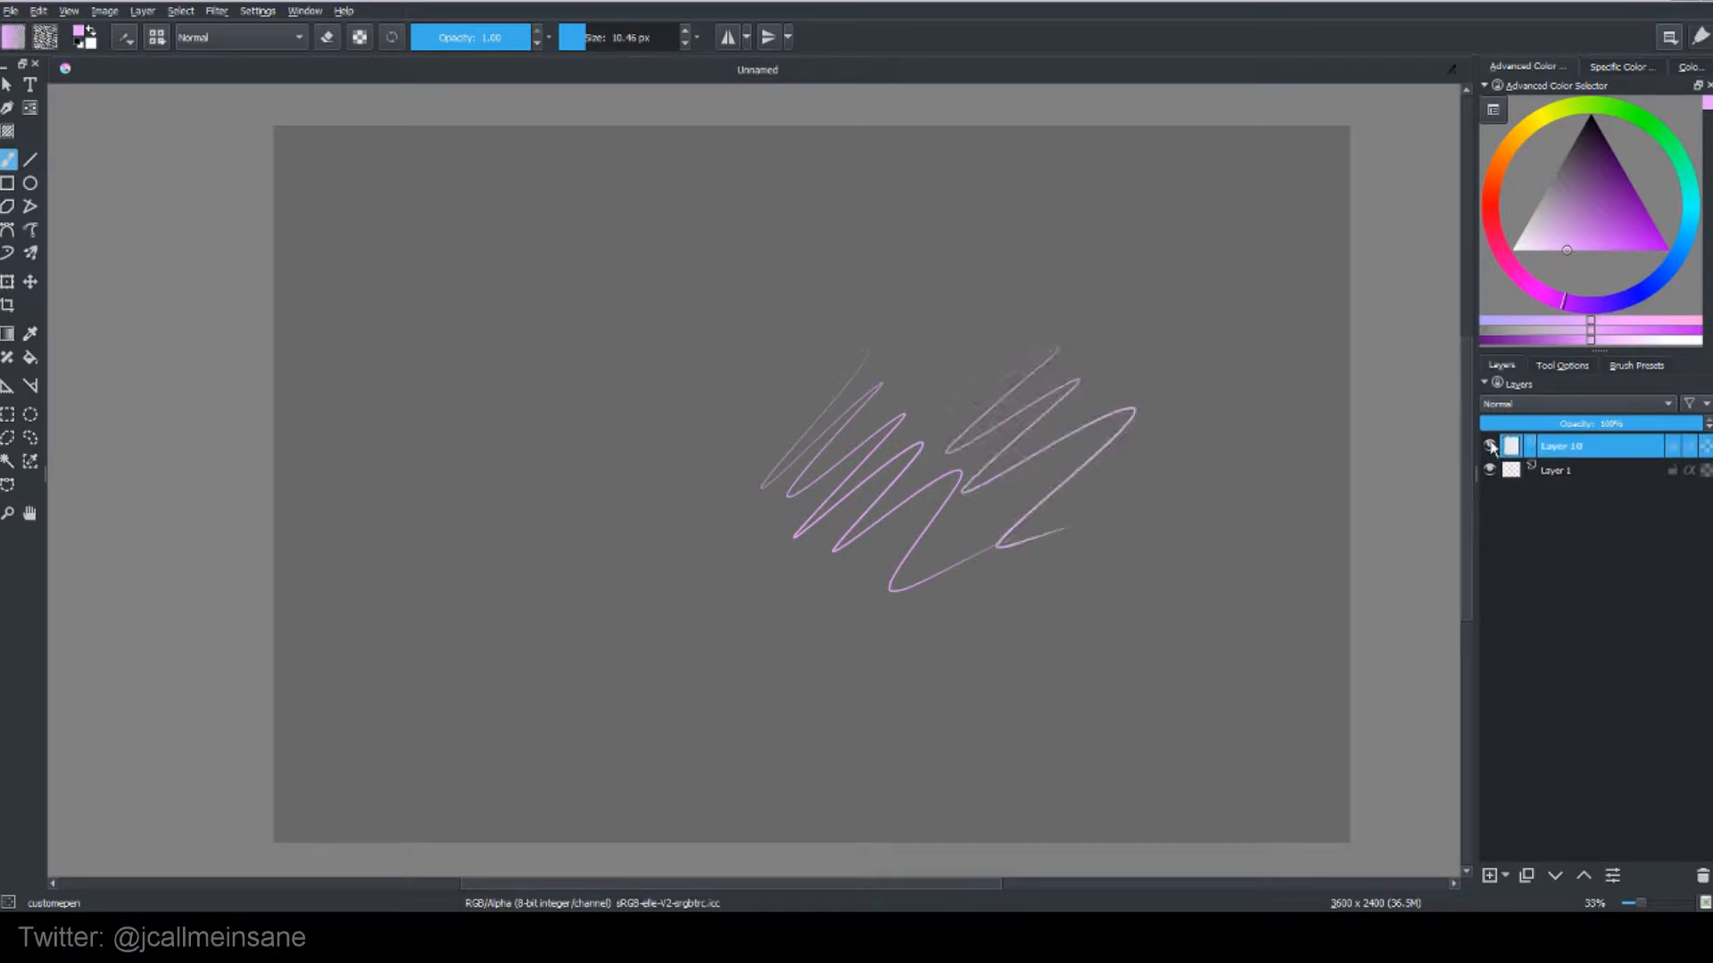
left_click(1488, 446)
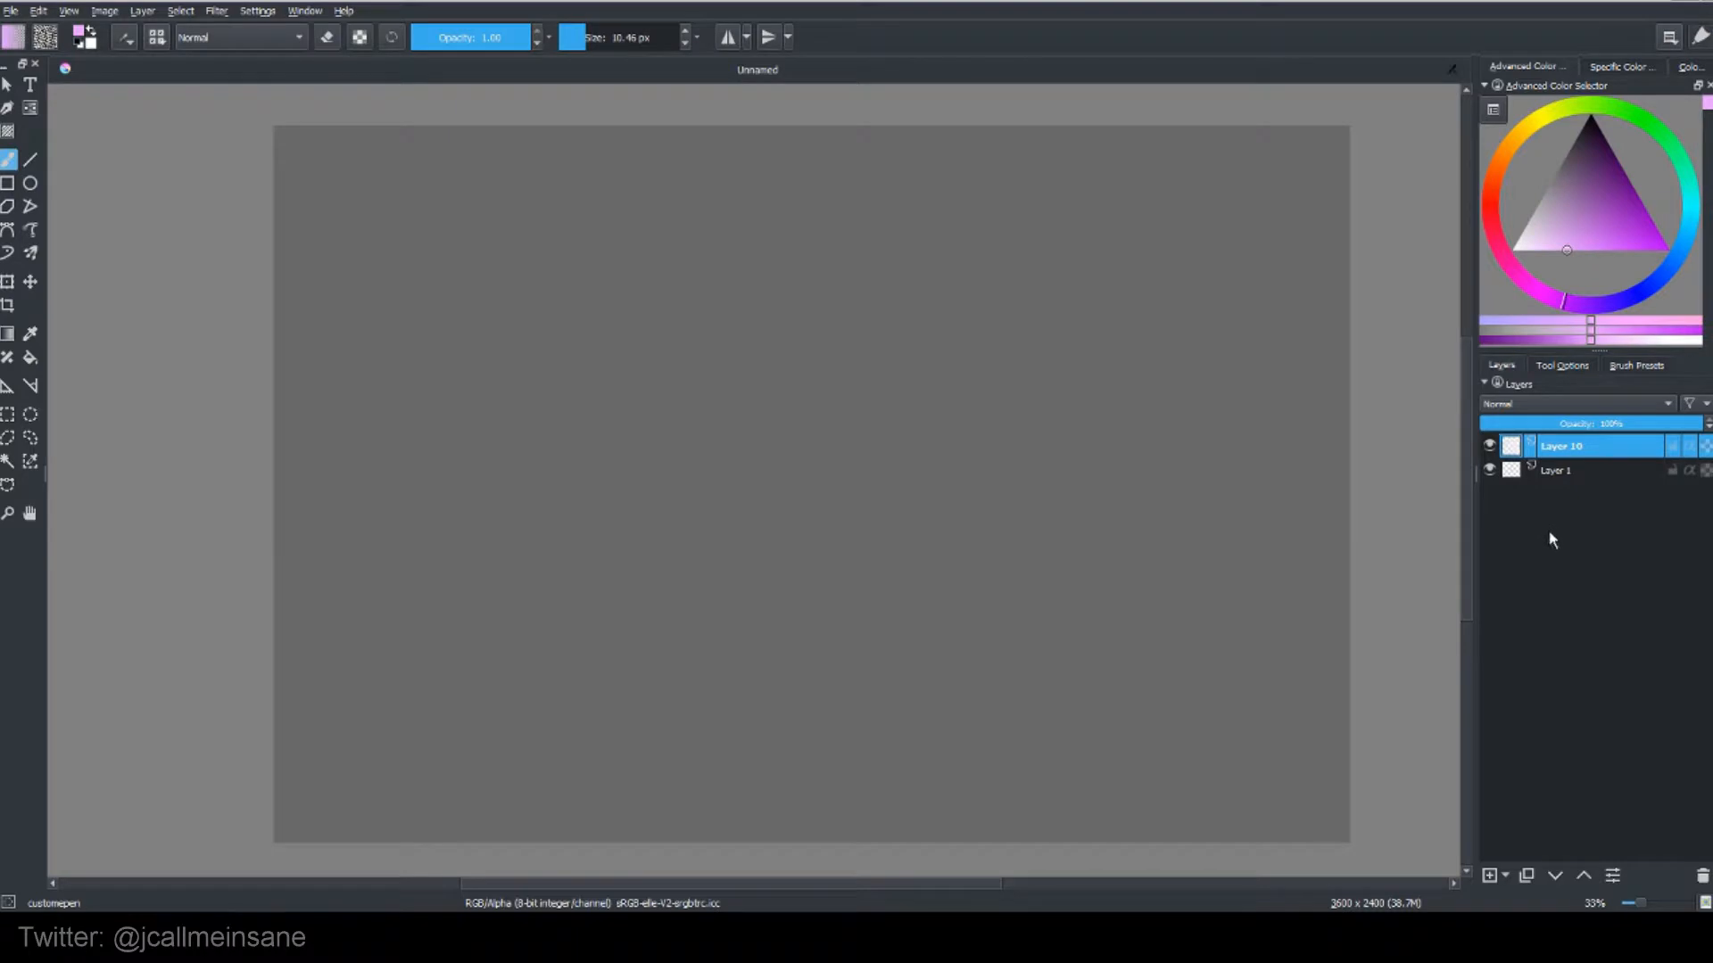
Step: Sketch a pink circle on Layer 1, rename it Sketch, and start renaming Layer 10
left_click(1562, 470)
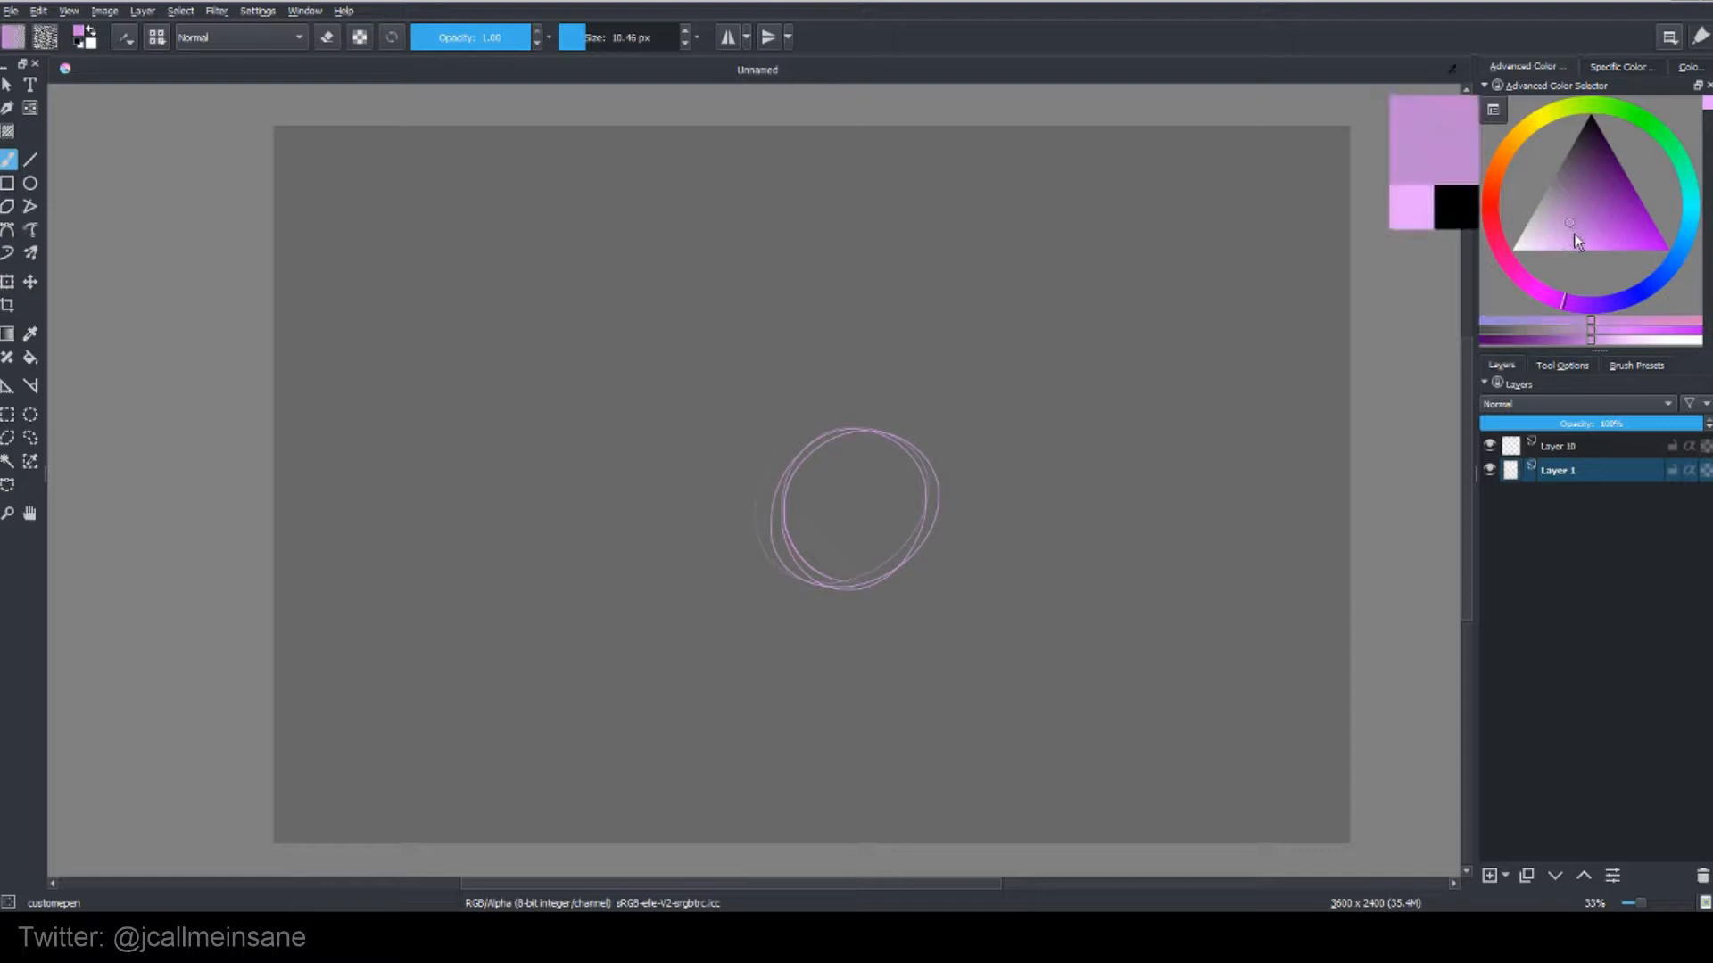
left_click(1575, 198)
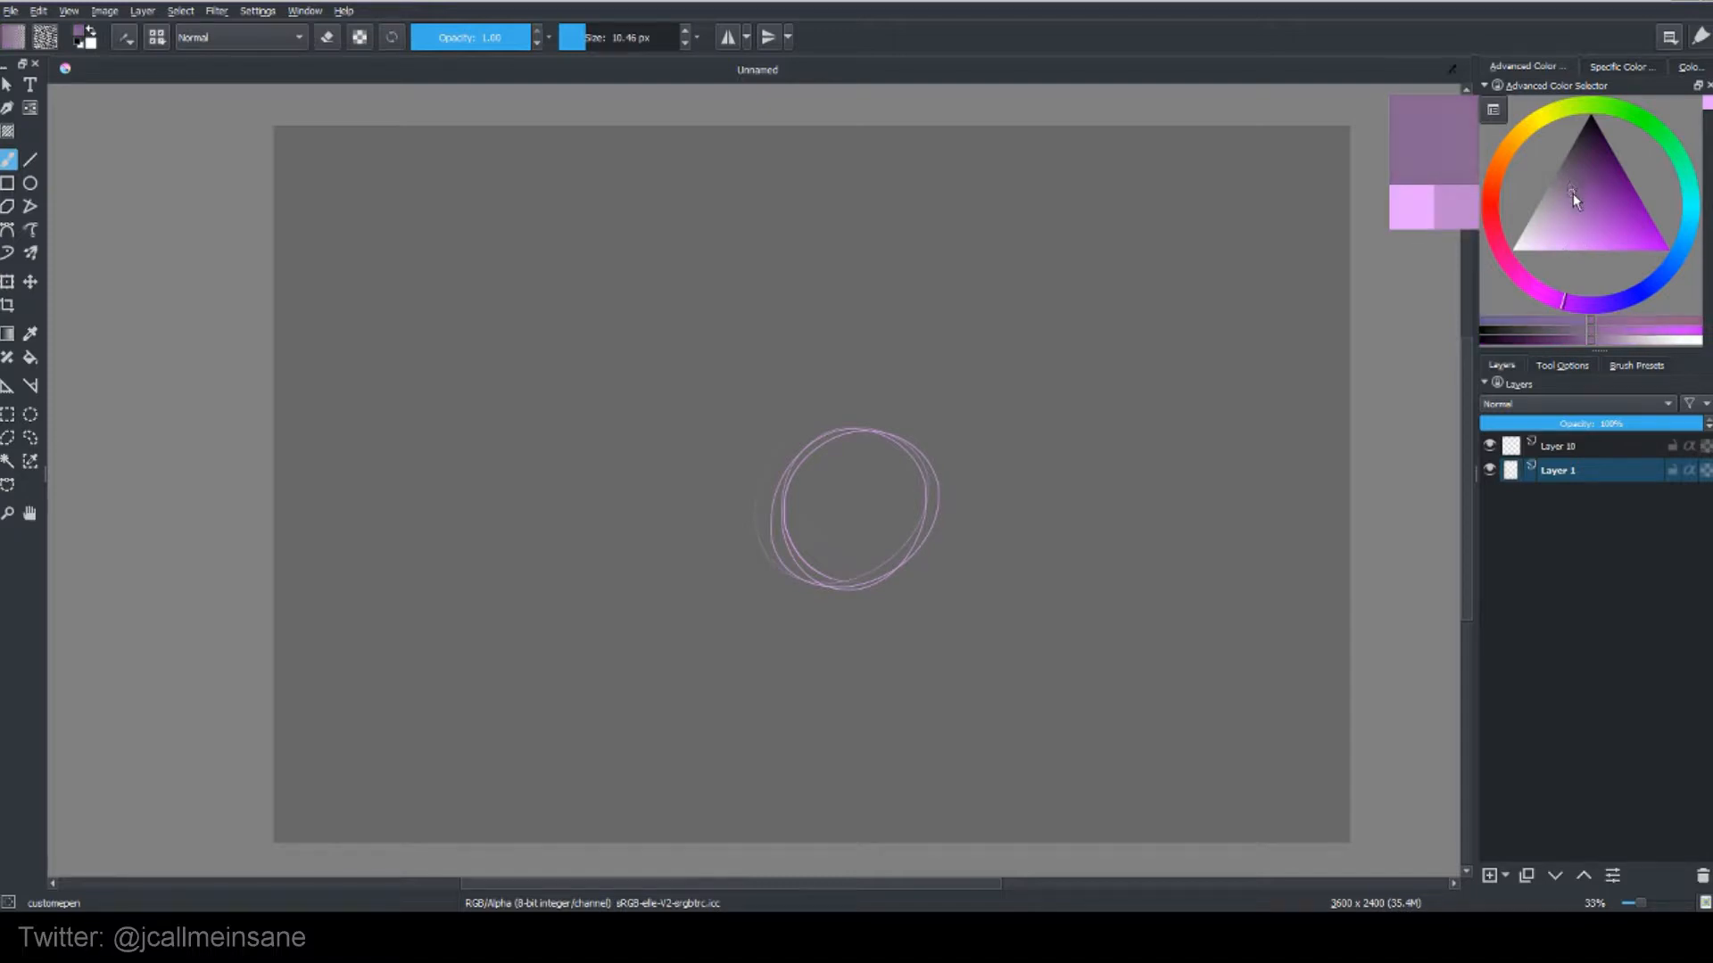
left_click(1570, 236)
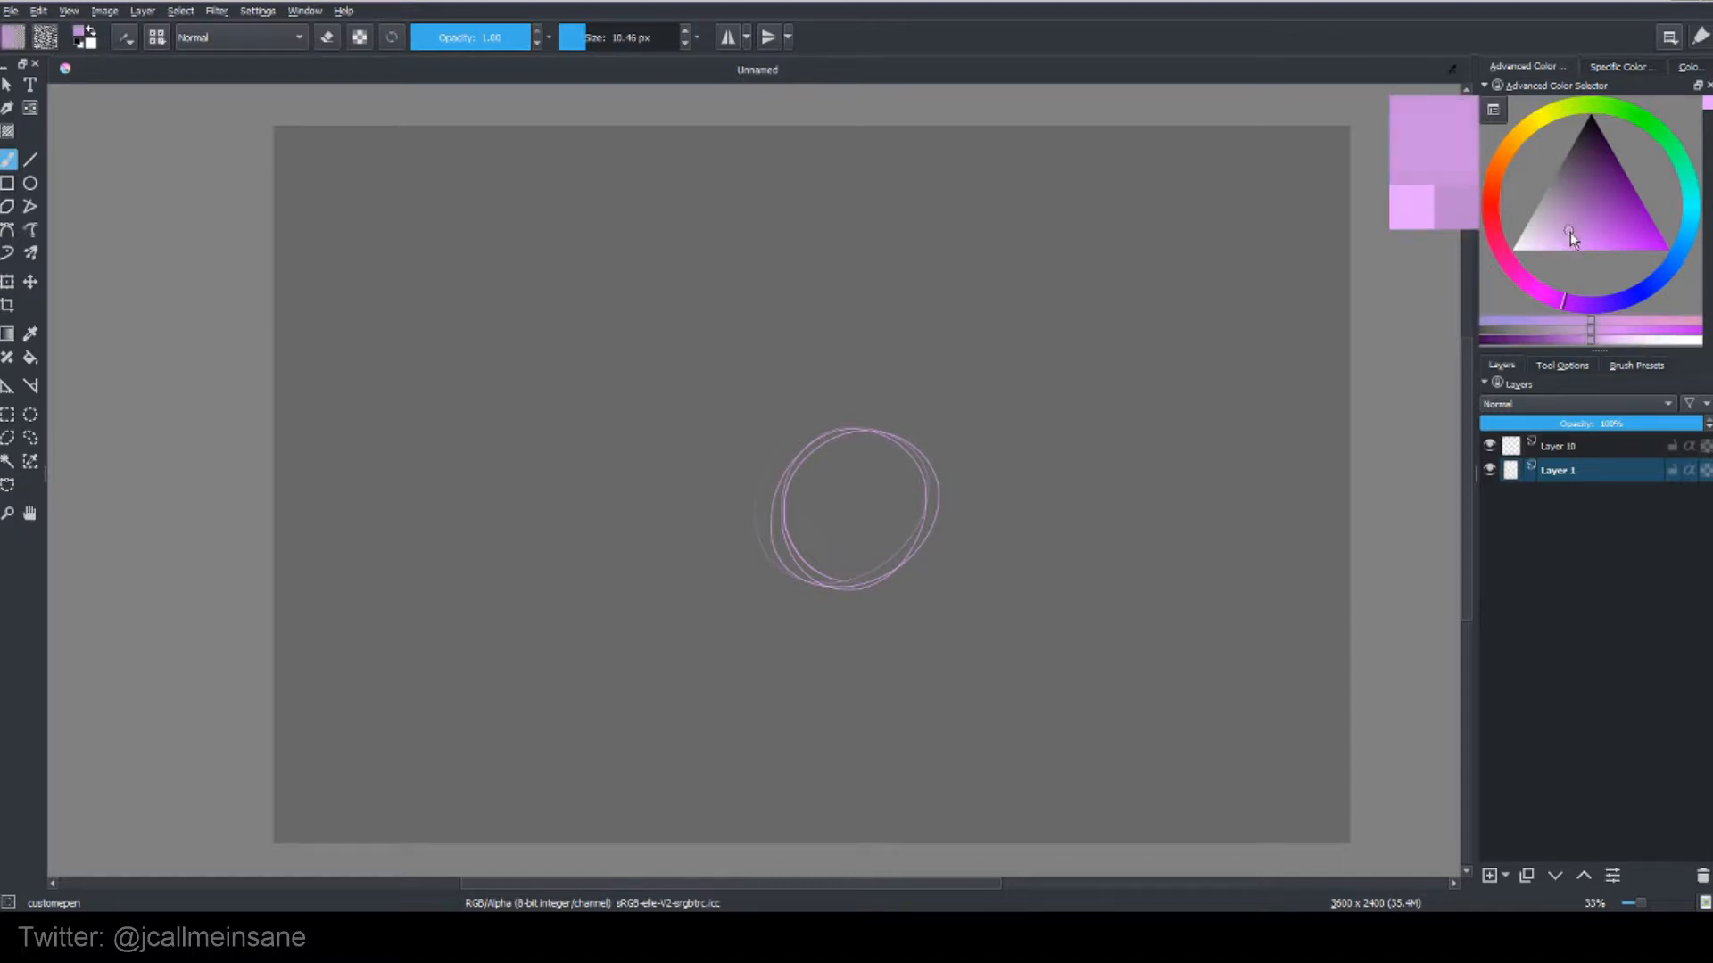
double_click(1557, 469)
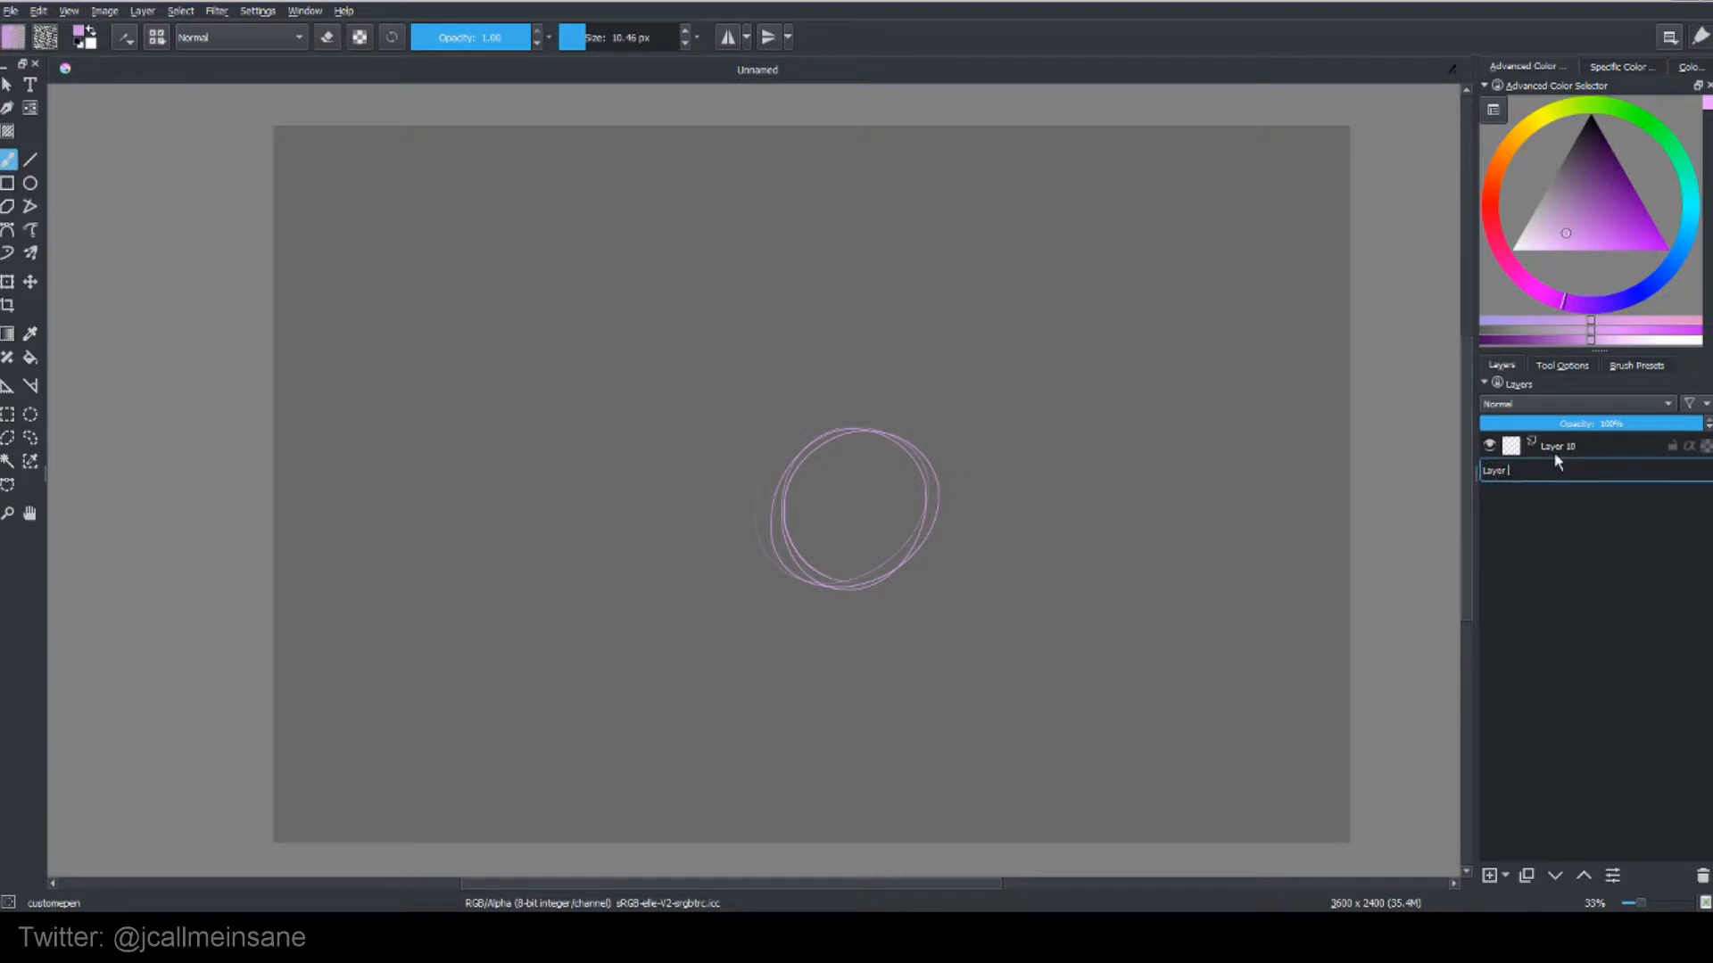
left_click(1487, 875)
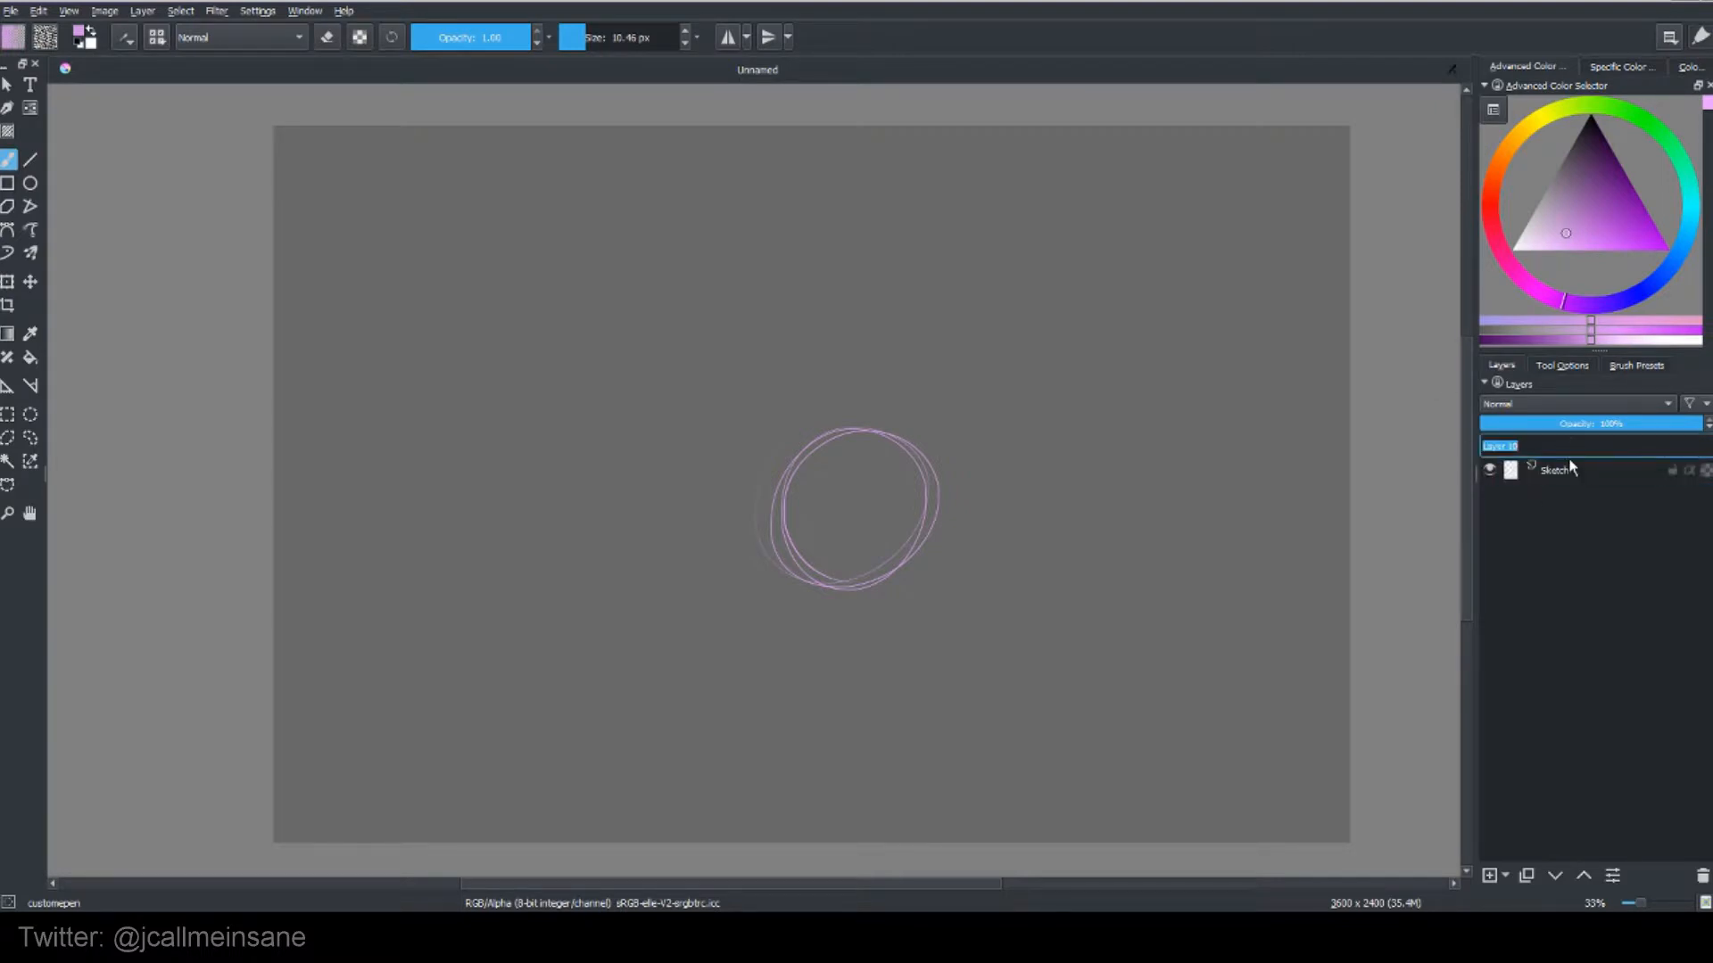
Step: Name the top layer Face and draw the smiley's eyes and smile inside the Sketch circle
left_click(1488, 874)
type("Face")
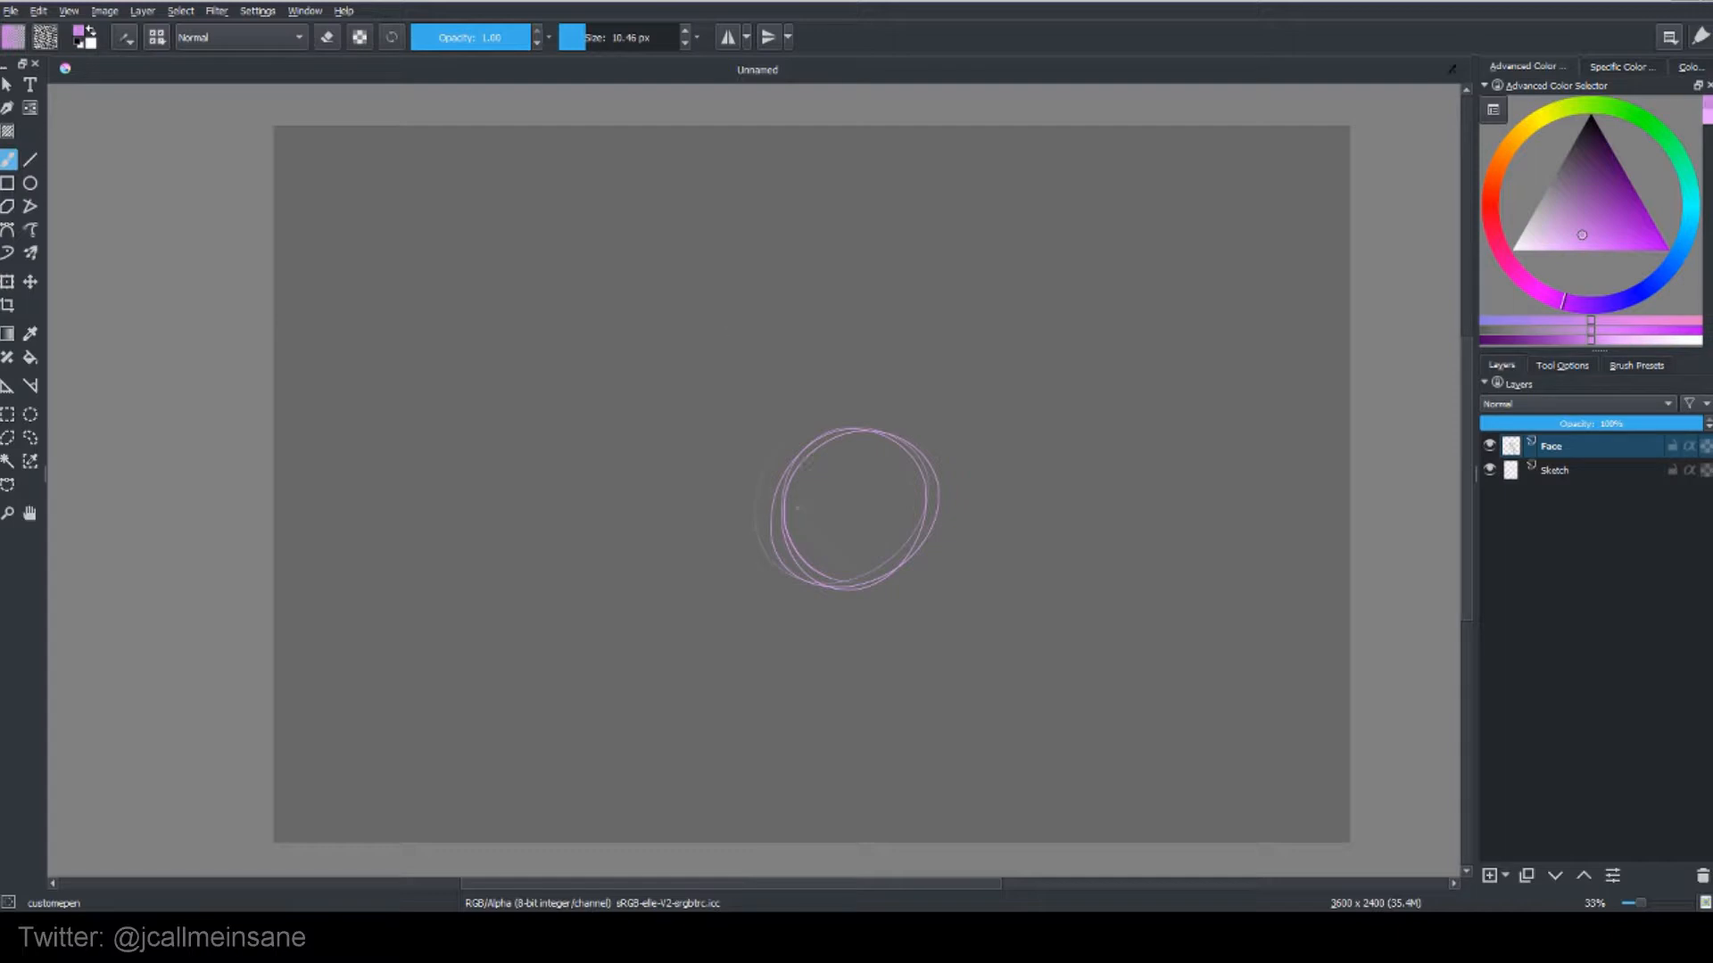
left_click_drag(813, 480, 814, 514)
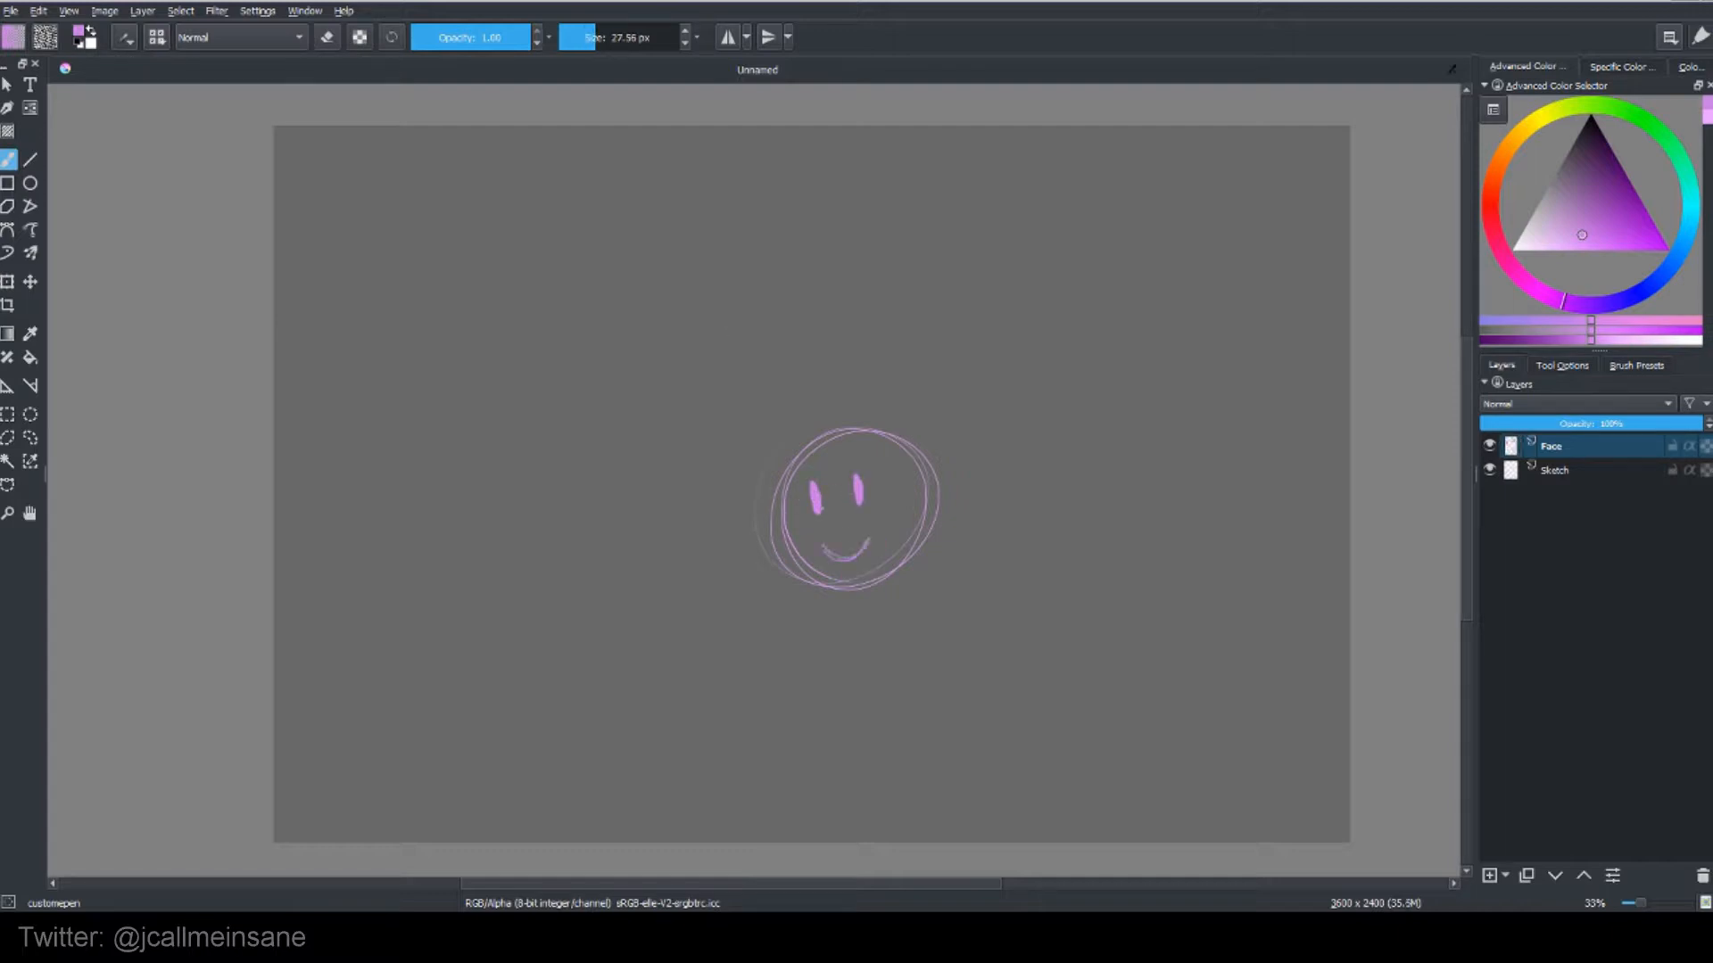
left_click(1556, 469)
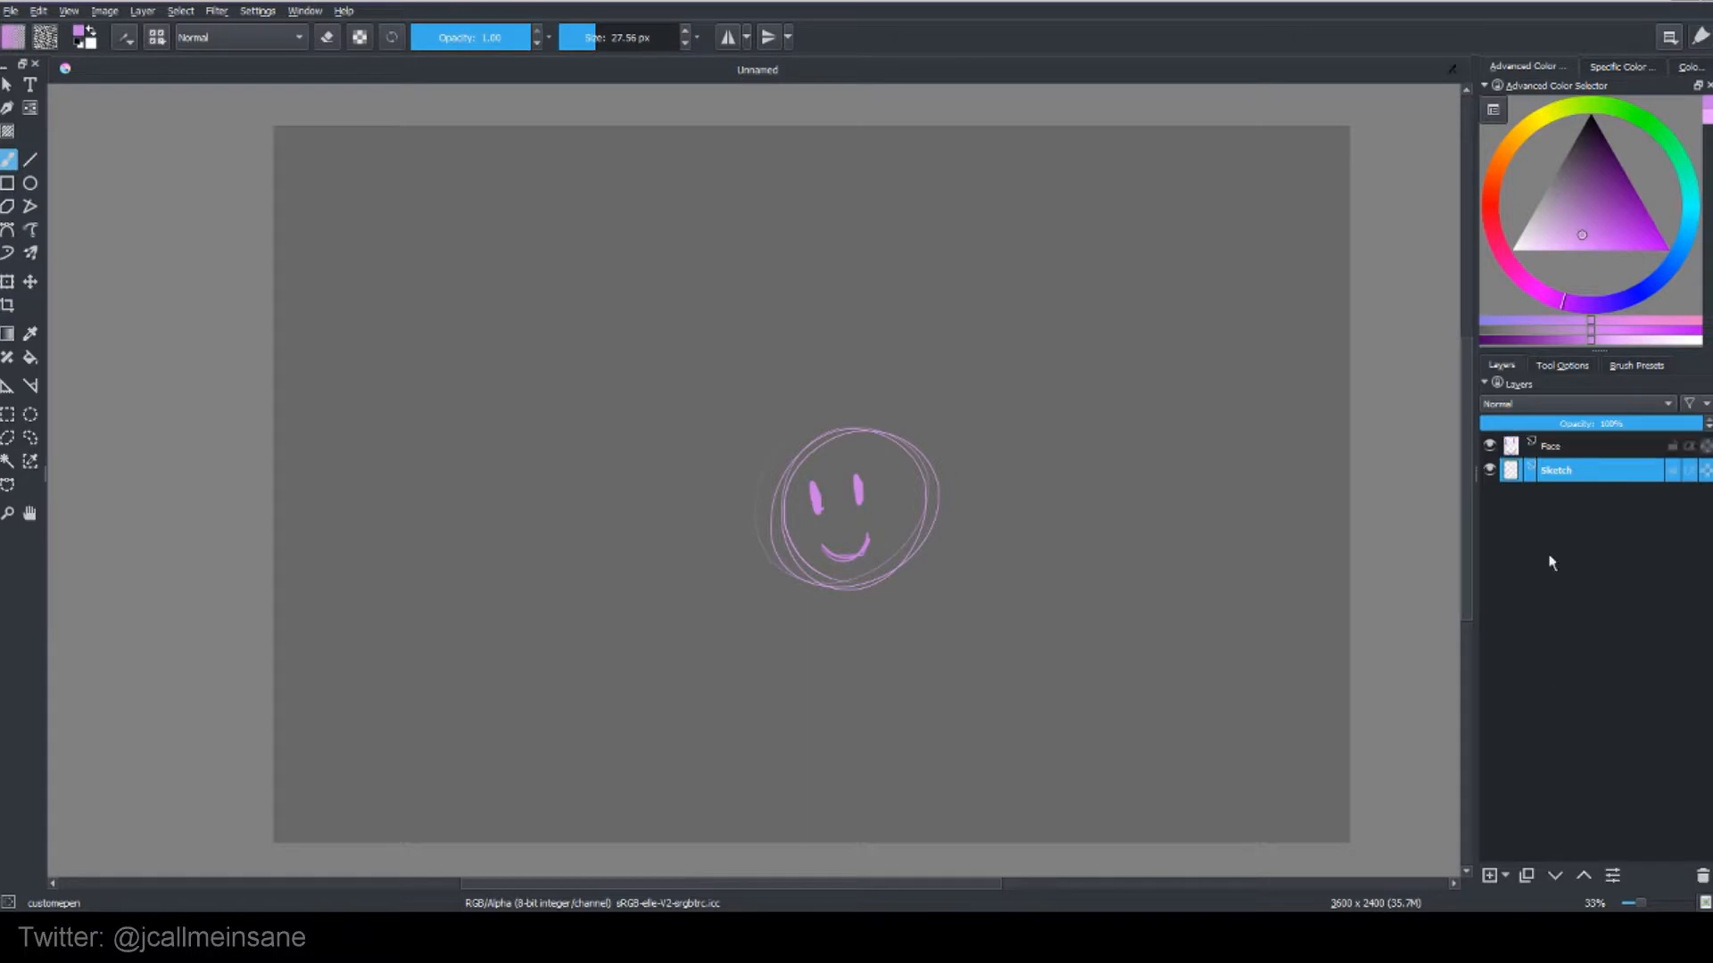
Step: Add group Layer 11 at the top of the stack and select the Face layer to move into it
left_click(1488, 874)
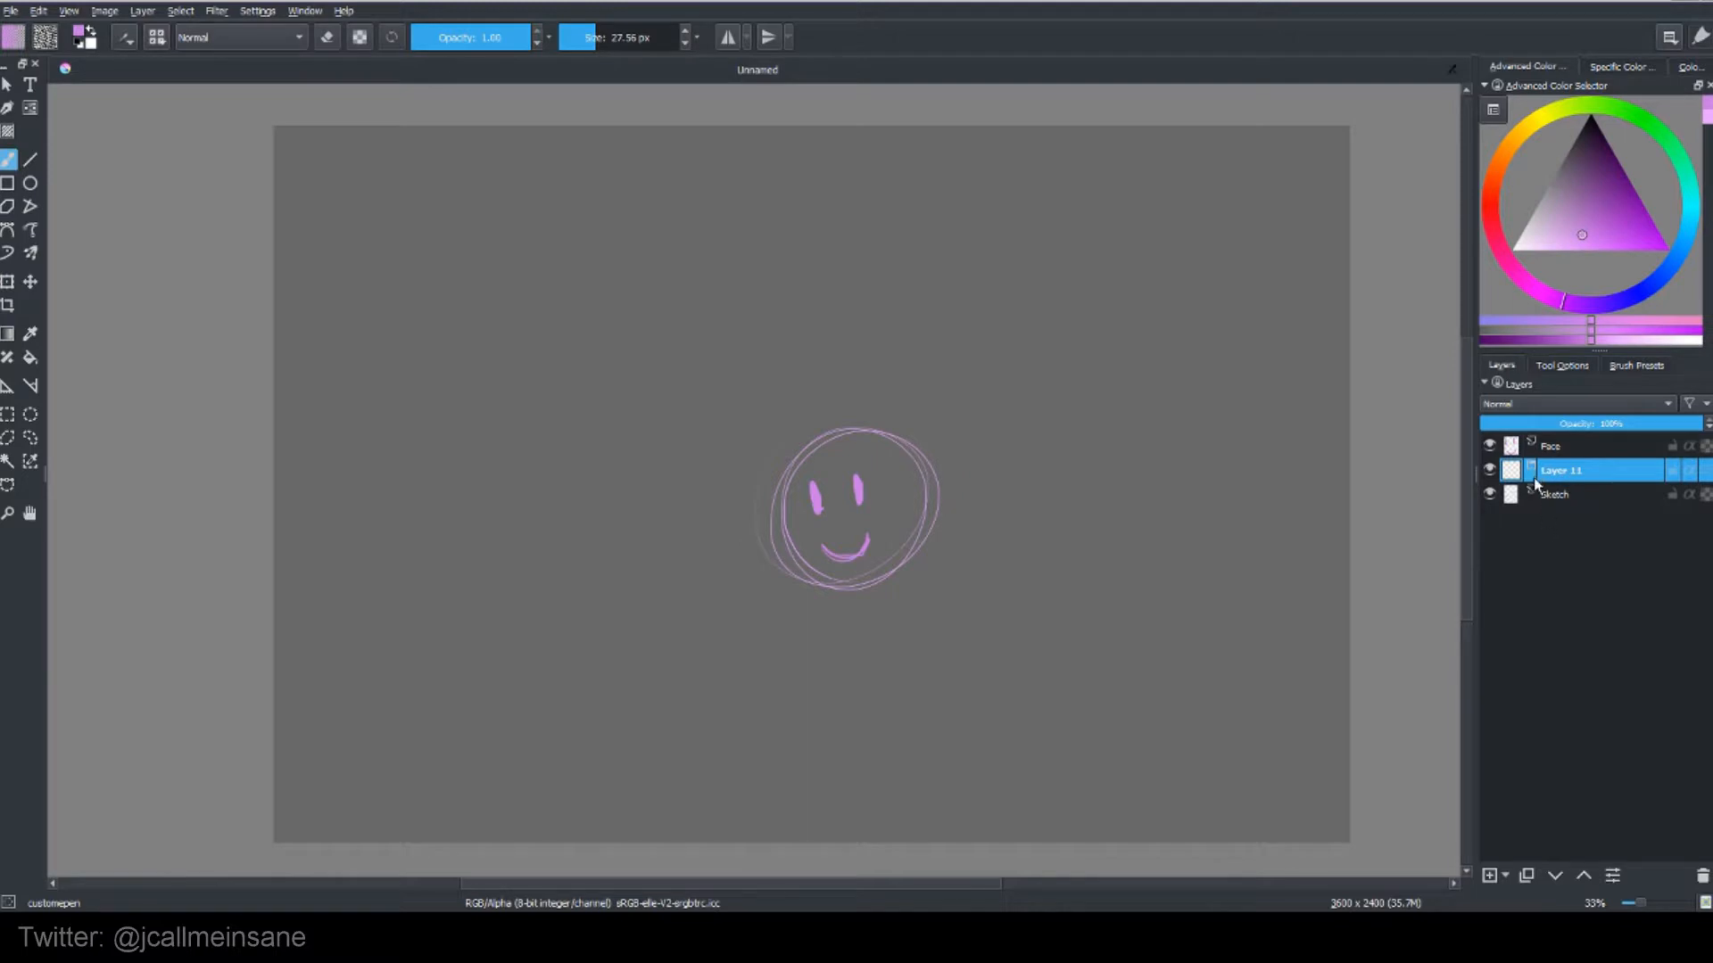
left_click(1556, 494)
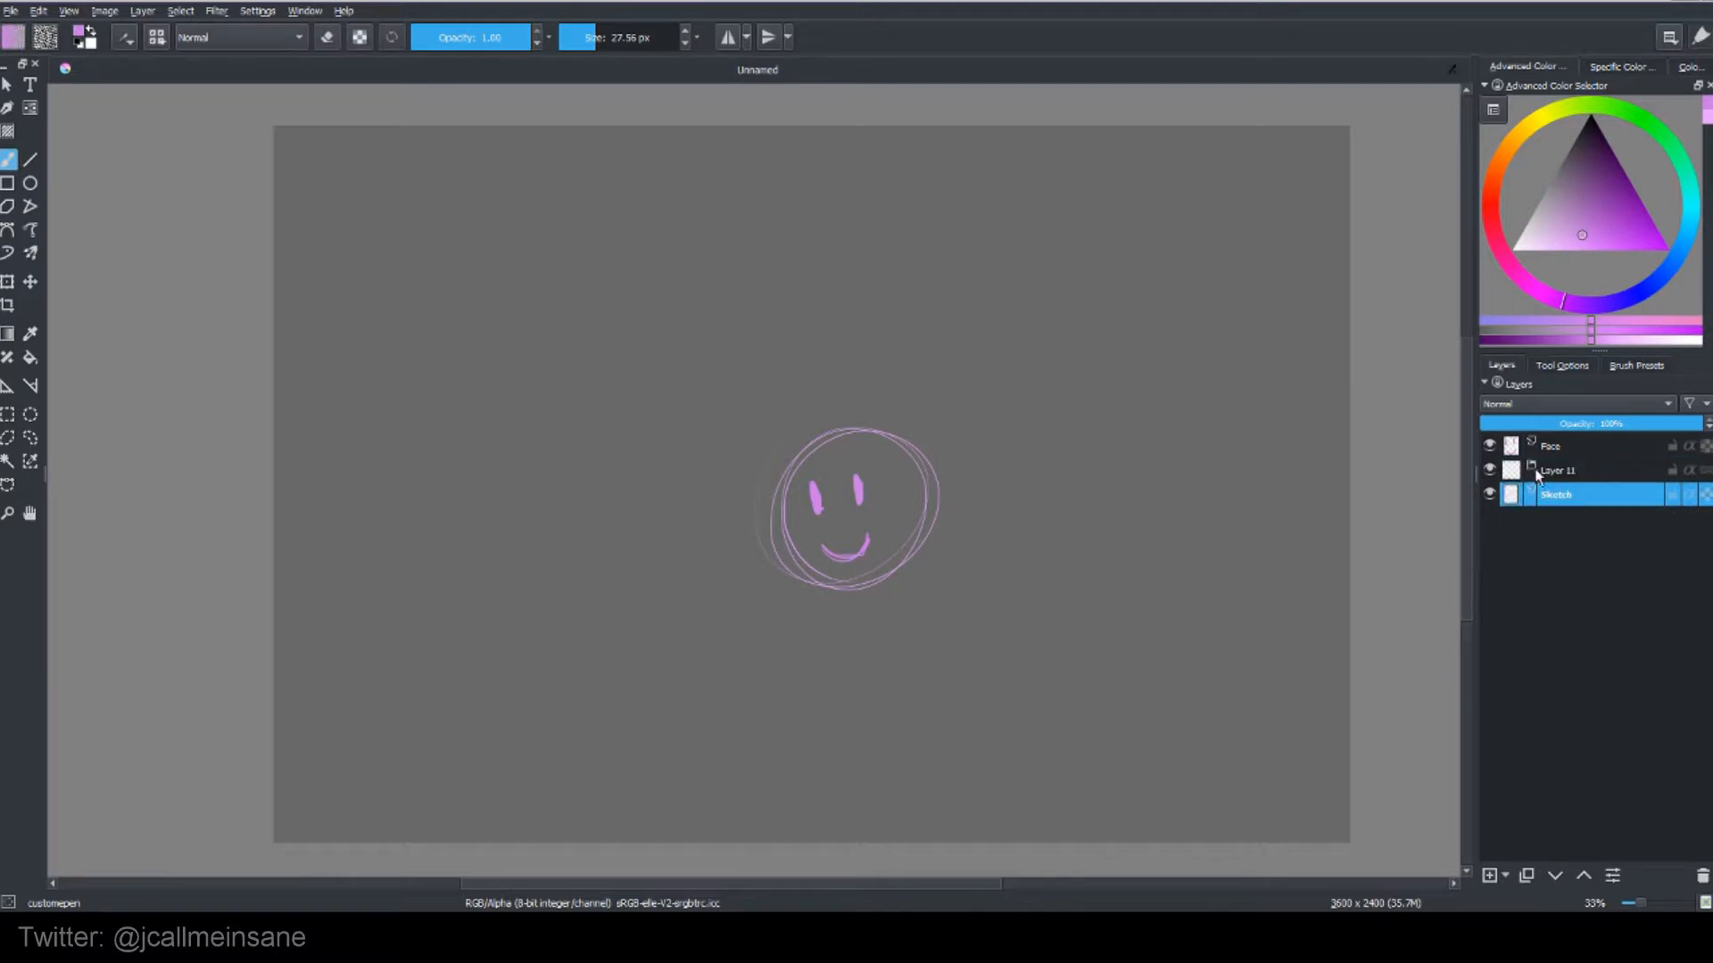
mouse_move(1549, 446)
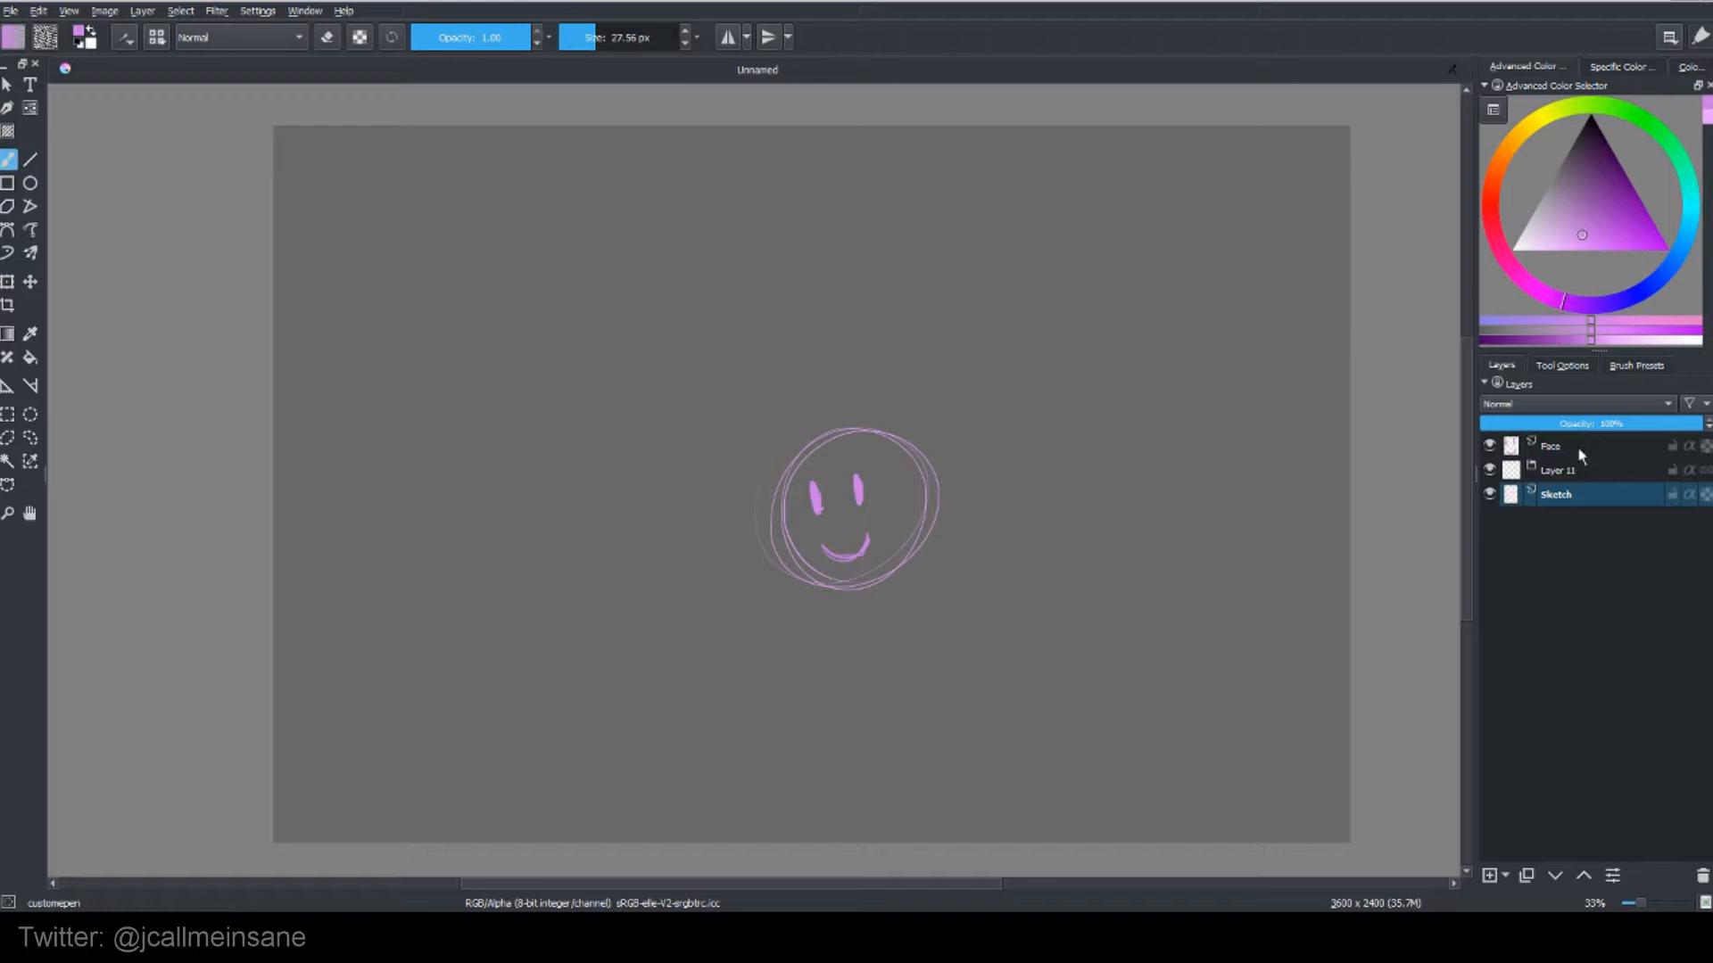
left_click(1550, 446)
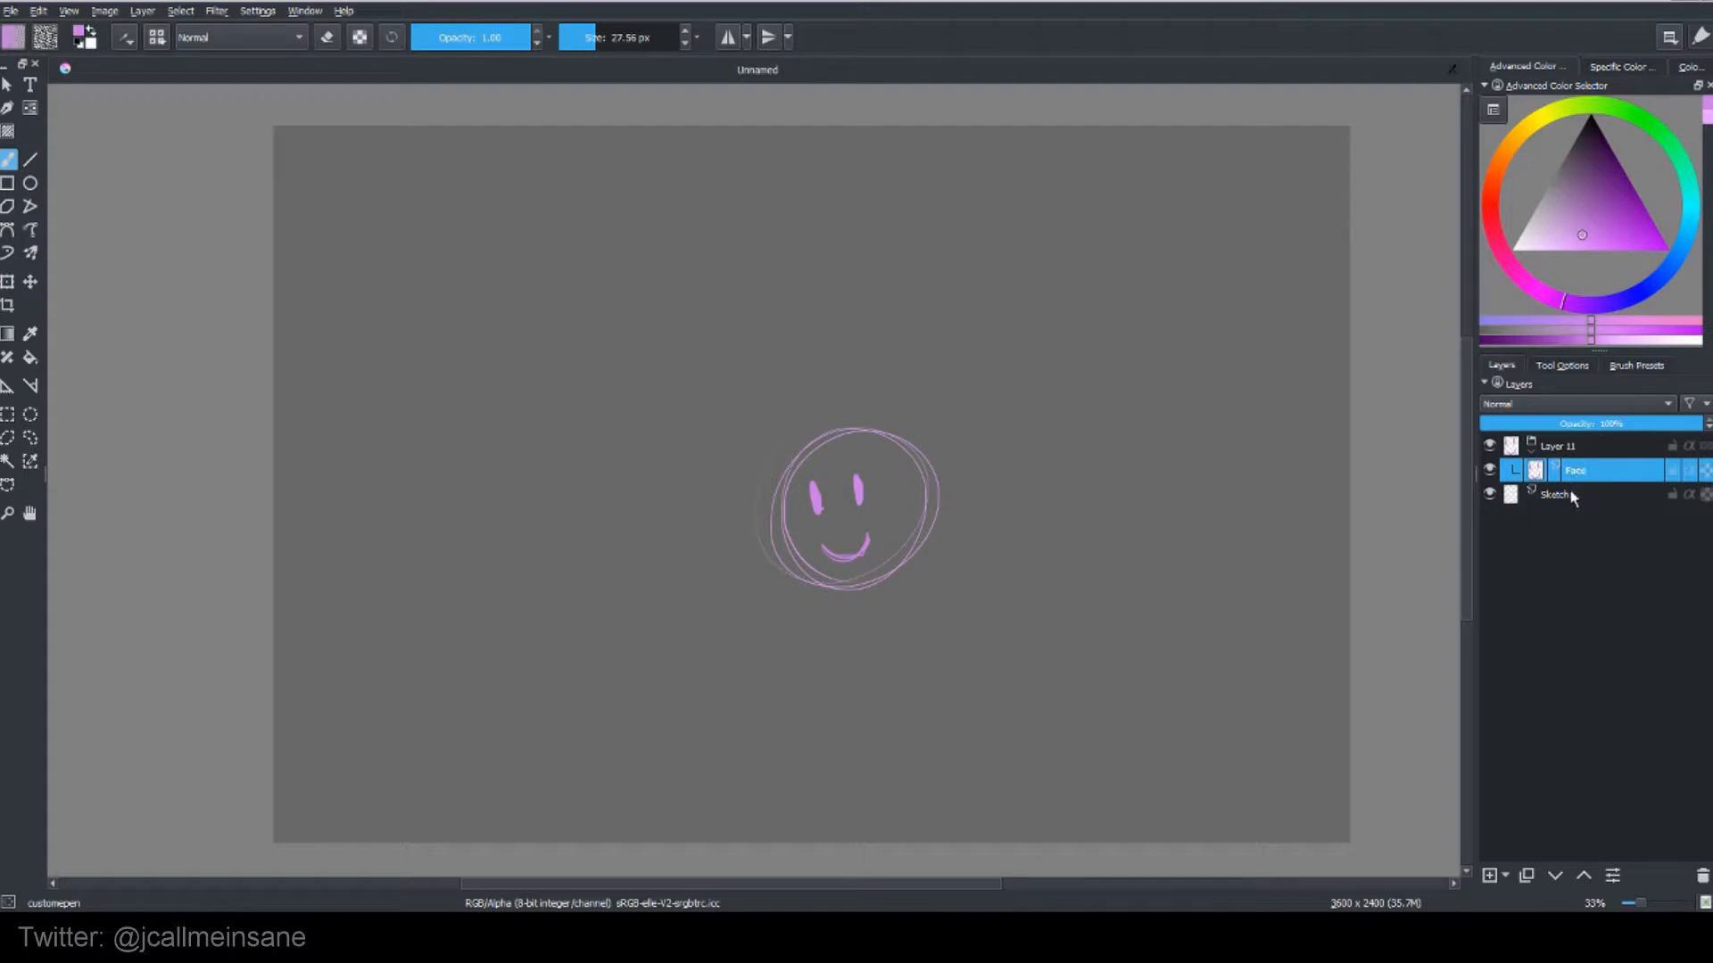
Step: Move the Sketch layer into Layer 11 so Face and Sketch are both nested in the group
left_click(1556, 494)
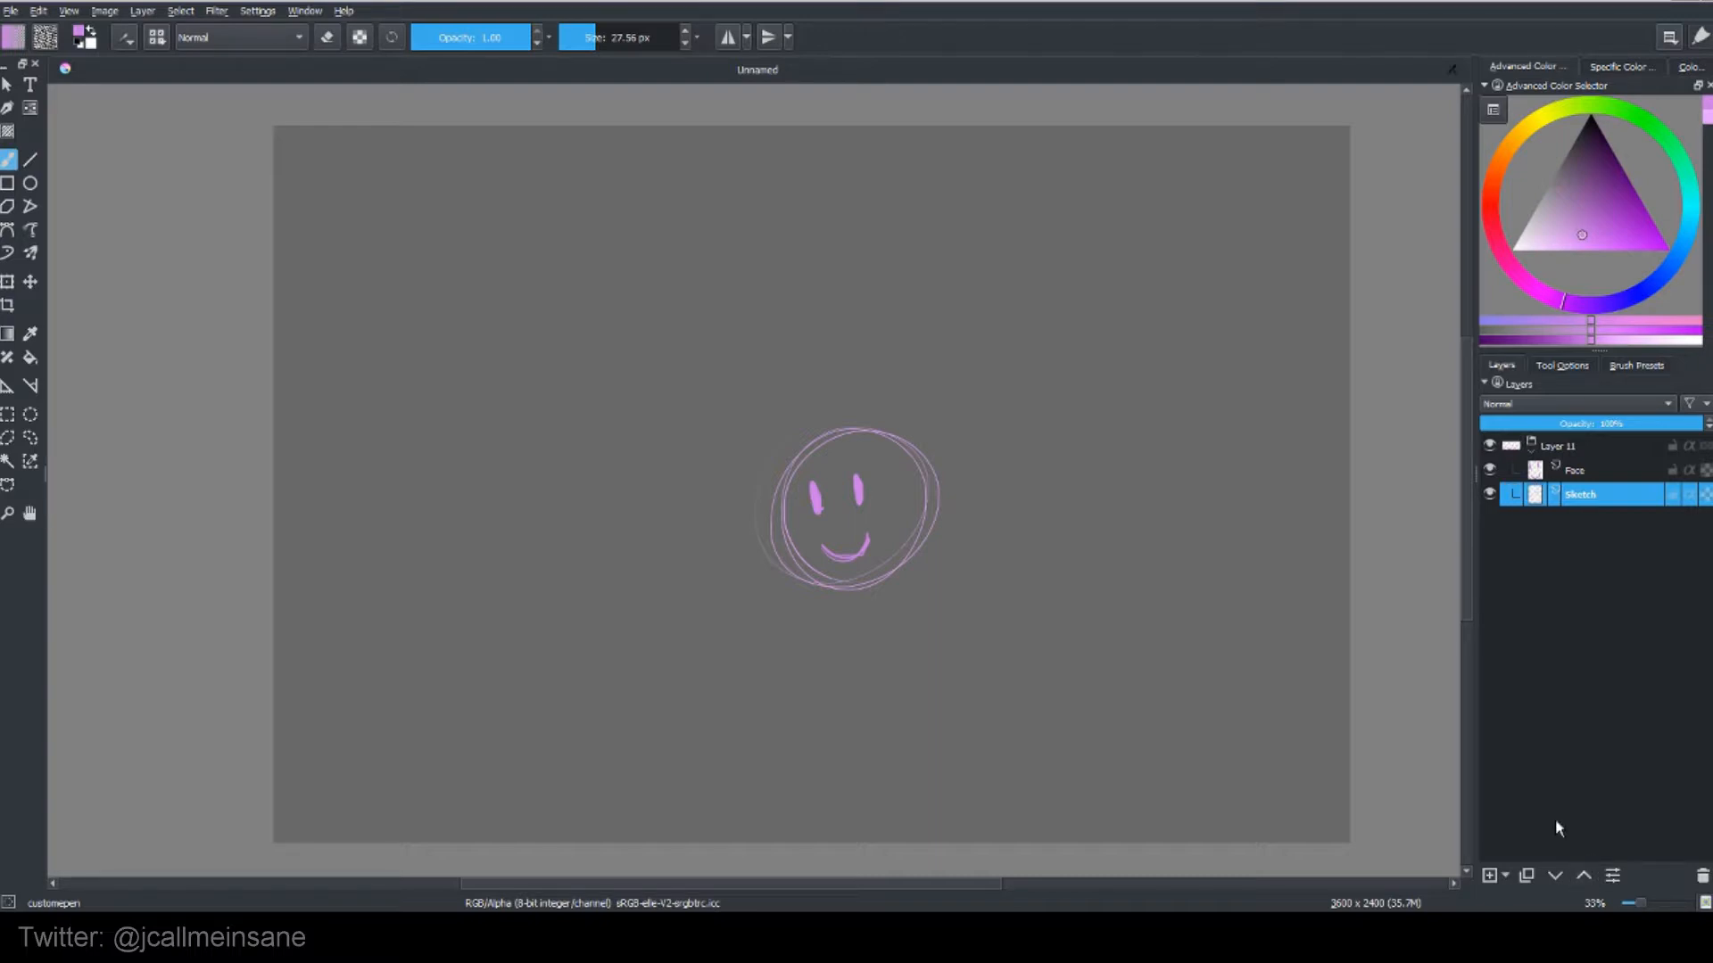
left_click(1579, 469)
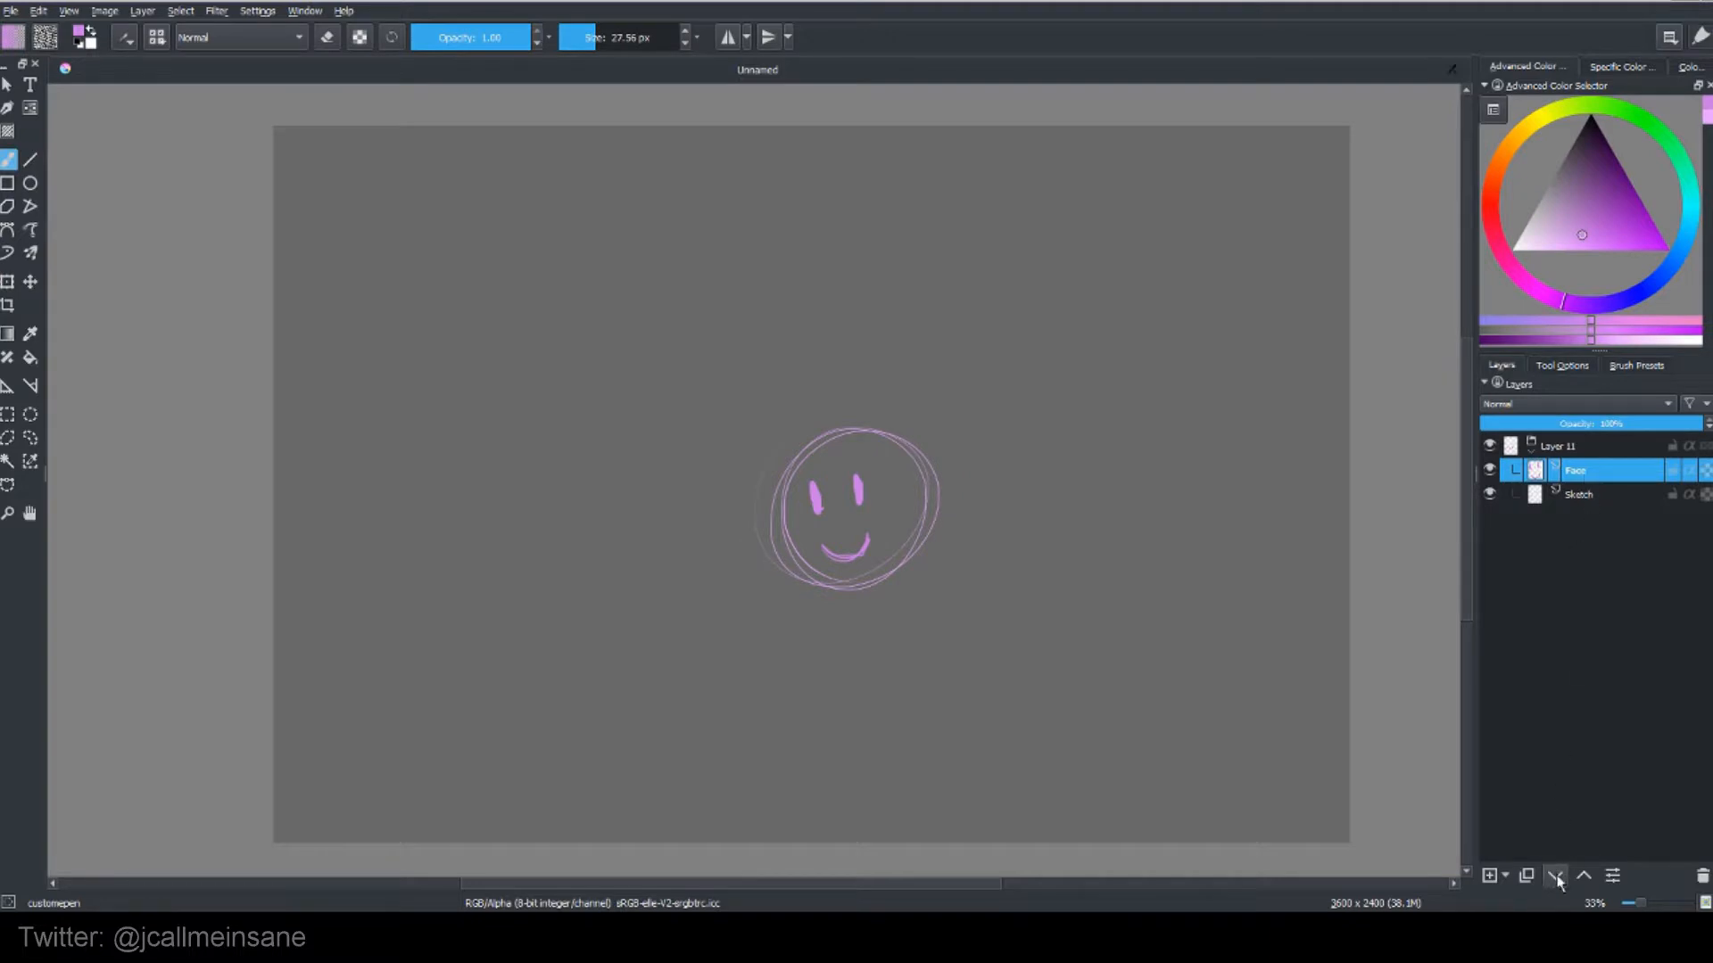
left_click(1556, 874)
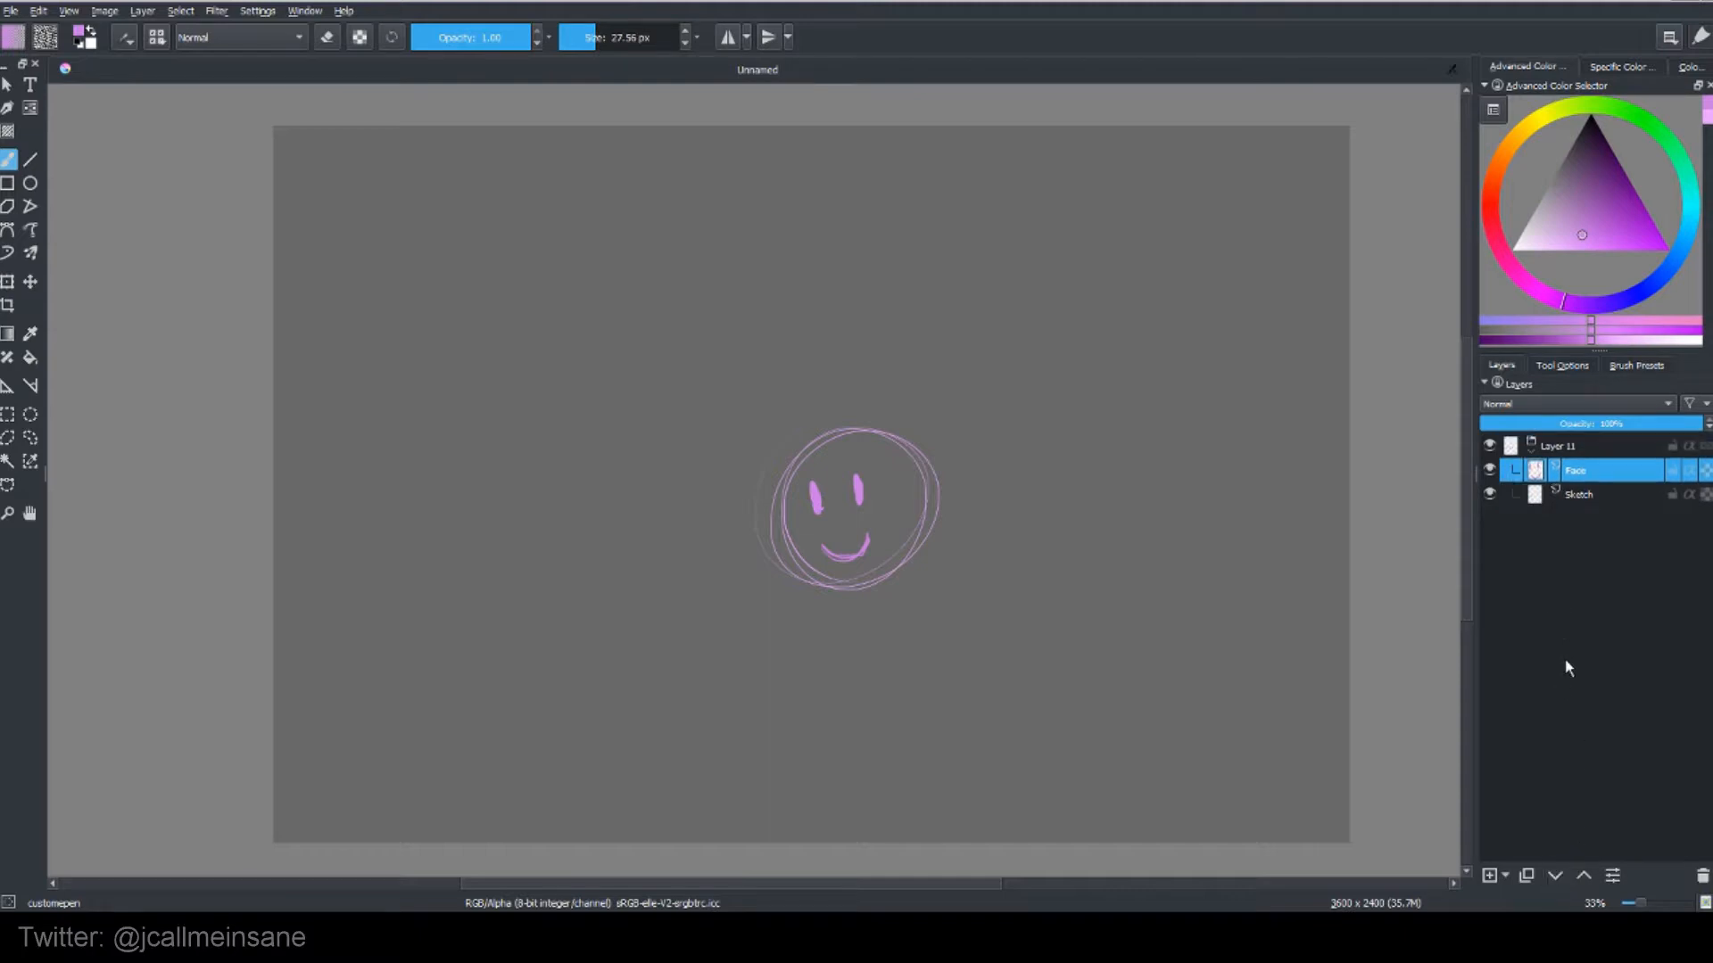
mouse_move(1501, 571)
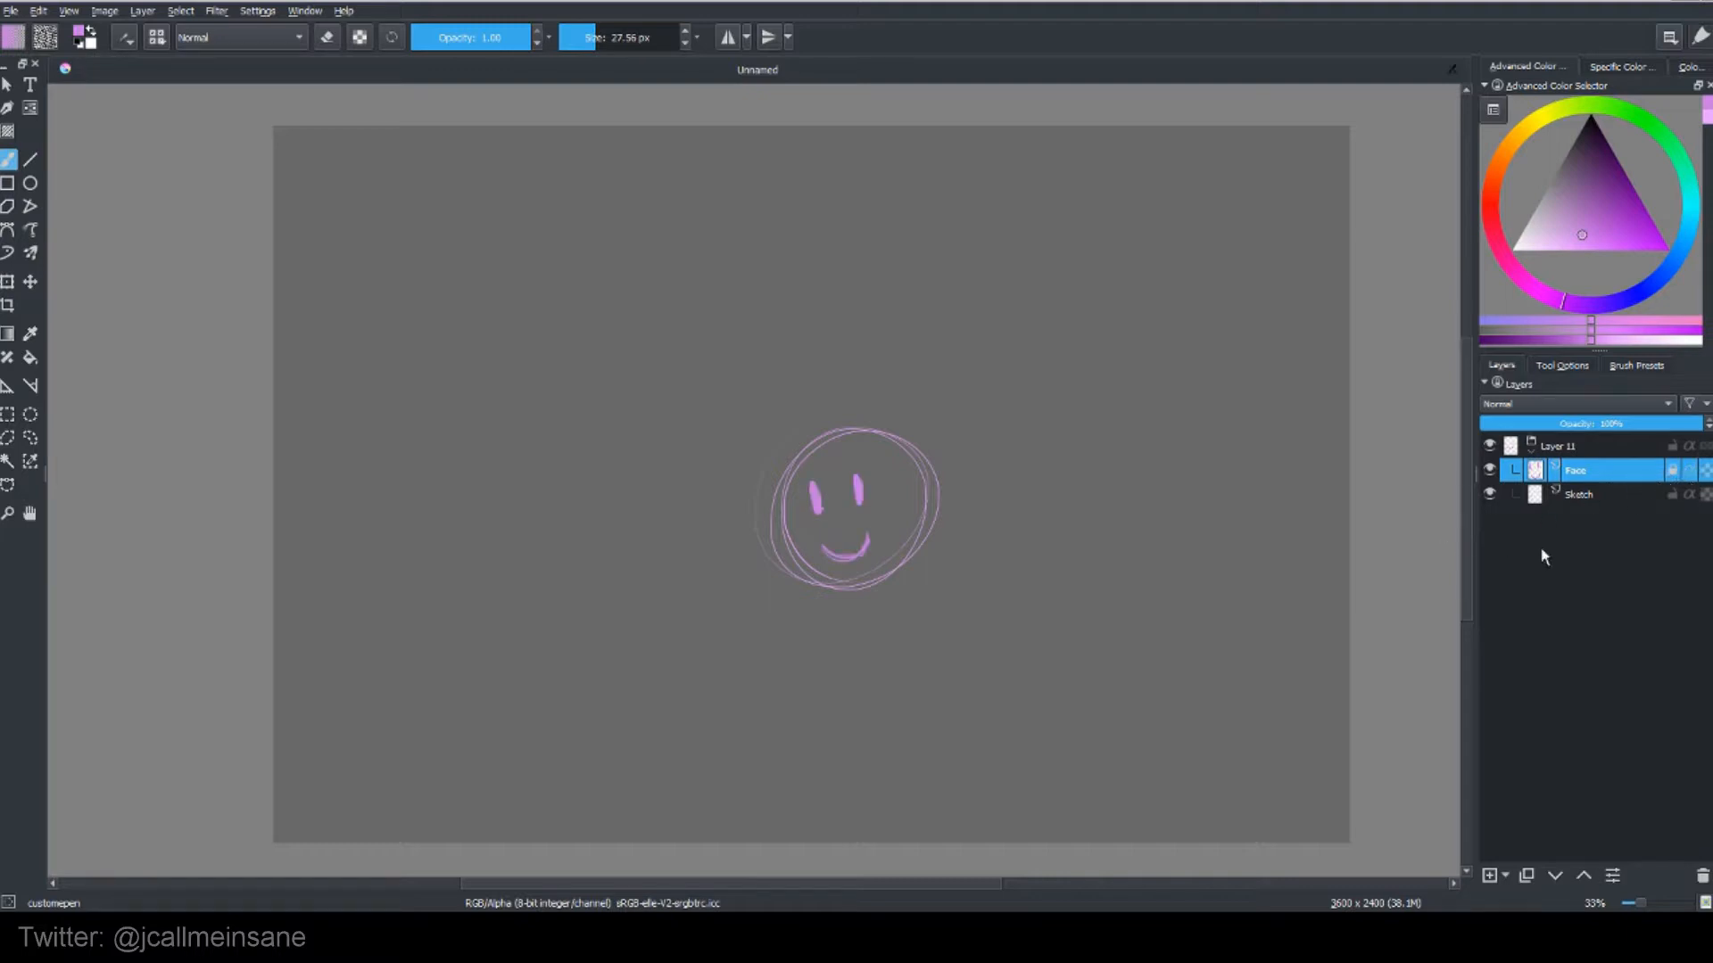
mouse_move(1379, 485)
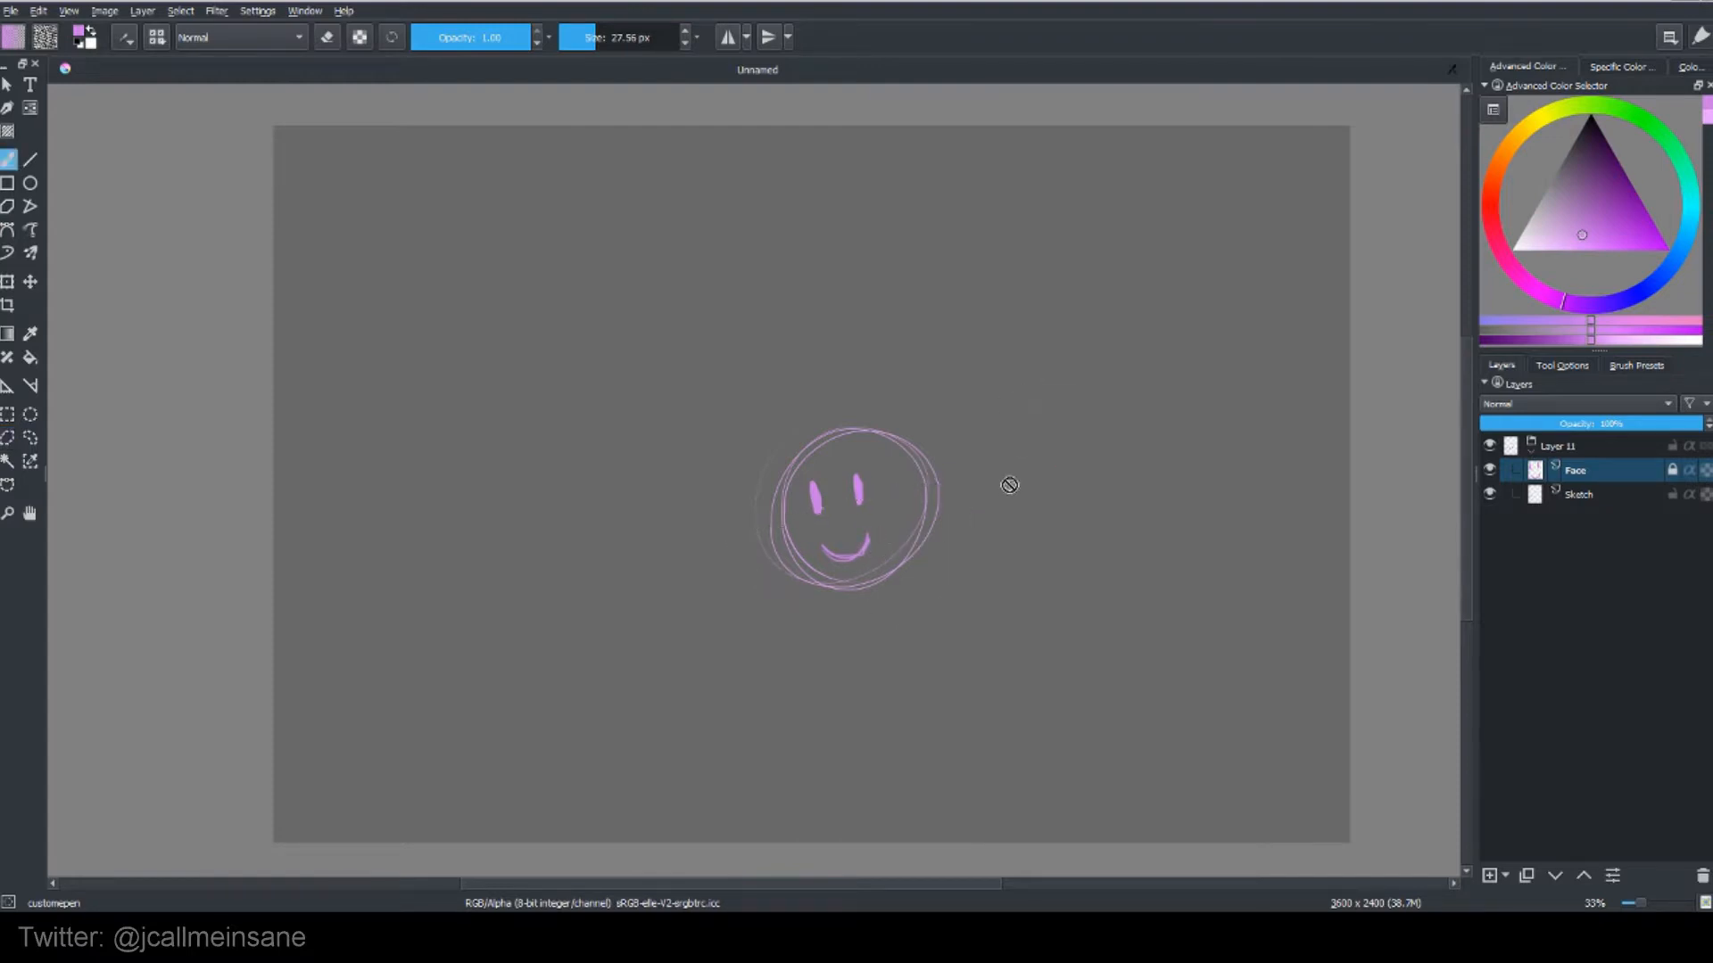
Step: Confirm the locked Face layer rejects paint strokes, then make Sketch the active layer
left_click(8, 280)
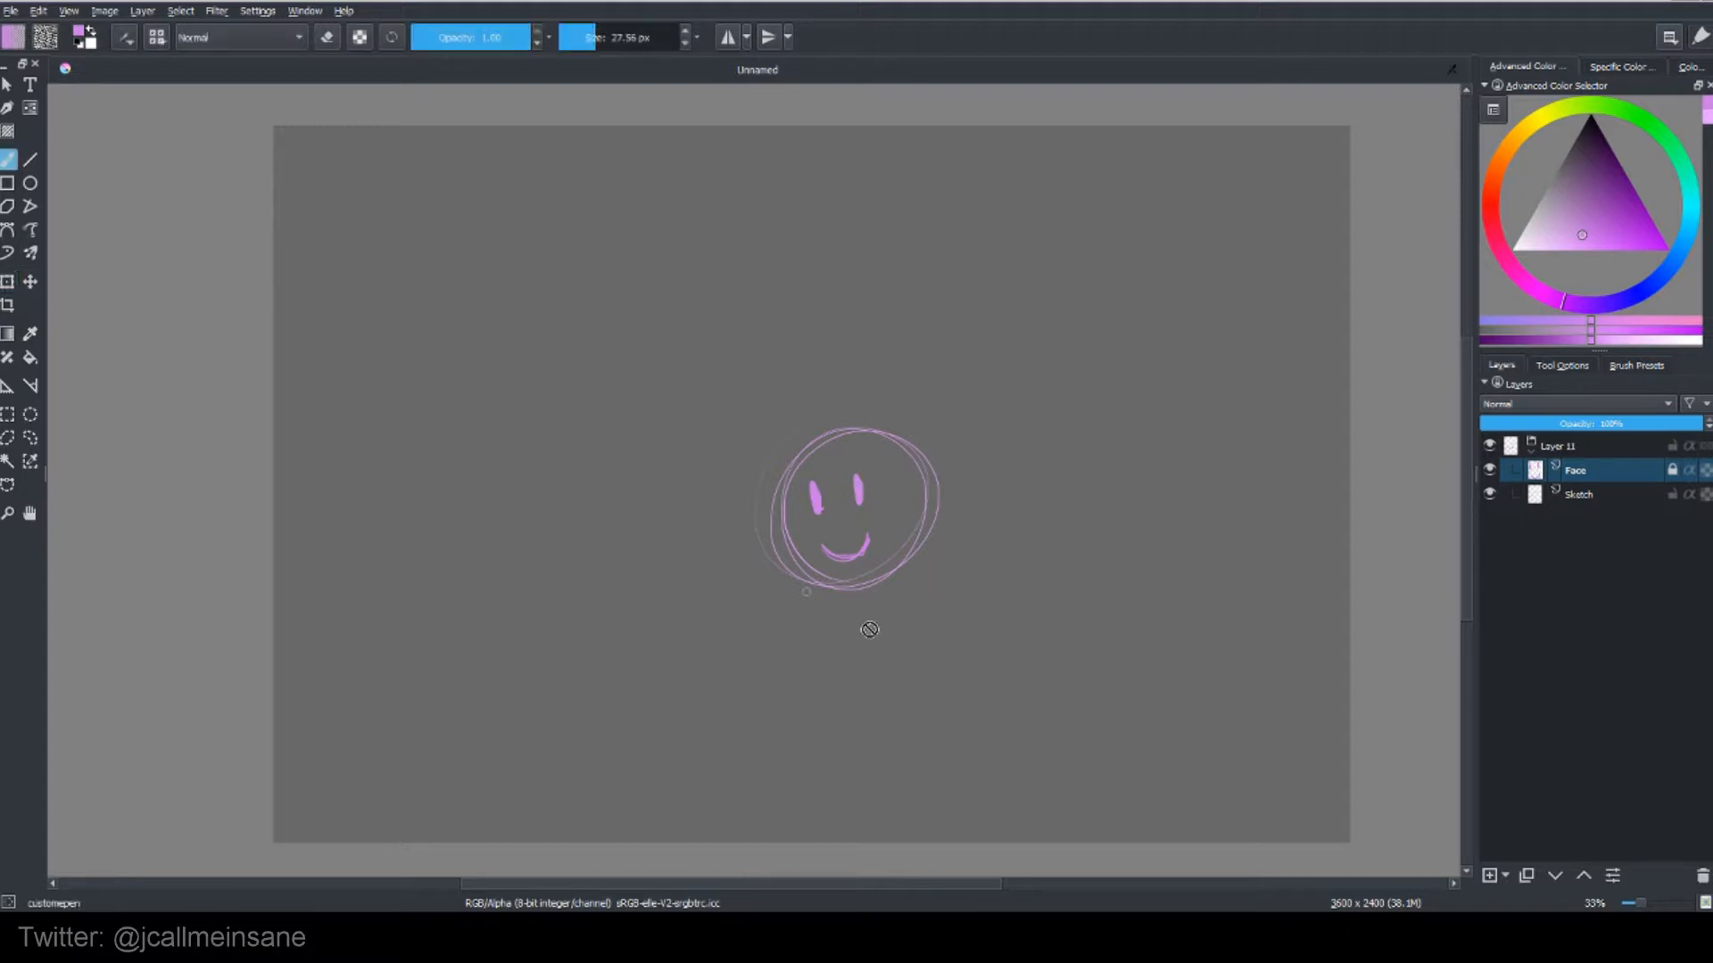
left_click(1578, 495)
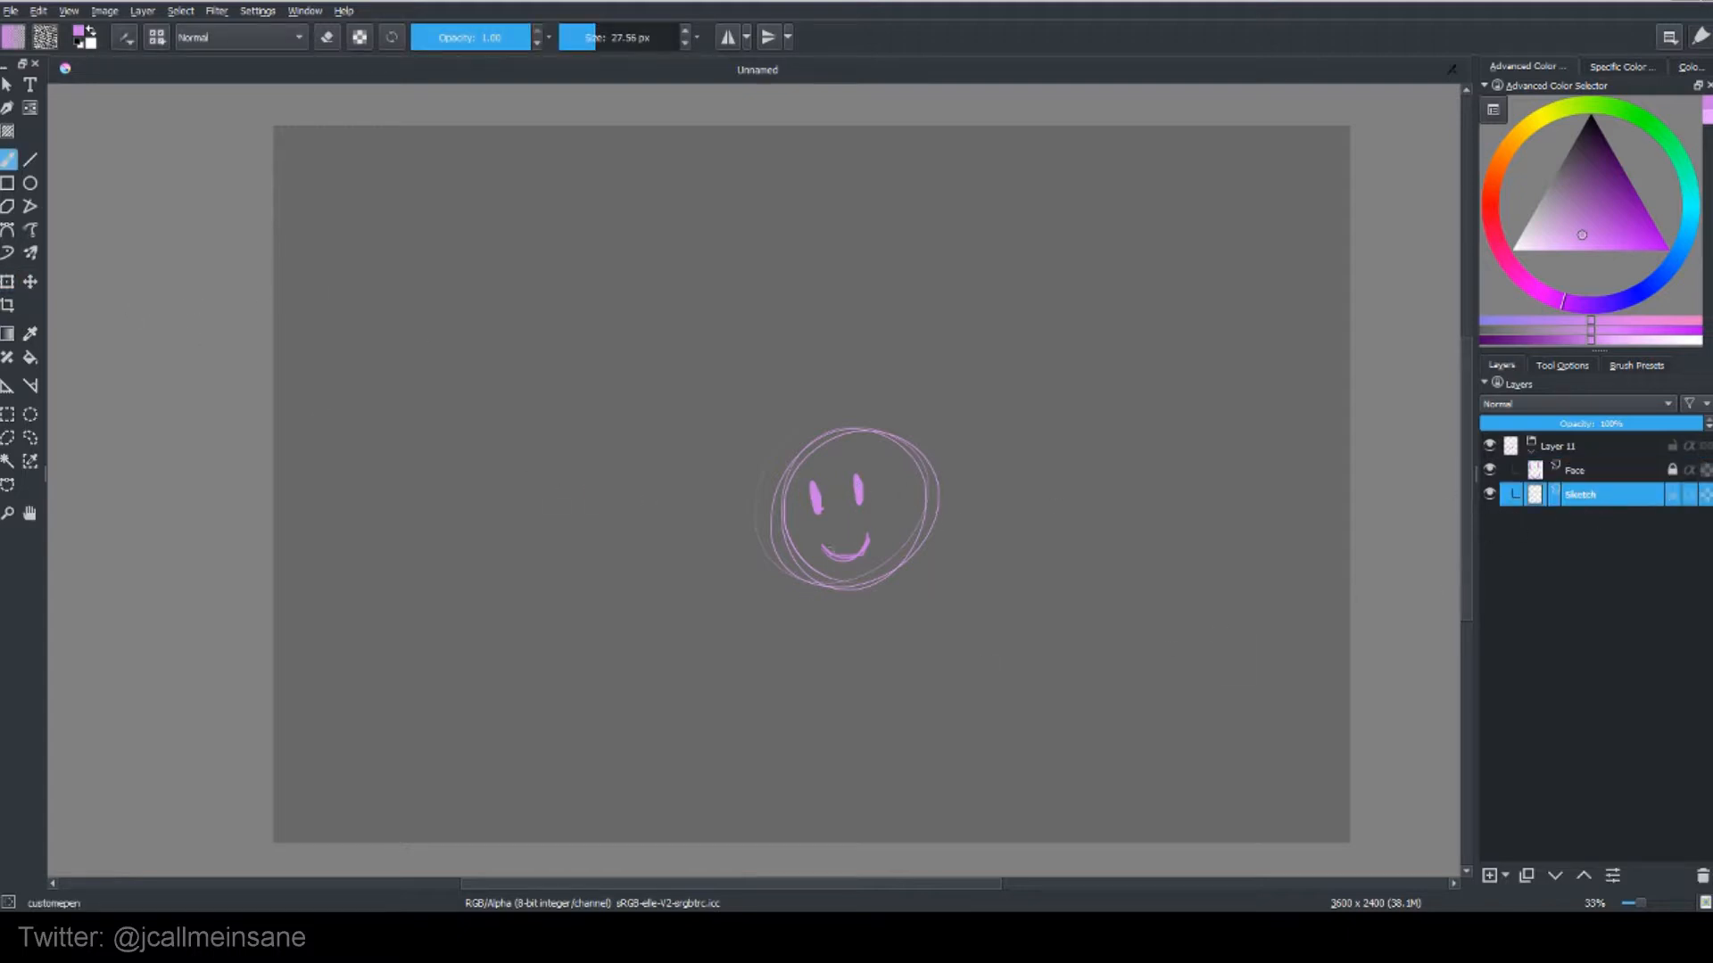
left_click(1579, 494)
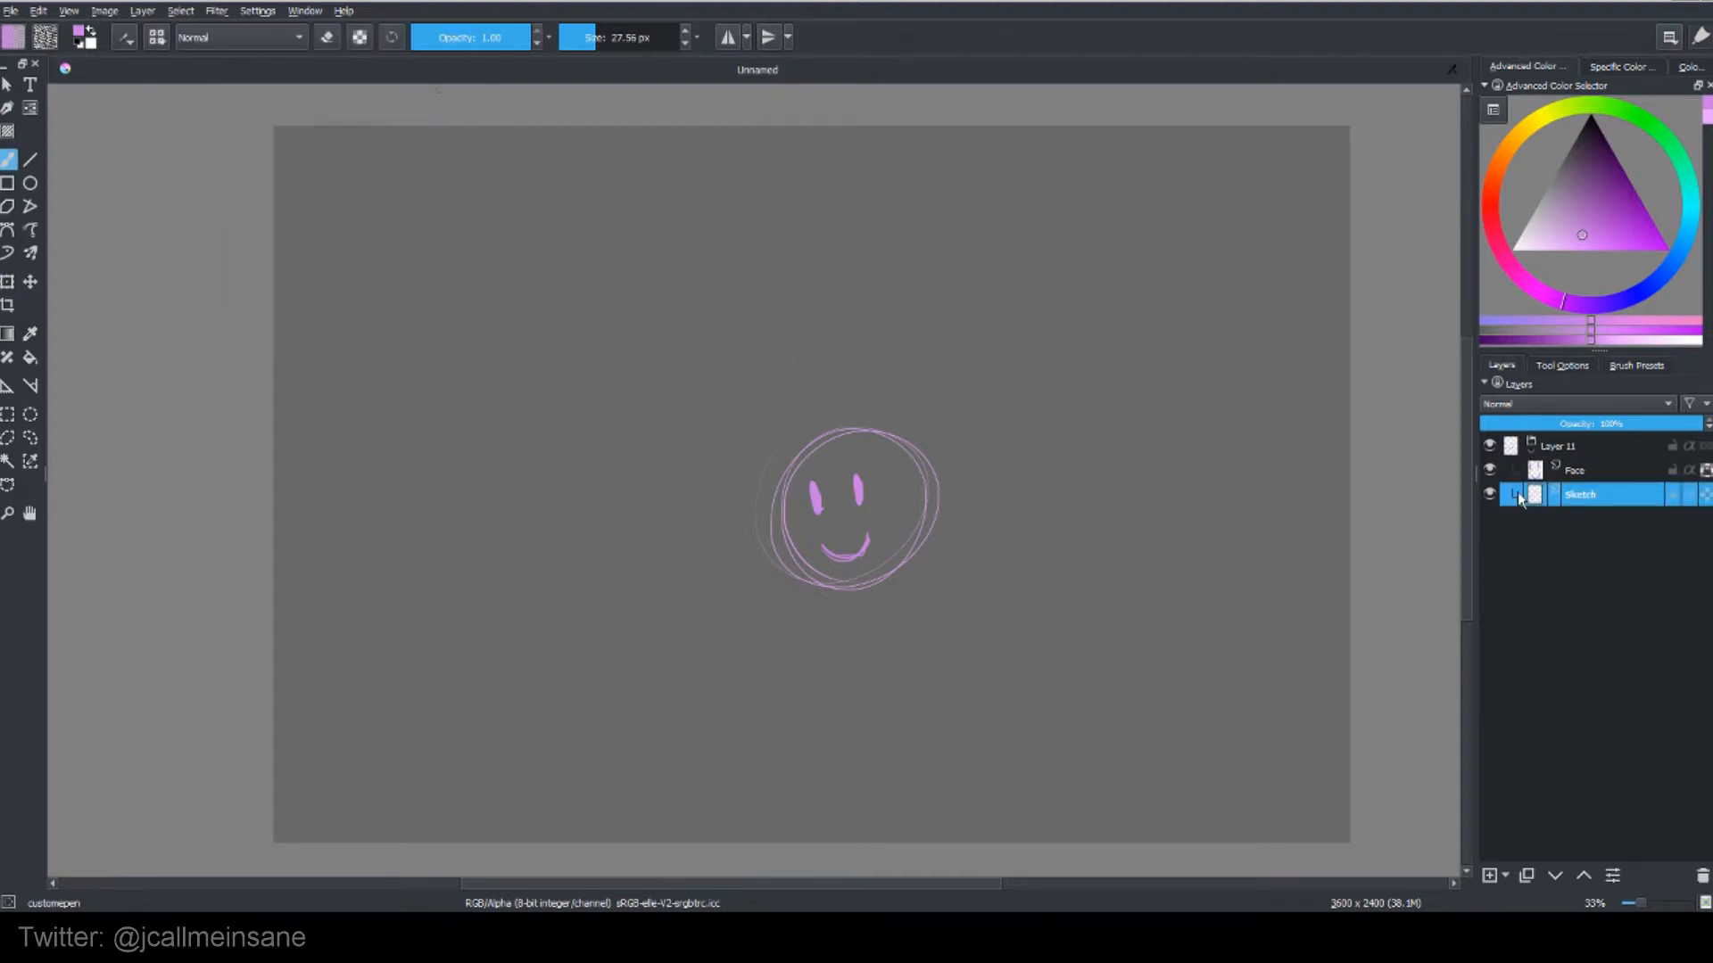
Step: Ink the smiley in black on new Layer 12 and set the image background opacity to 0
left_click(1579, 469)
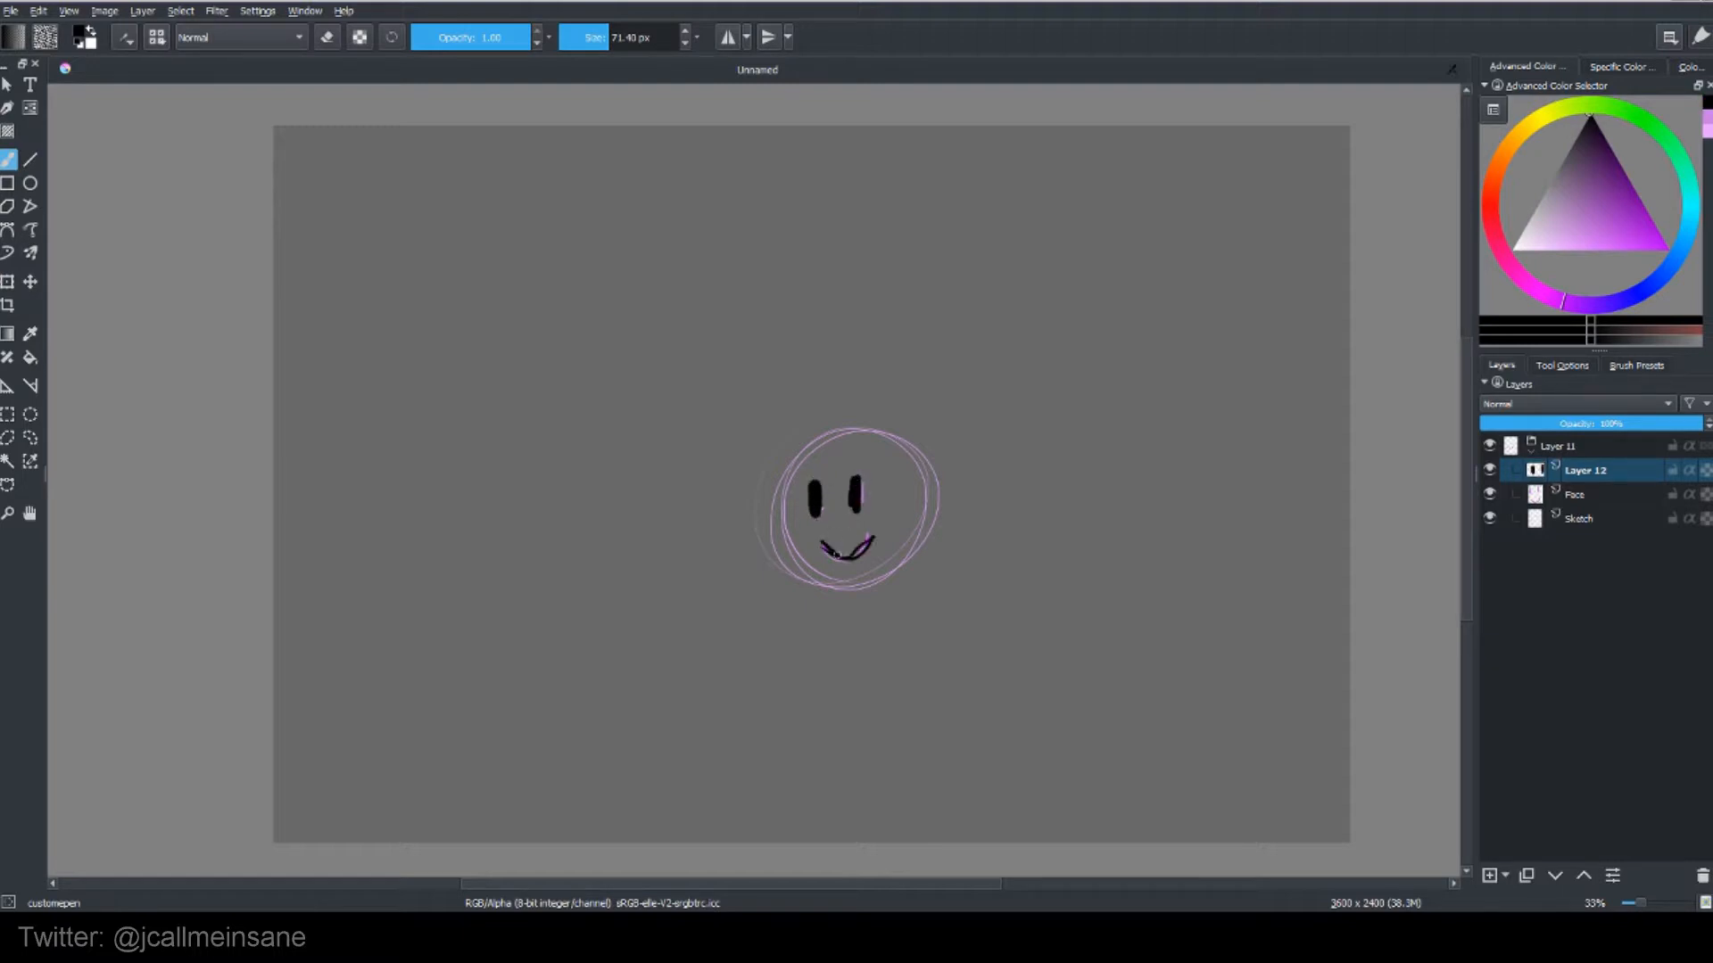
left_click(178, 10)
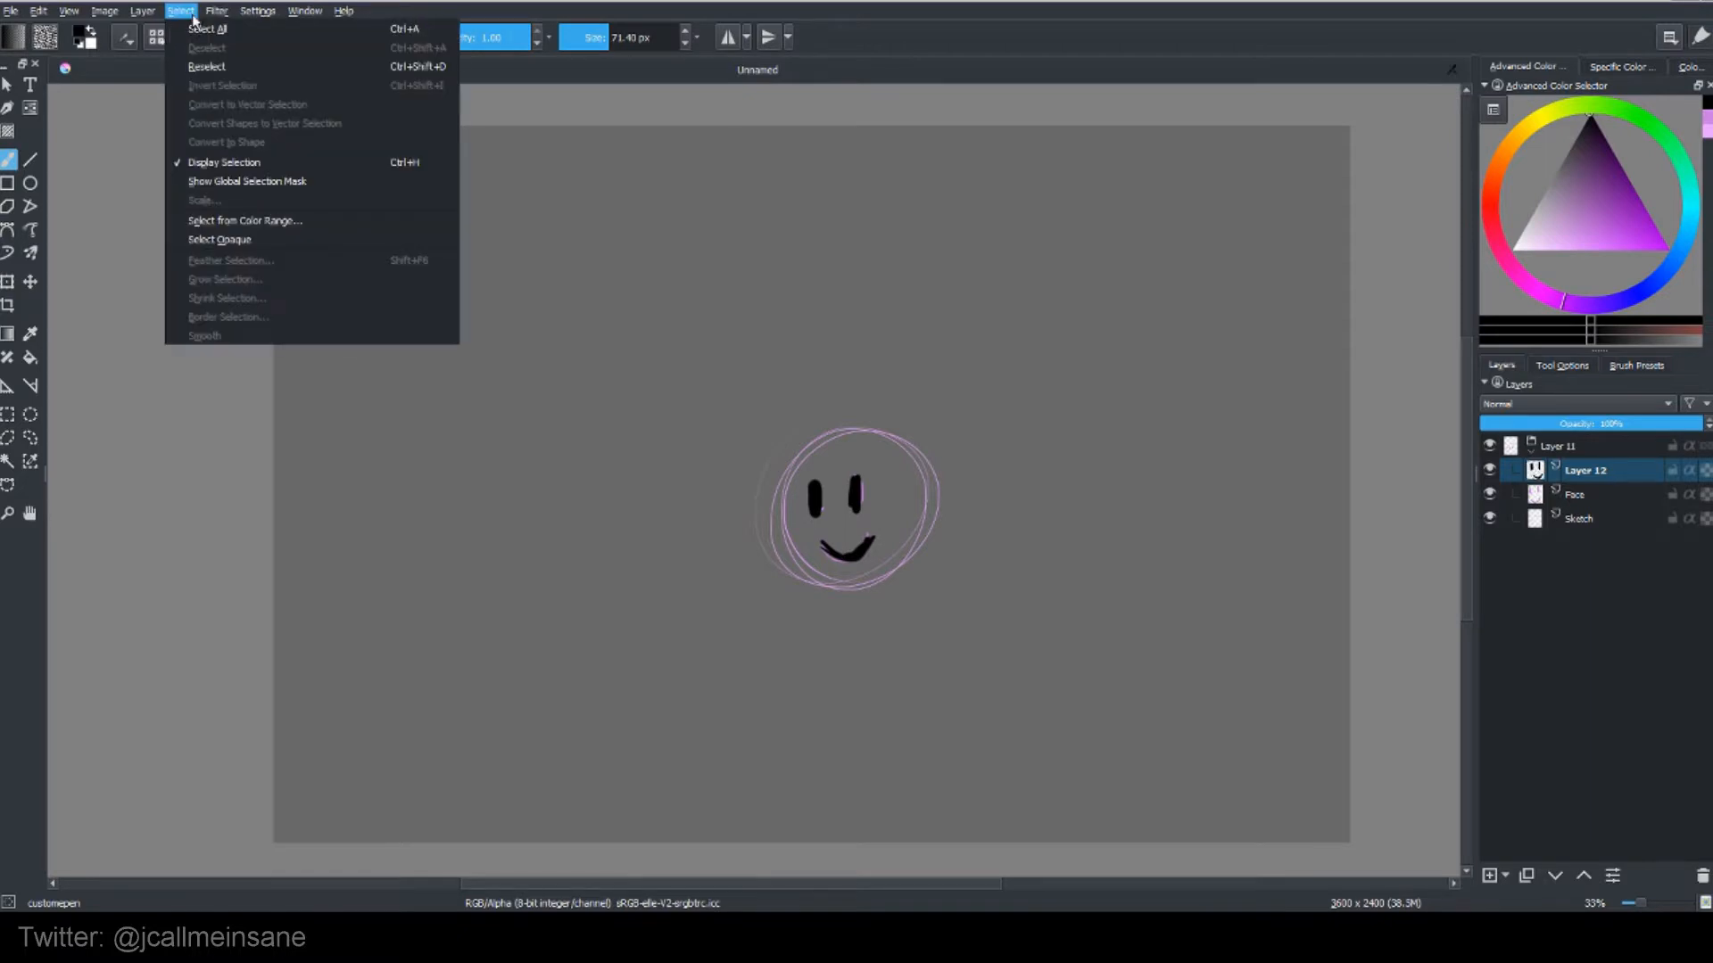
left_click(106, 10)
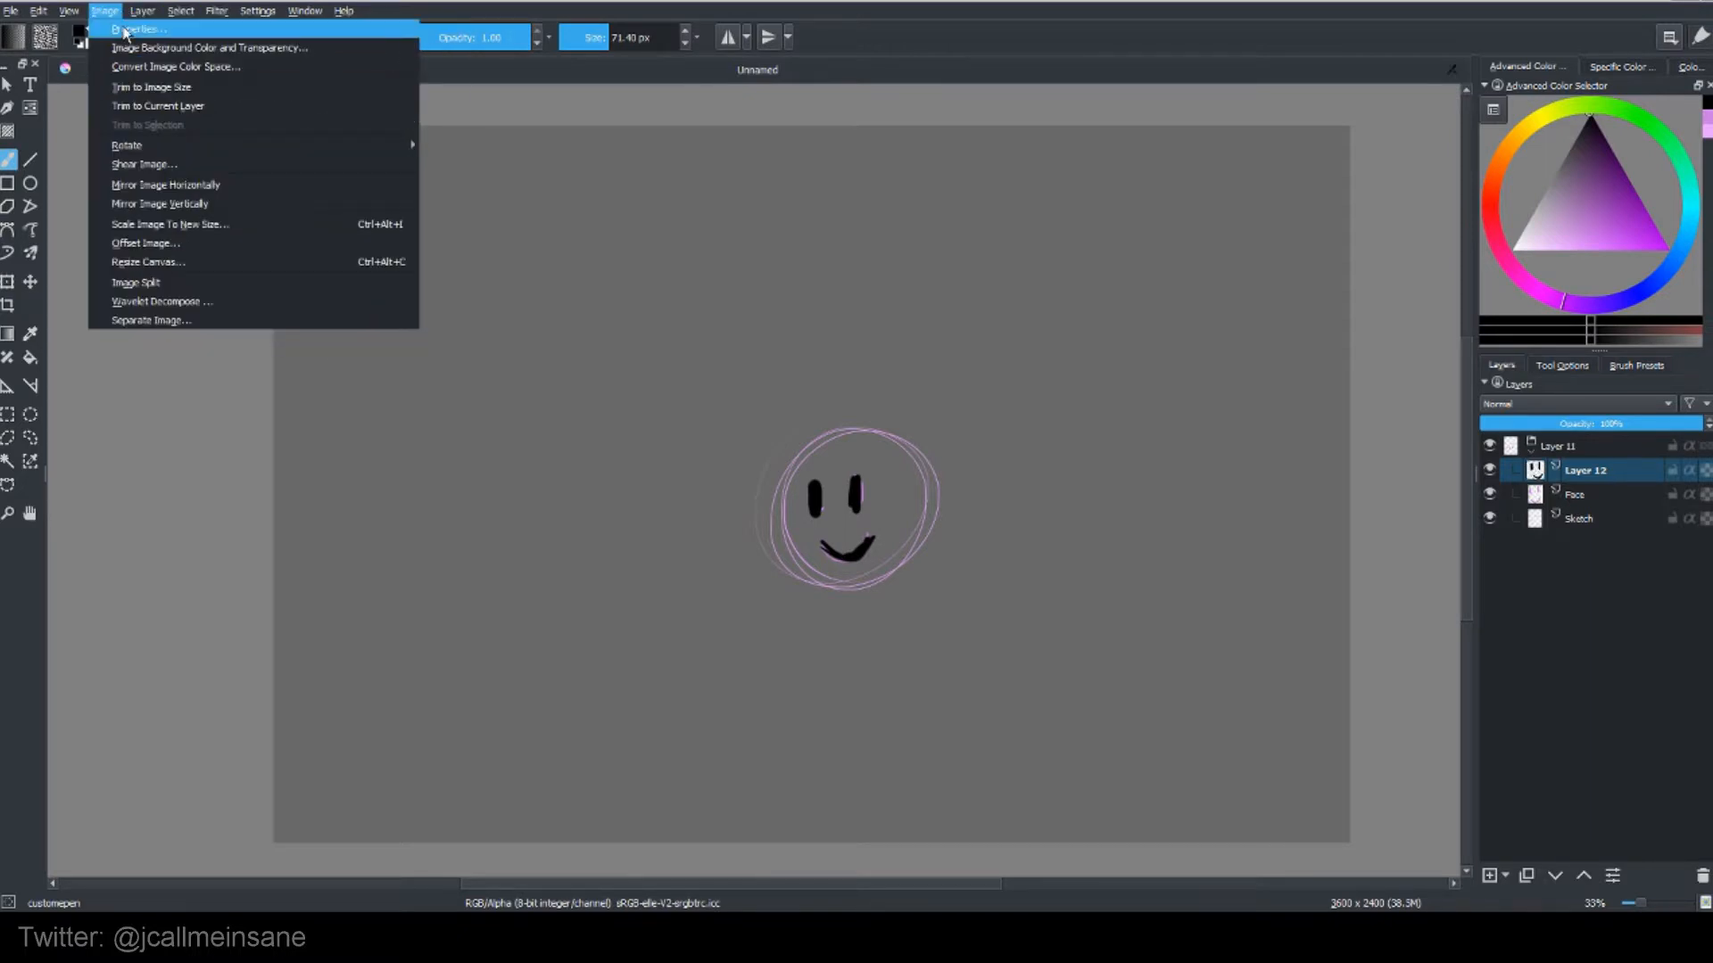
left_click(137, 30)
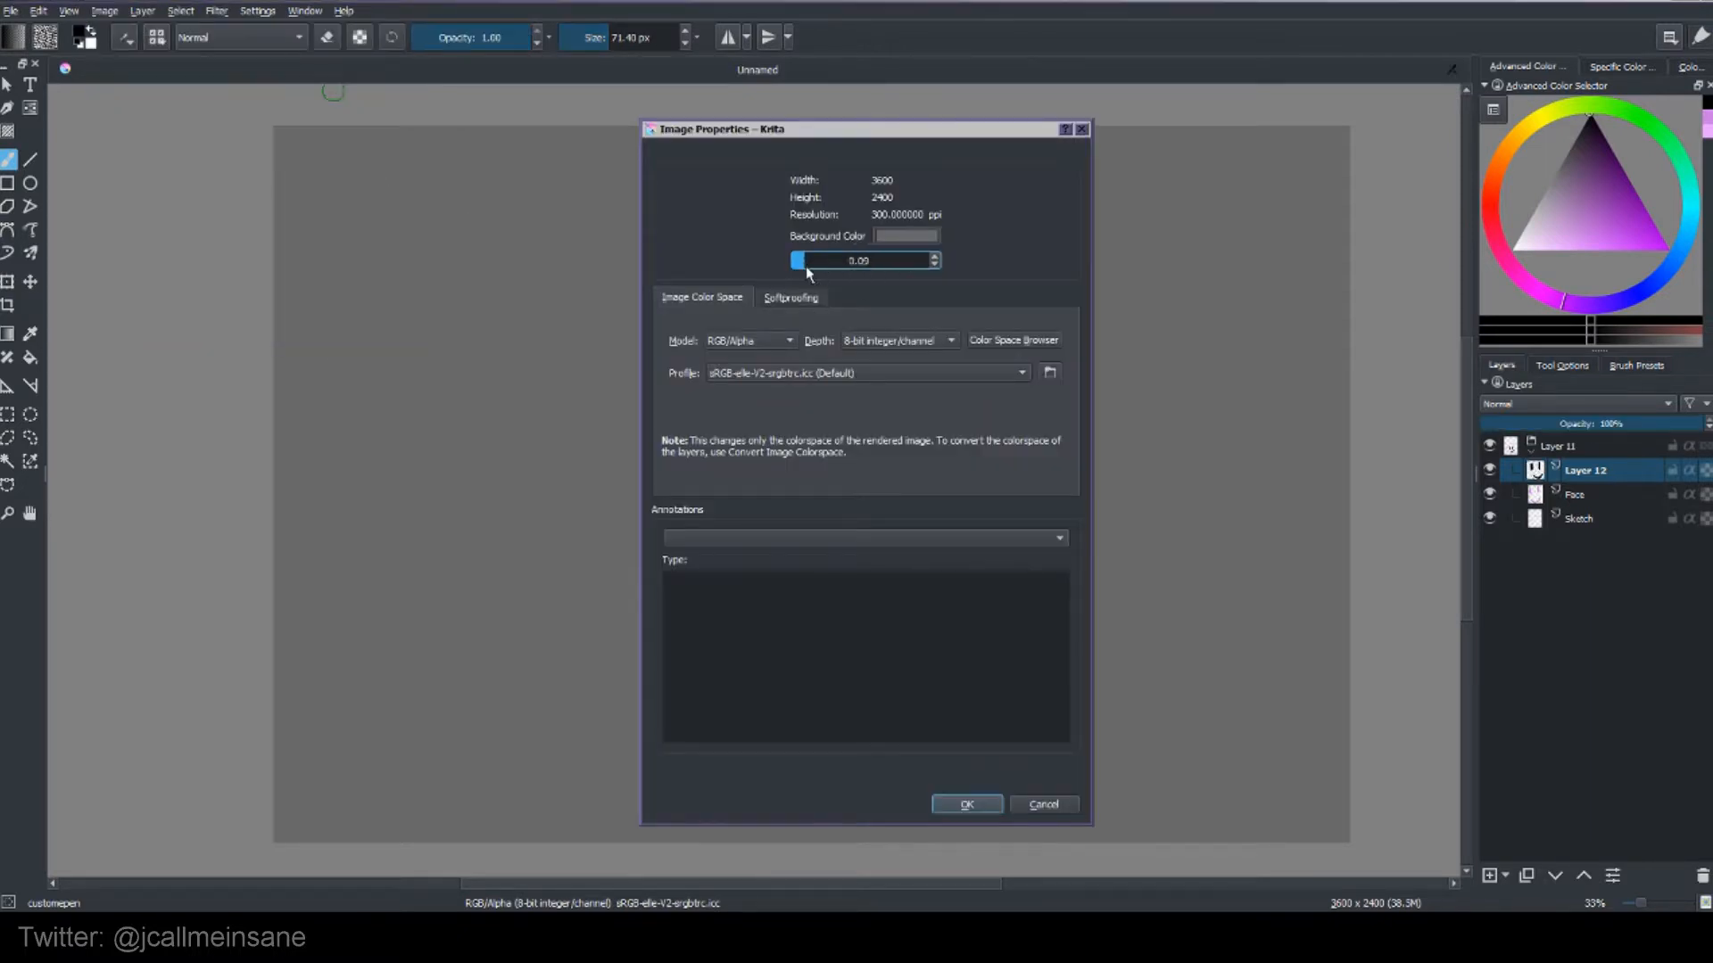
left_click(965, 805)
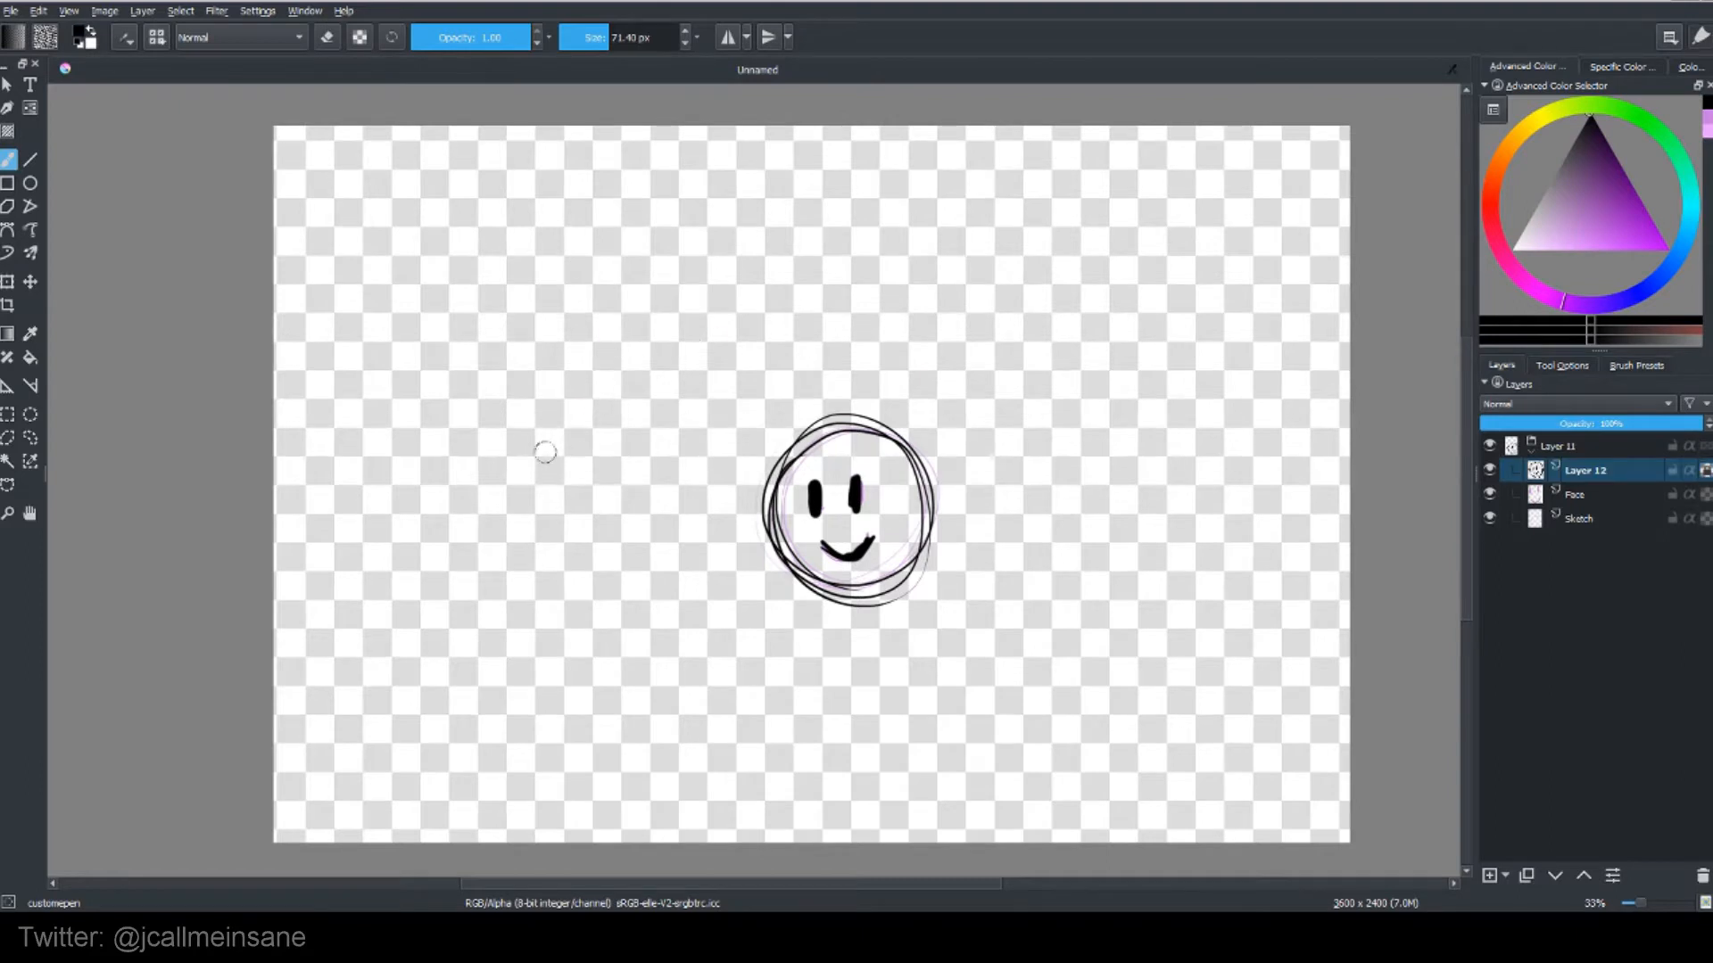
mouse_move(885, 706)
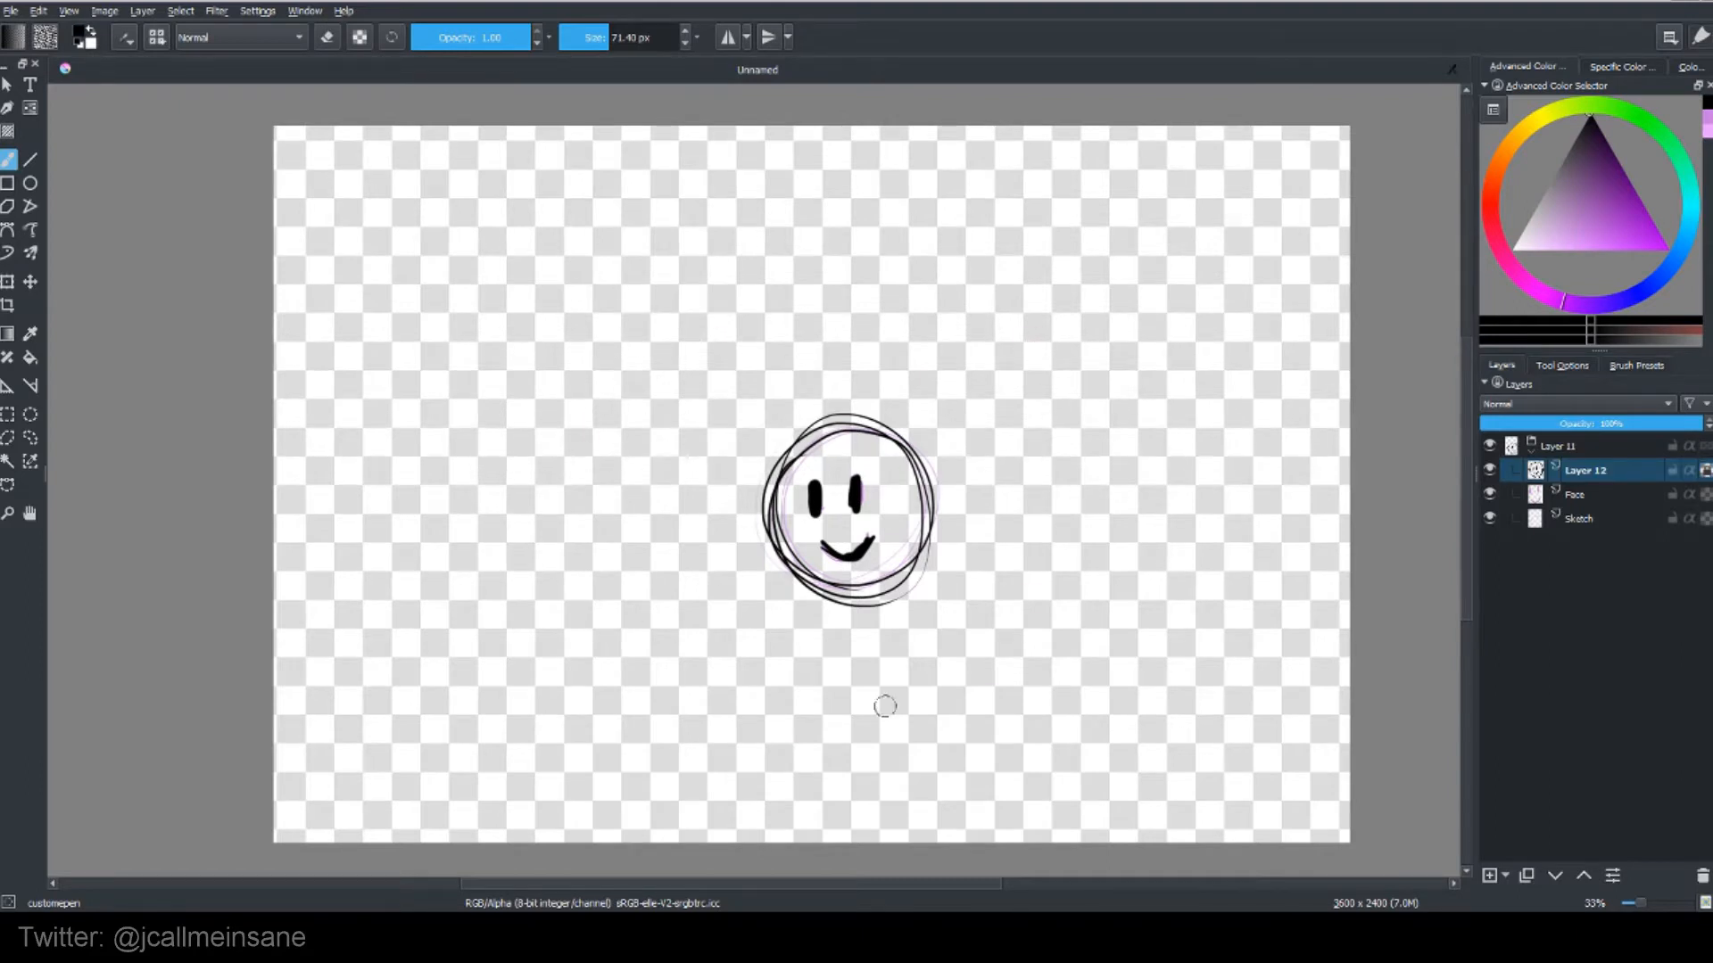
mouse_move(677, 392)
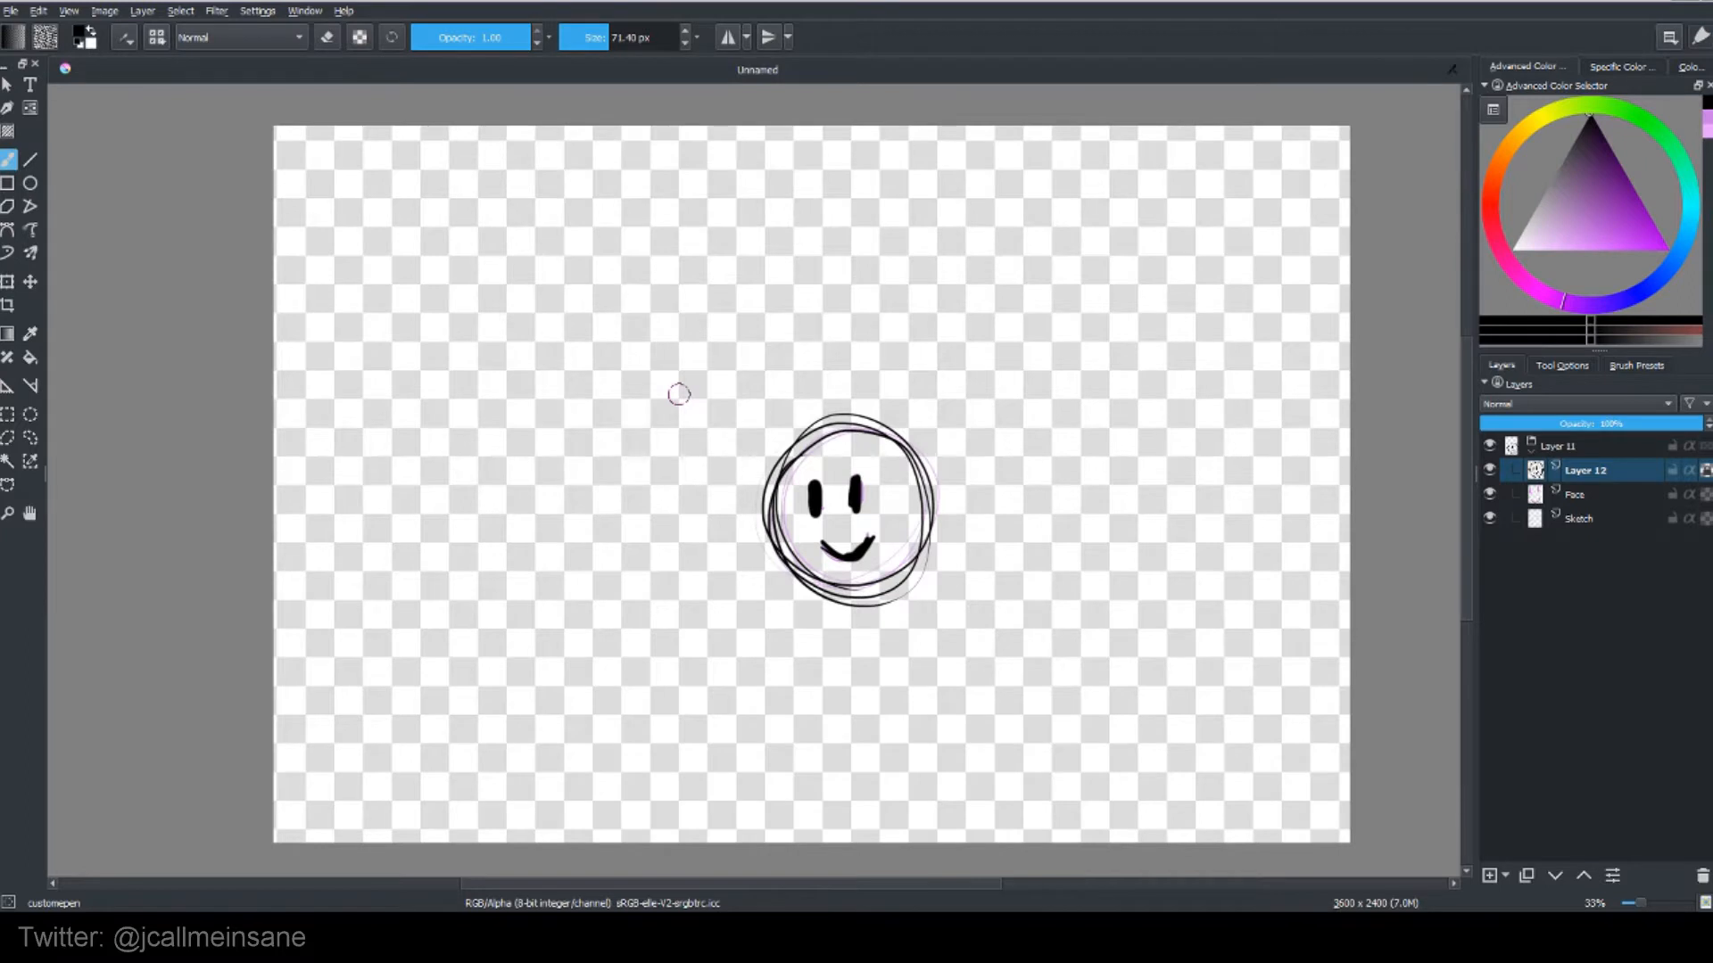
mouse_move(952, 421)
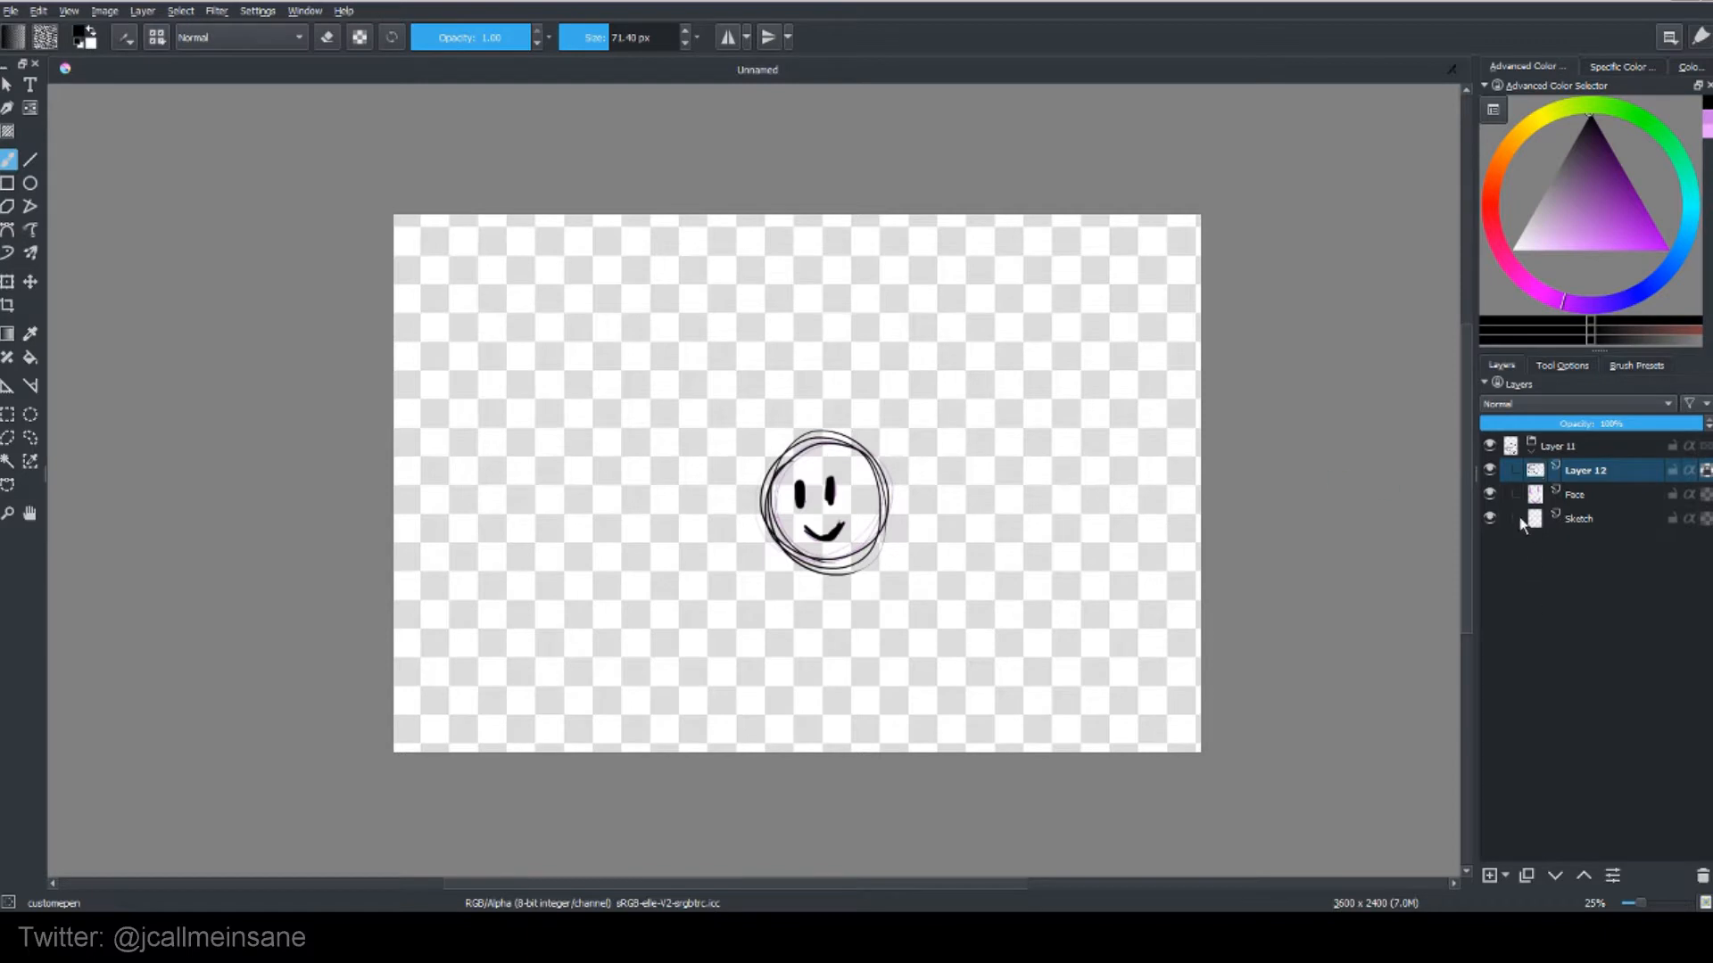
Step: Add Layer 13 beneath Layer 12 and flood it with white using the Fill tool
left_click(1488, 874)
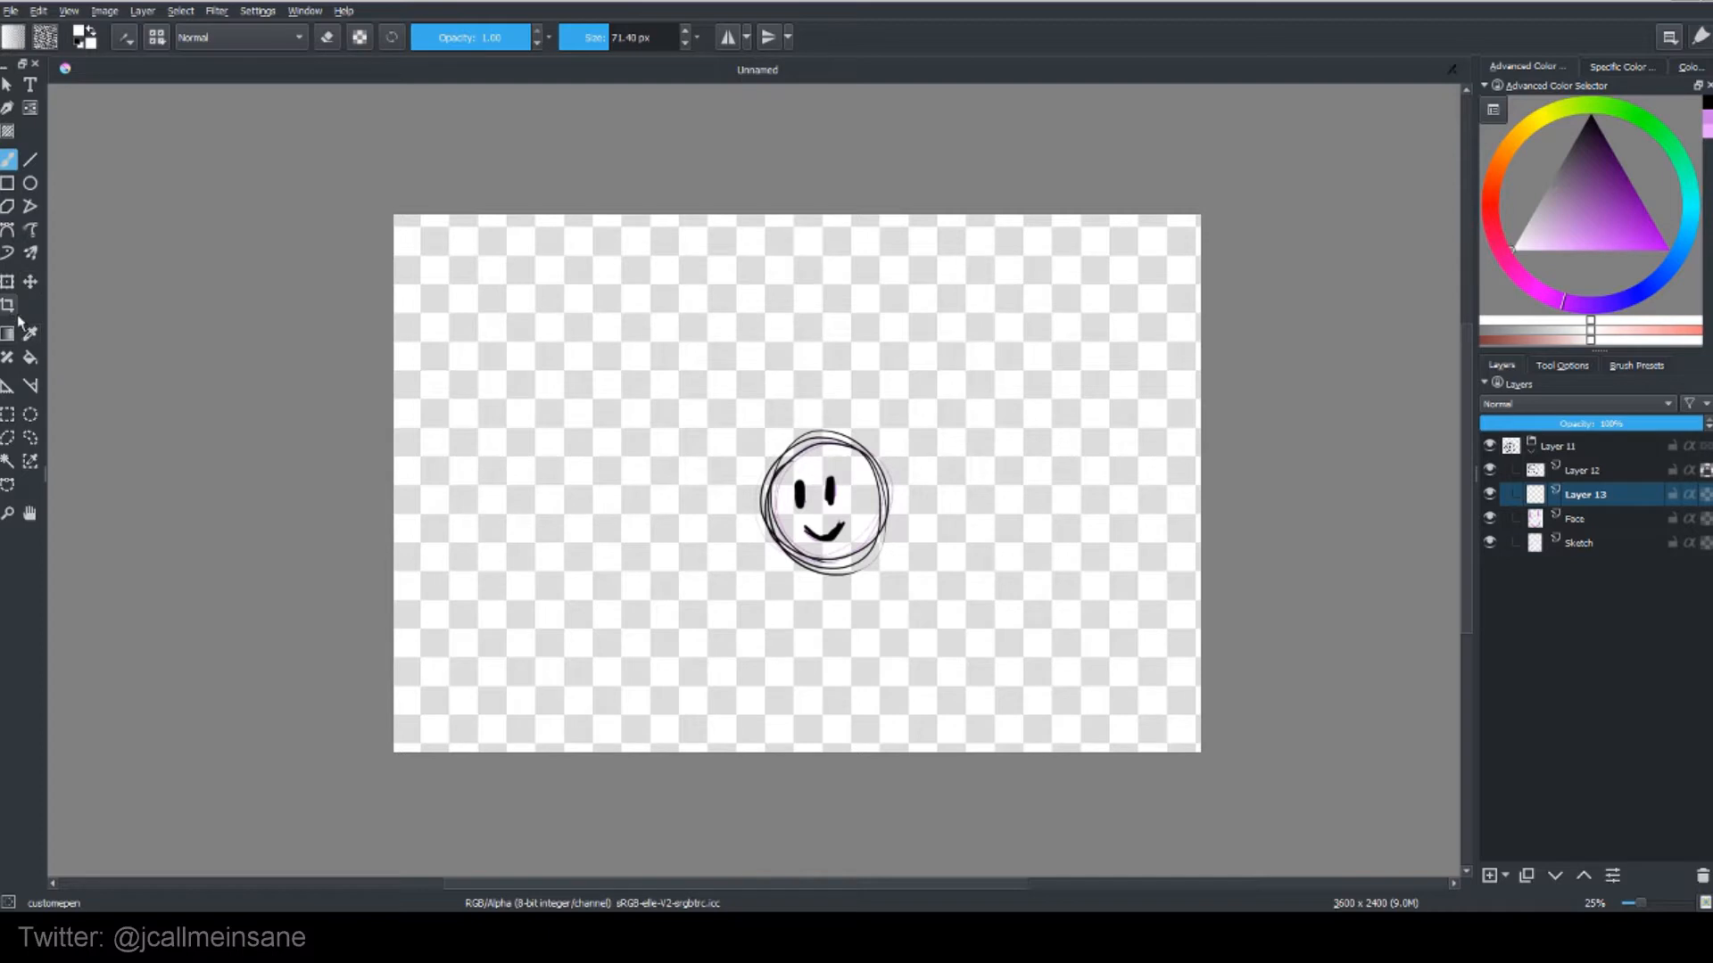
left_click(30, 357)
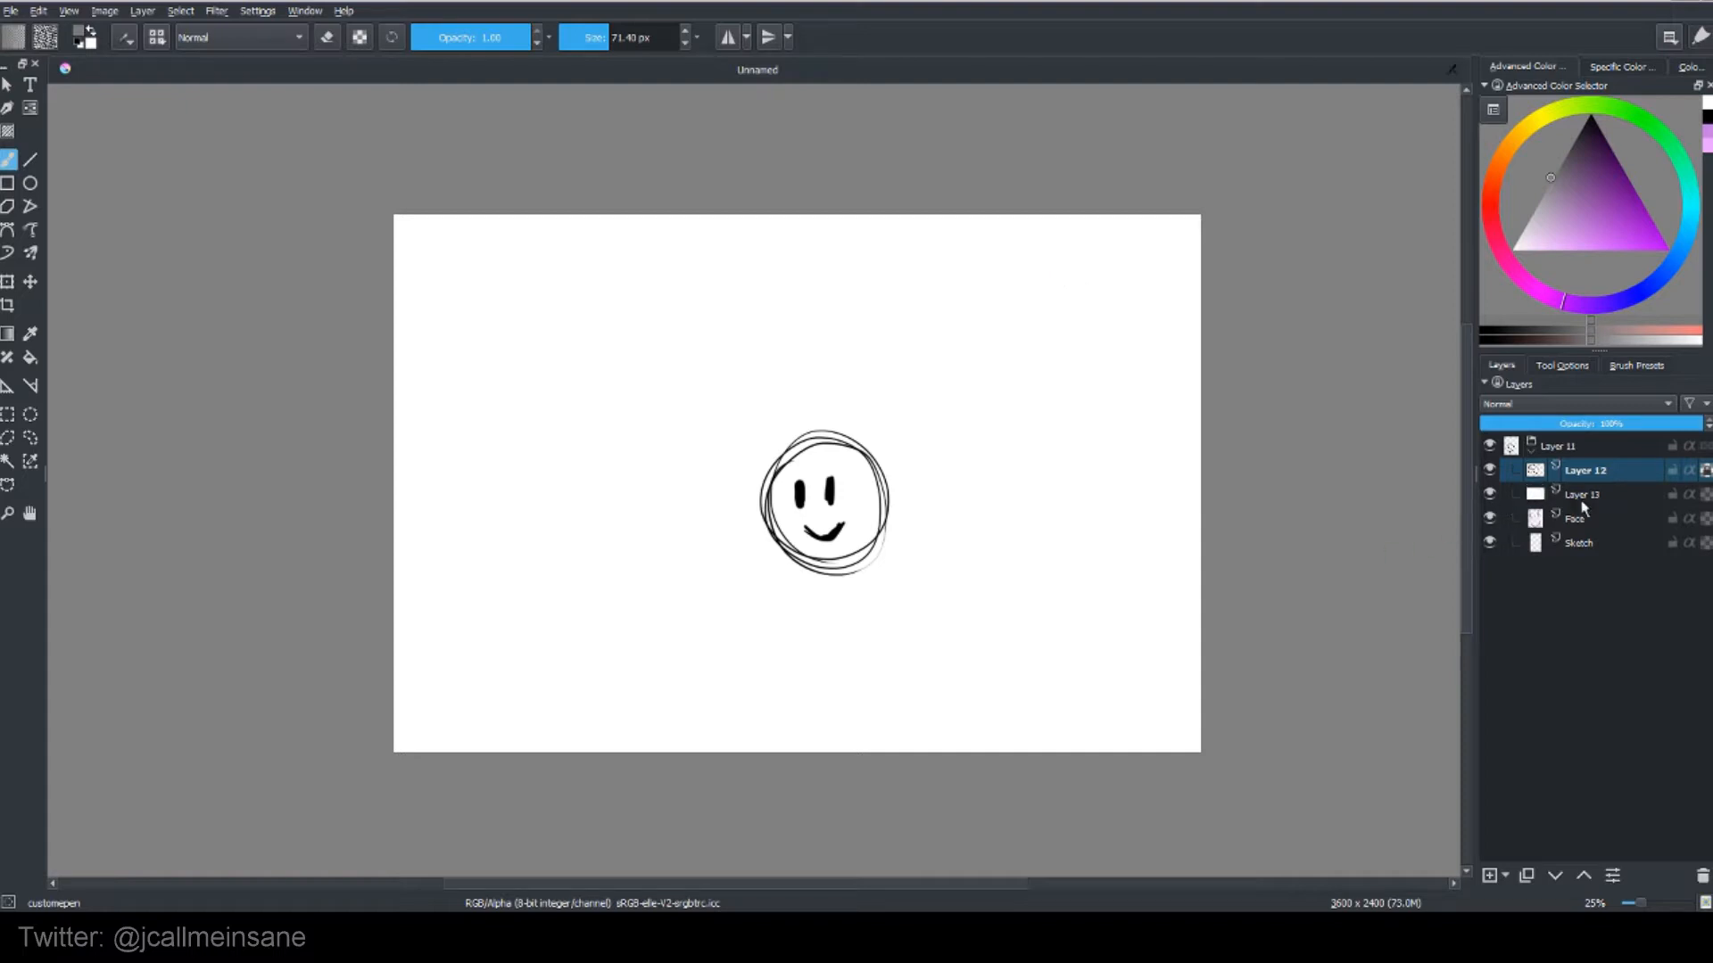
left_click(1590, 213)
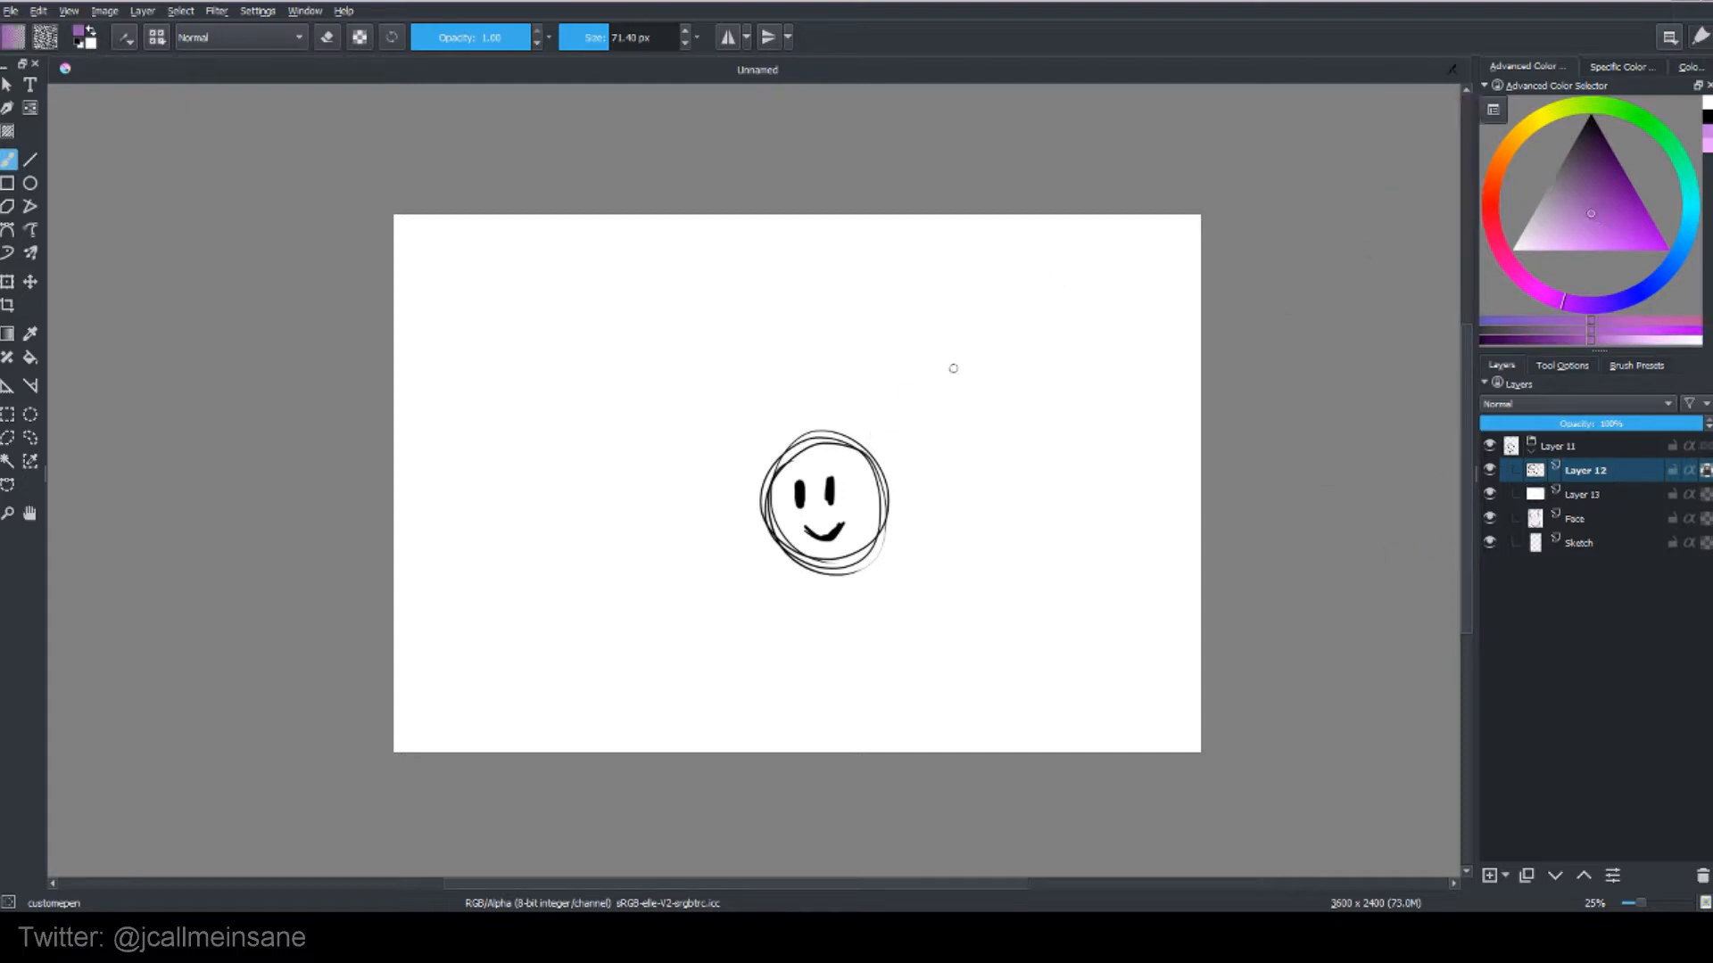
Step: Recolour the black smiley lines on Layer 12 with purple, cyan and yellow strokes
left_click_drag(824, 503, 824, 535)
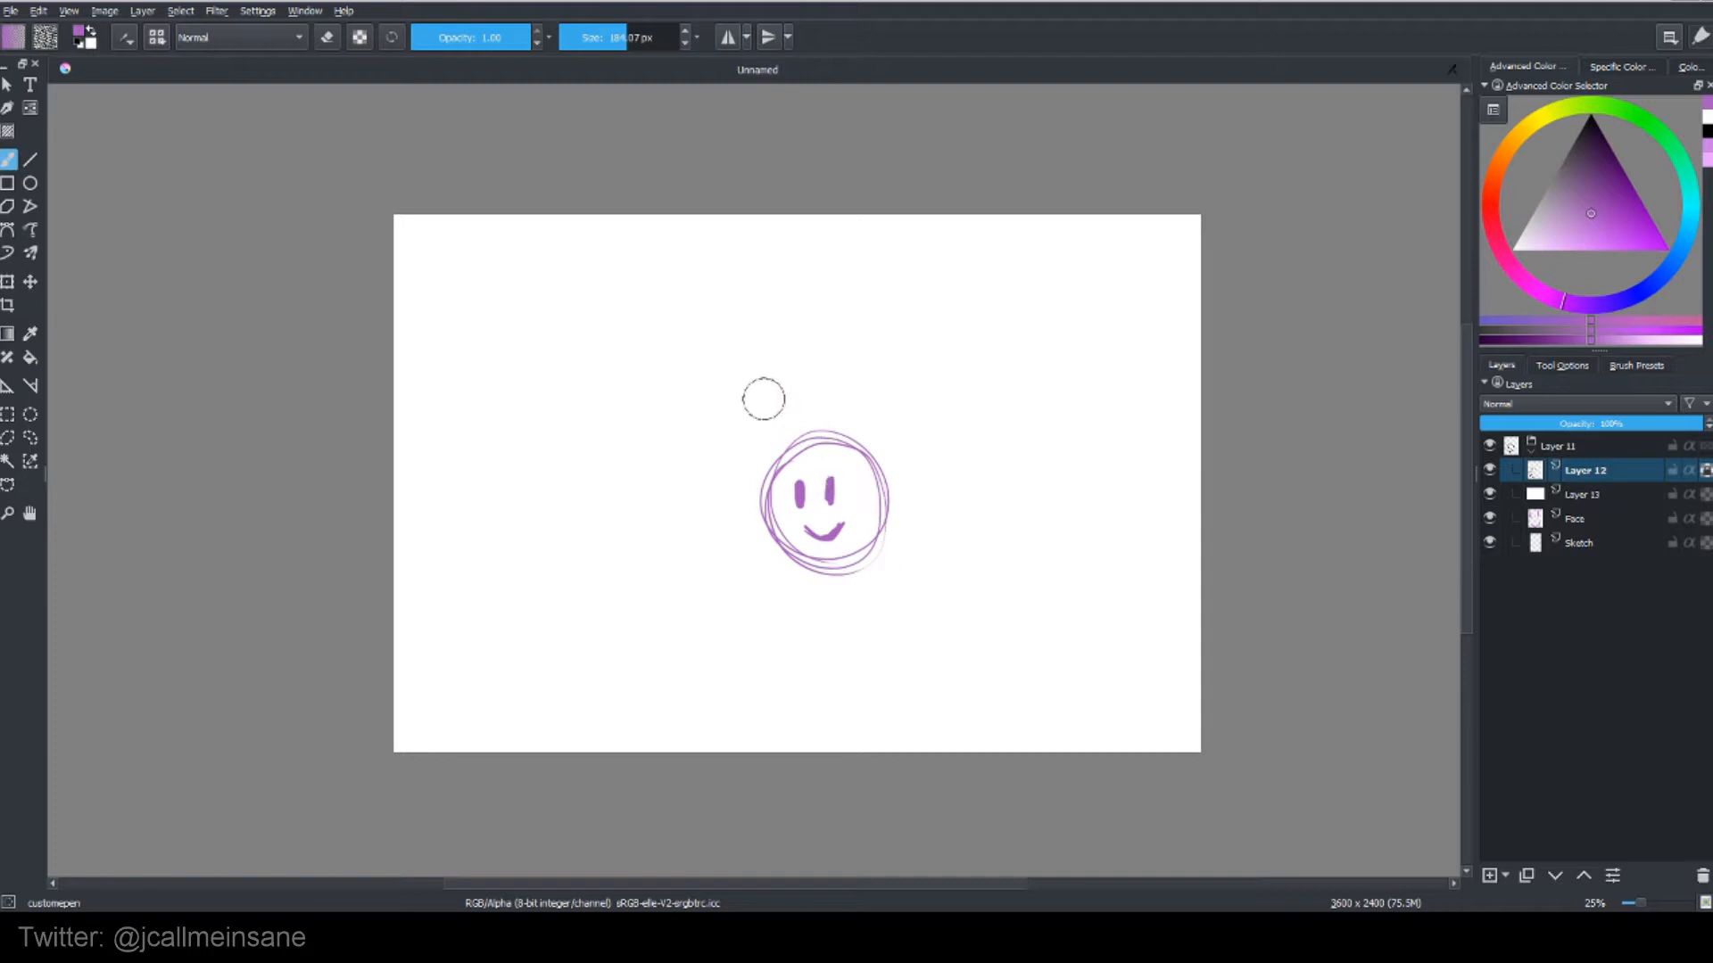
left_click(844, 494)
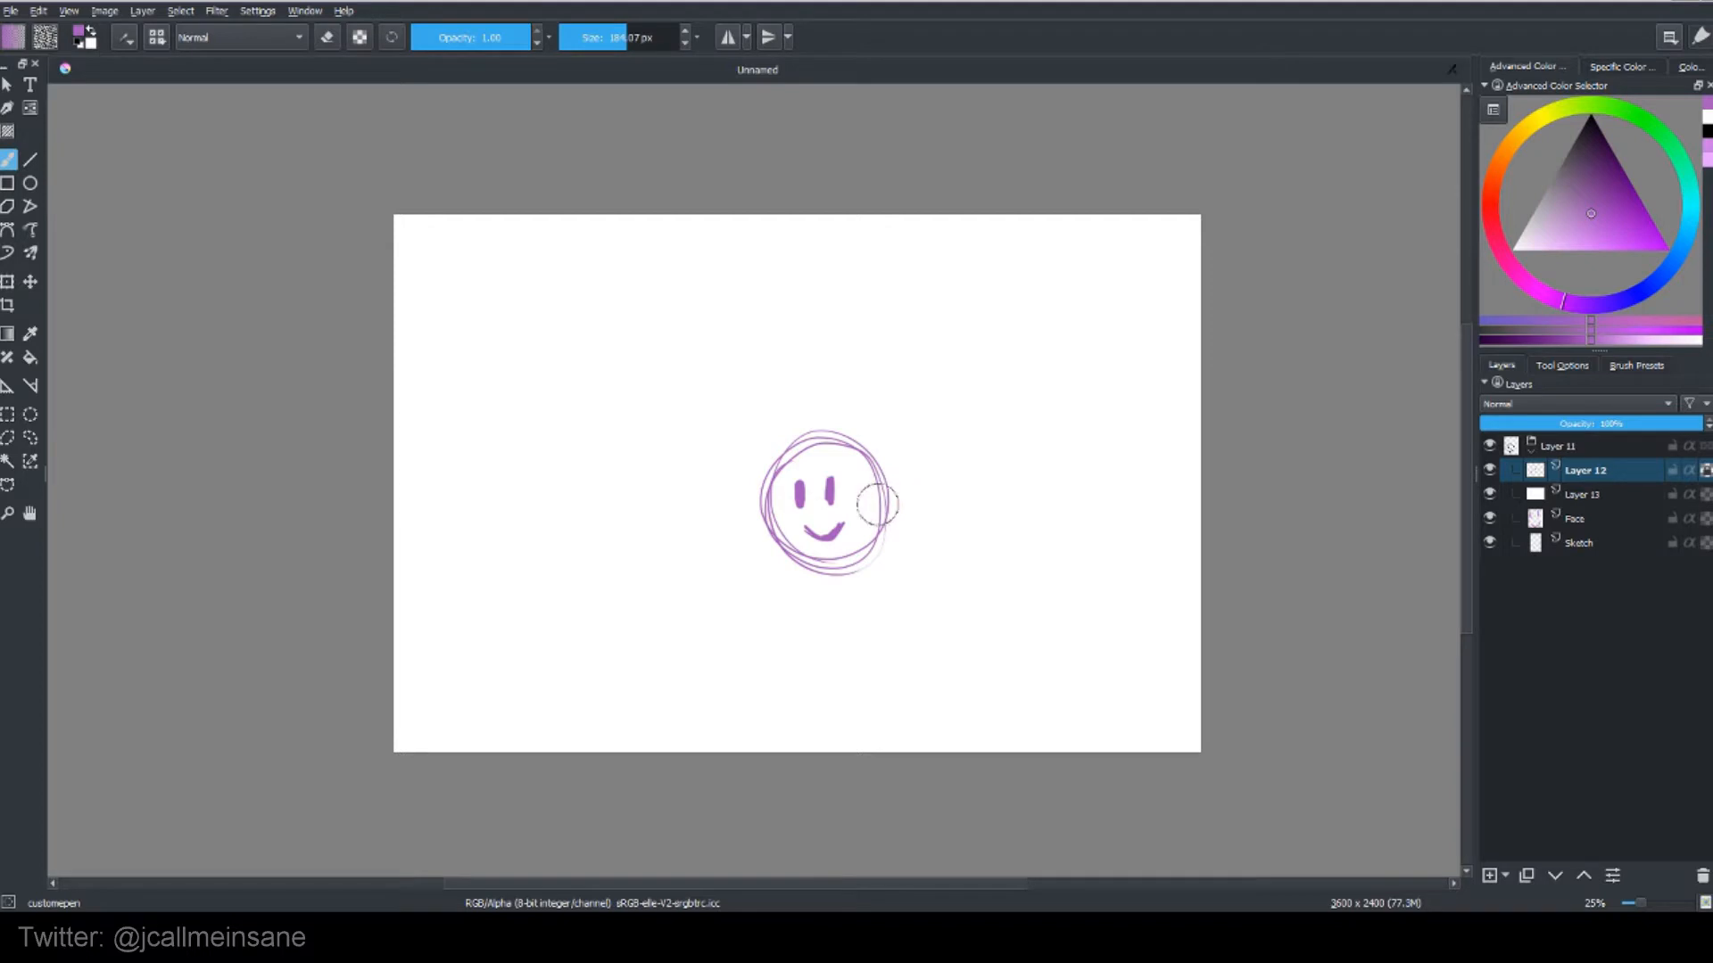
mouse_move(990, 371)
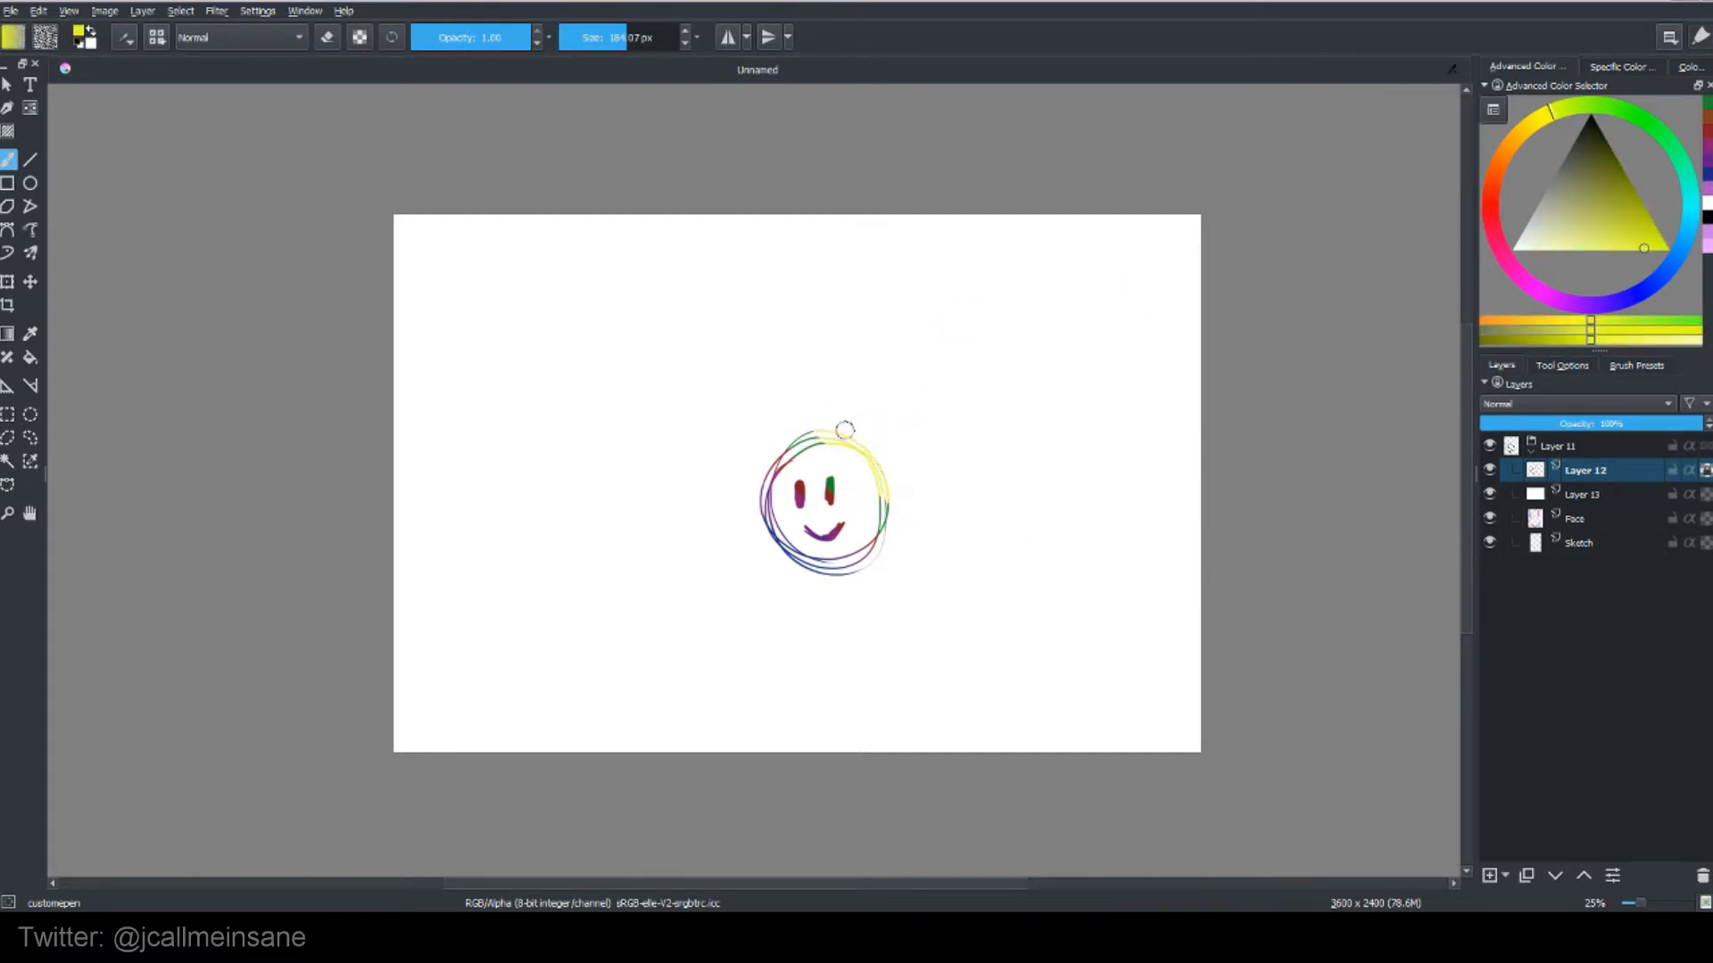
left_click(1598, 259)
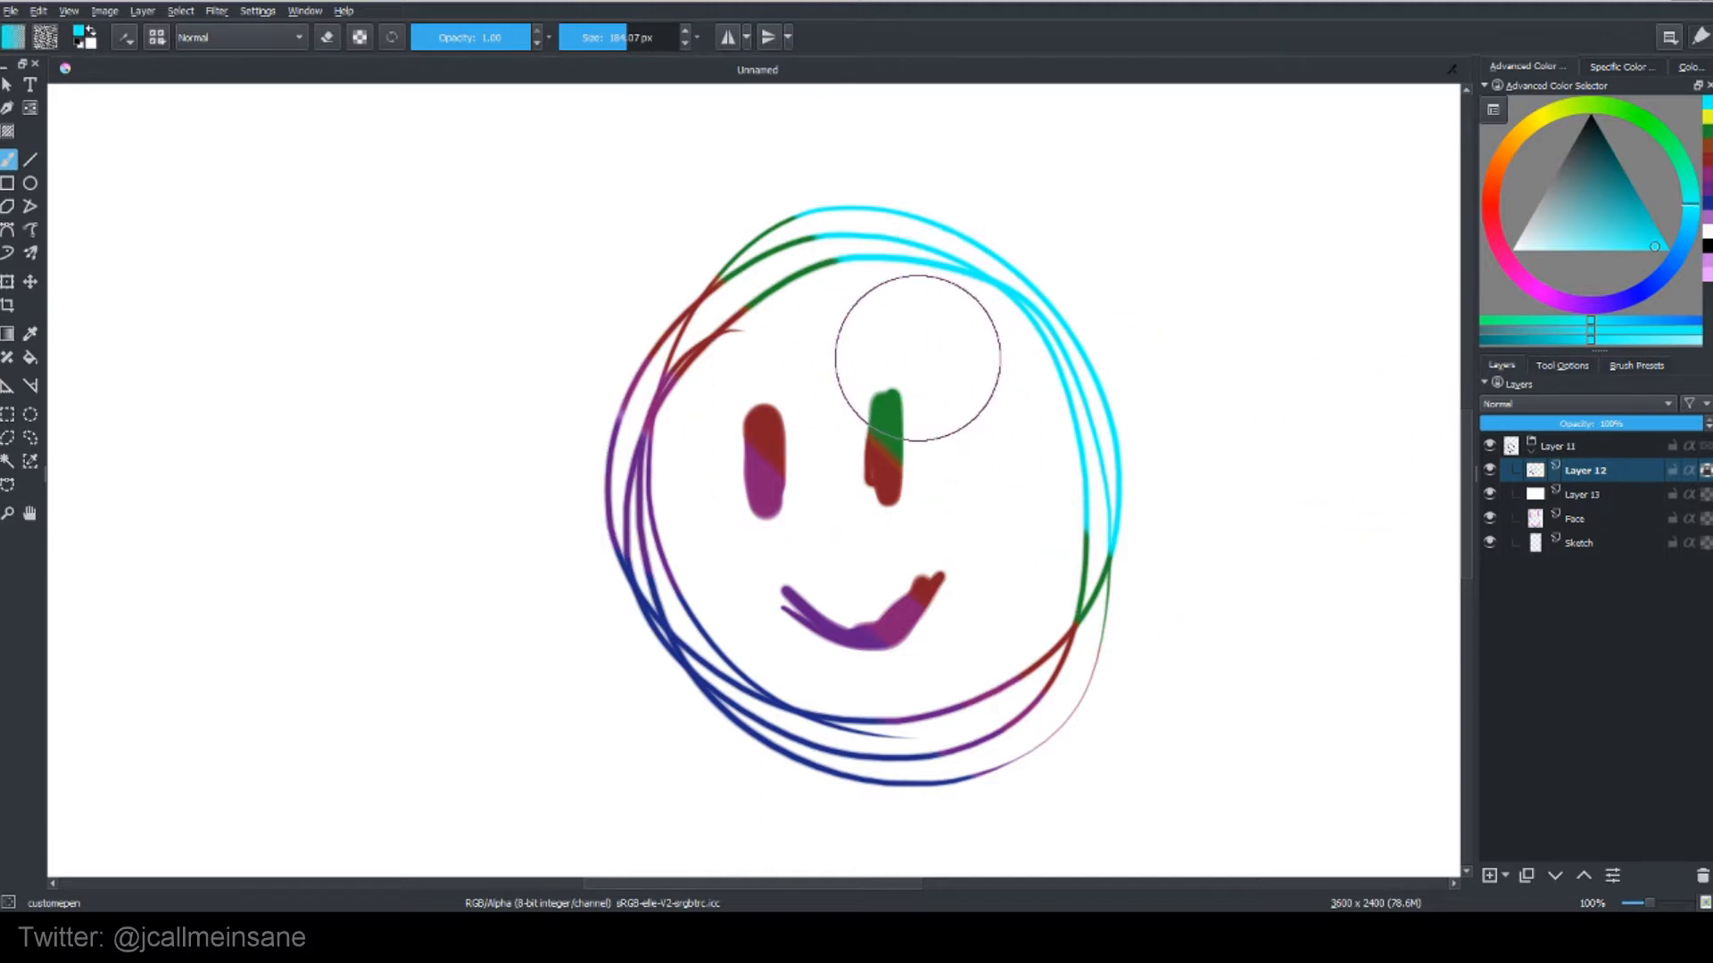
mouse_move(770, 299)
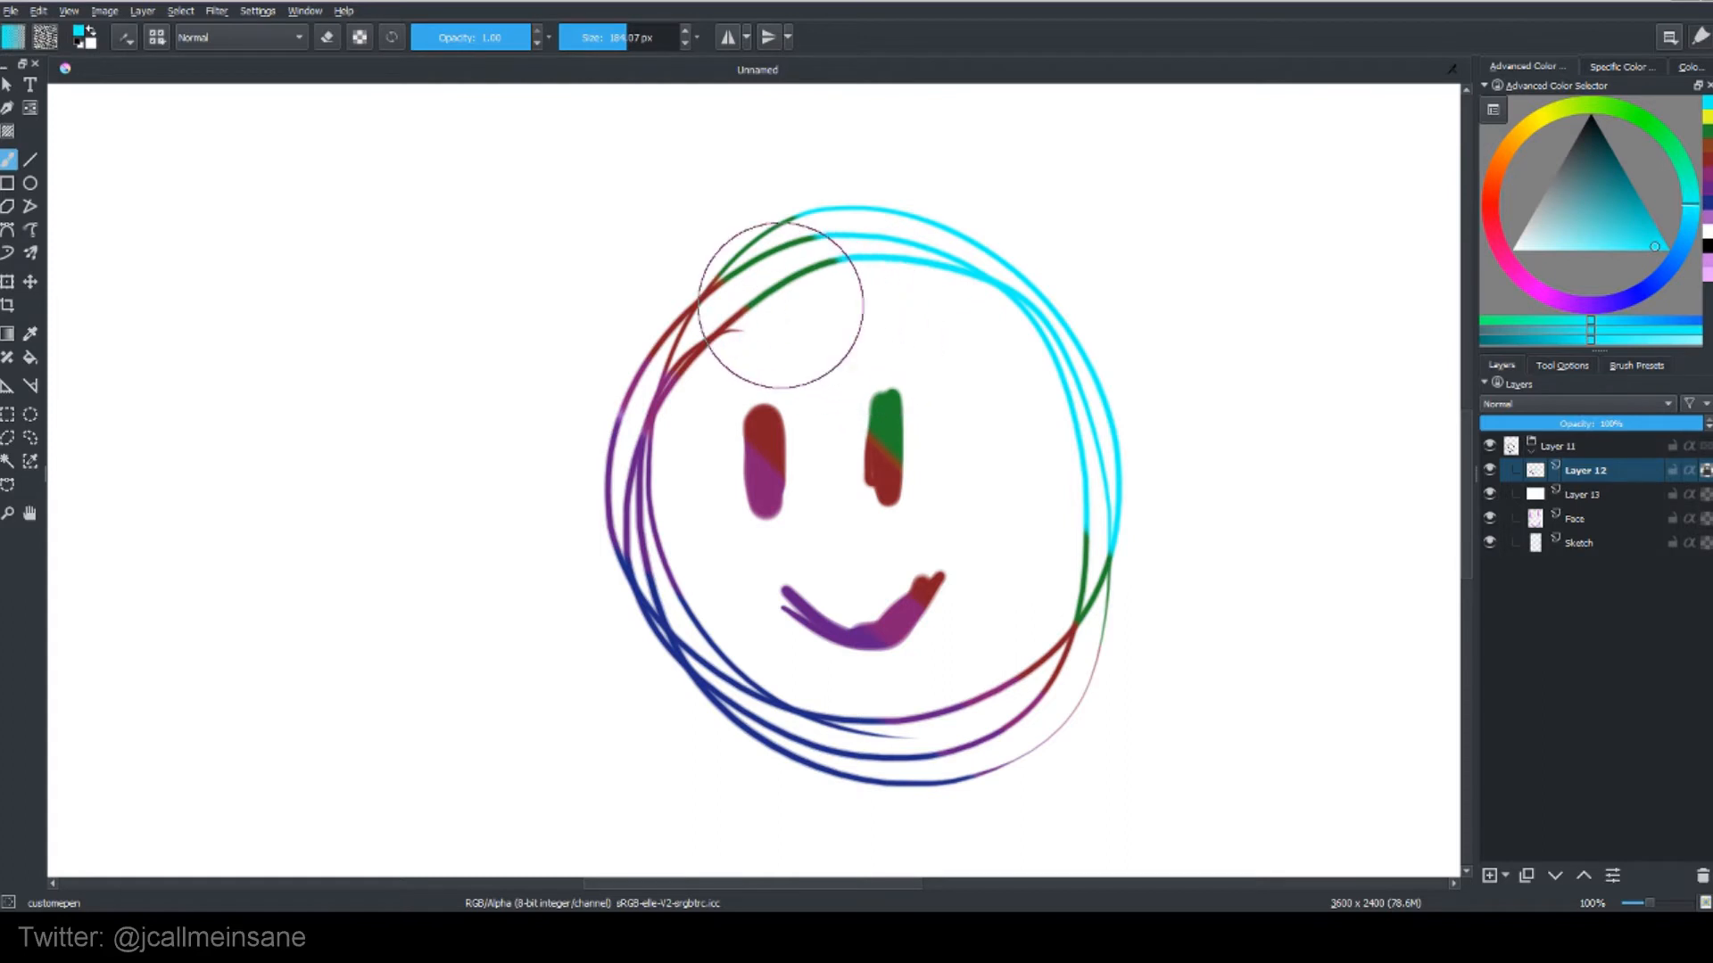
Step: Hide Layer 13 and the Face layer with their eye icons
right_click(782, 305)
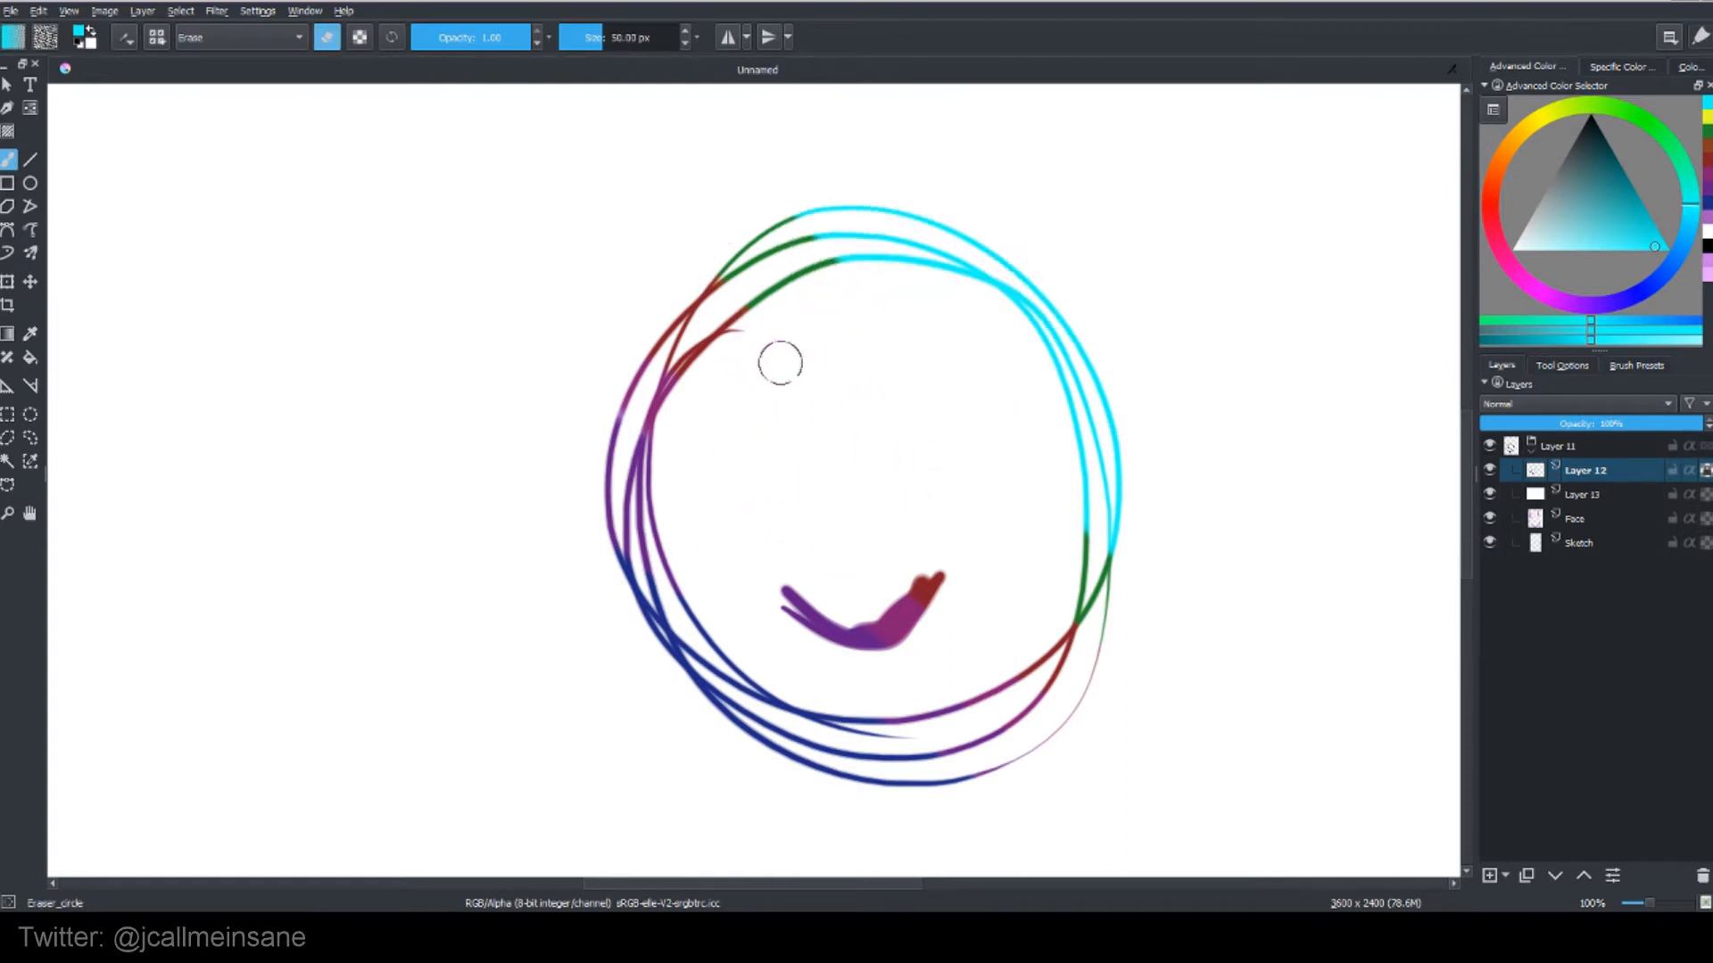
left_click_drag(782, 362, 1071, 513)
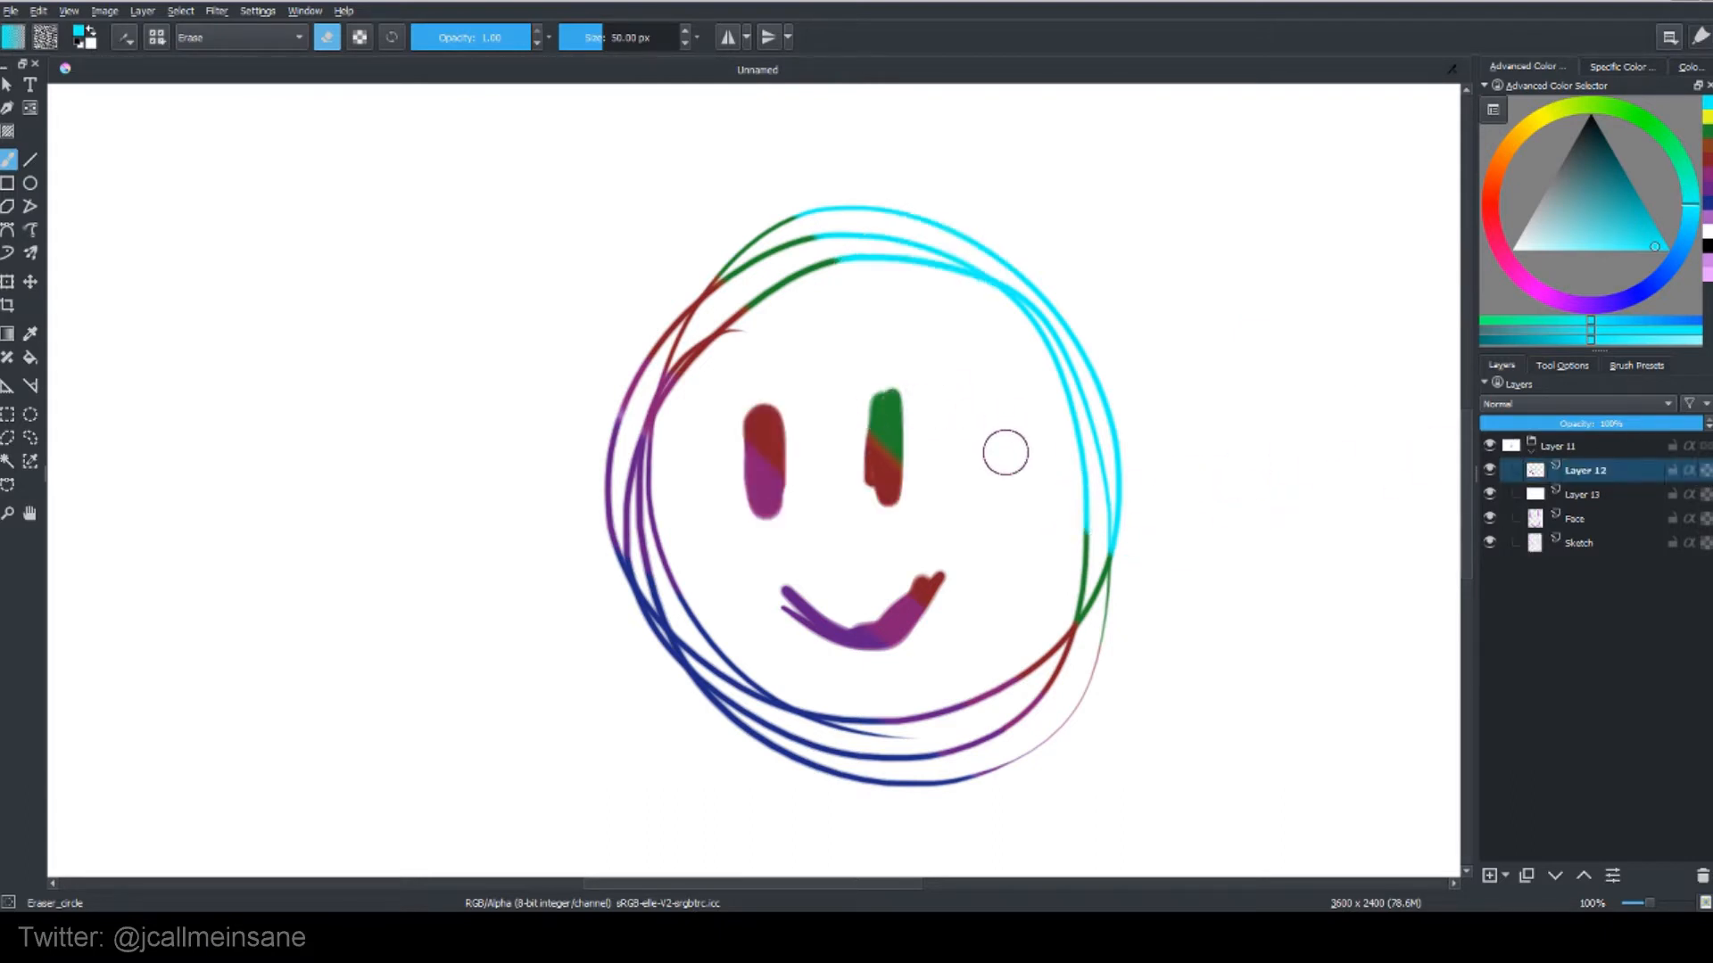
left_click(1490, 517)
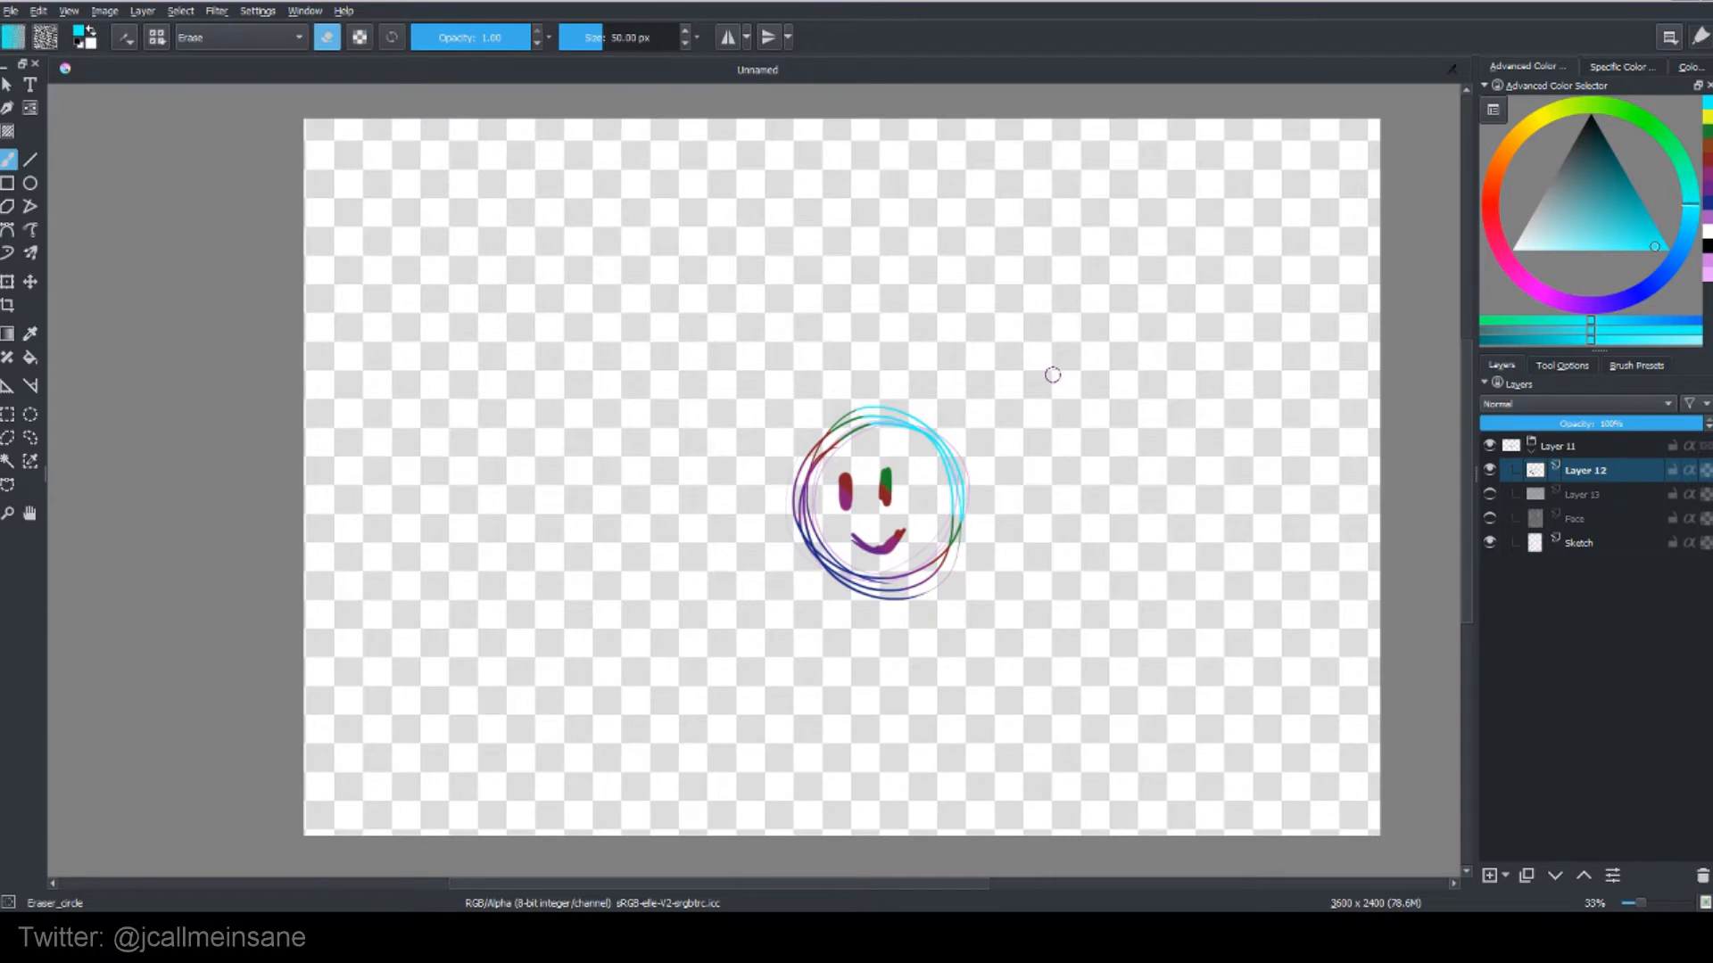
left_click(1584, 494)
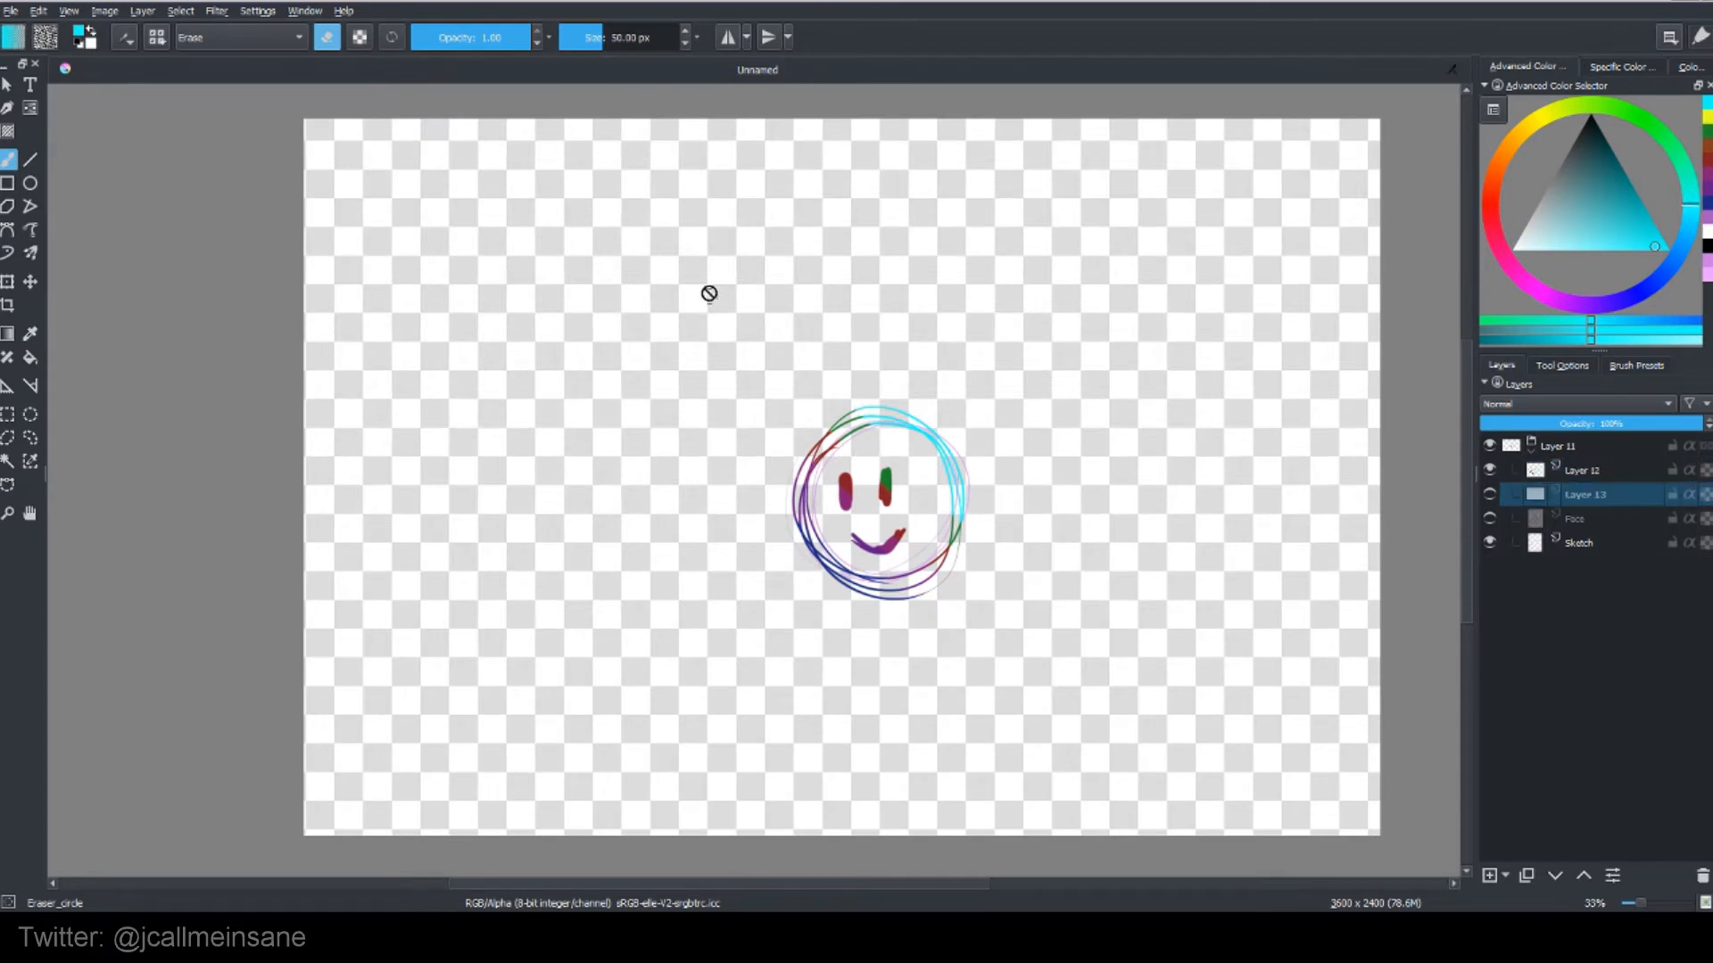
mouse_move(730, 341)
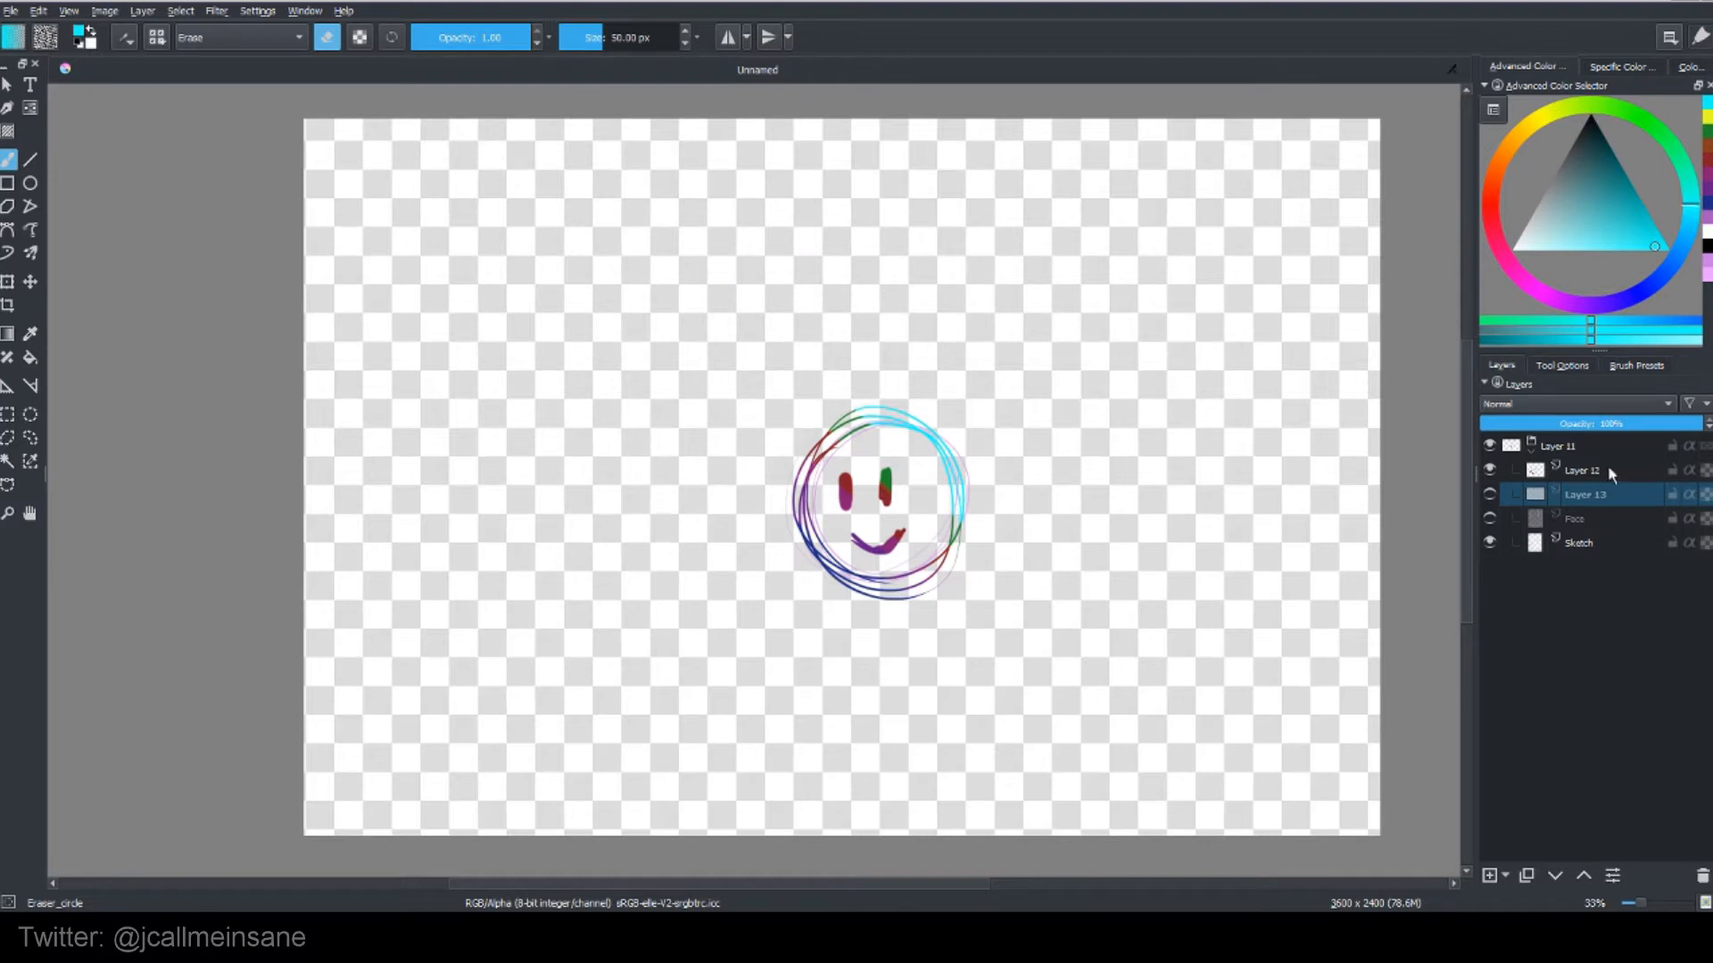
Step: Set a grey canvas background in Image Properties and return to Layer 12
left_click(1584, 469)
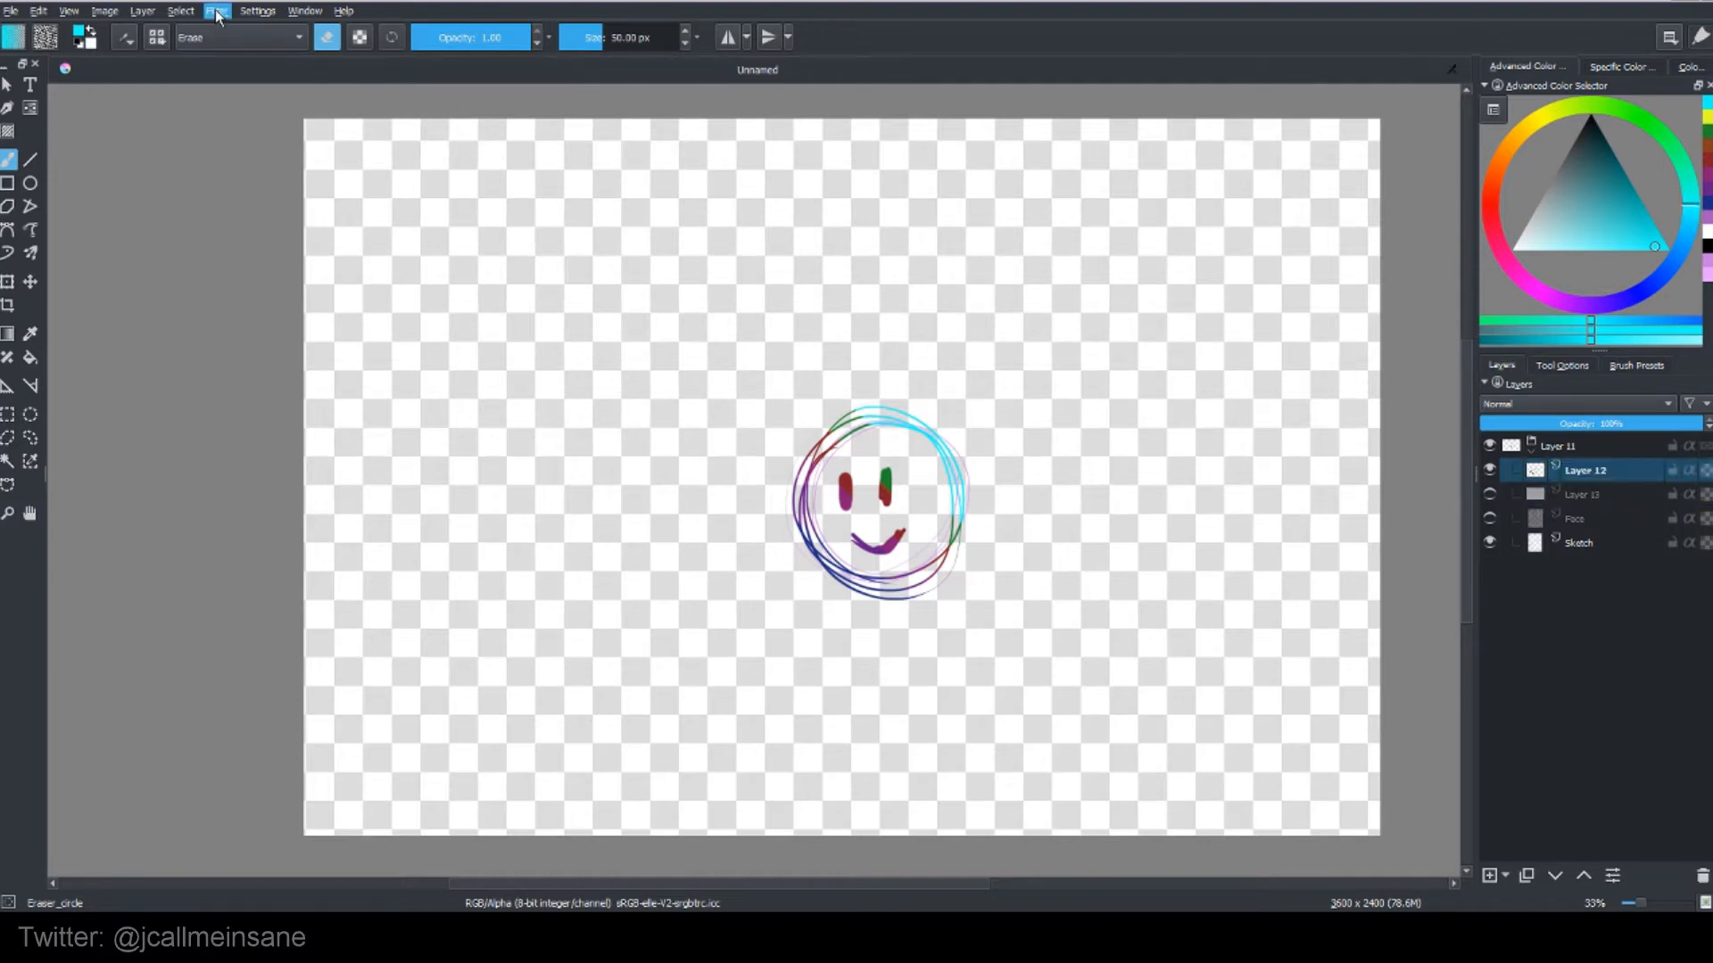
left_click(103, 11)
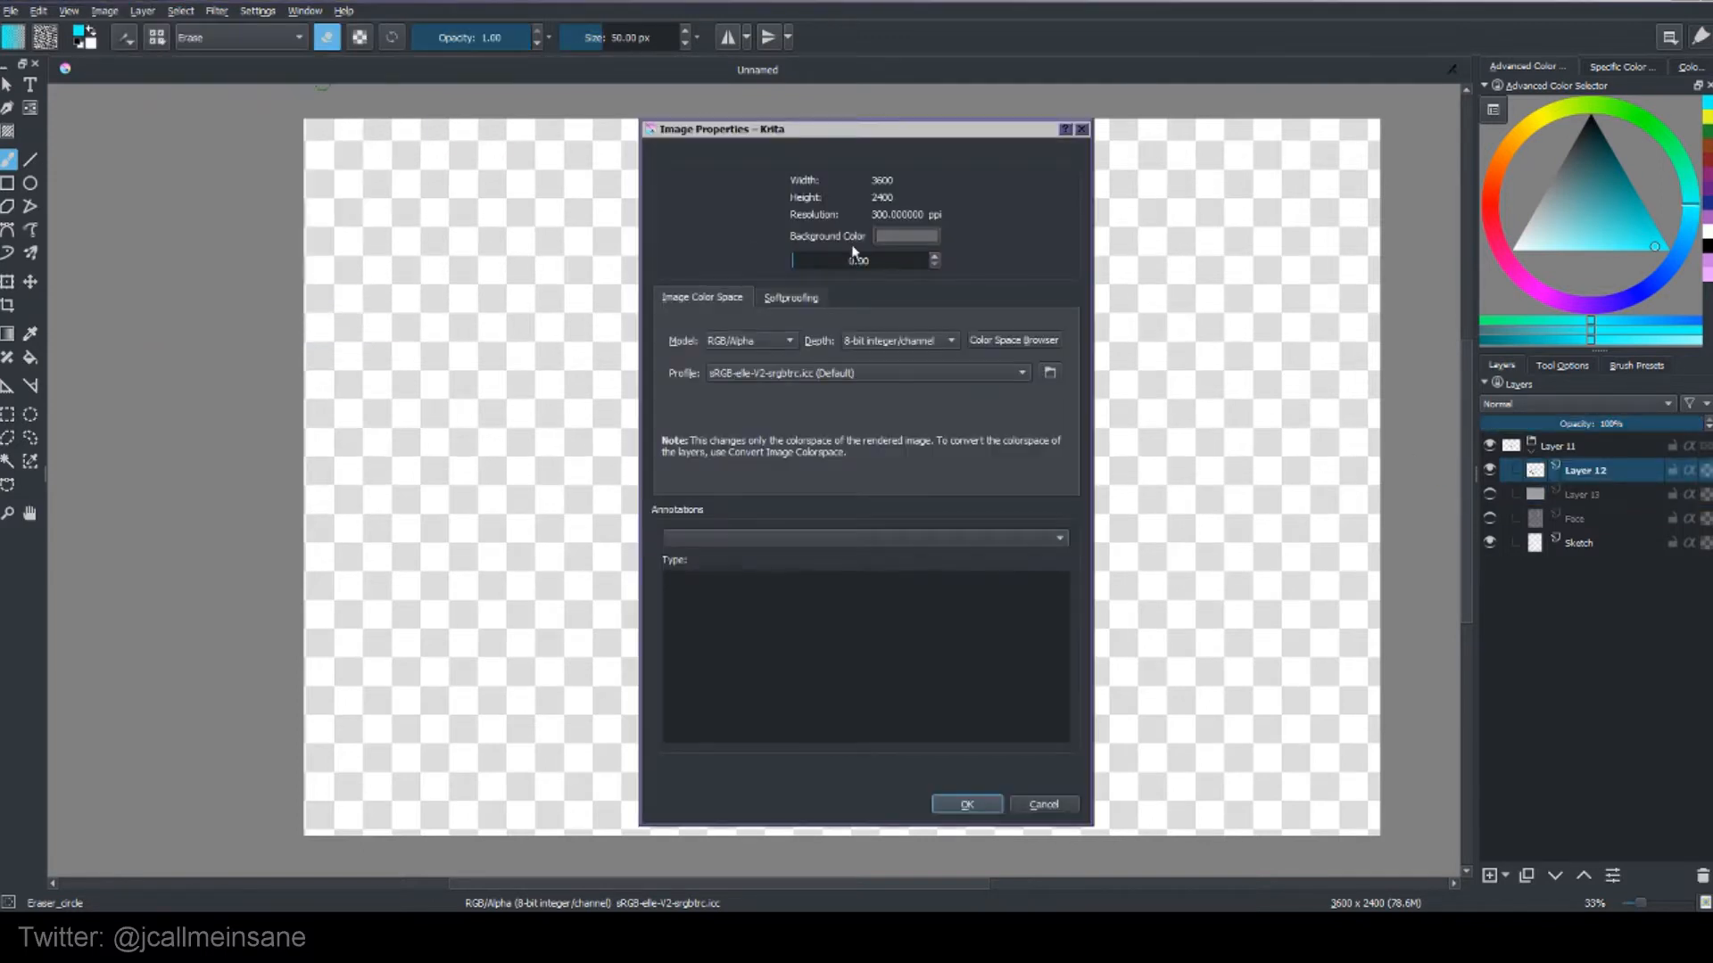
left_click(965, 804)
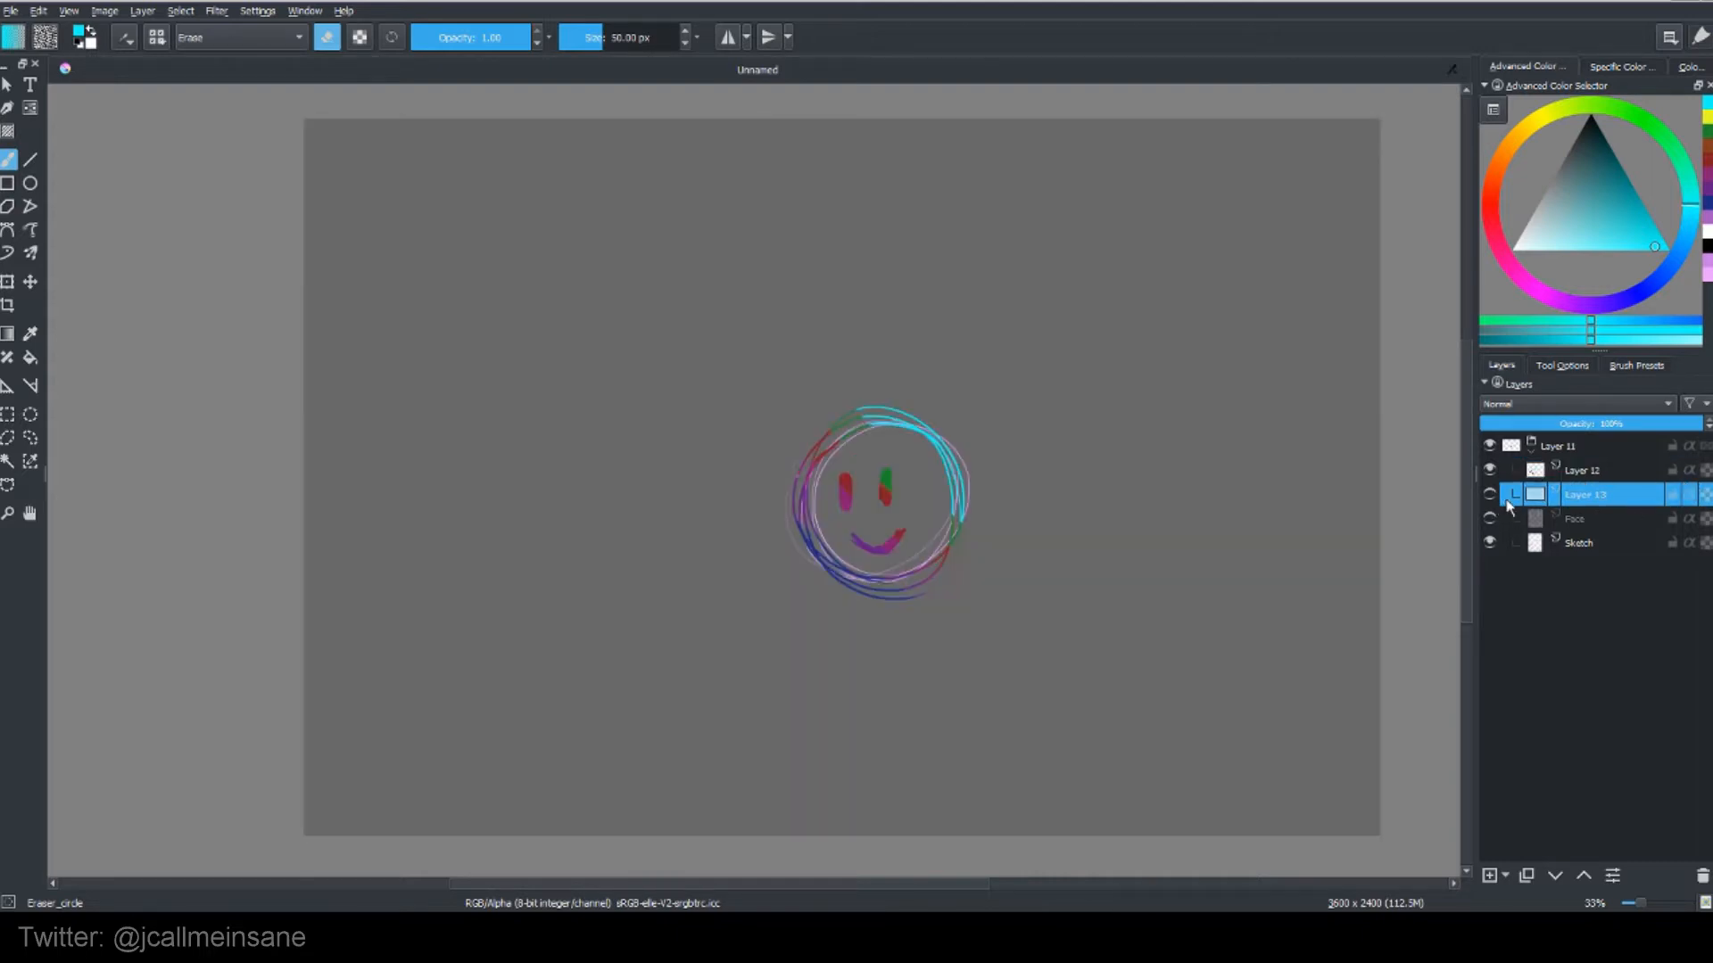
mouse_move(1535, 494)
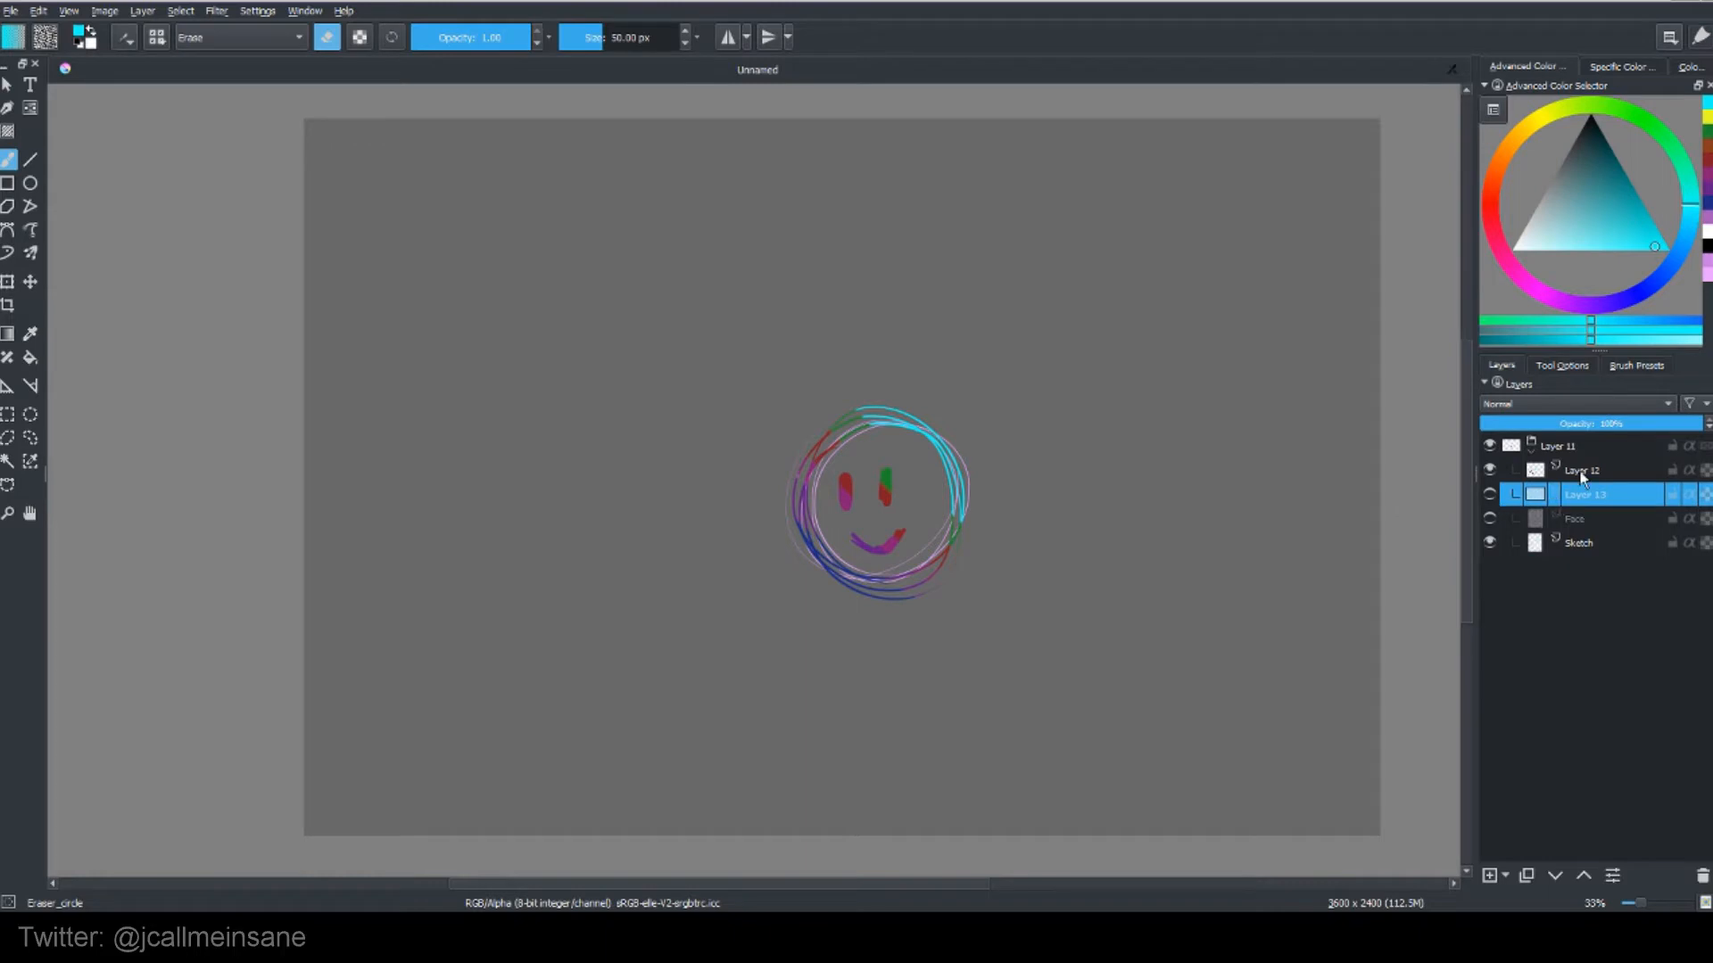
left_click(1584, 469)
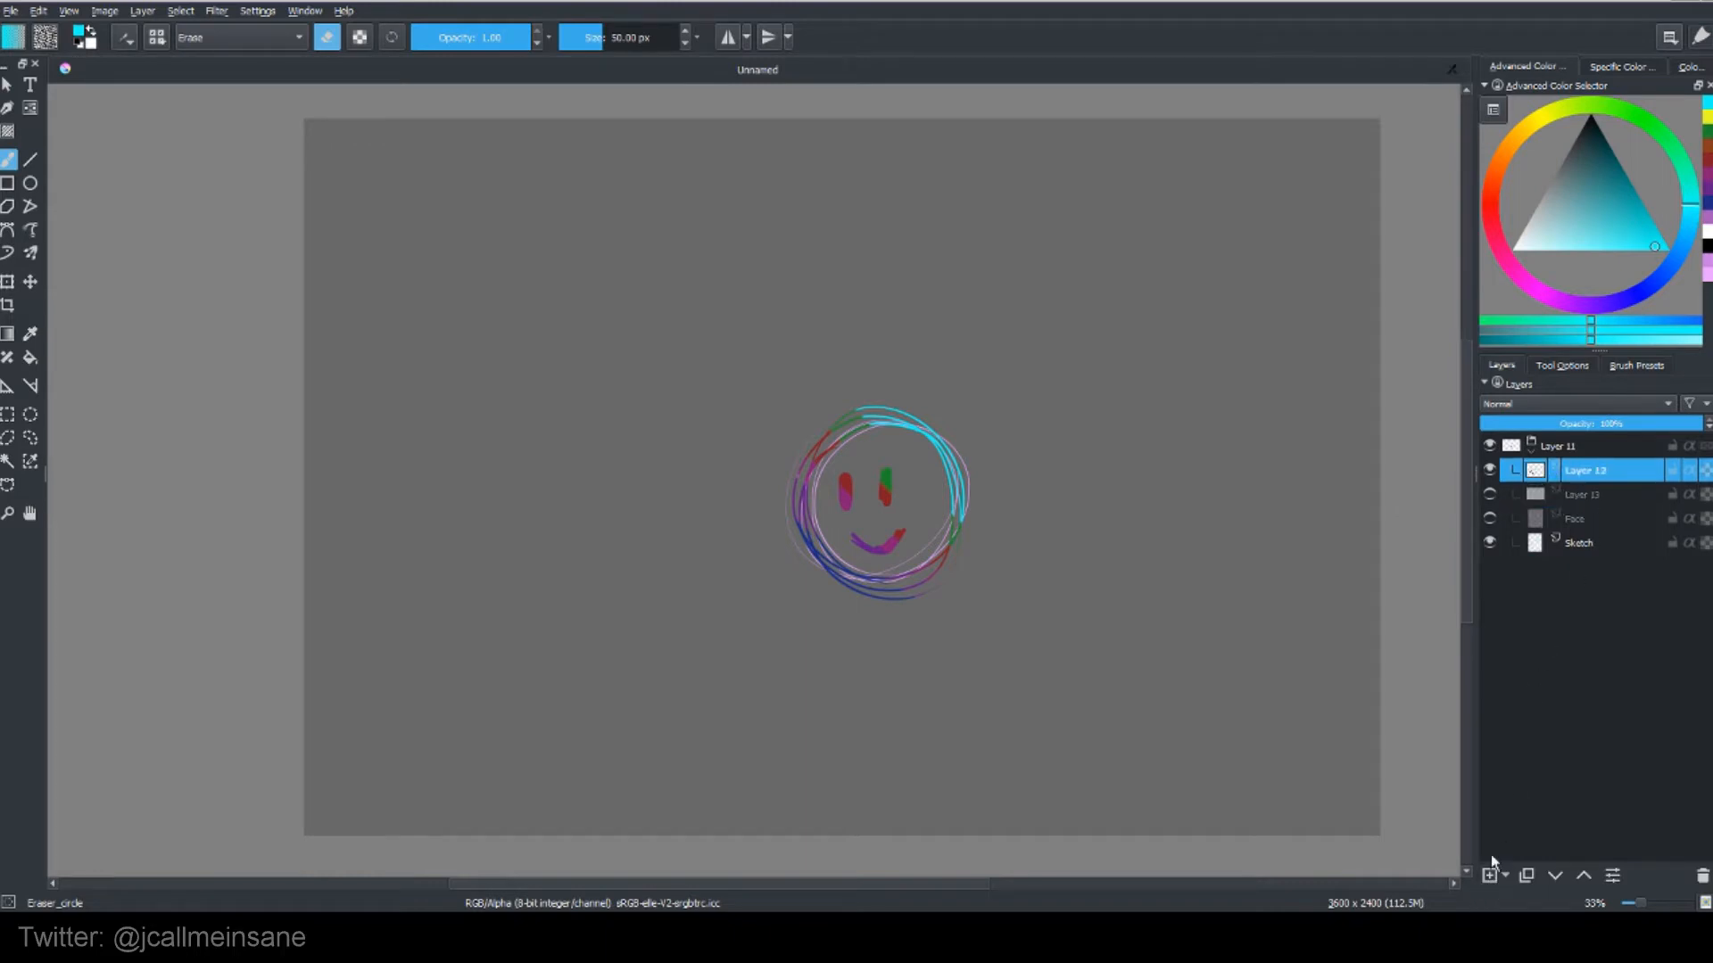
Step: Move Layer 12 down above Sketch, then paint cyan blobs top-right and over the smiley on Sketch
left_click(1579, 542)
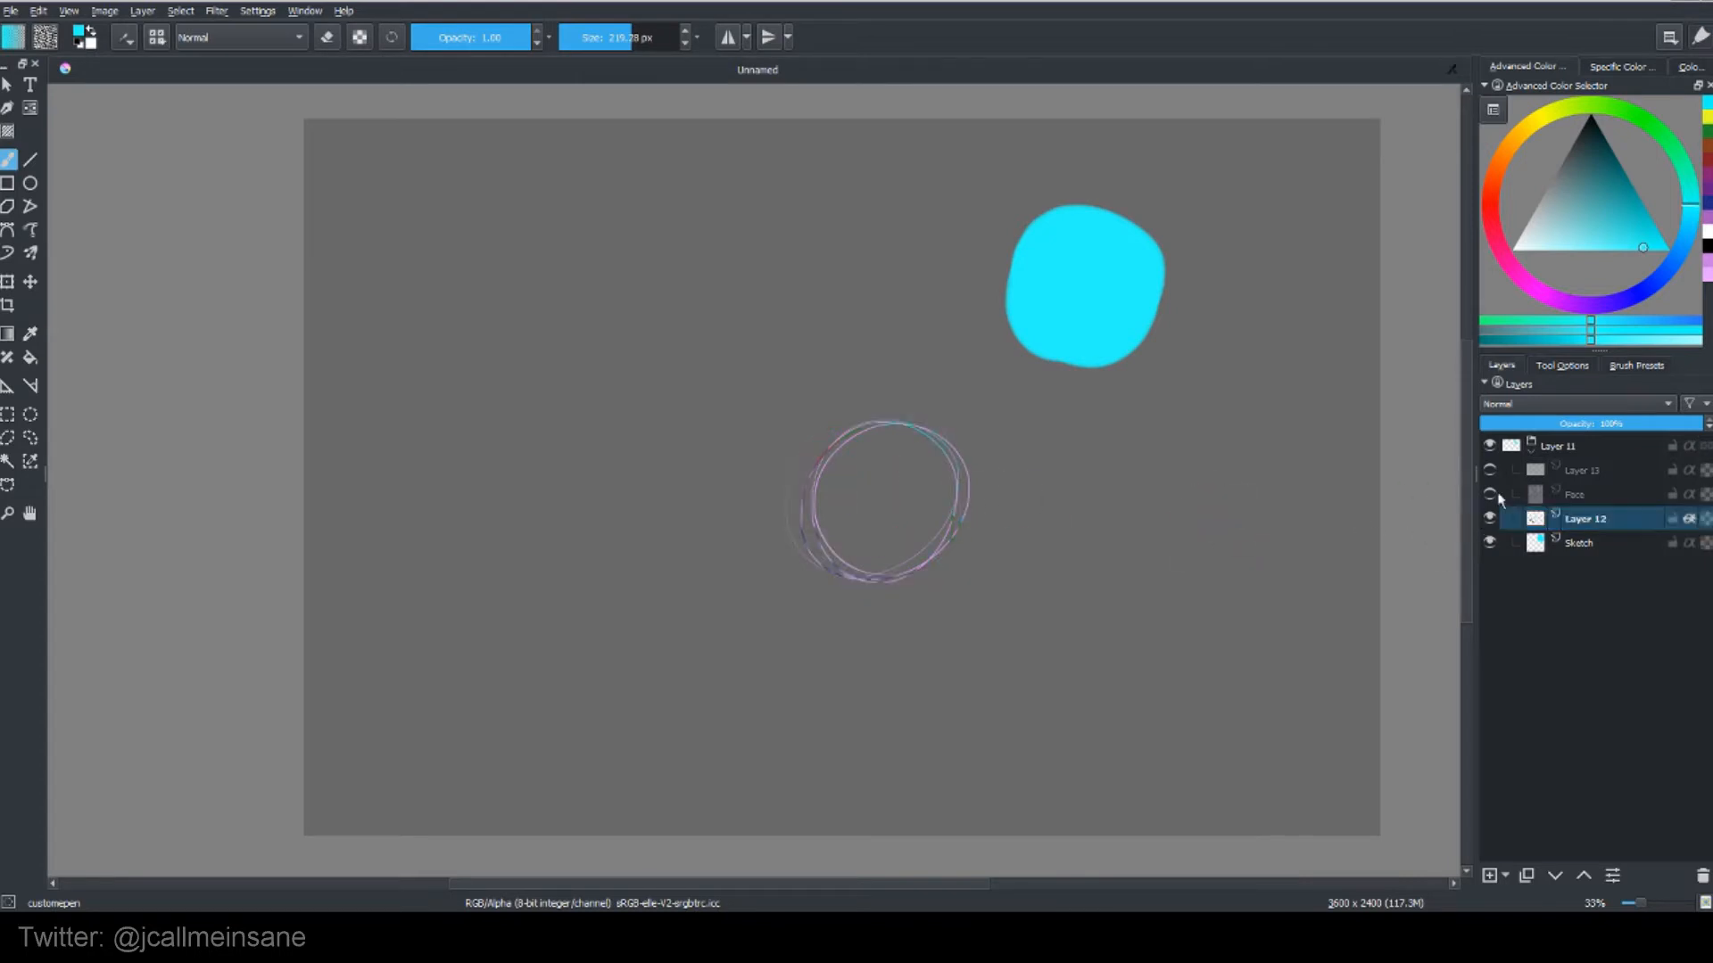
left_click(1579, 542)
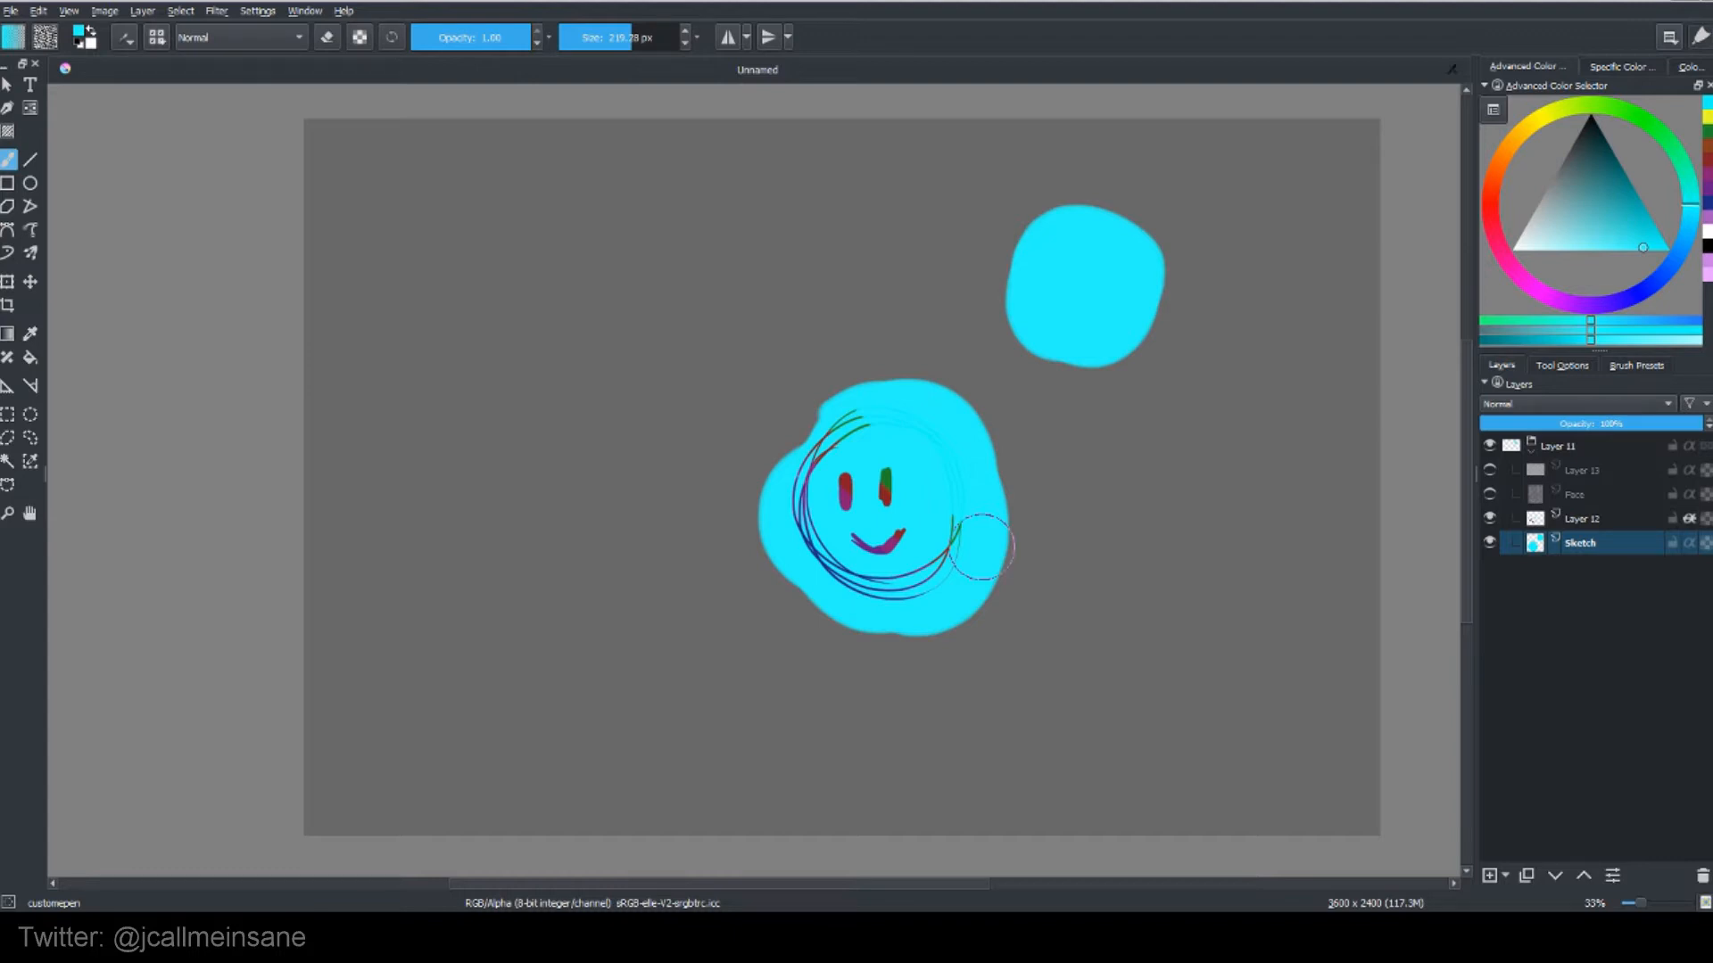
mouse_move(1252, 425)
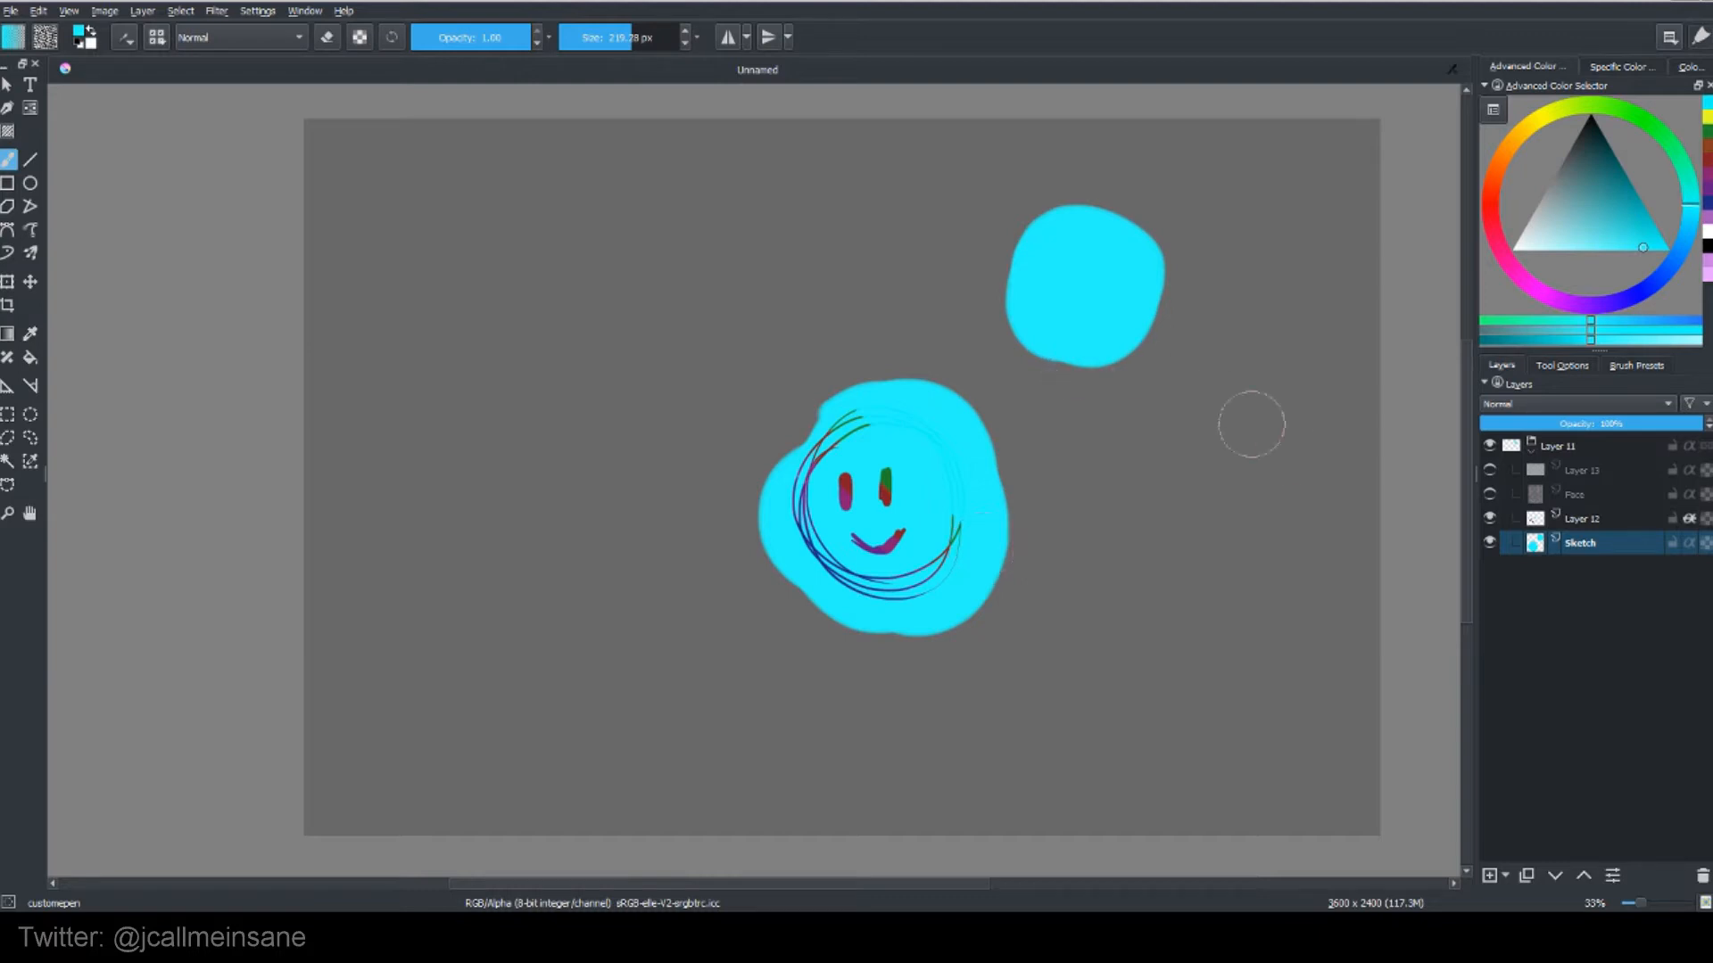
Step: Scribble broad diagonal cyan strokes across the smiley and switch the paint colour to red in the Advanced Color Selector
left_click_drag(1081, 350, 967, 585)
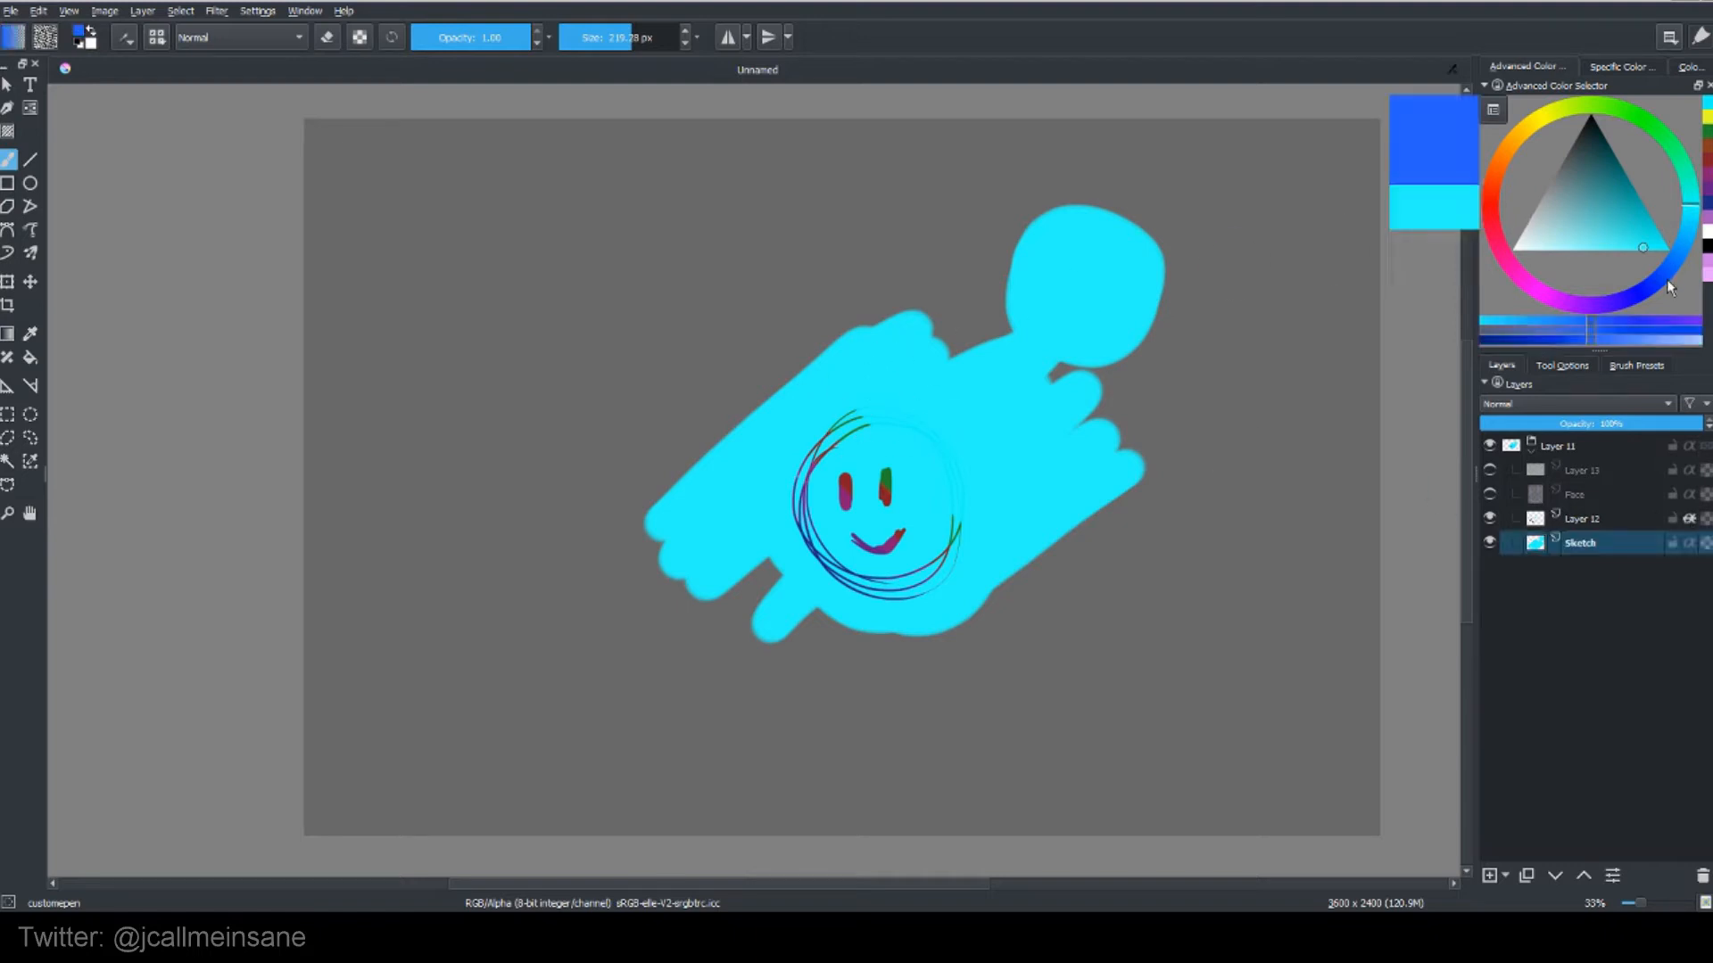
left_click(1649, 218)
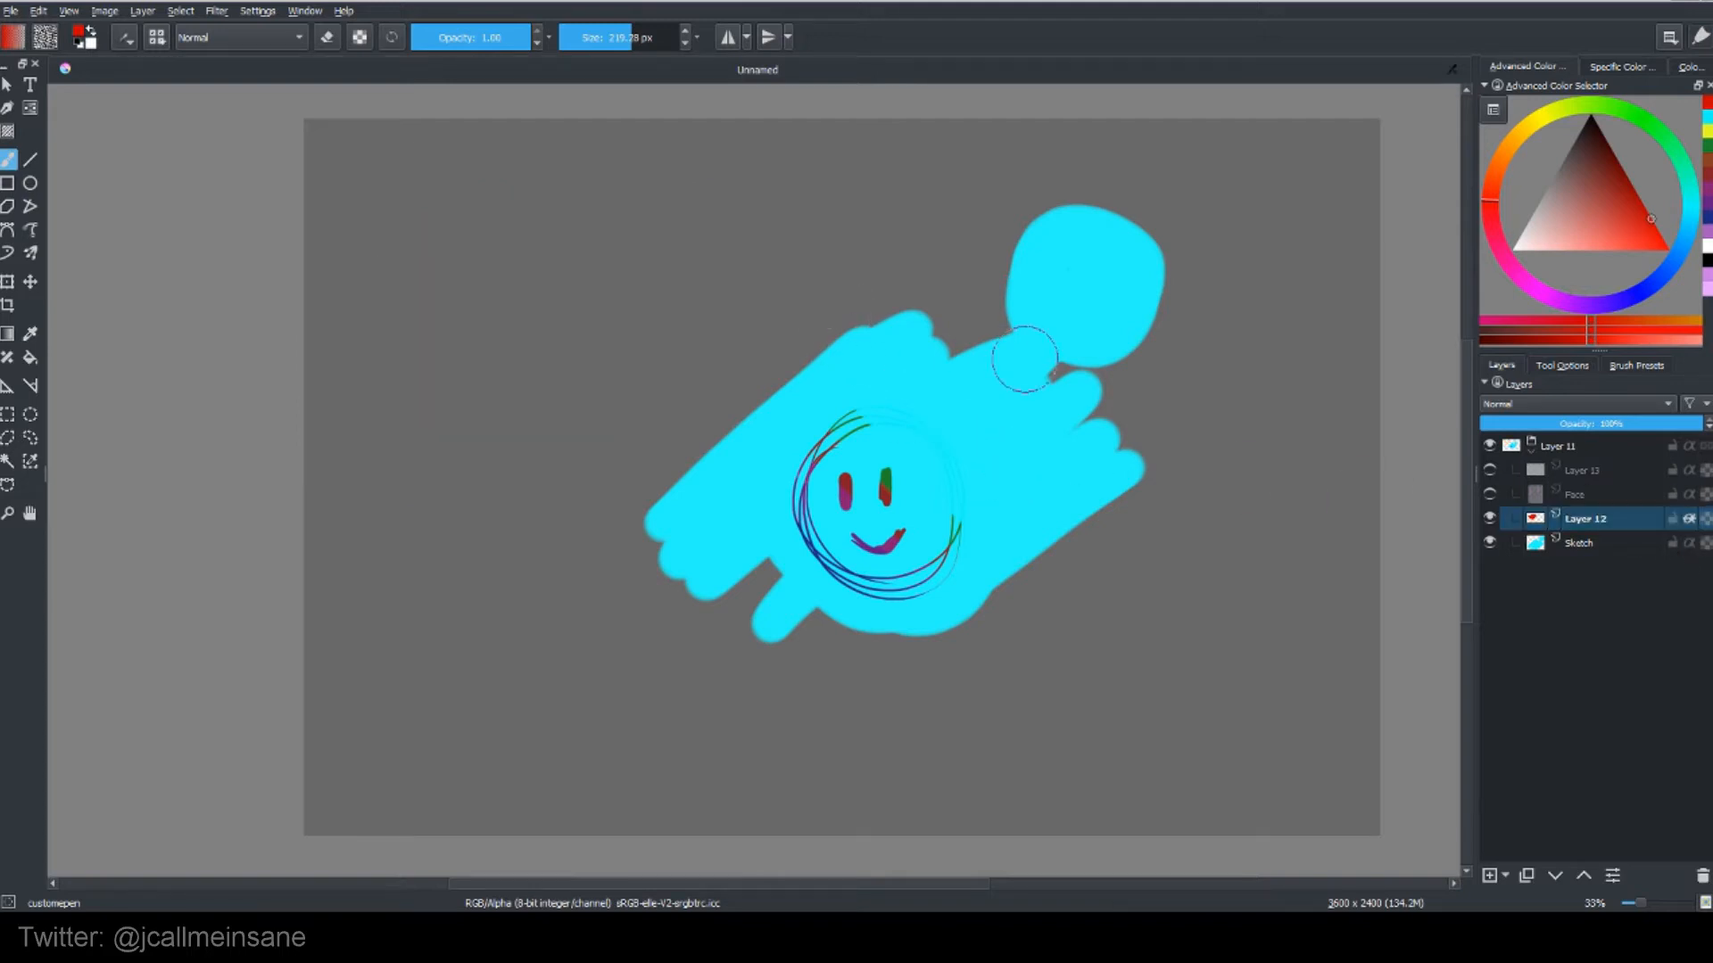
left_click_drag(1027, 361, 1092, 410)
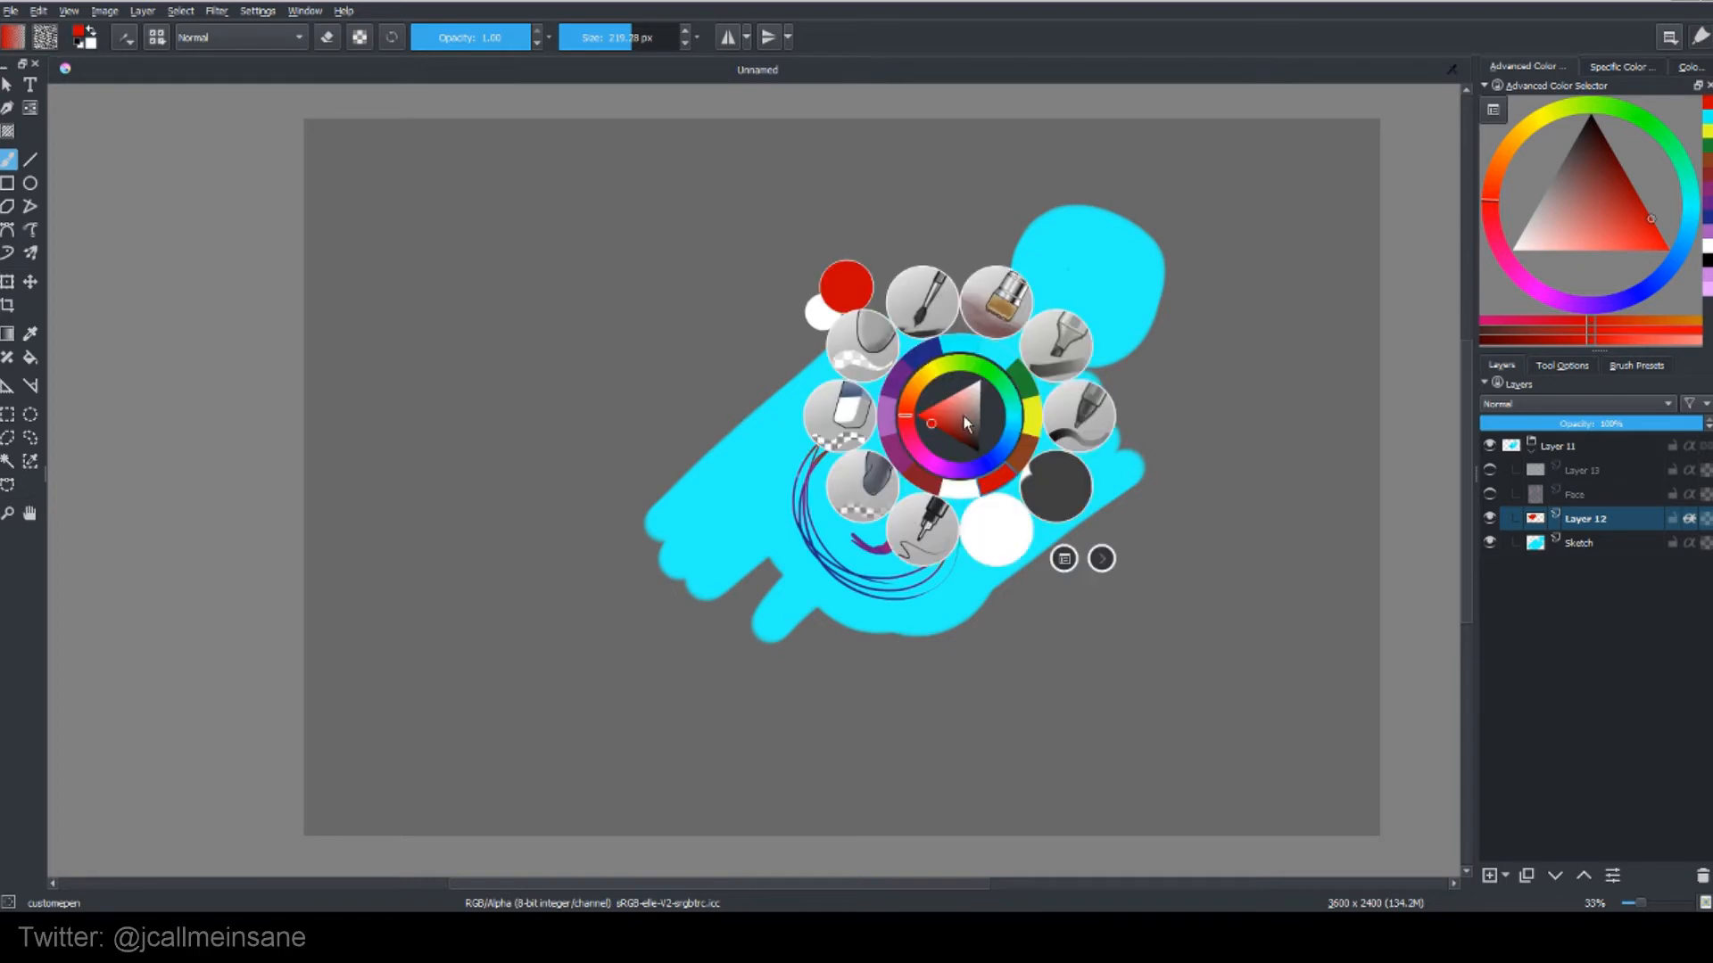
left_click(932, 424)
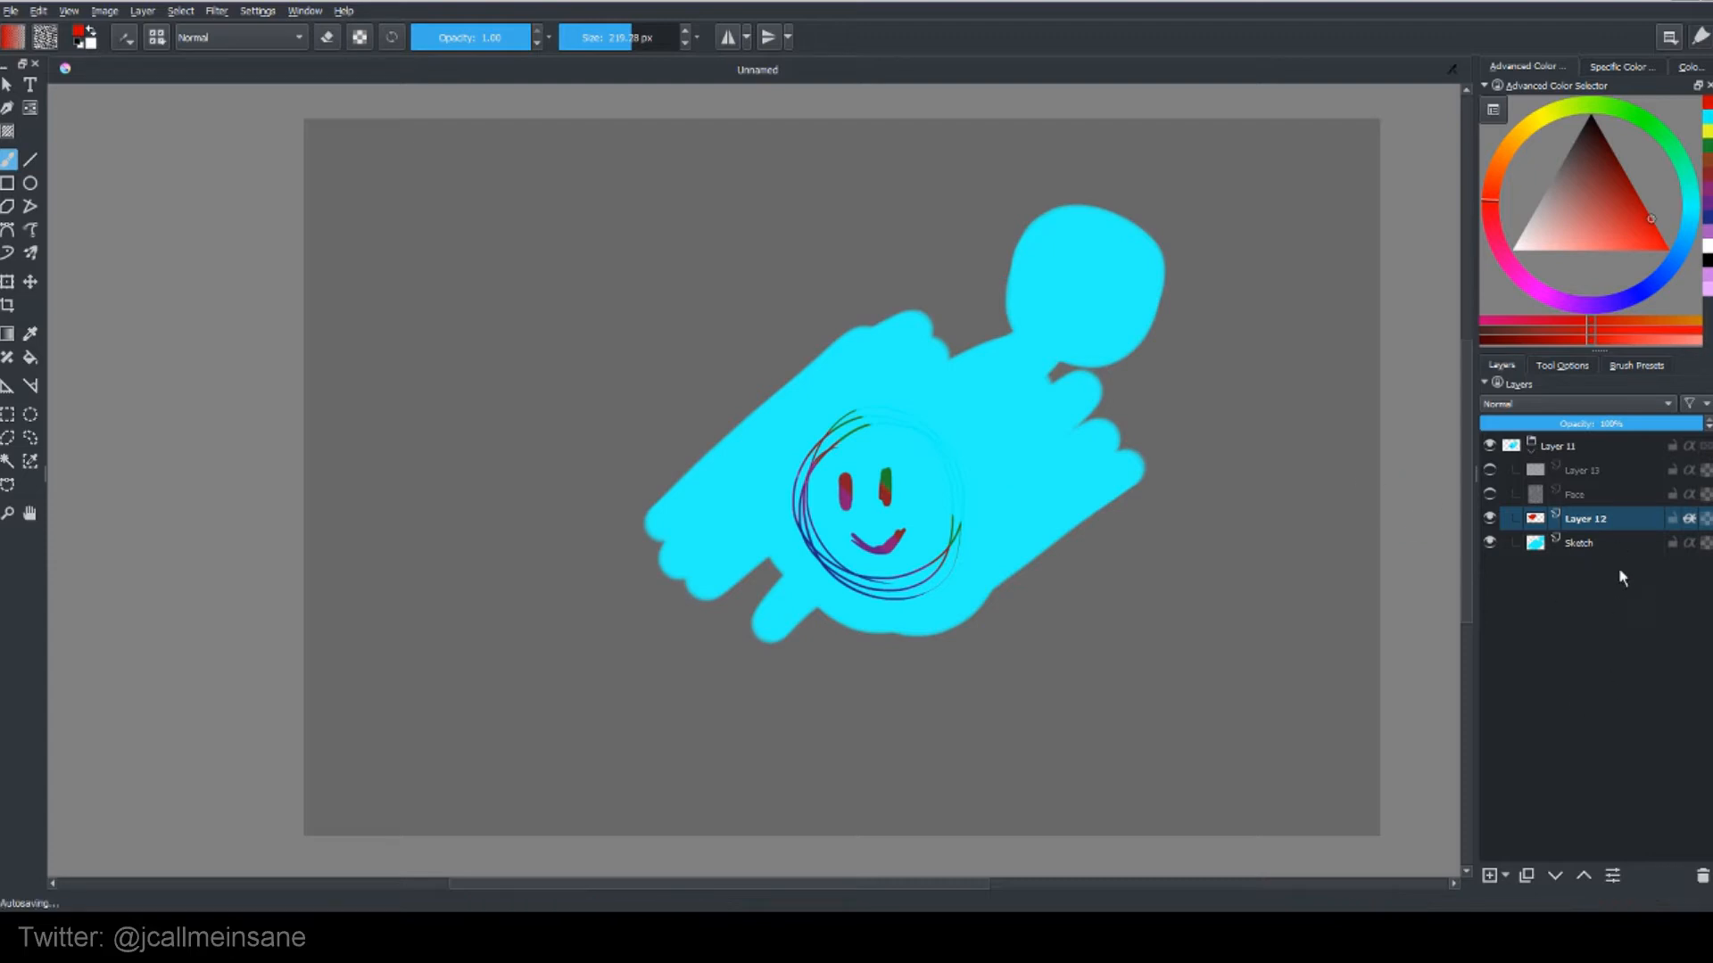
Step: Restore Layer 13 above the Face layer and give it a colour label from its context menu
left_click(1584, 470)
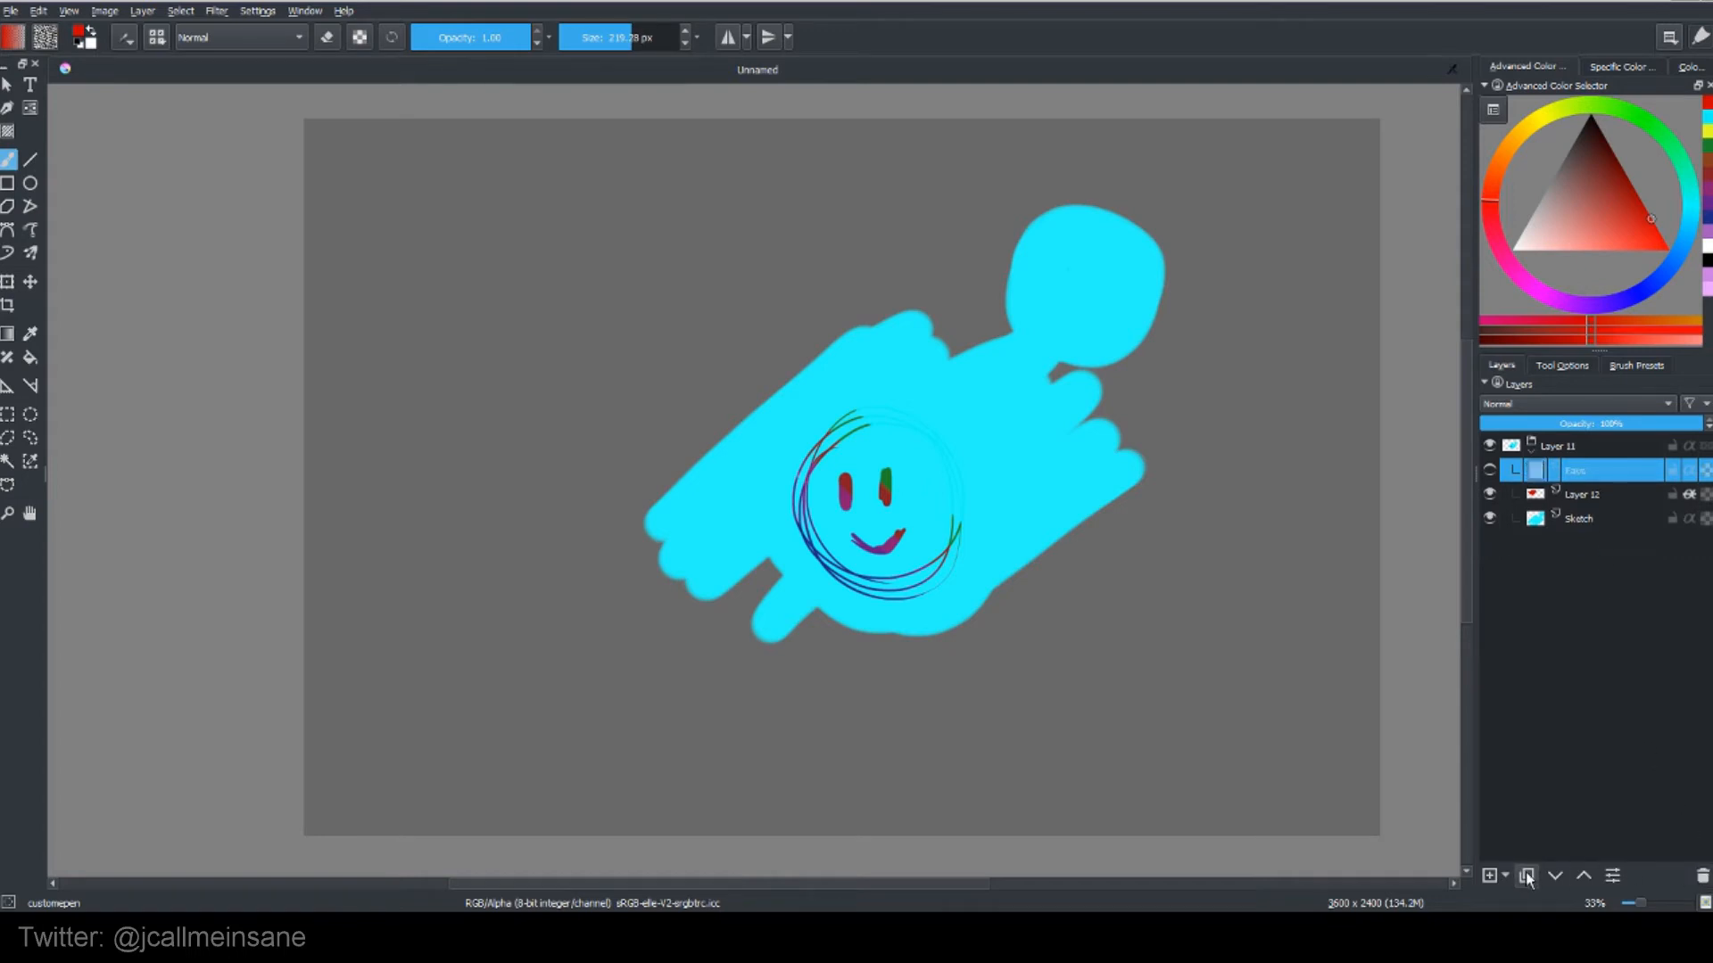
left_click(1528, 874)
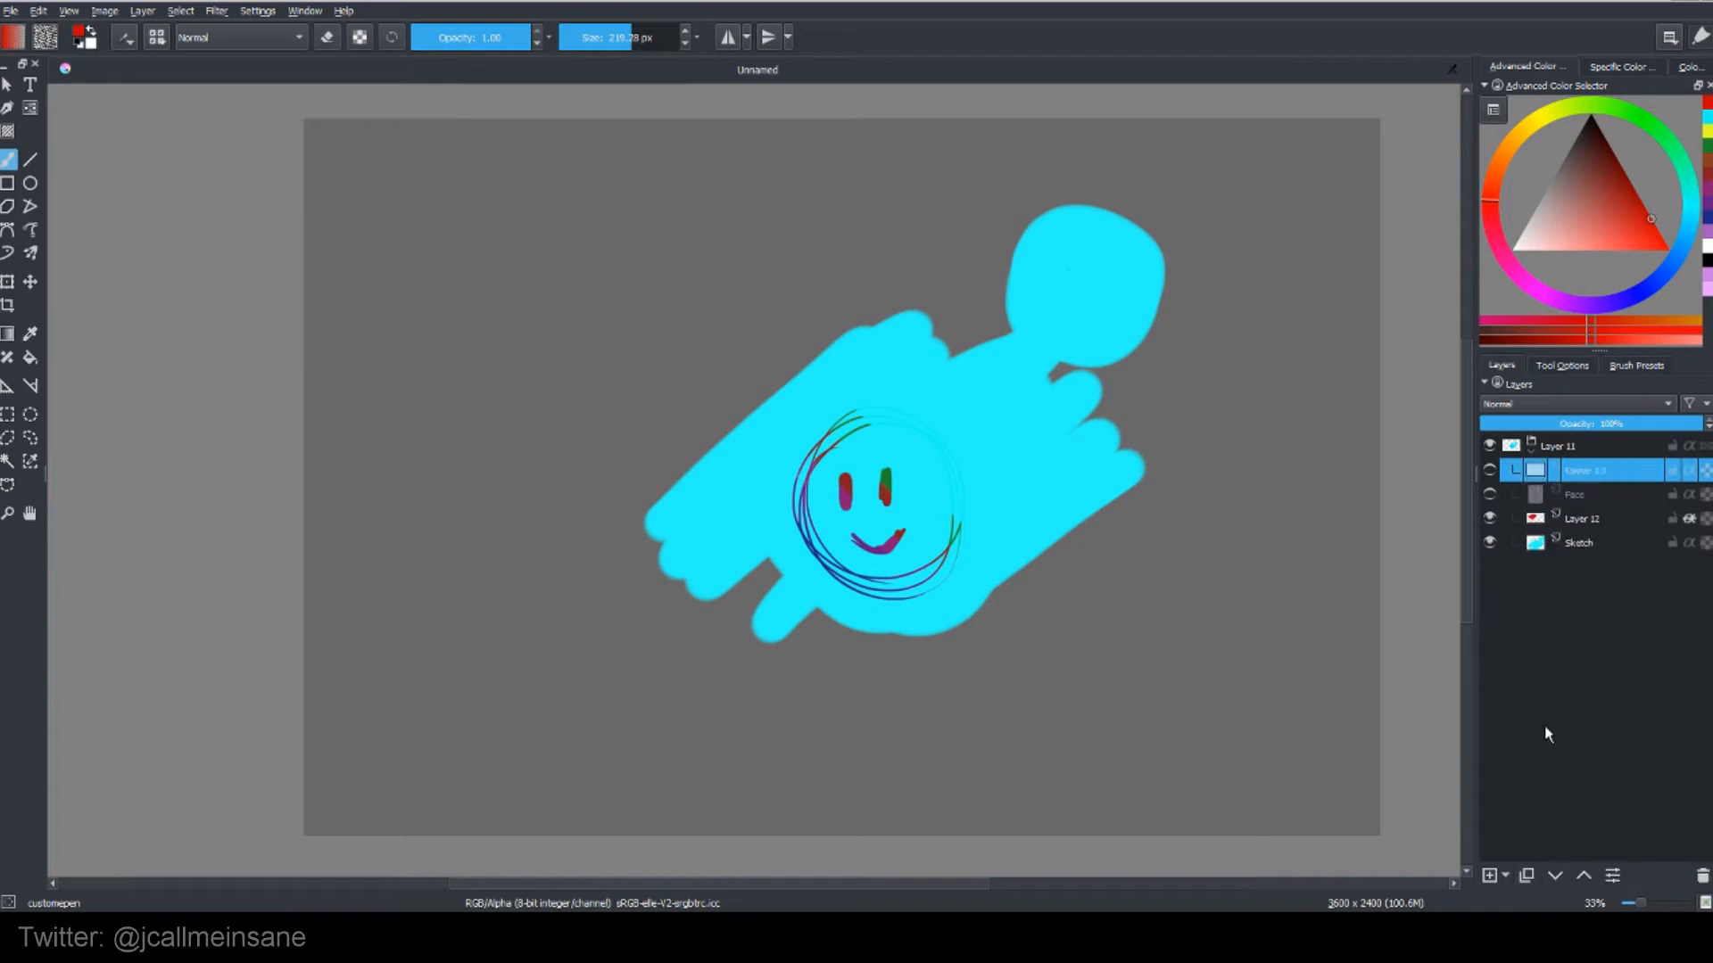
right_click(1584, 470)
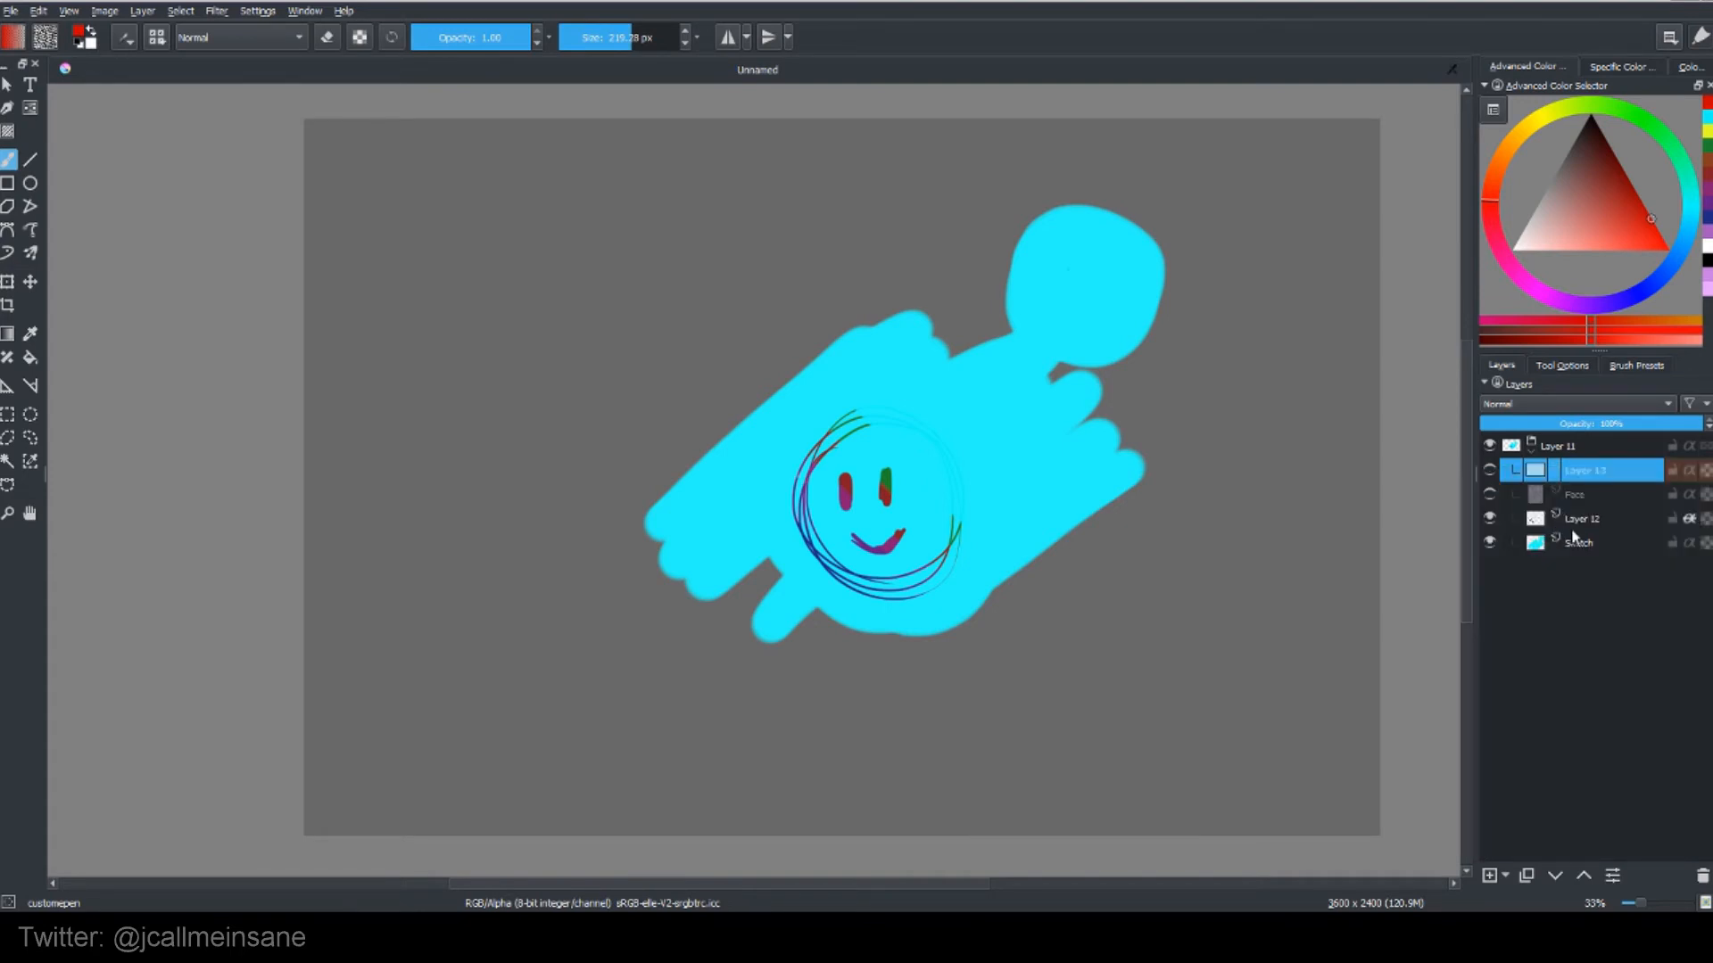
mouse_move(1575, 494)
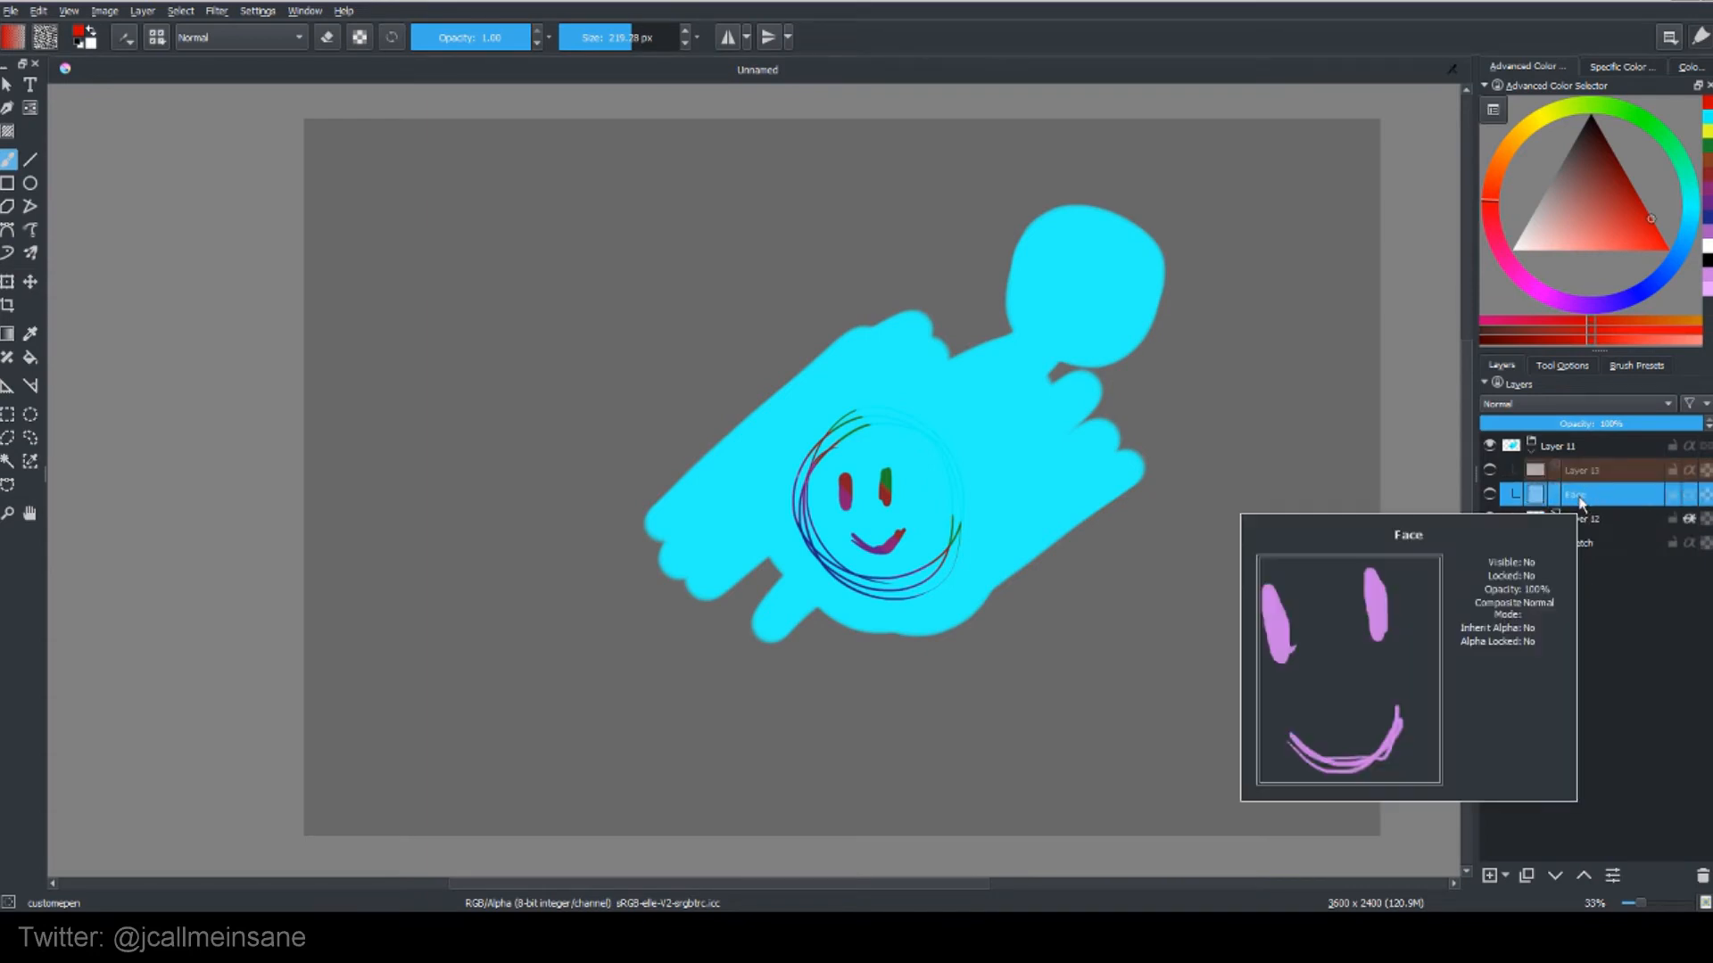
mouse_move(1580, 471)
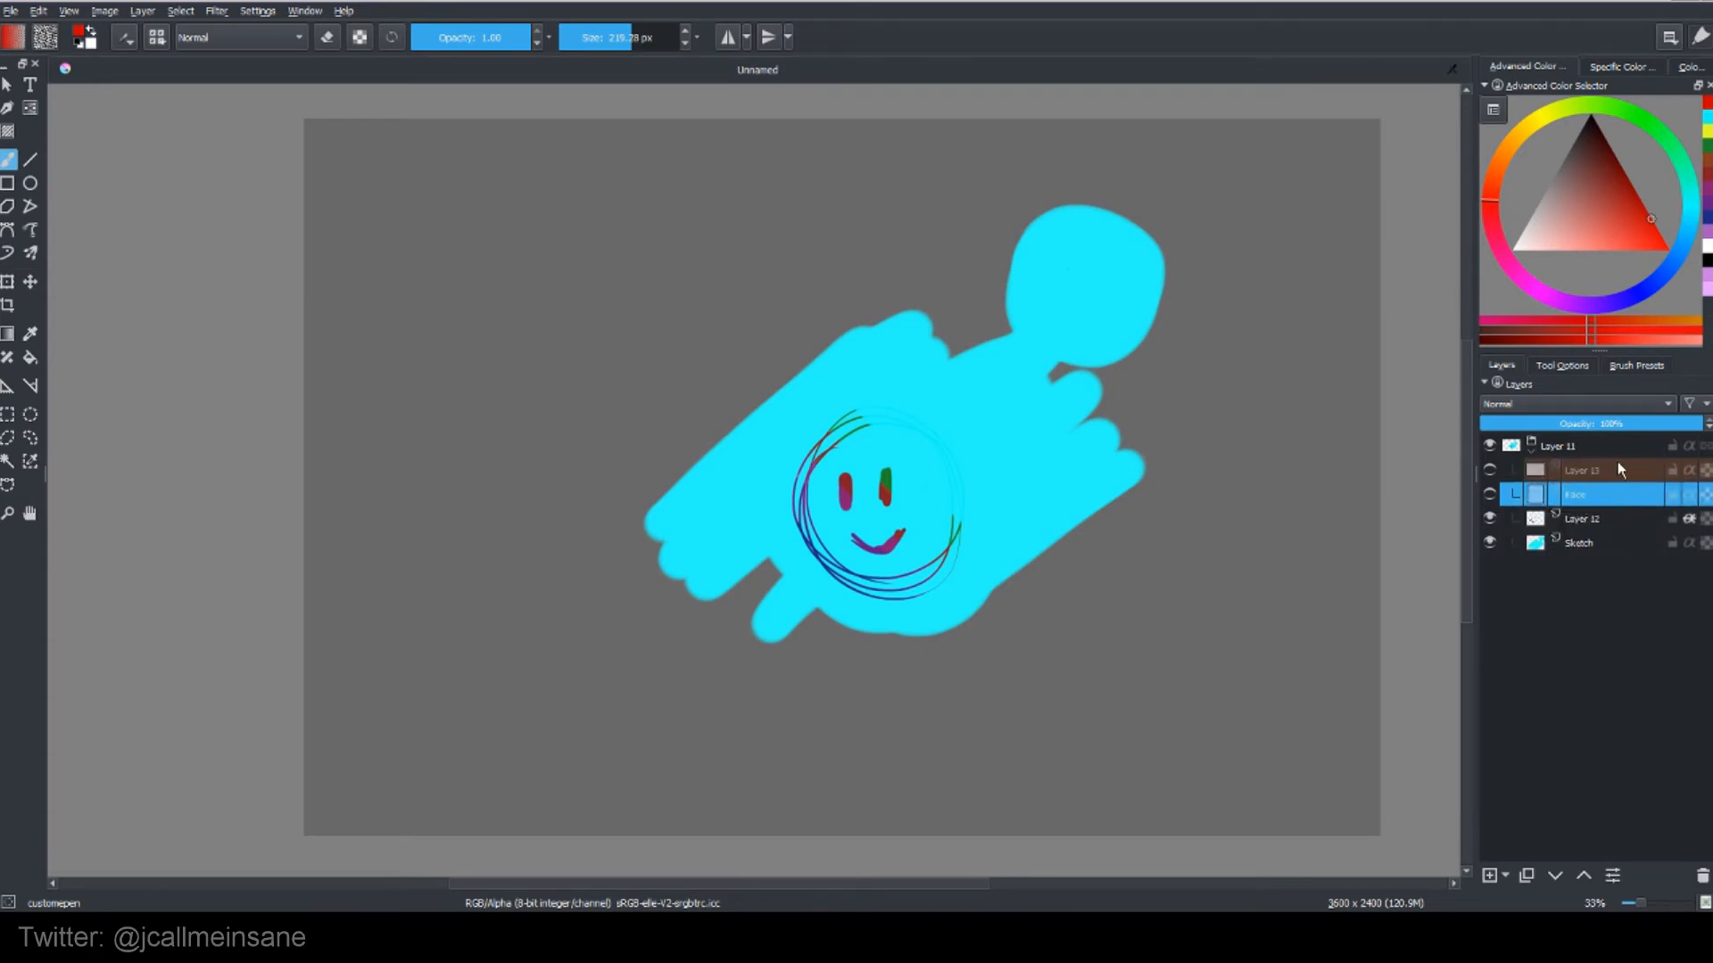
Step: Inspect the context menus of the Face layer and Layer 12
right_click(1582, 469)
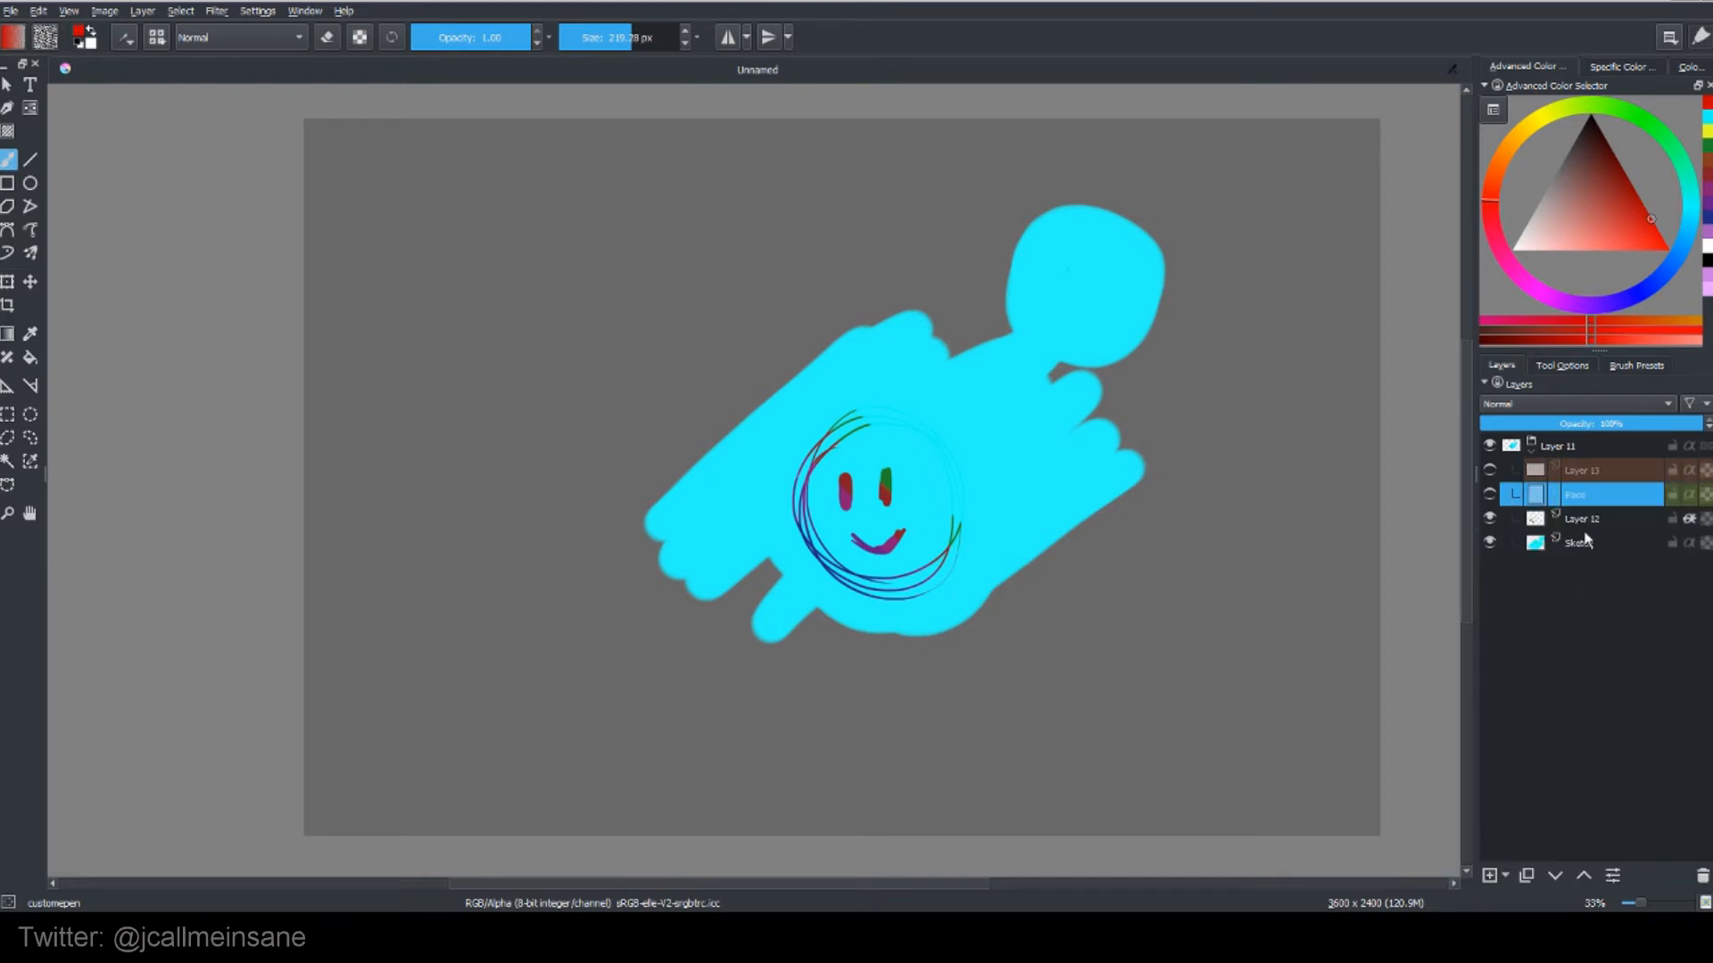
left_click(1583, 519)
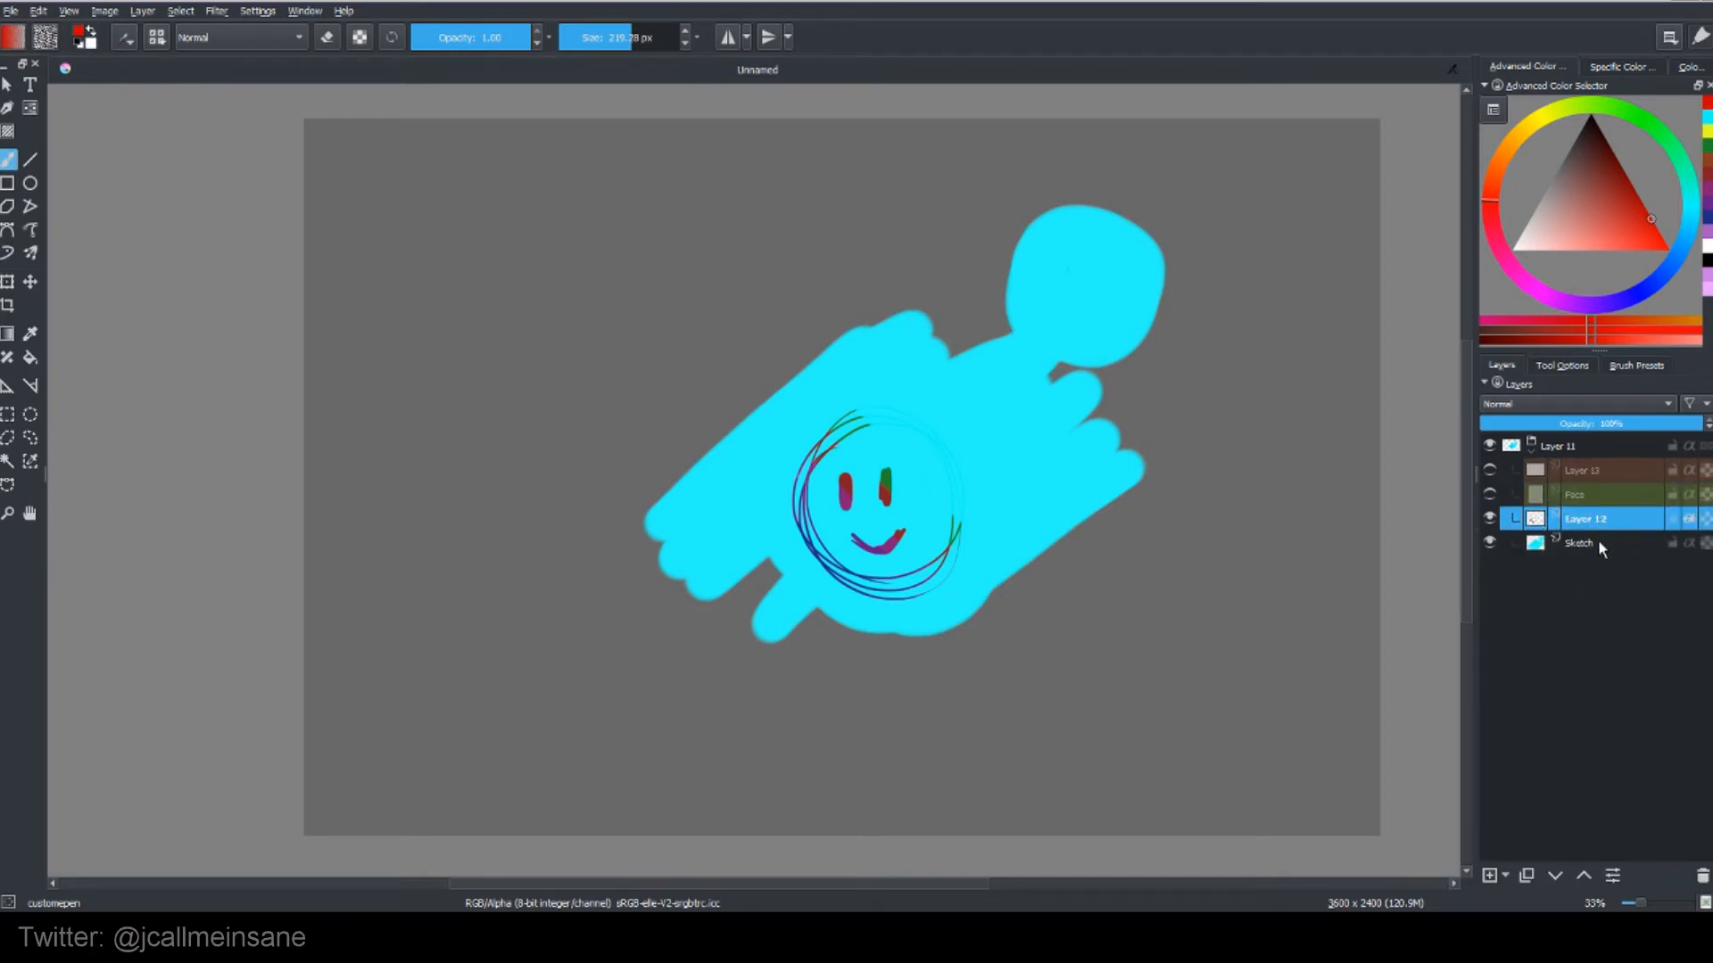
right_click(1584, 542)
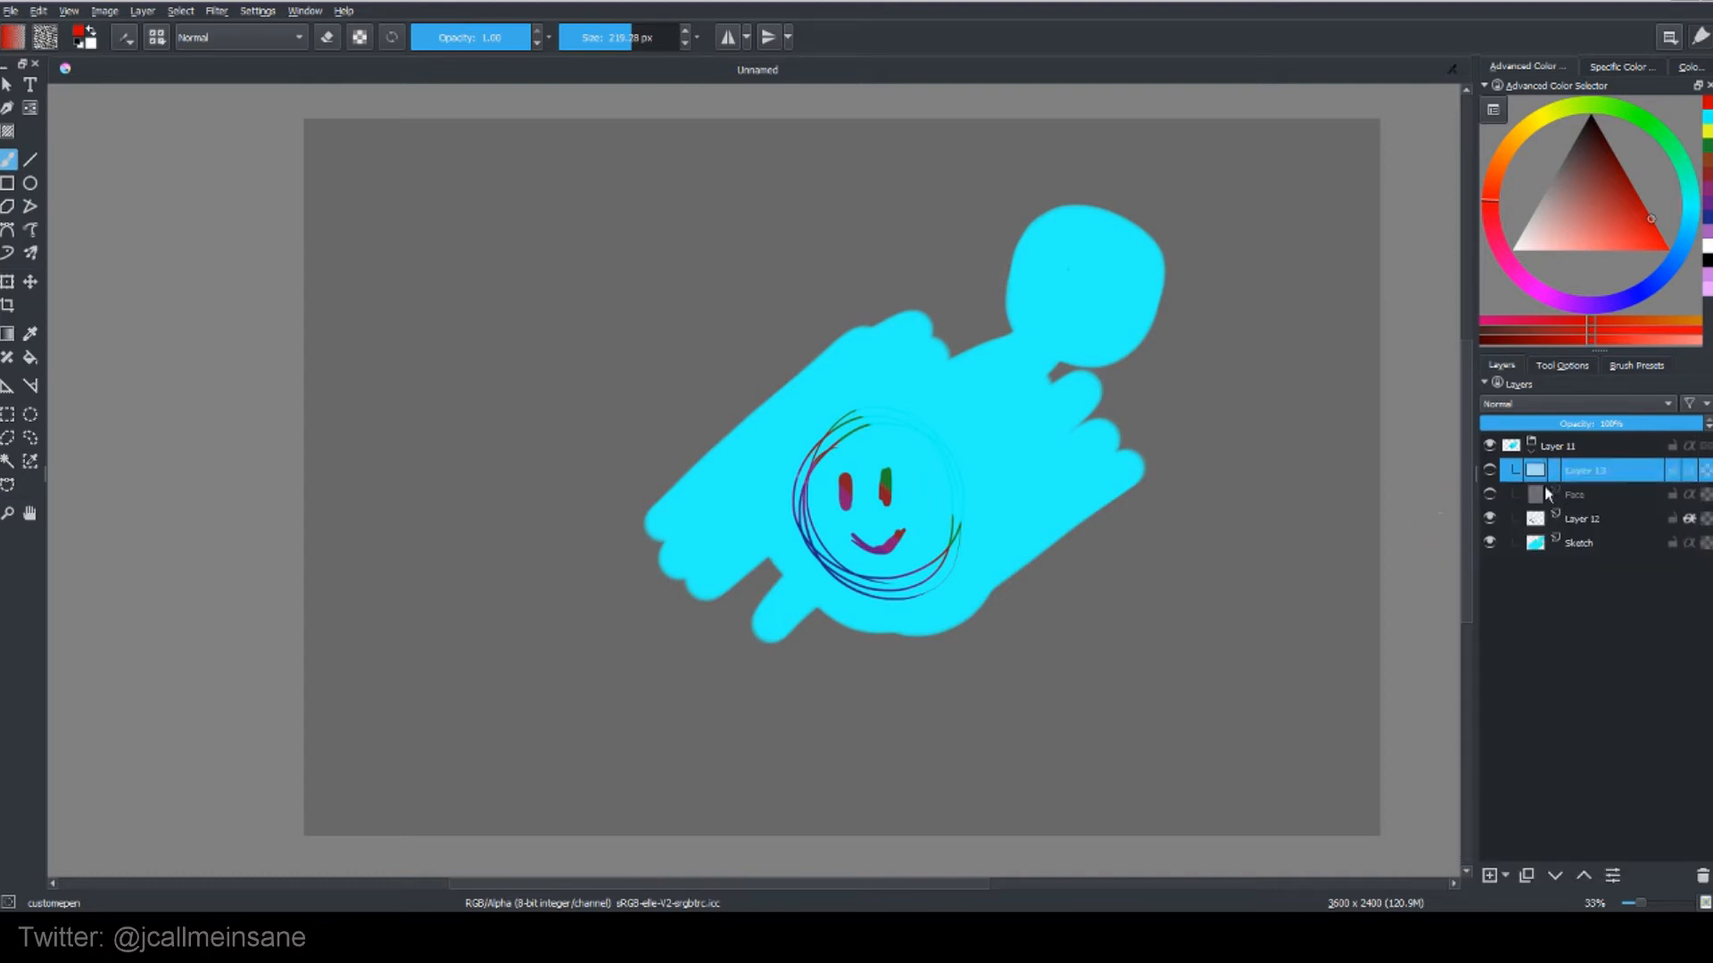
Step: Browse Layer 13's Locks & visibility and Group submenus, then hide Layer 13 so the cyan strokes vanish
right_click(1584, 469)
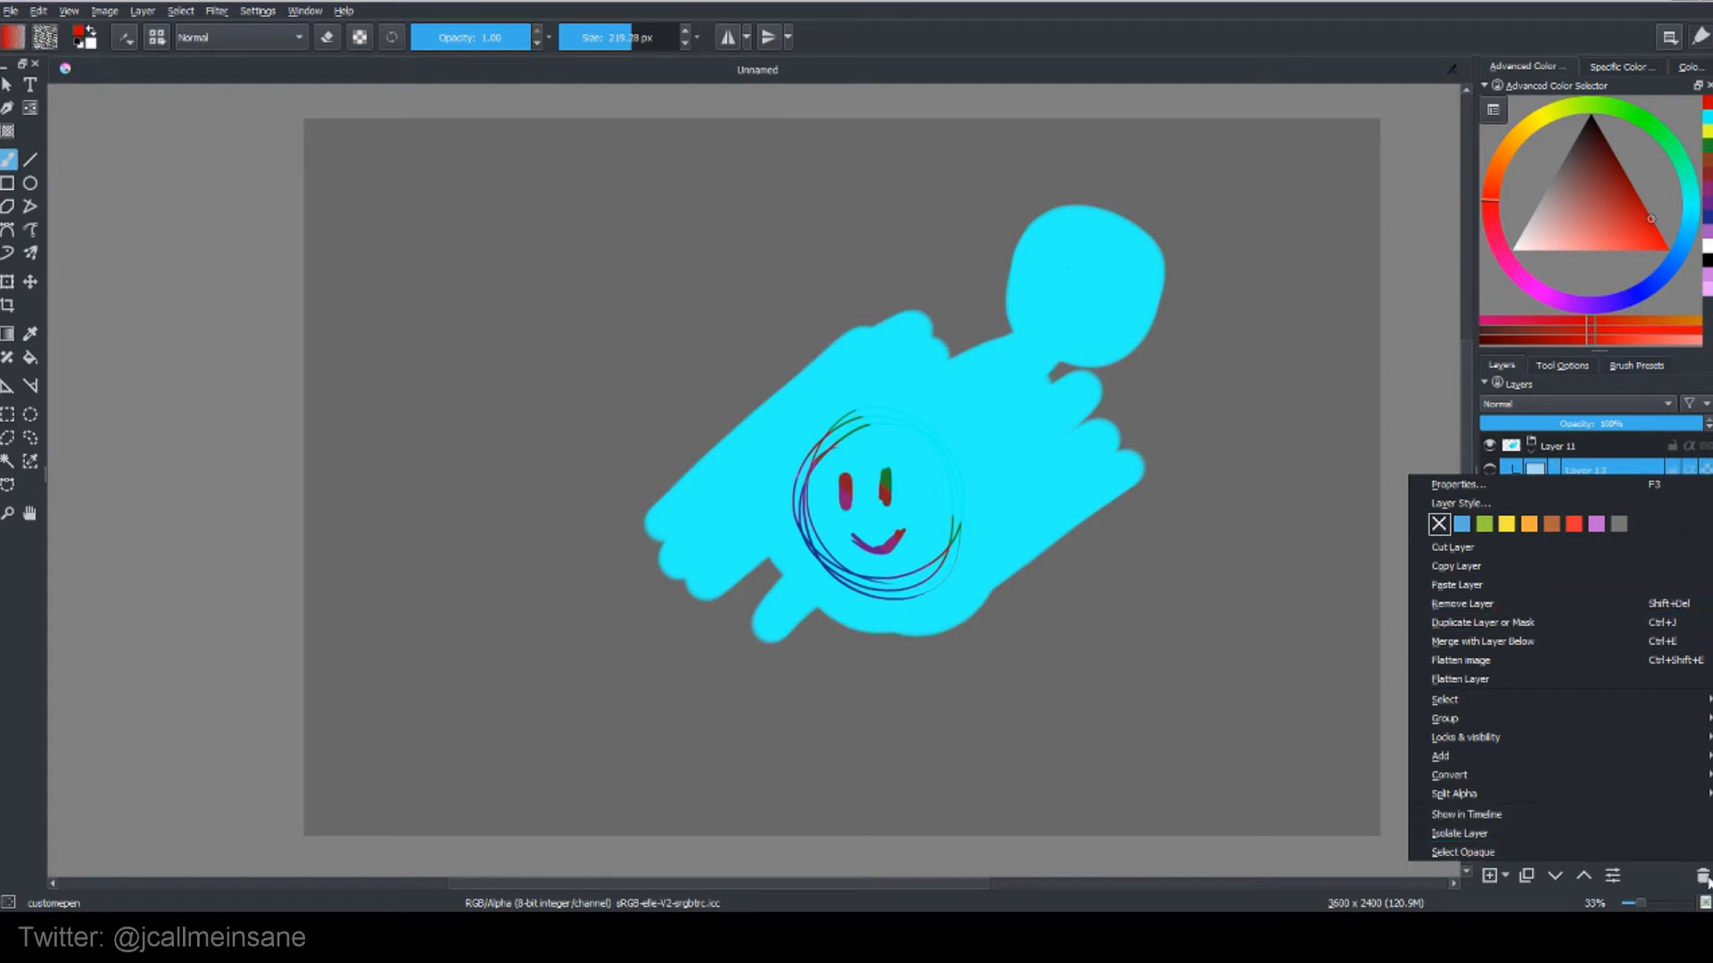
mouse_move(1466, 737)
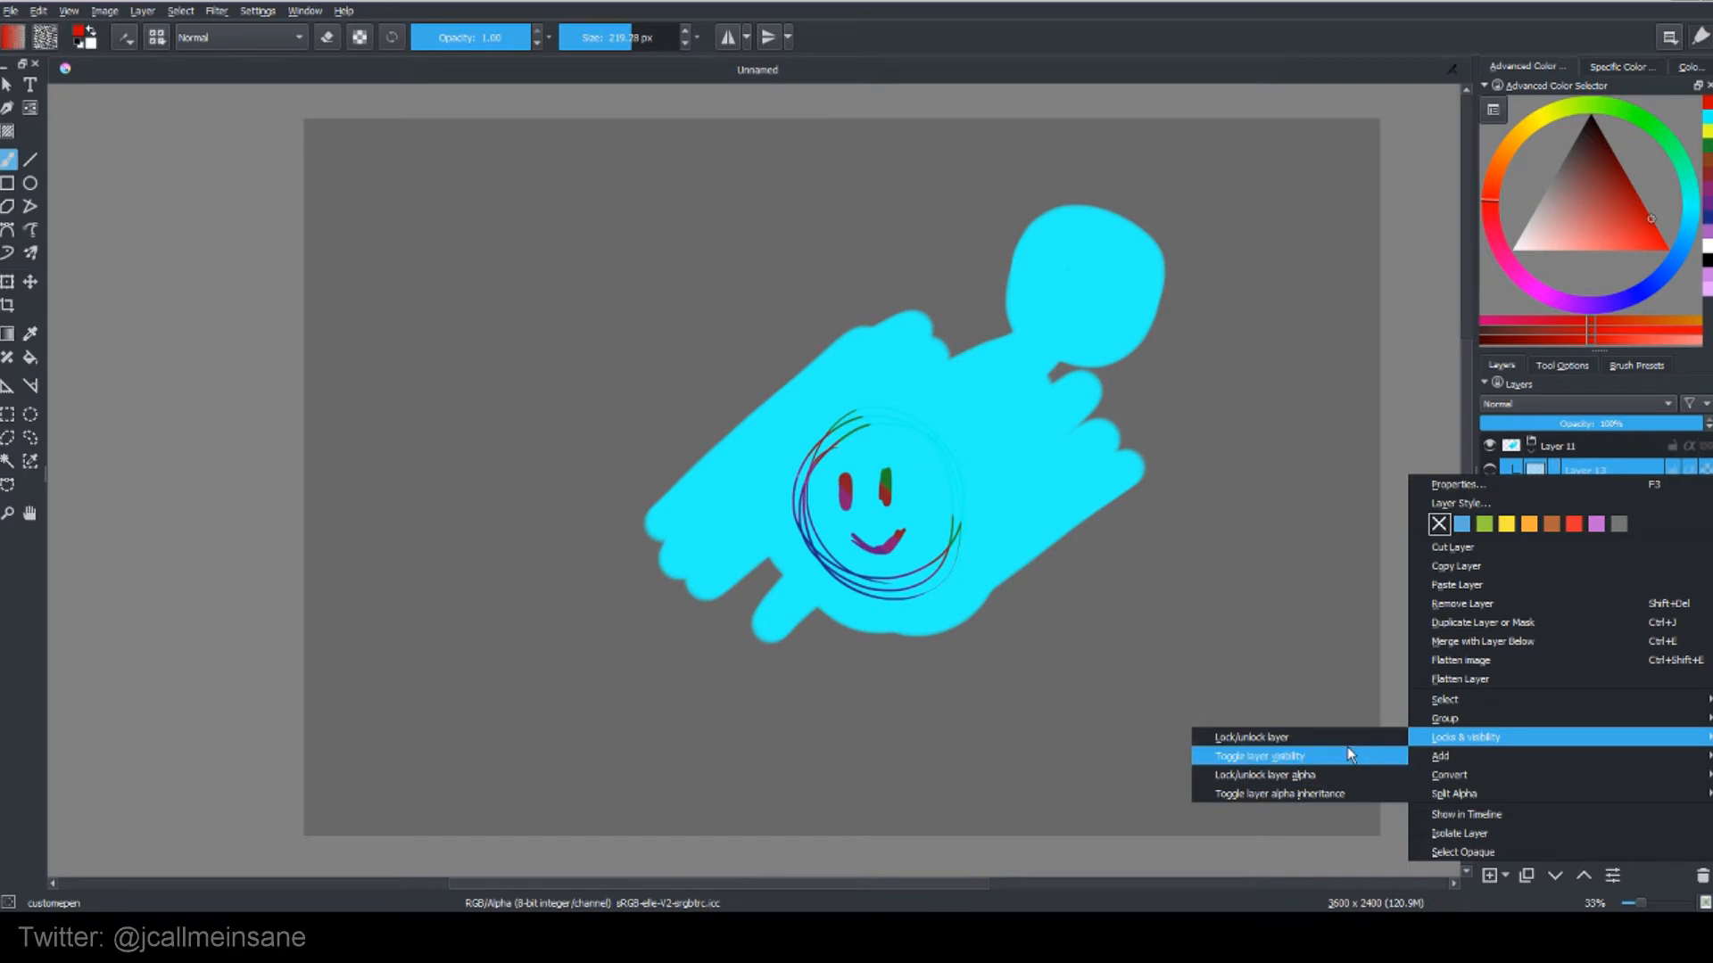
mouse_move(1300, 774)
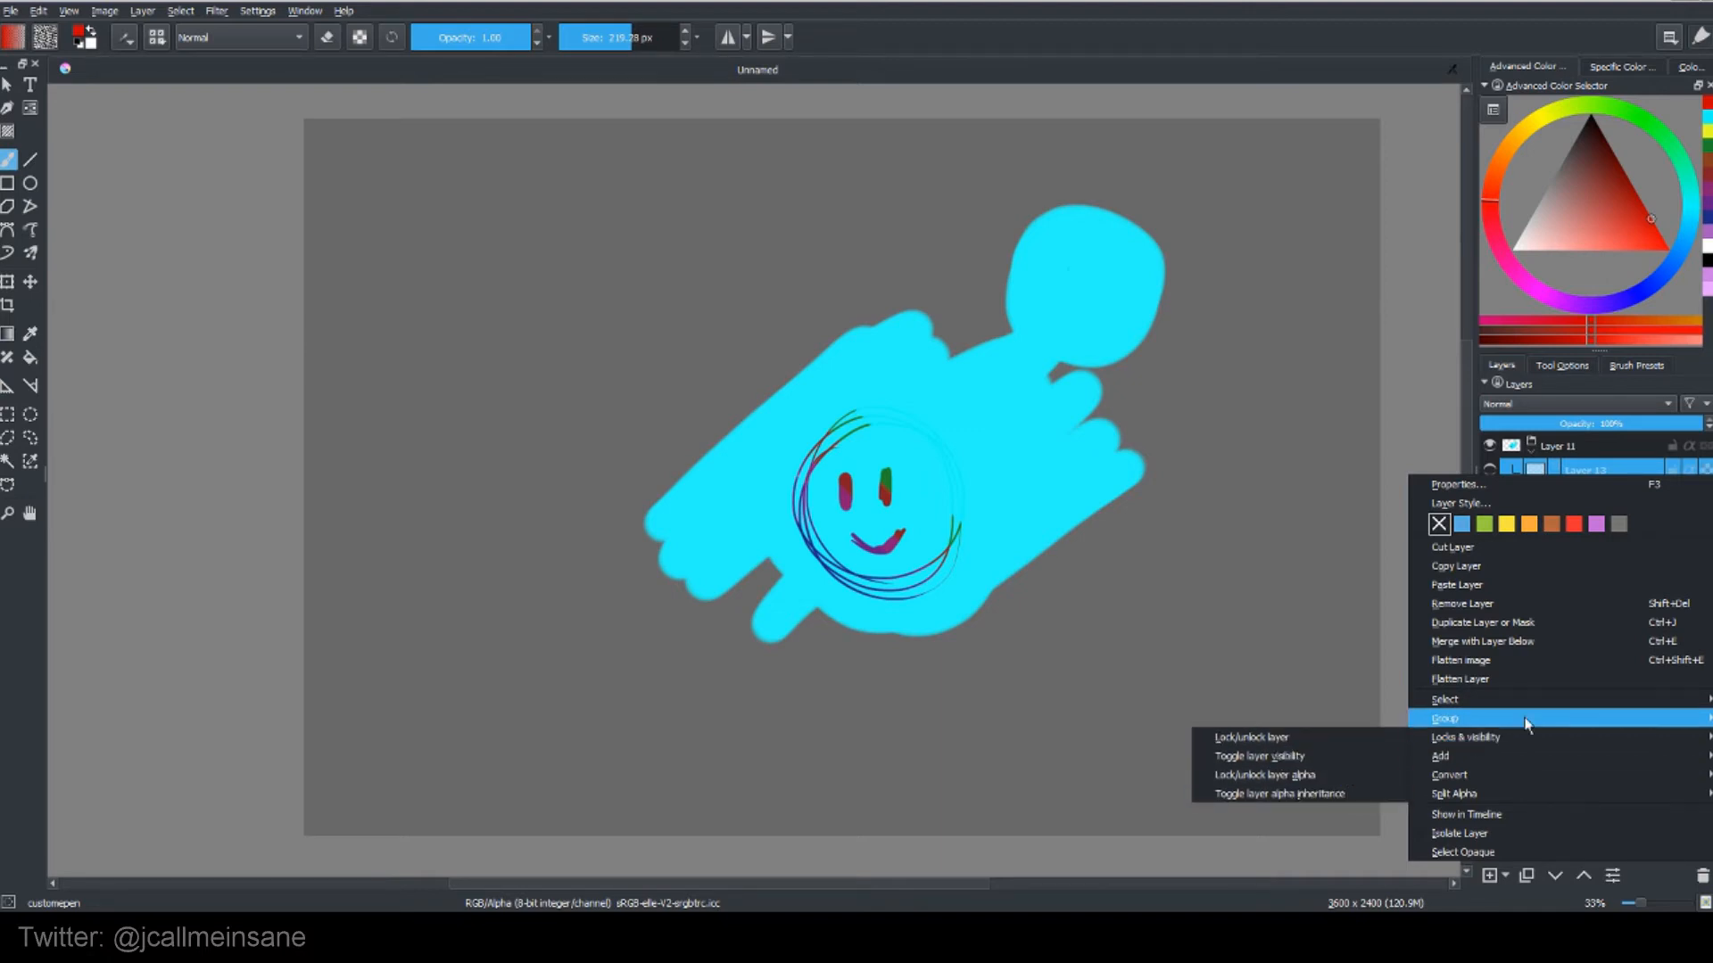
mouse_move(1532, 641)
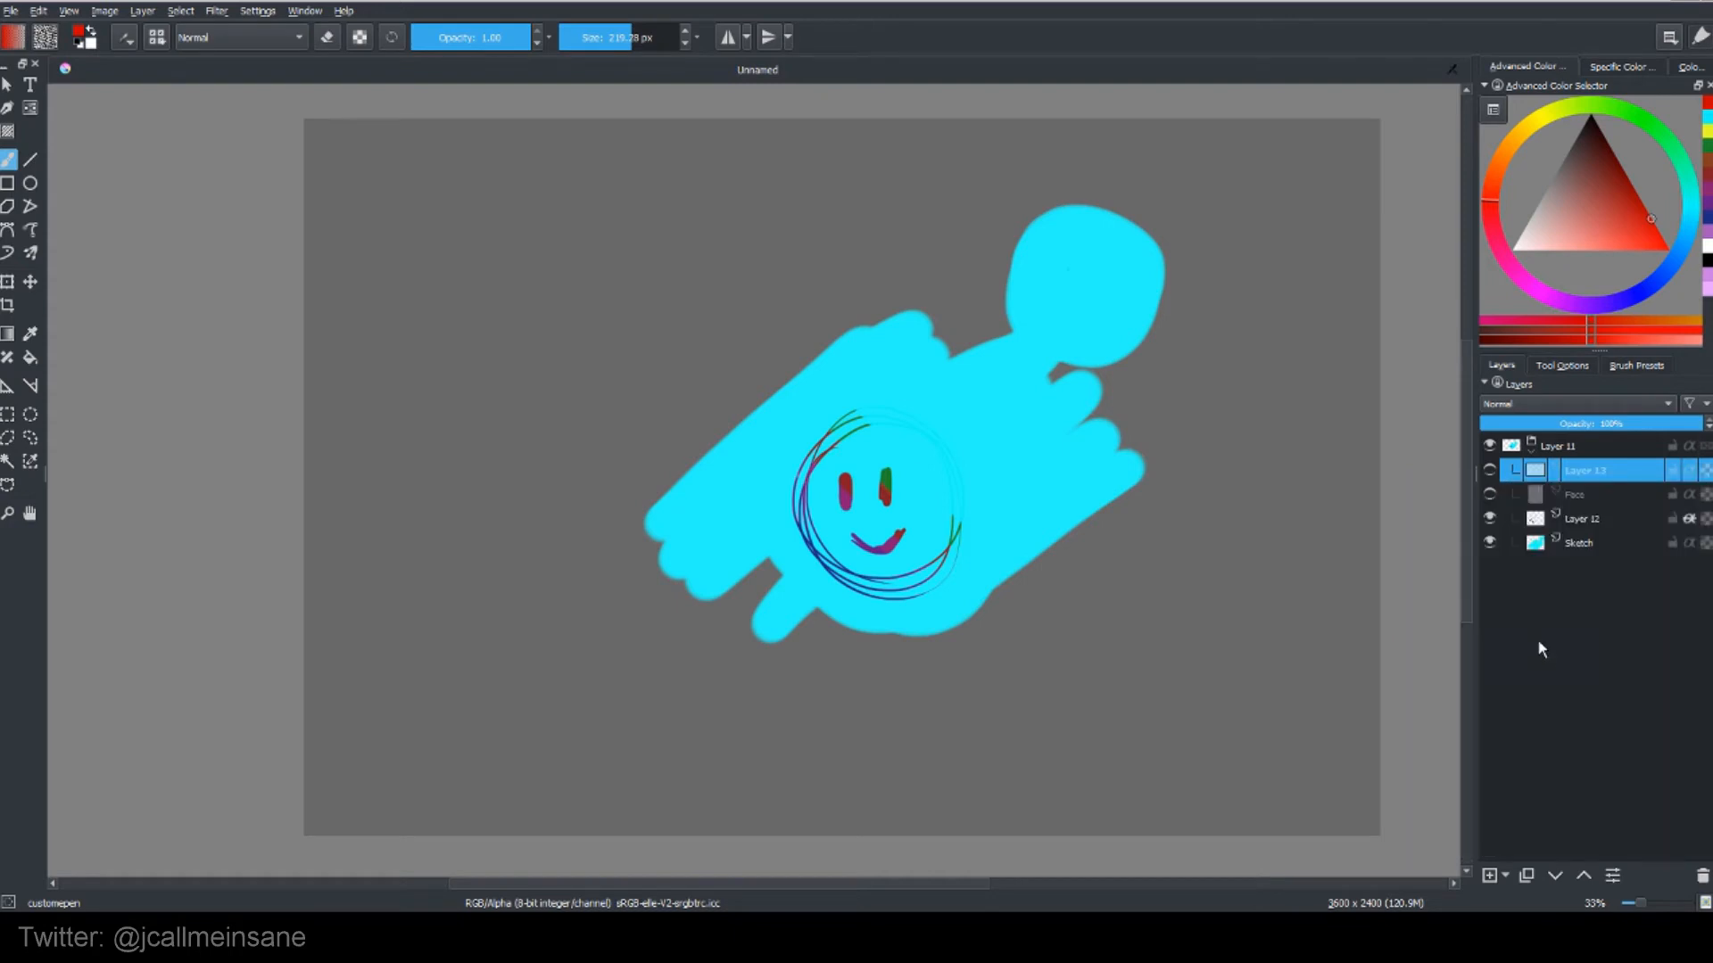
right_click(1584, 469)
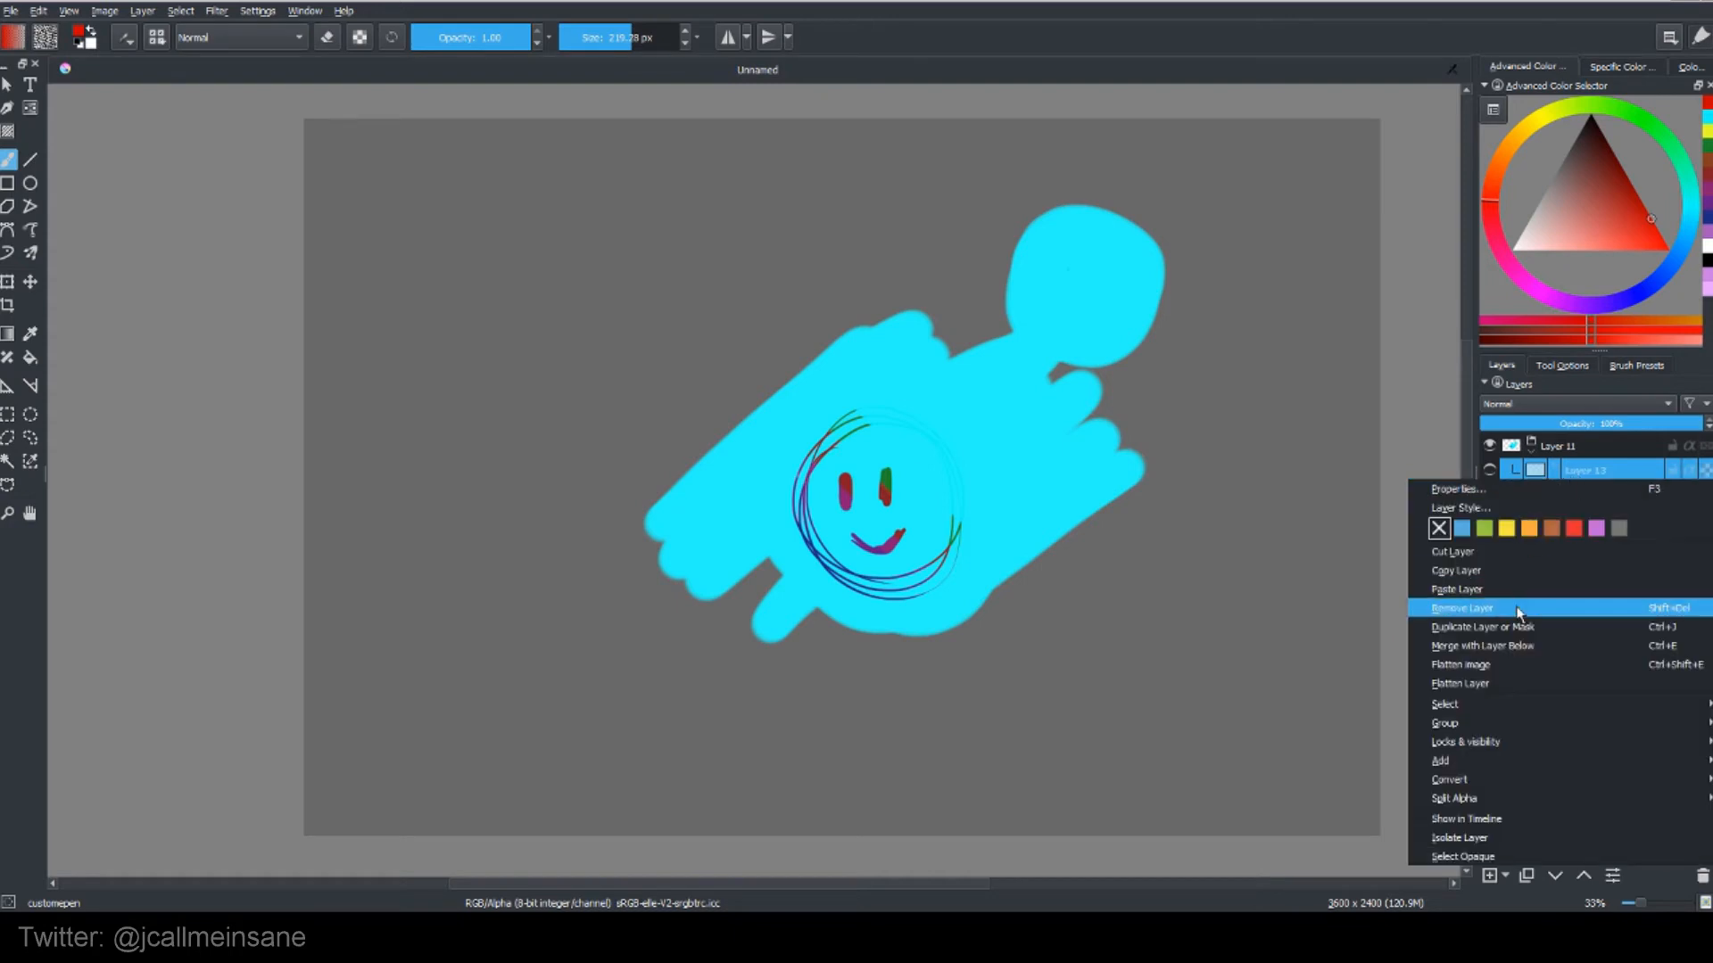
left_click(1461, 606)
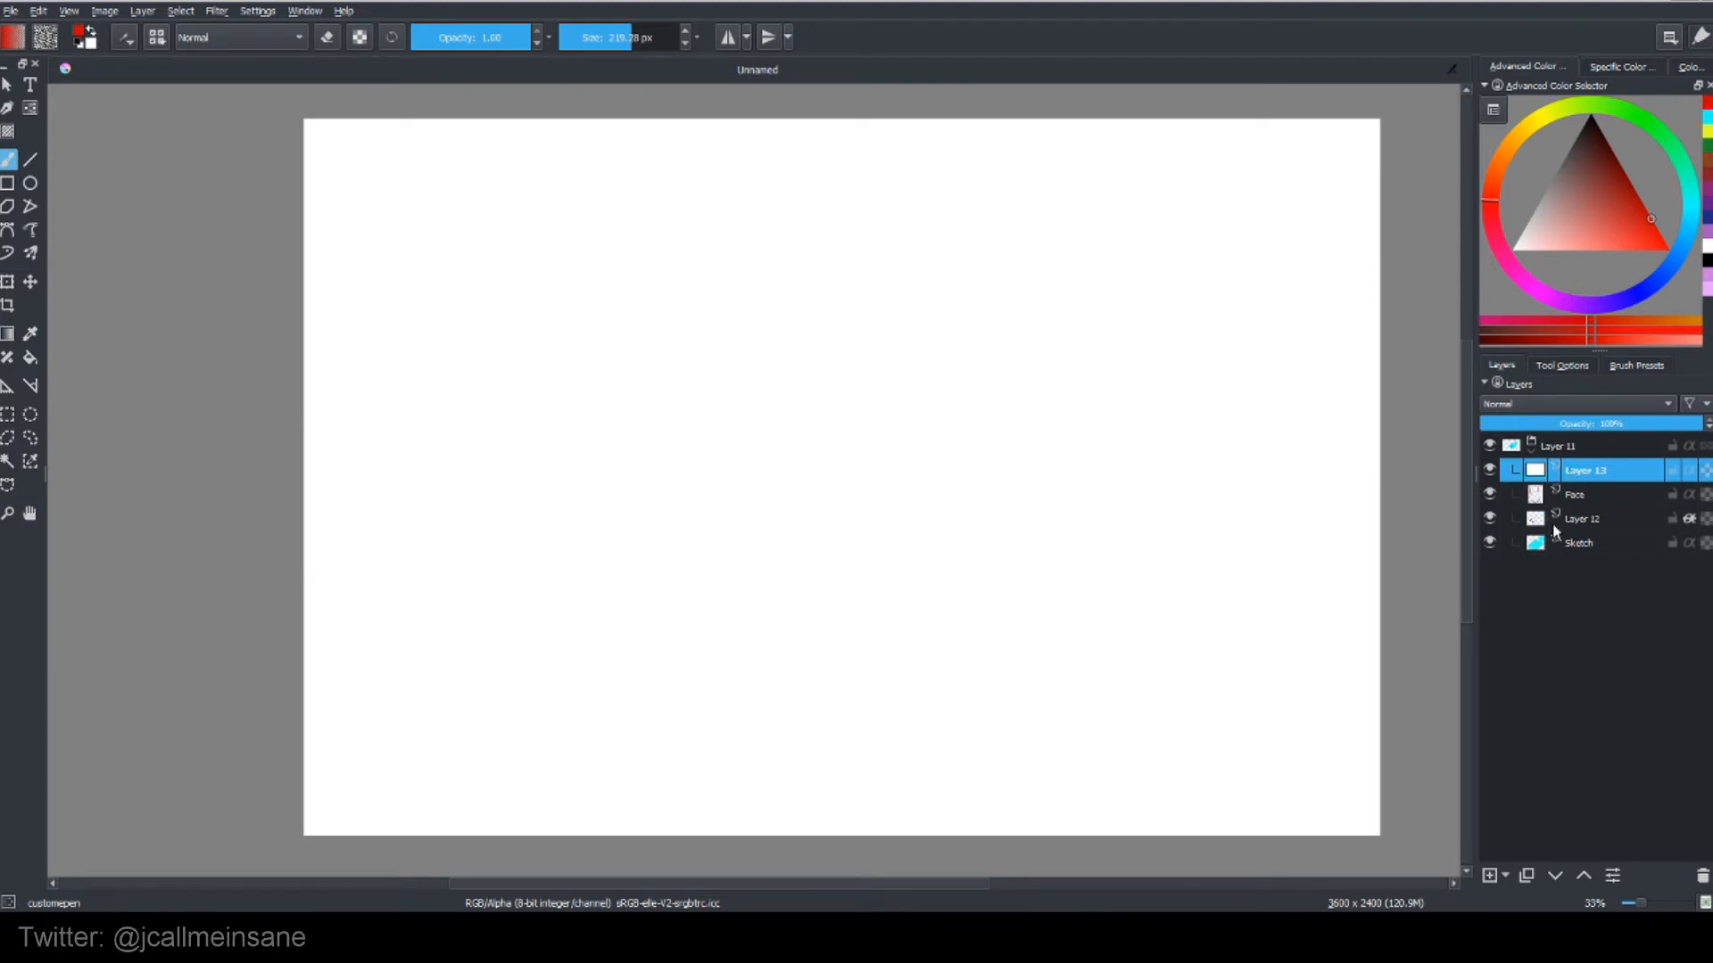
left_click(1576, 494)
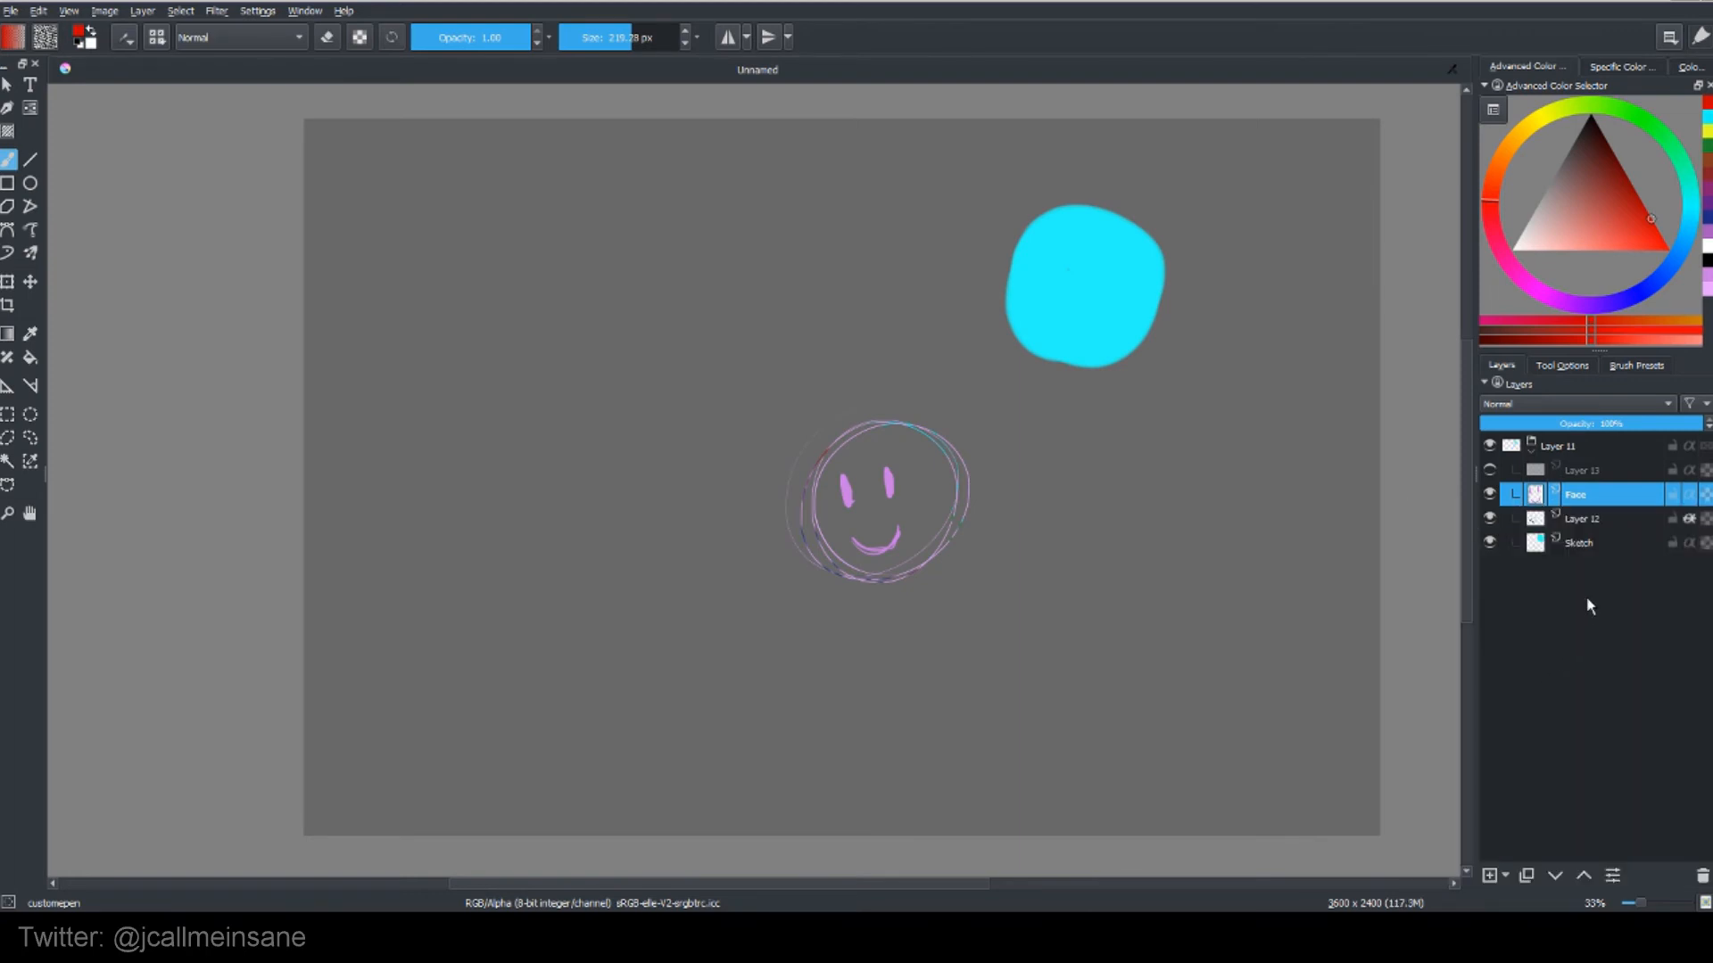
right_click(1585, 494)
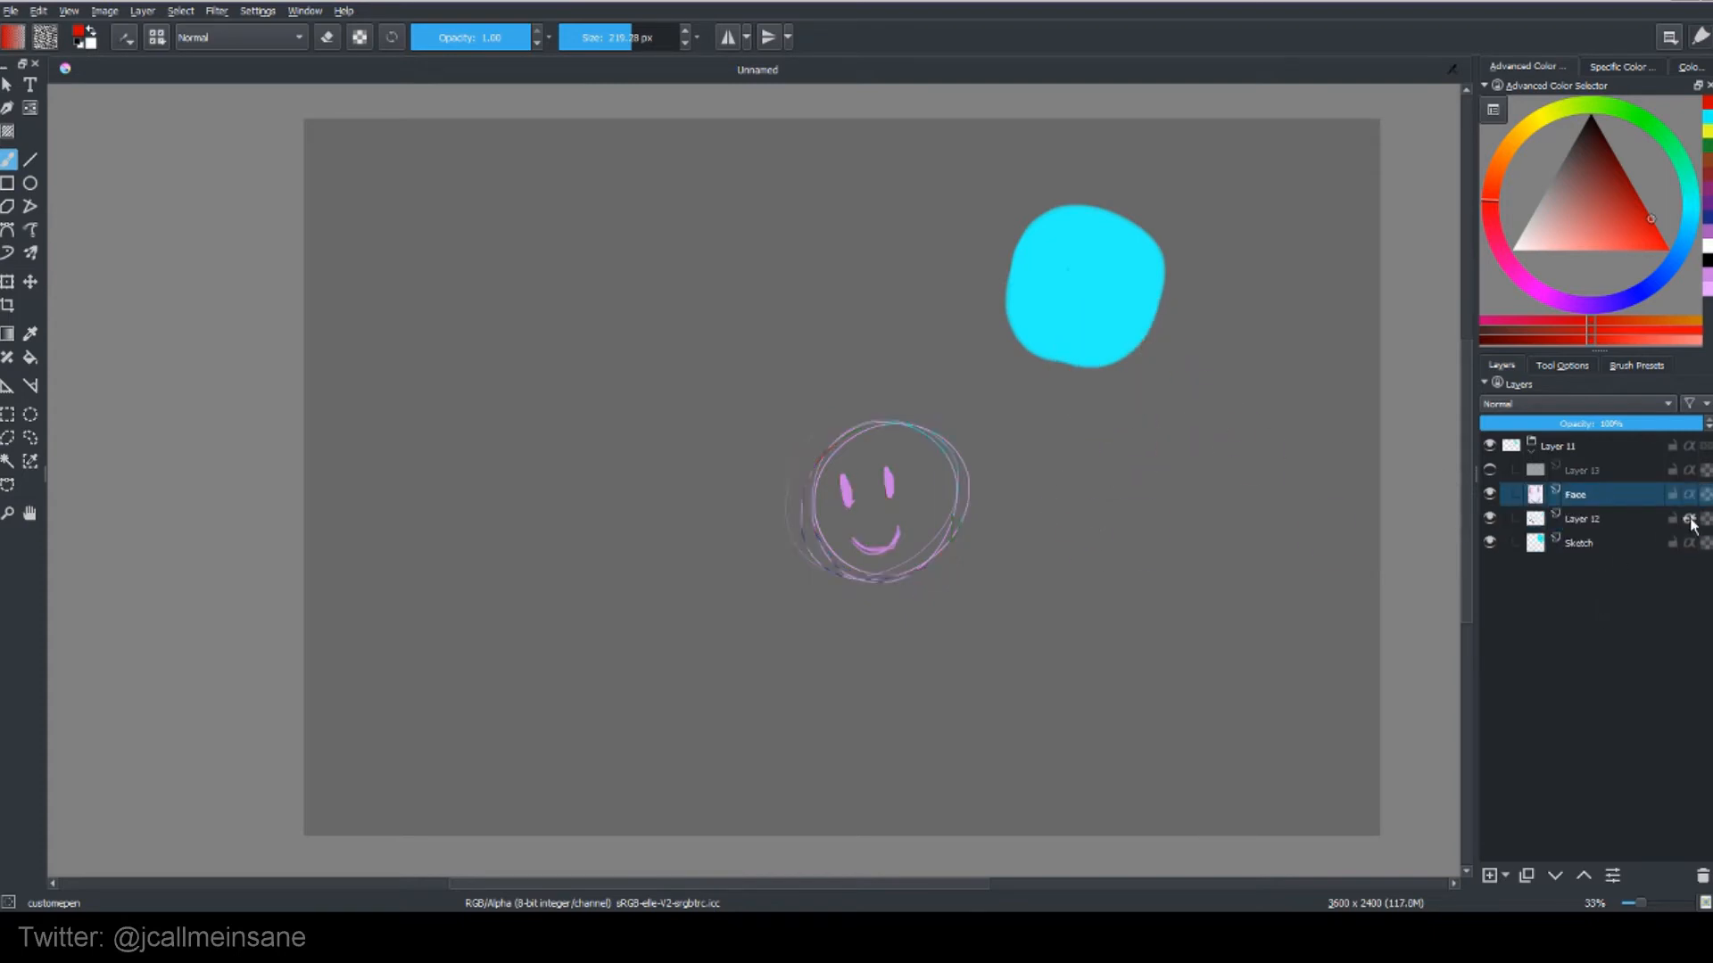
left_click(1580, 519)
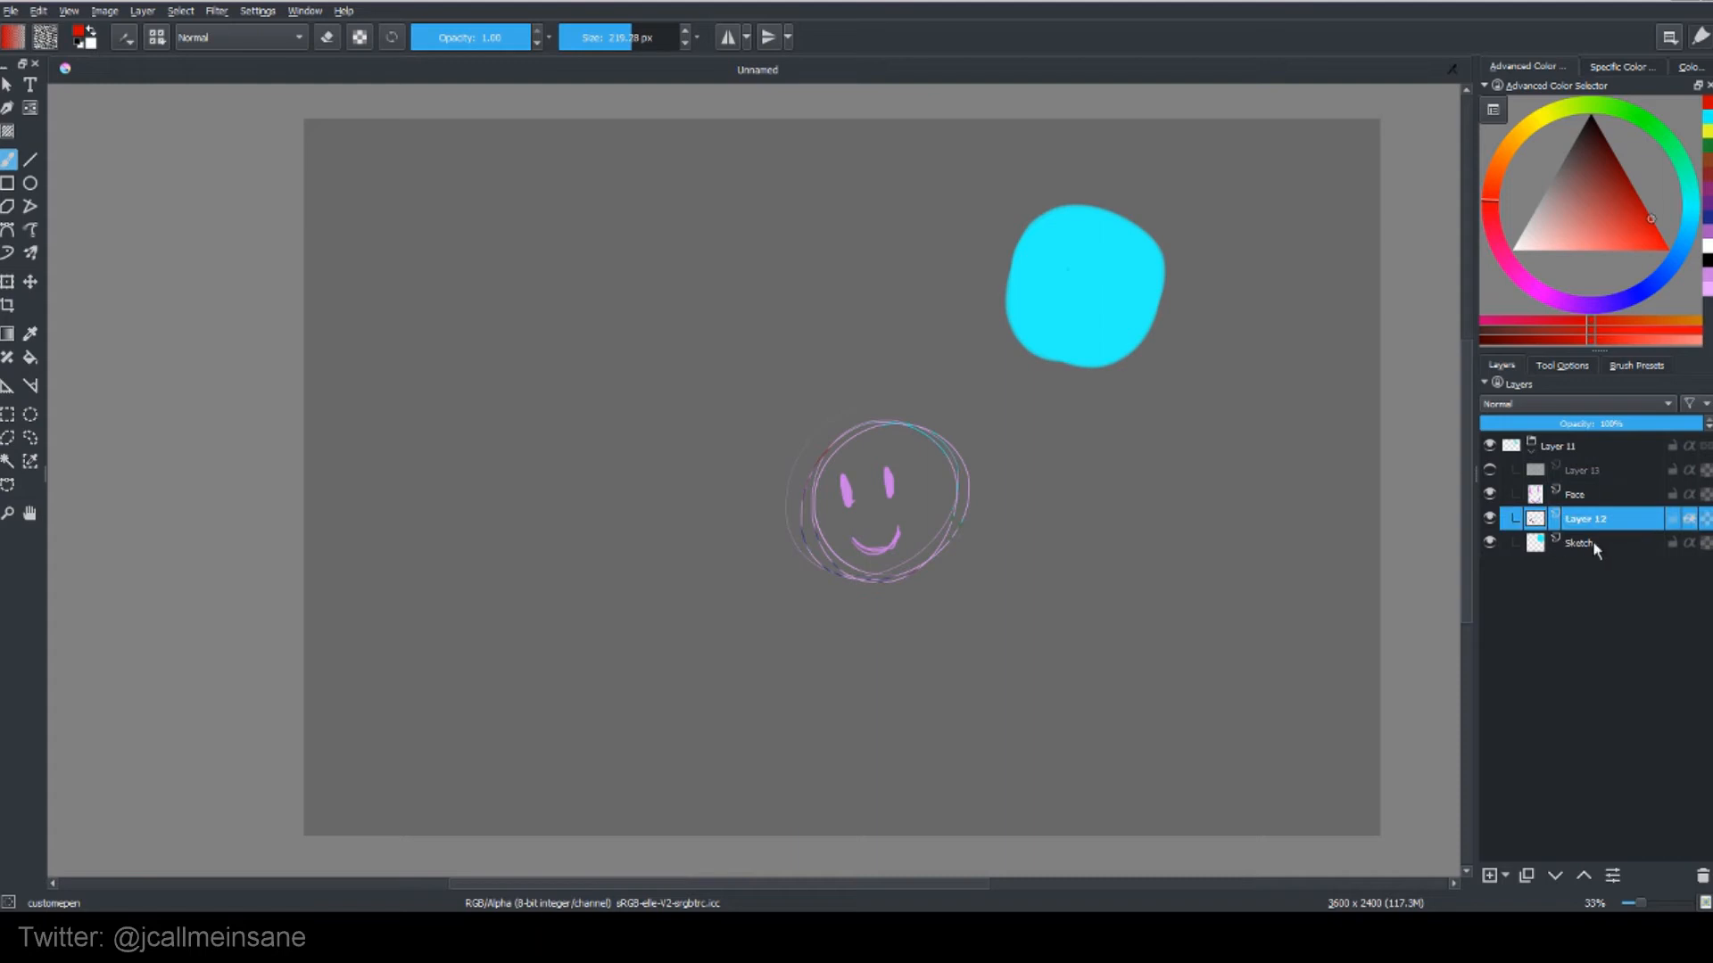
right_click(1590, 518)
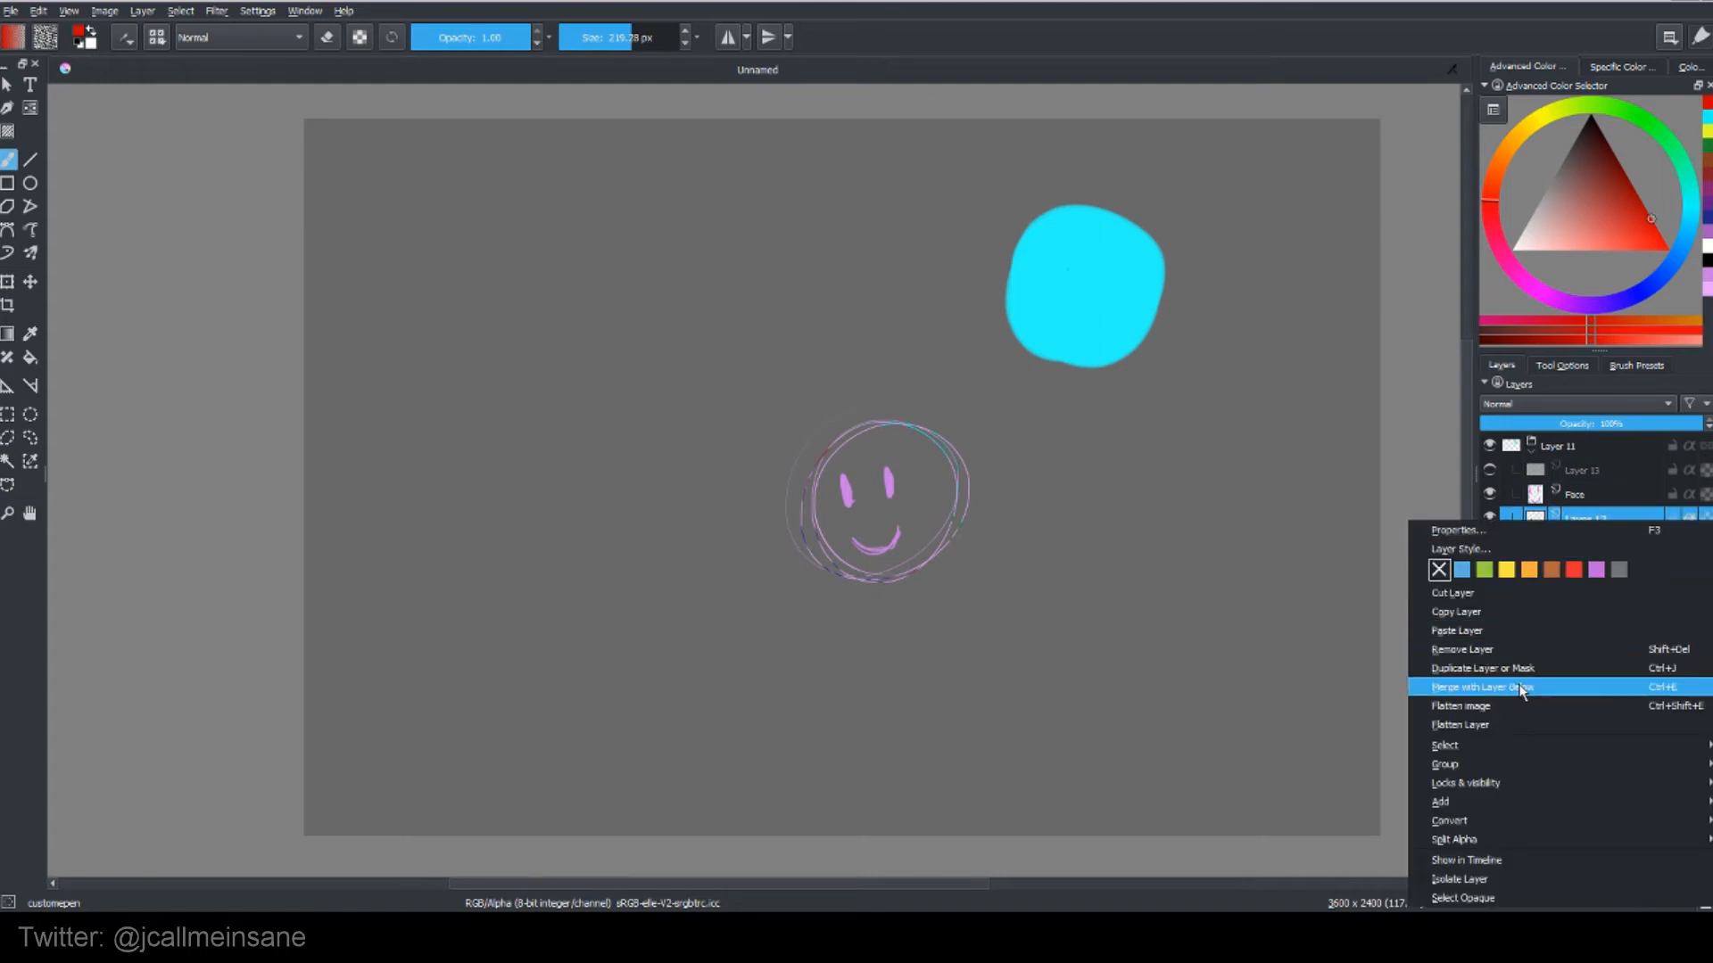
left_click(1482, 685)
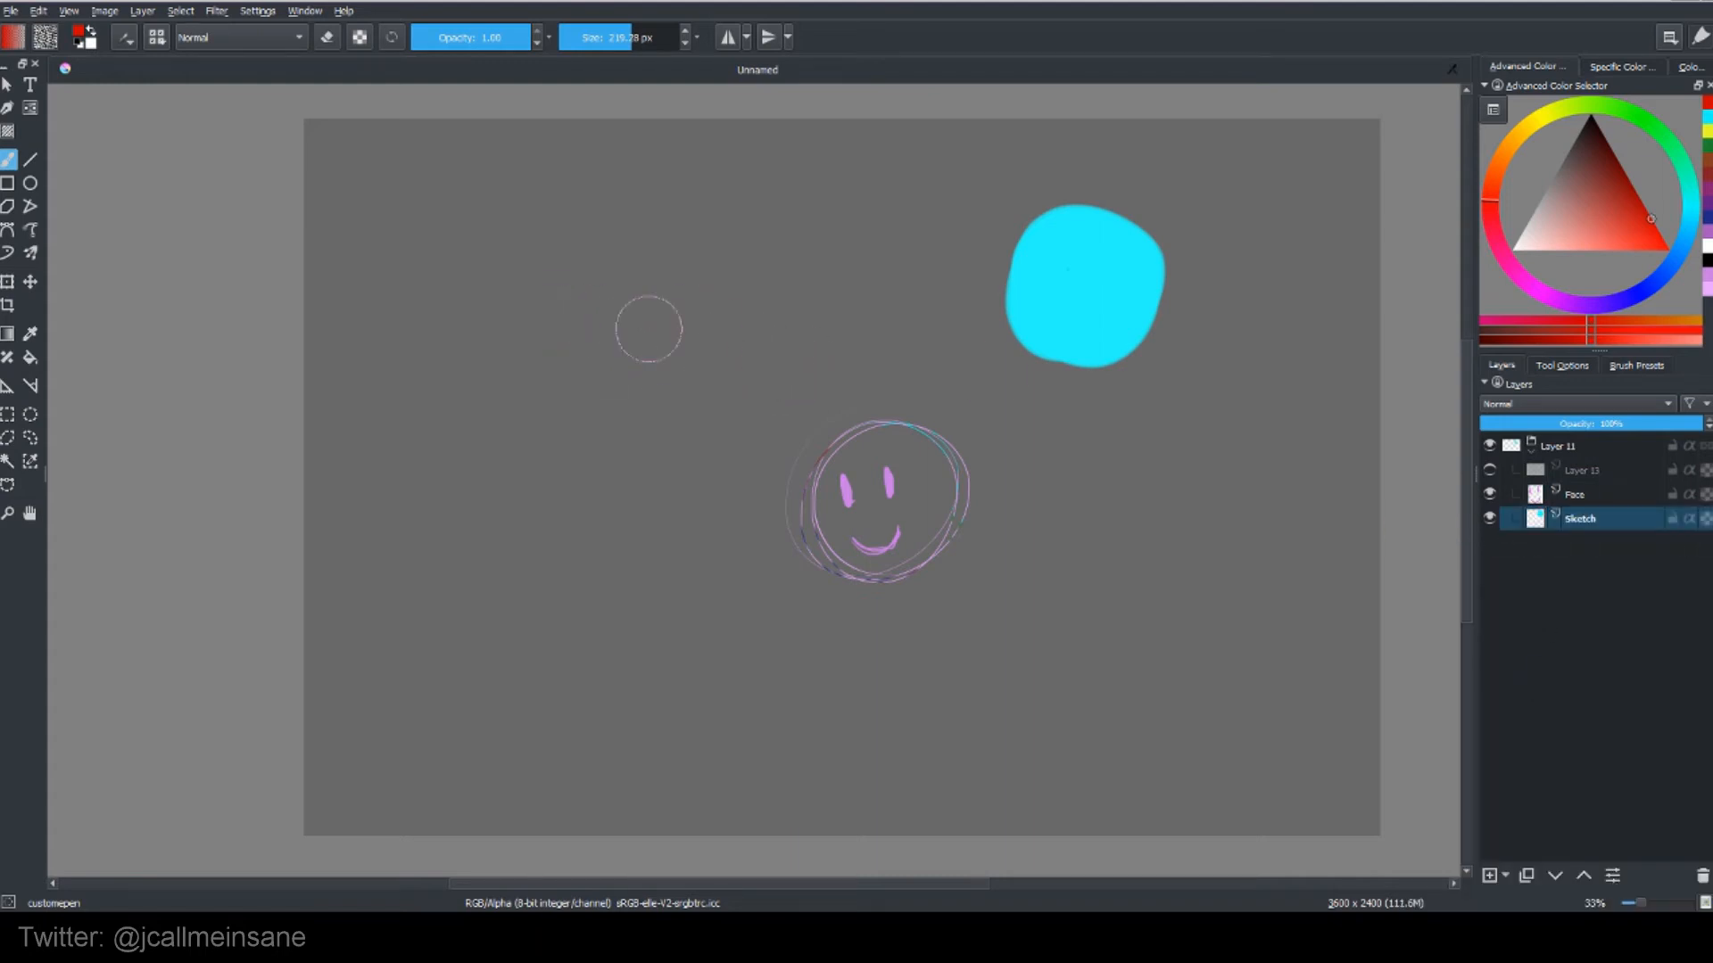
mouse_move(1301, 491)
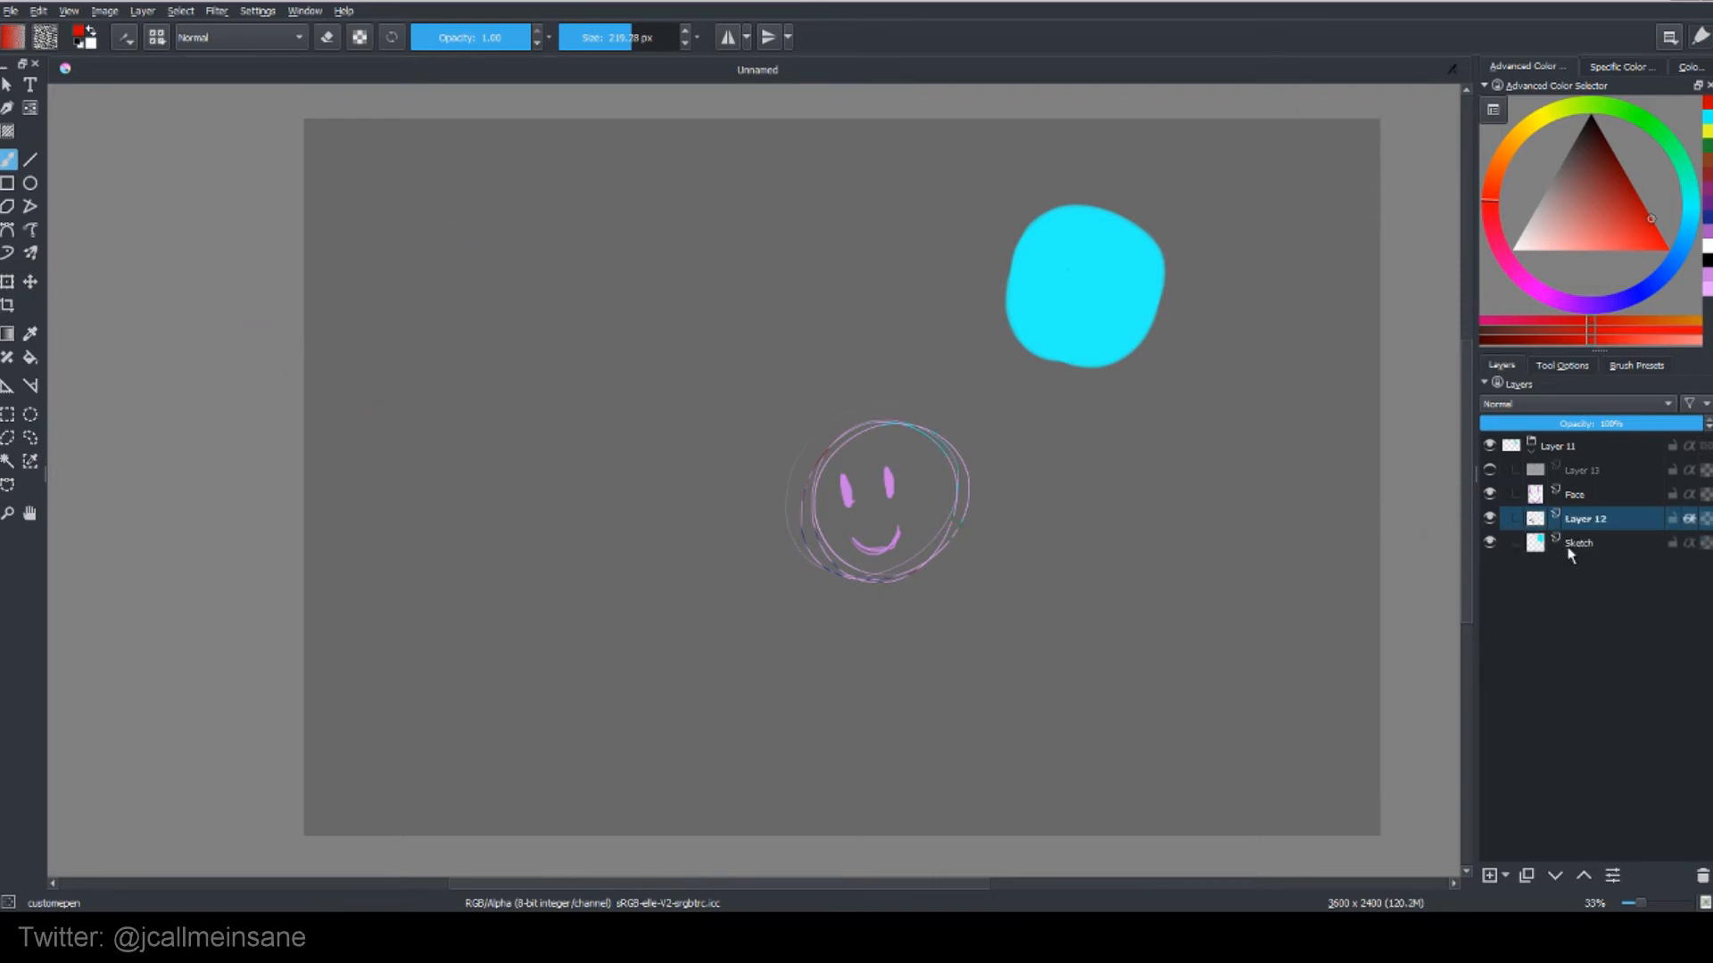
left_click(1590, 517)
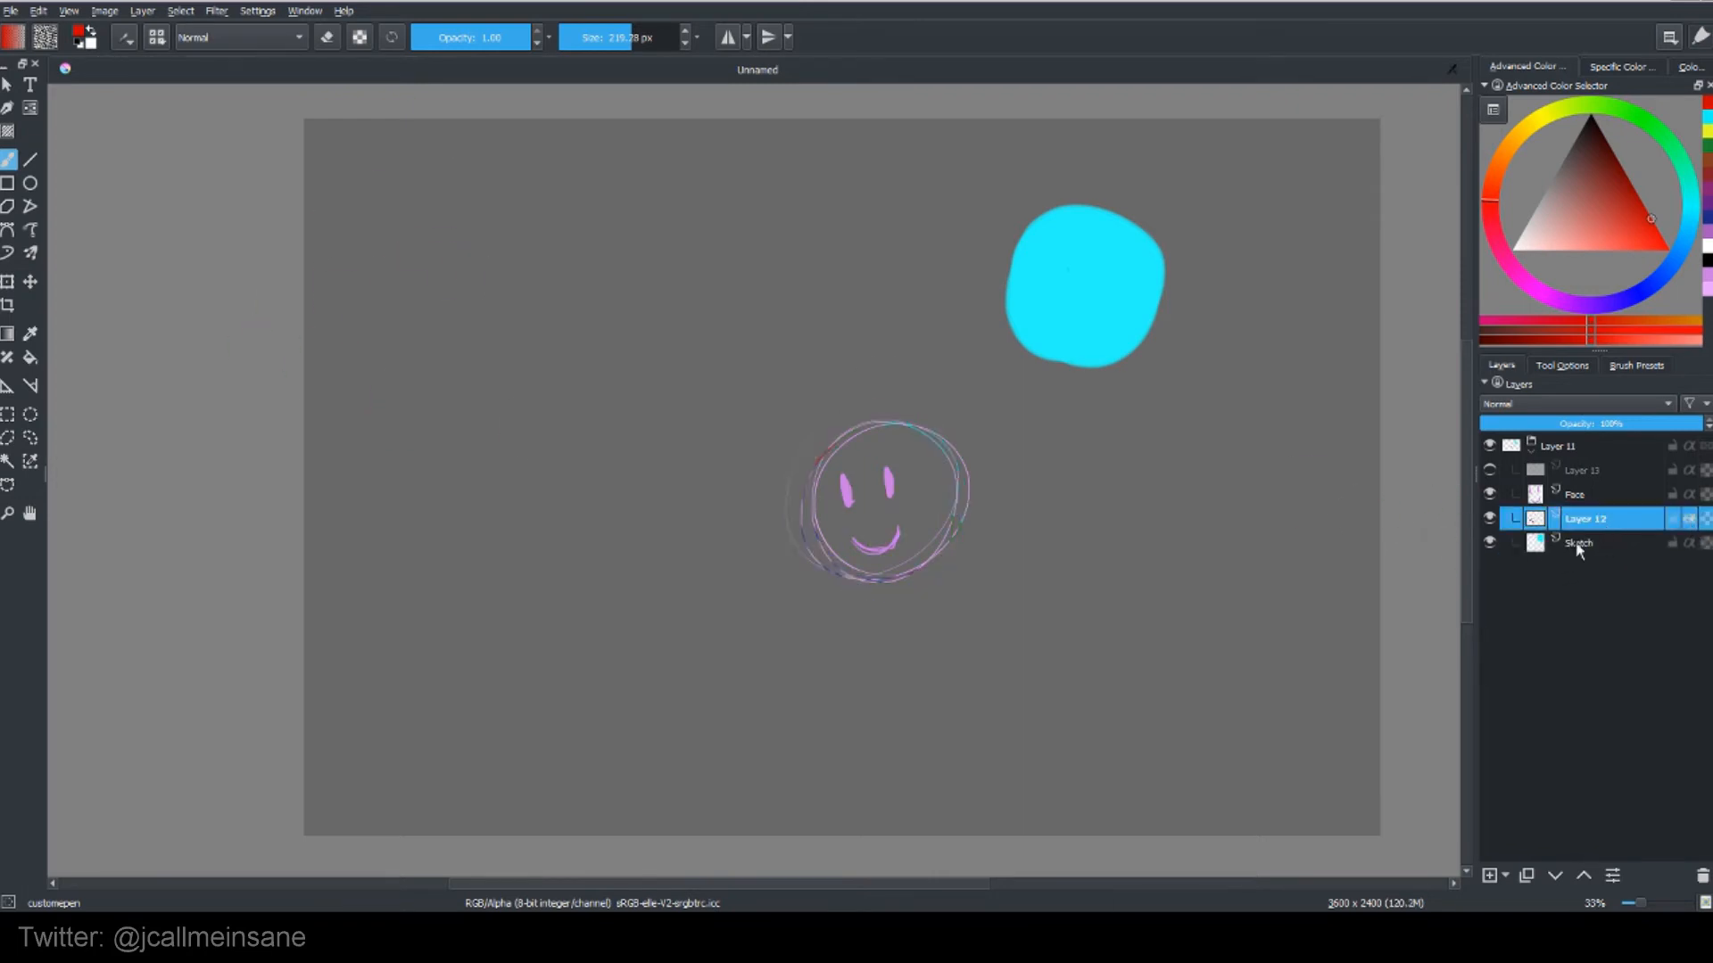
left_click(1579, 542)
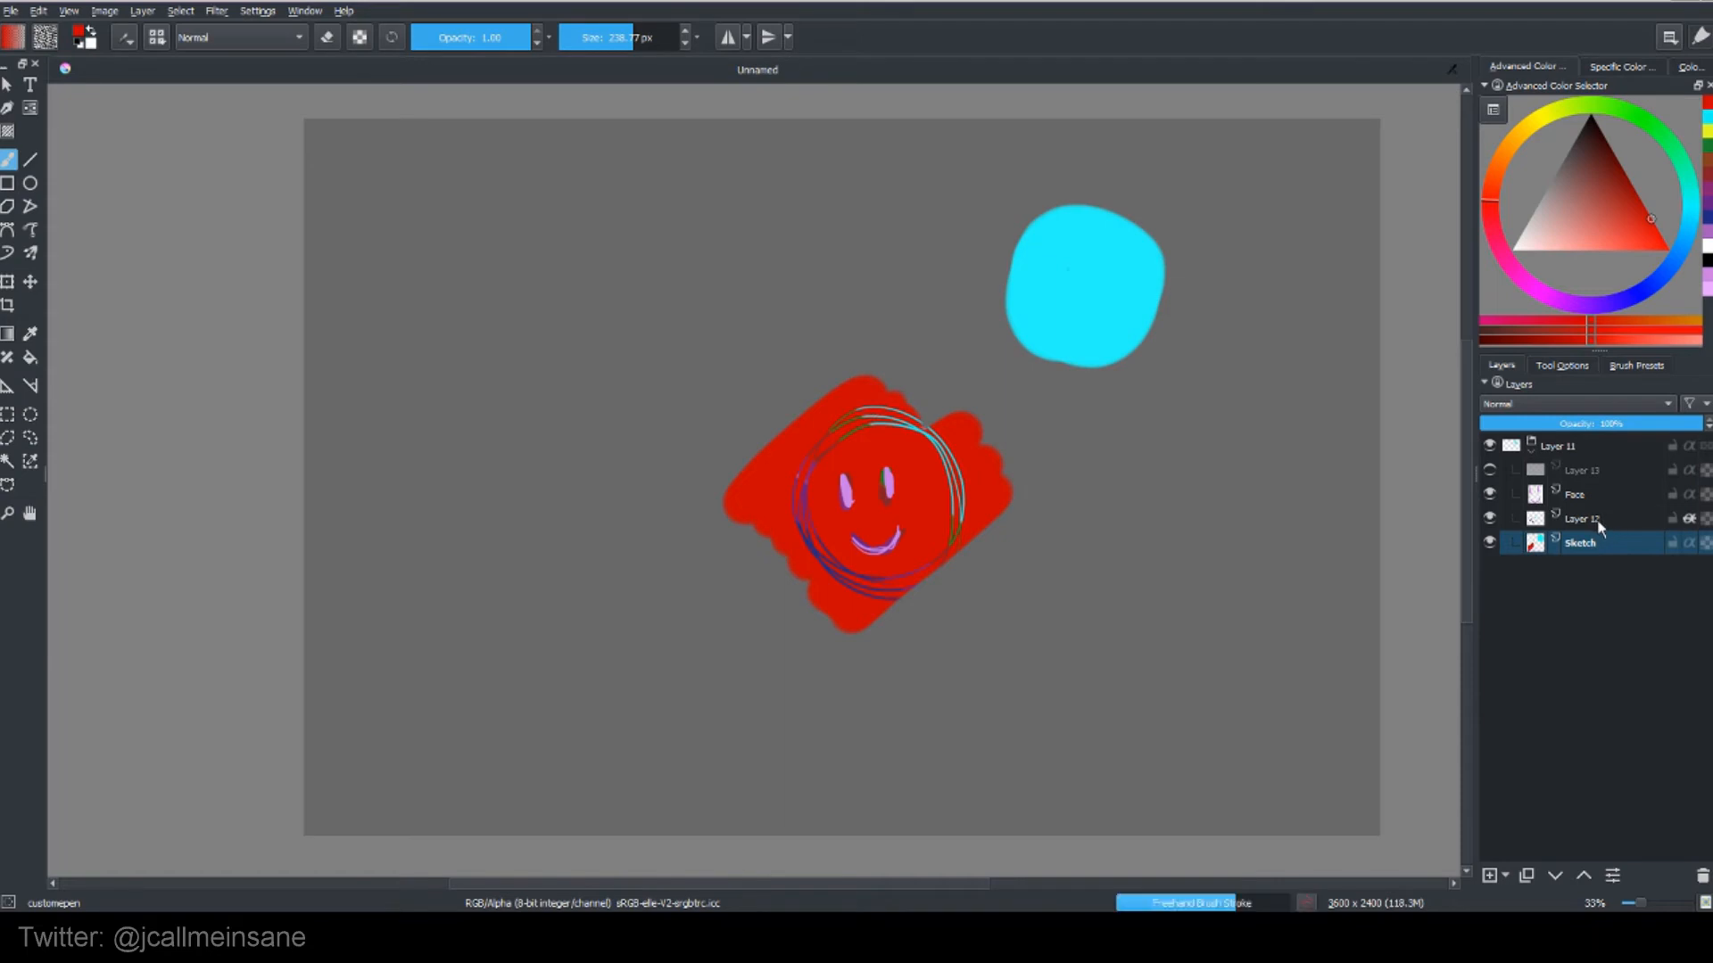
Step: Inspect Layer 12's context menu, undo the red strokes on Sketch and leave Sketch active
left_click(1584, 517)
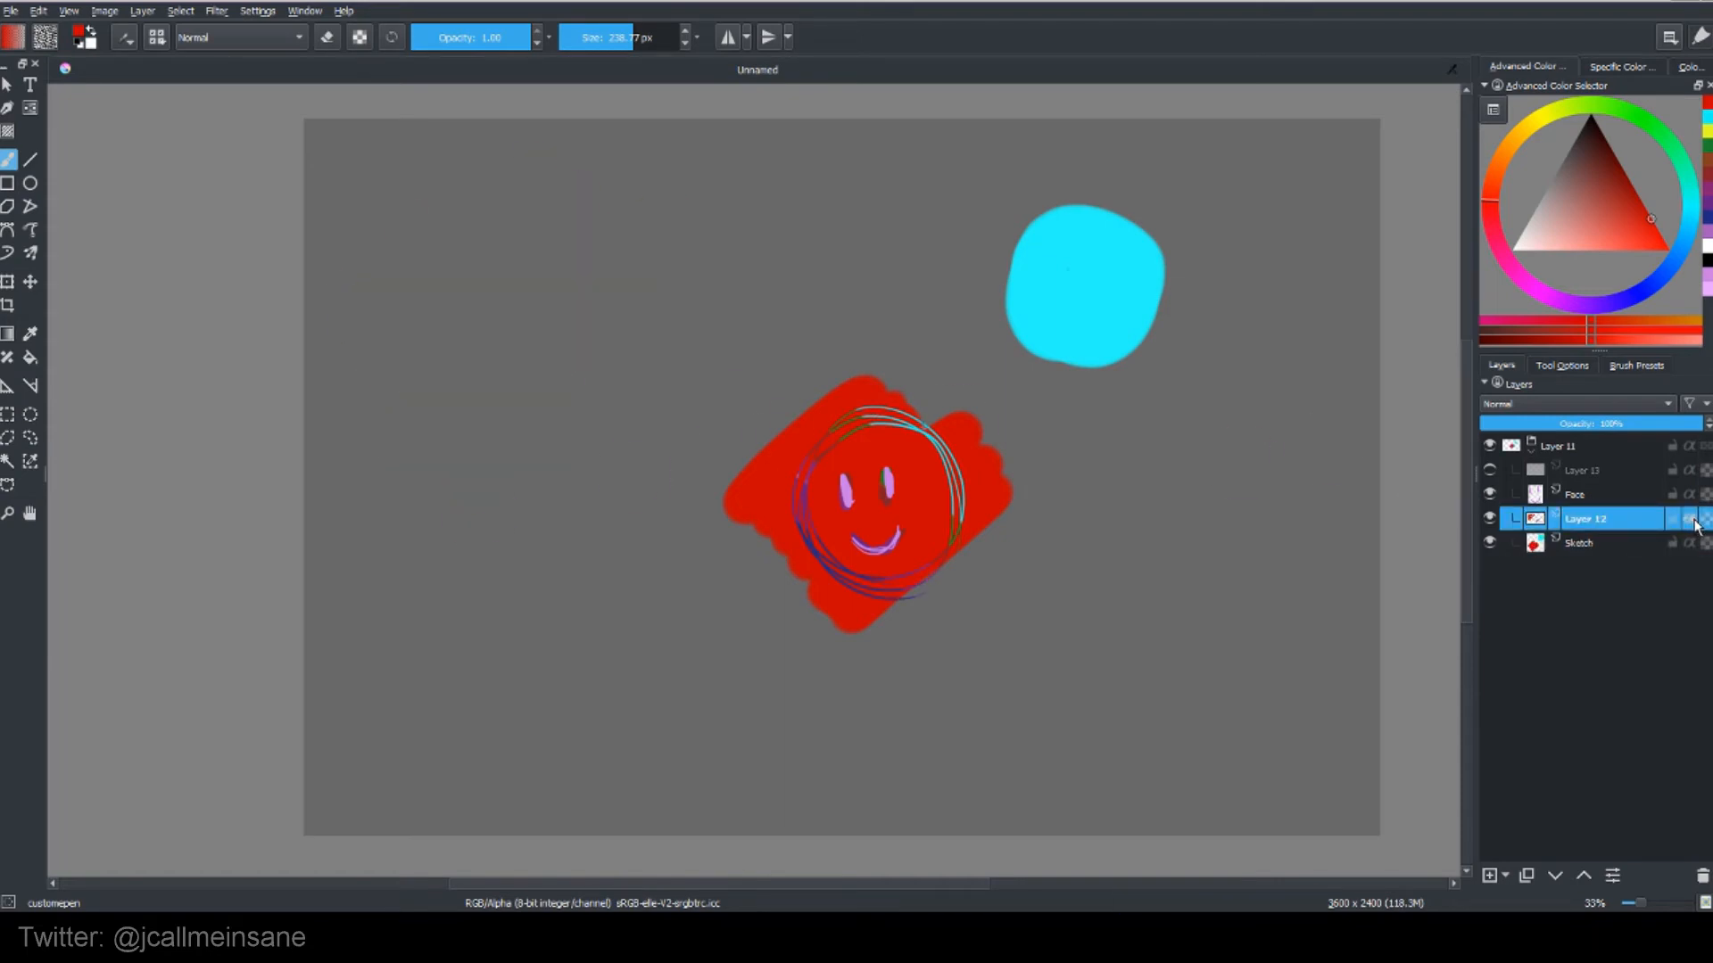
right_click(1586, 519)
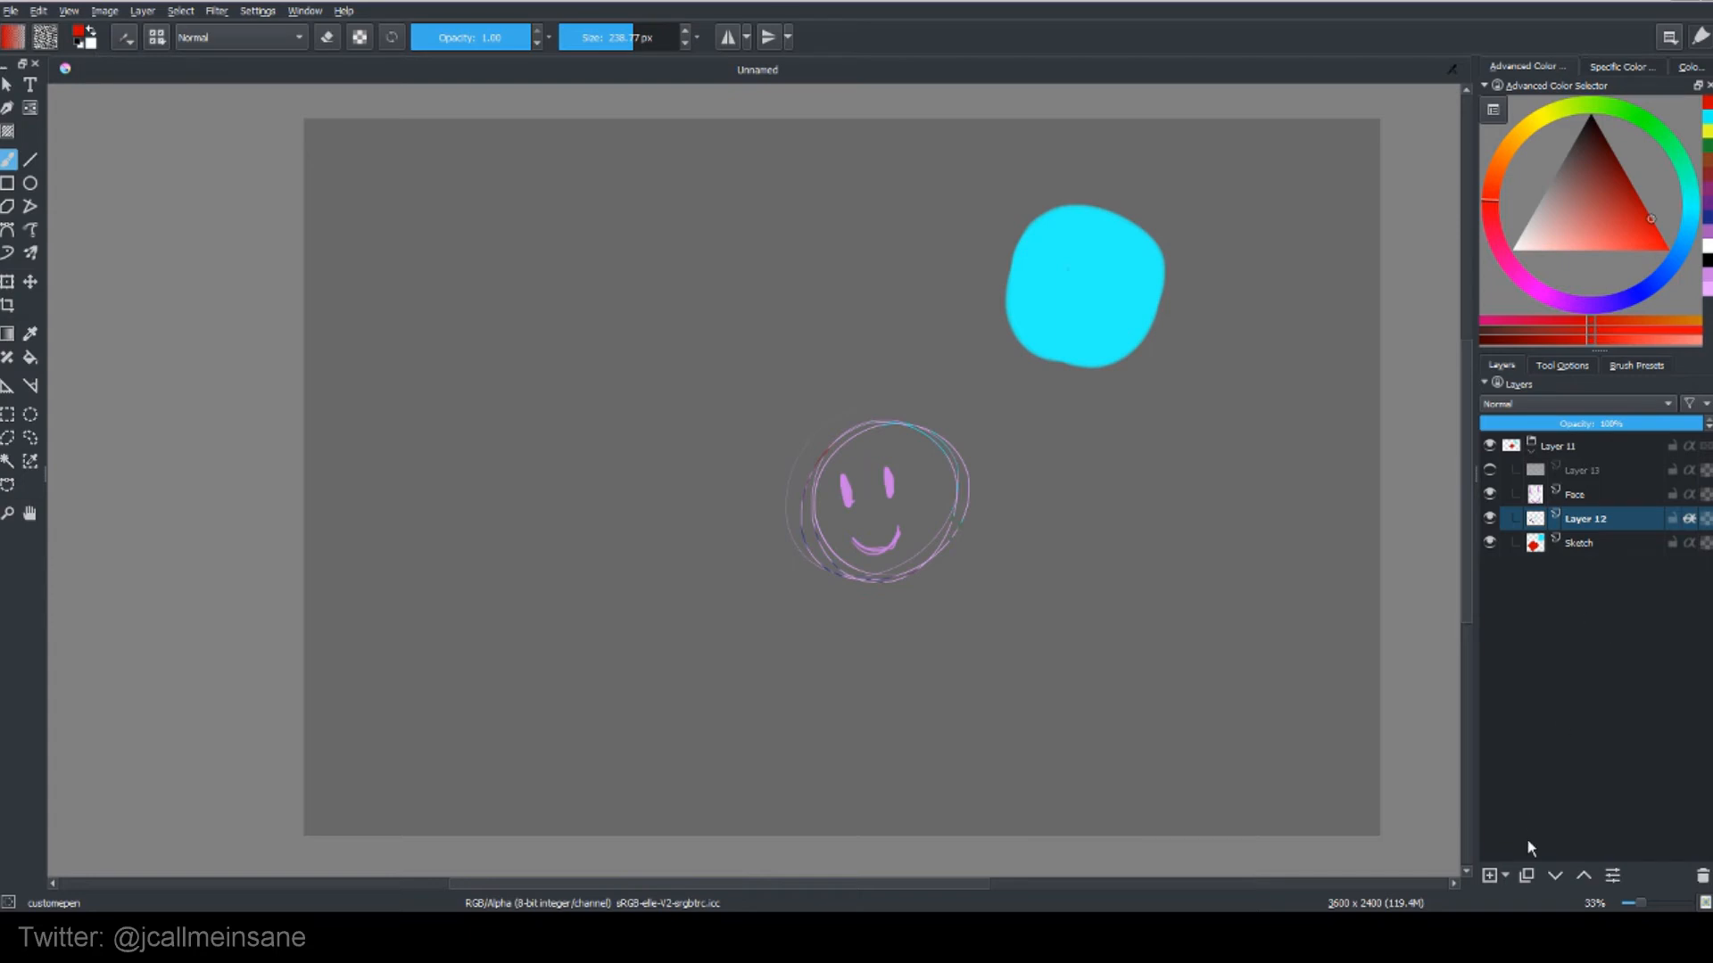
mouse_move(1561, 658)
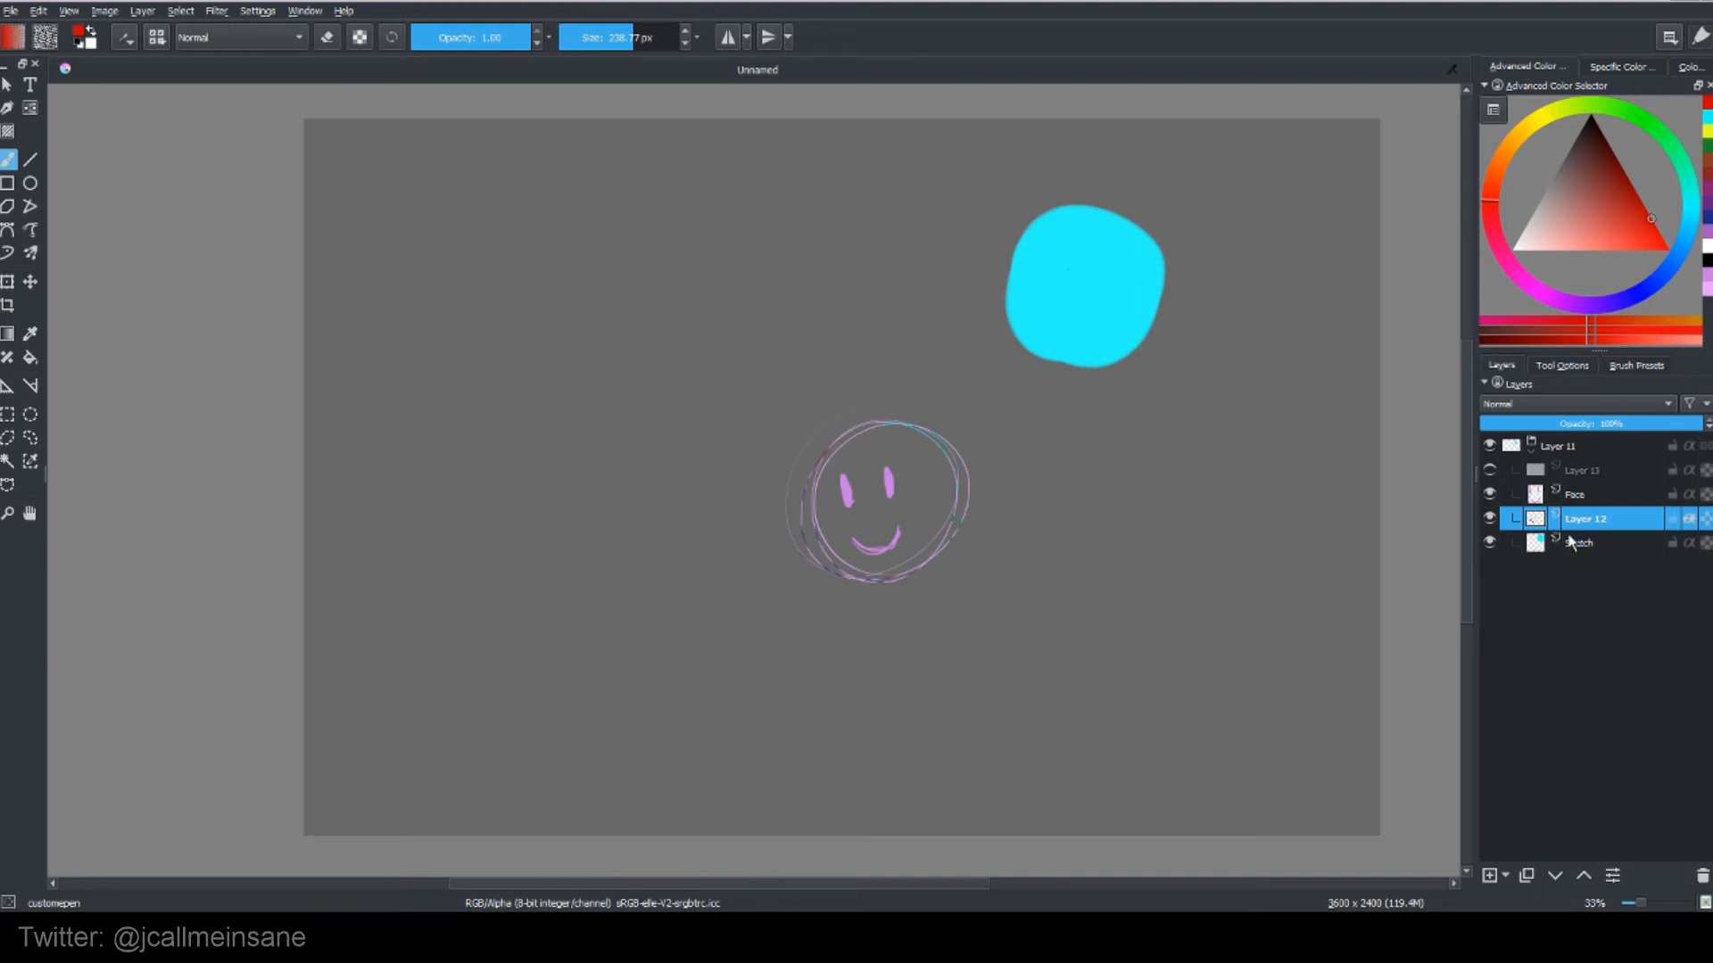
right_click(1584, 517)
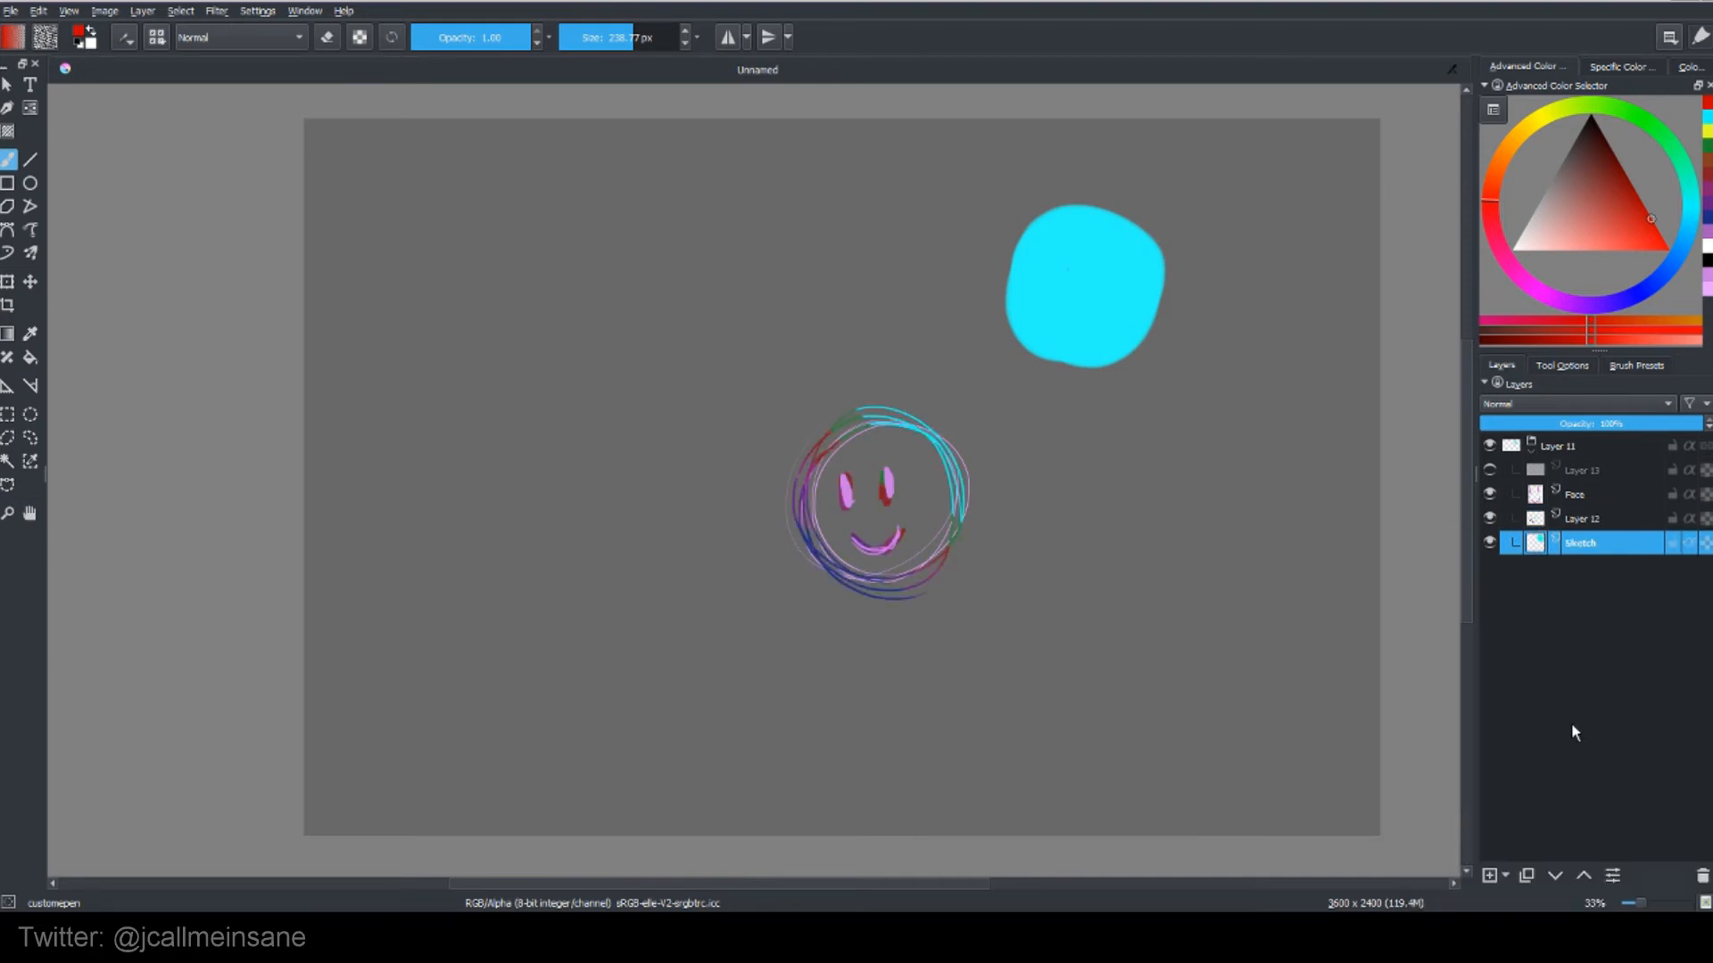
Step: Flatten the image via Layer > Flatten Image, confirm the hidden-layers warning, and select the root Merged layer
left_click(1560, 446)
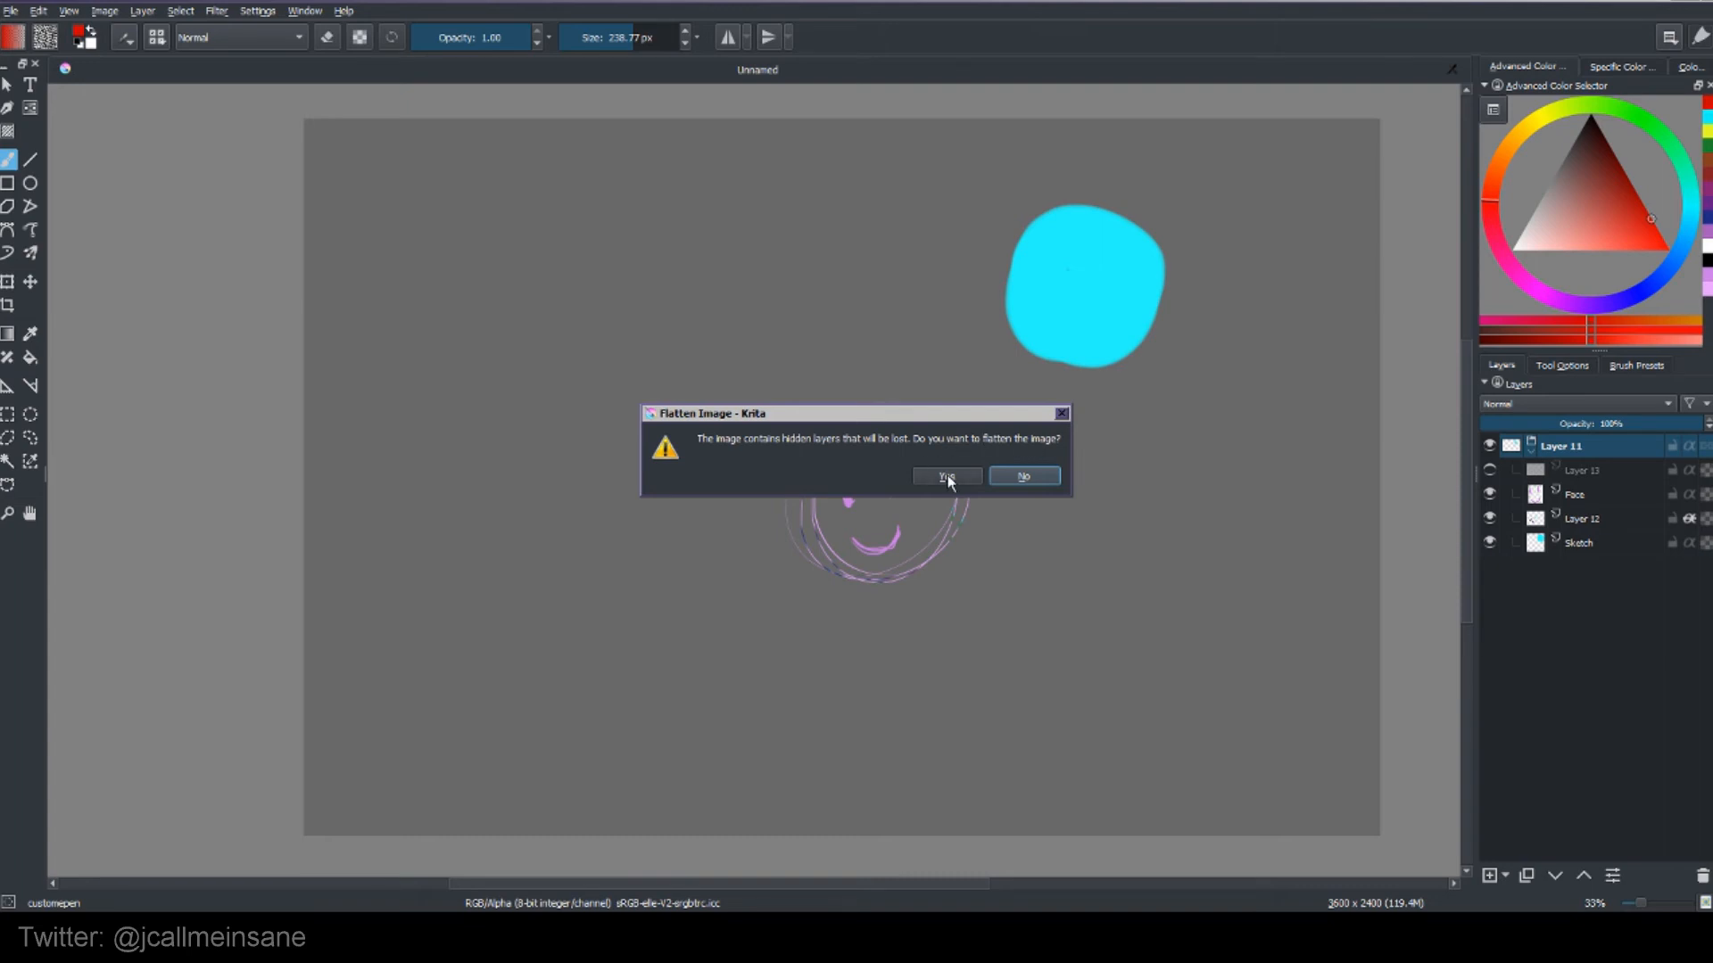
left_click(946, 475)
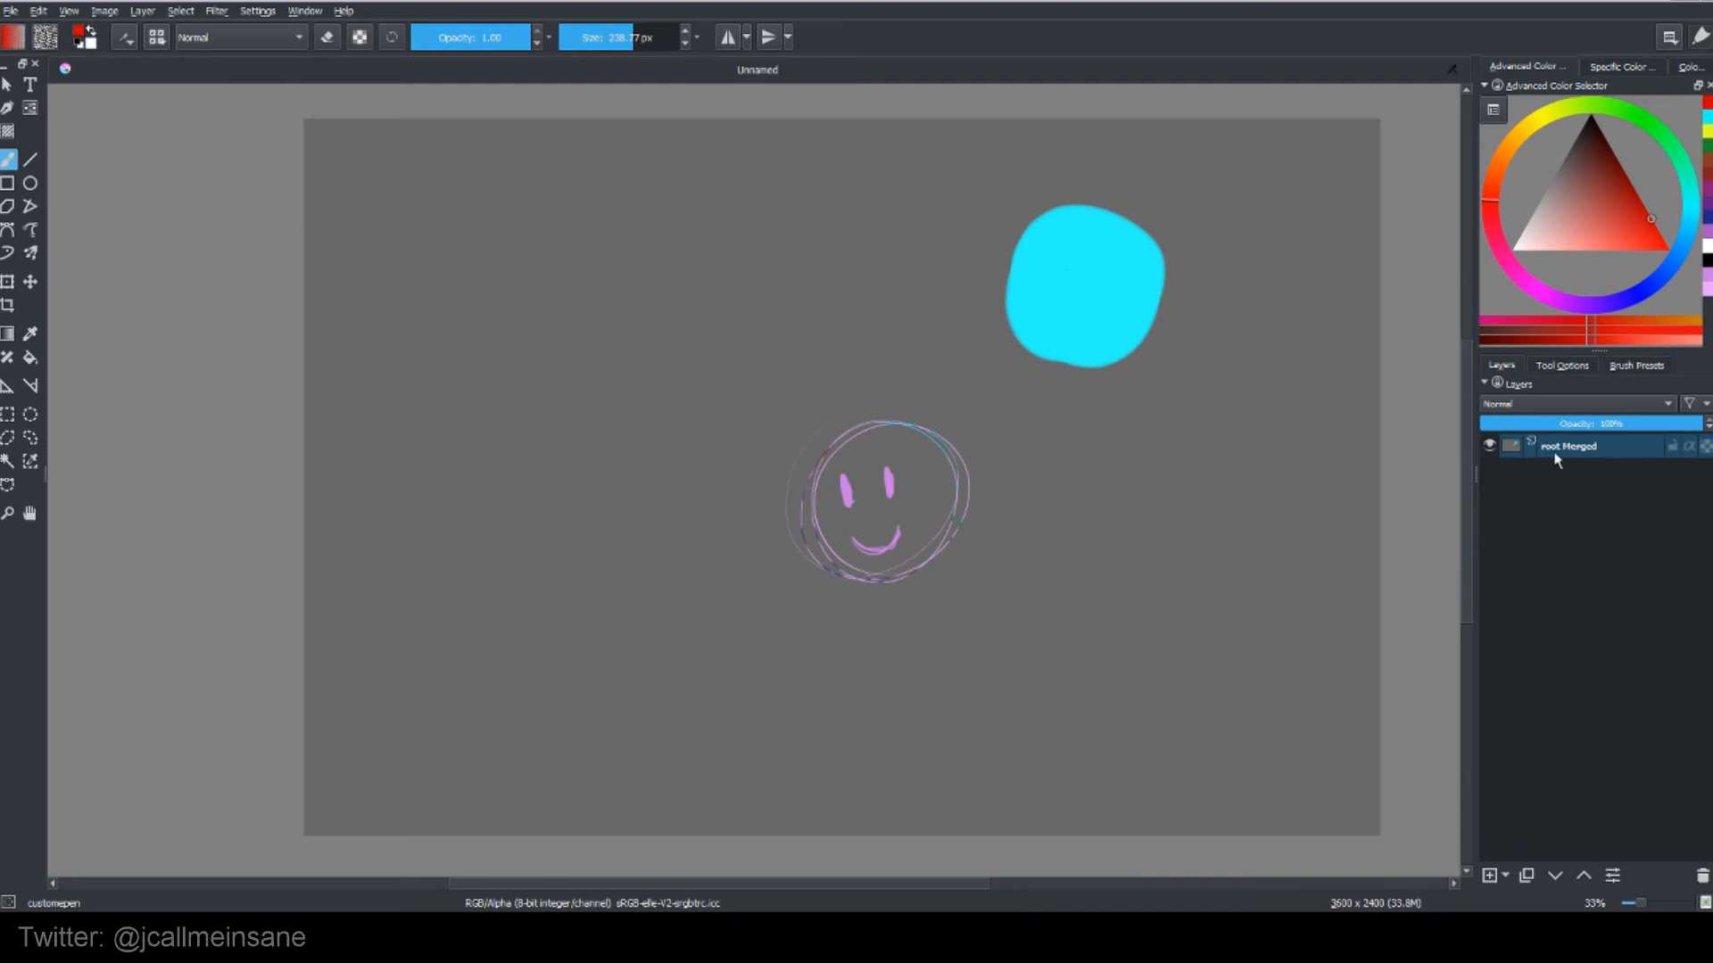
left_click(1488, 446)
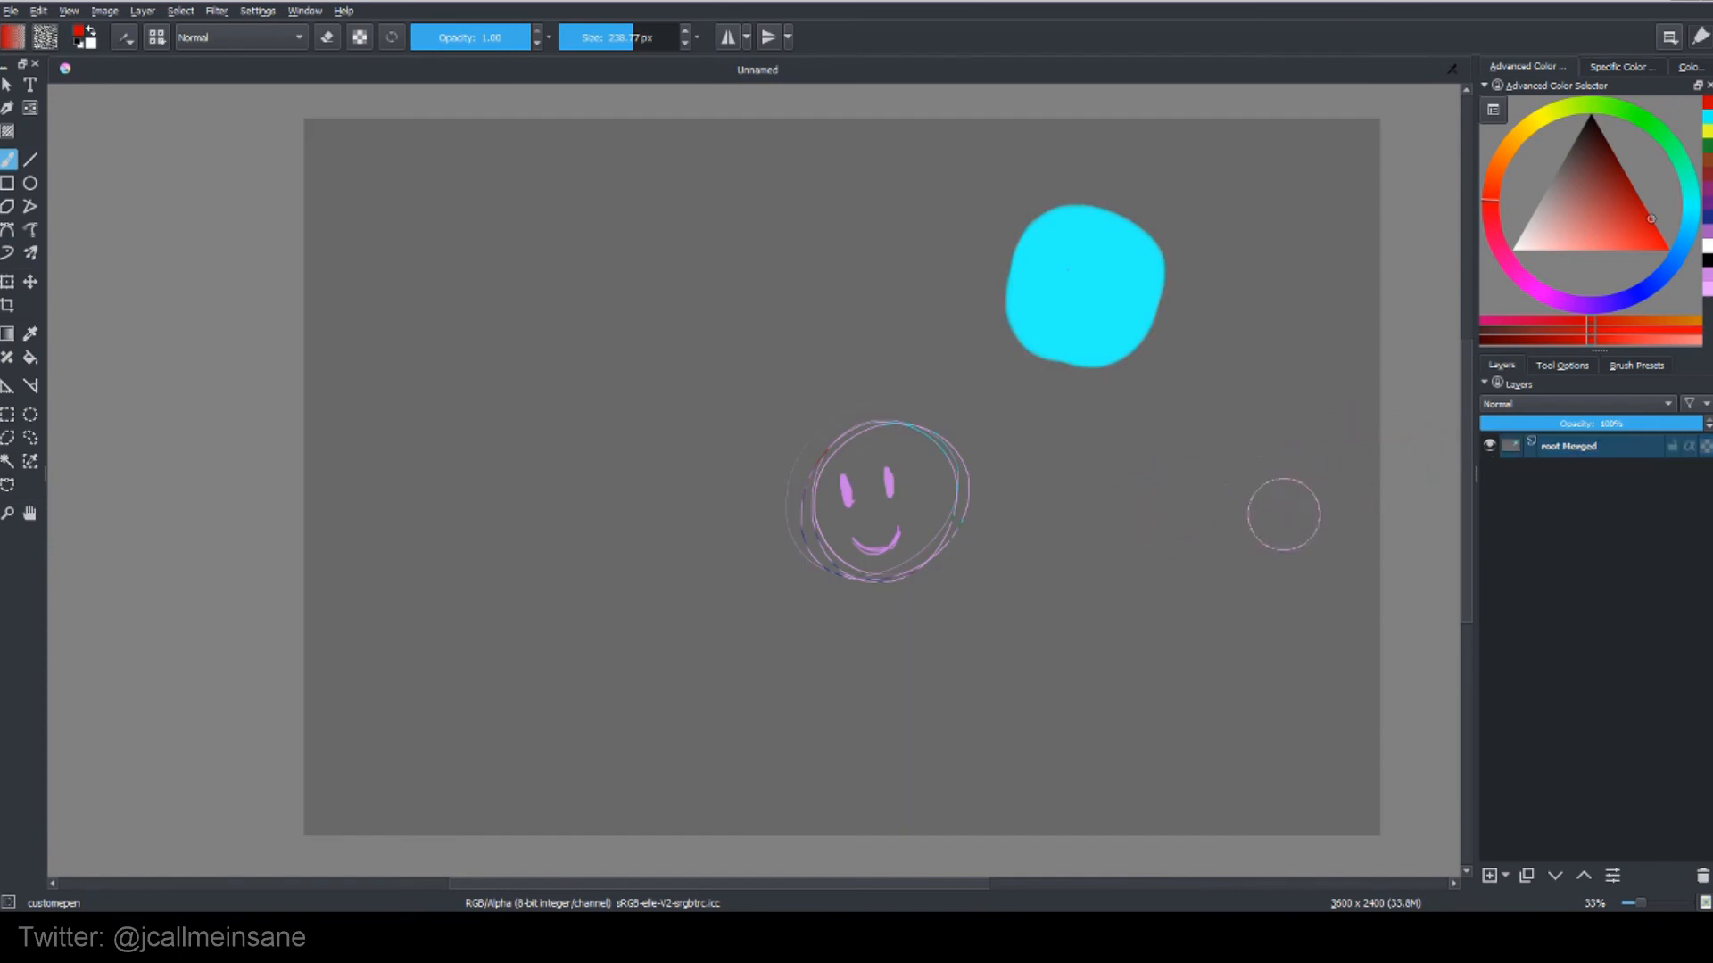
right_click(1283, 514)
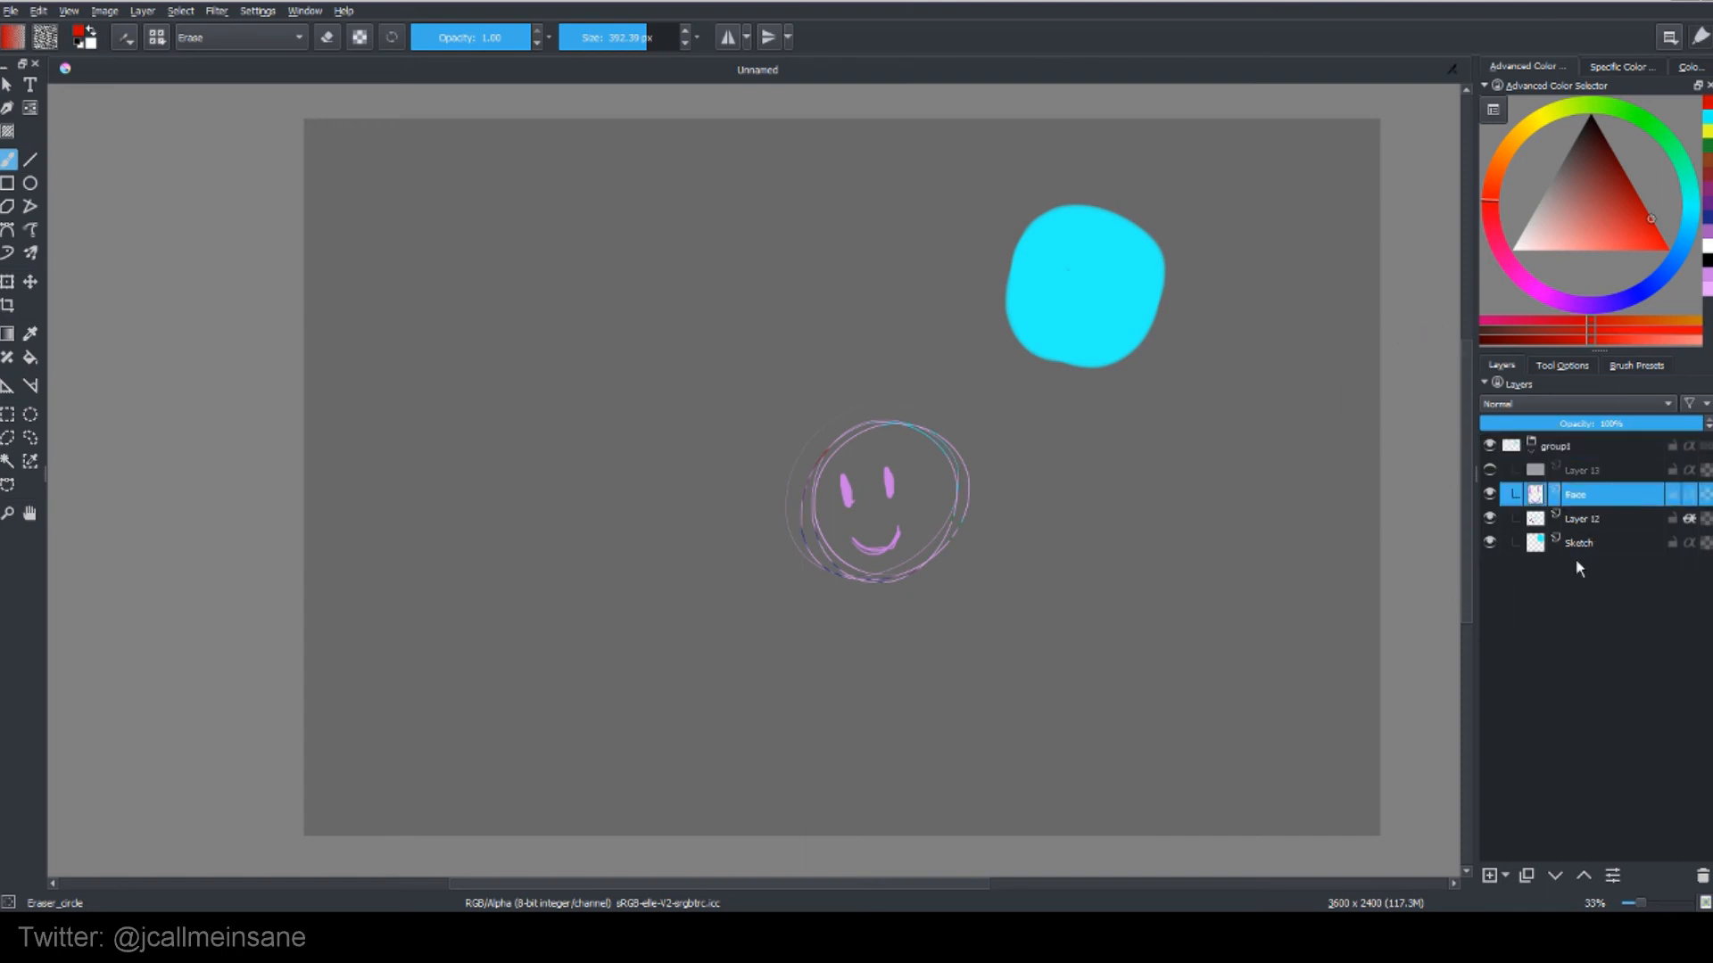
Step: Add Layer 14 inside group1 and nest a new Layer 15 beneath it from the Add Layer dropdown
left_click(1488, 875)
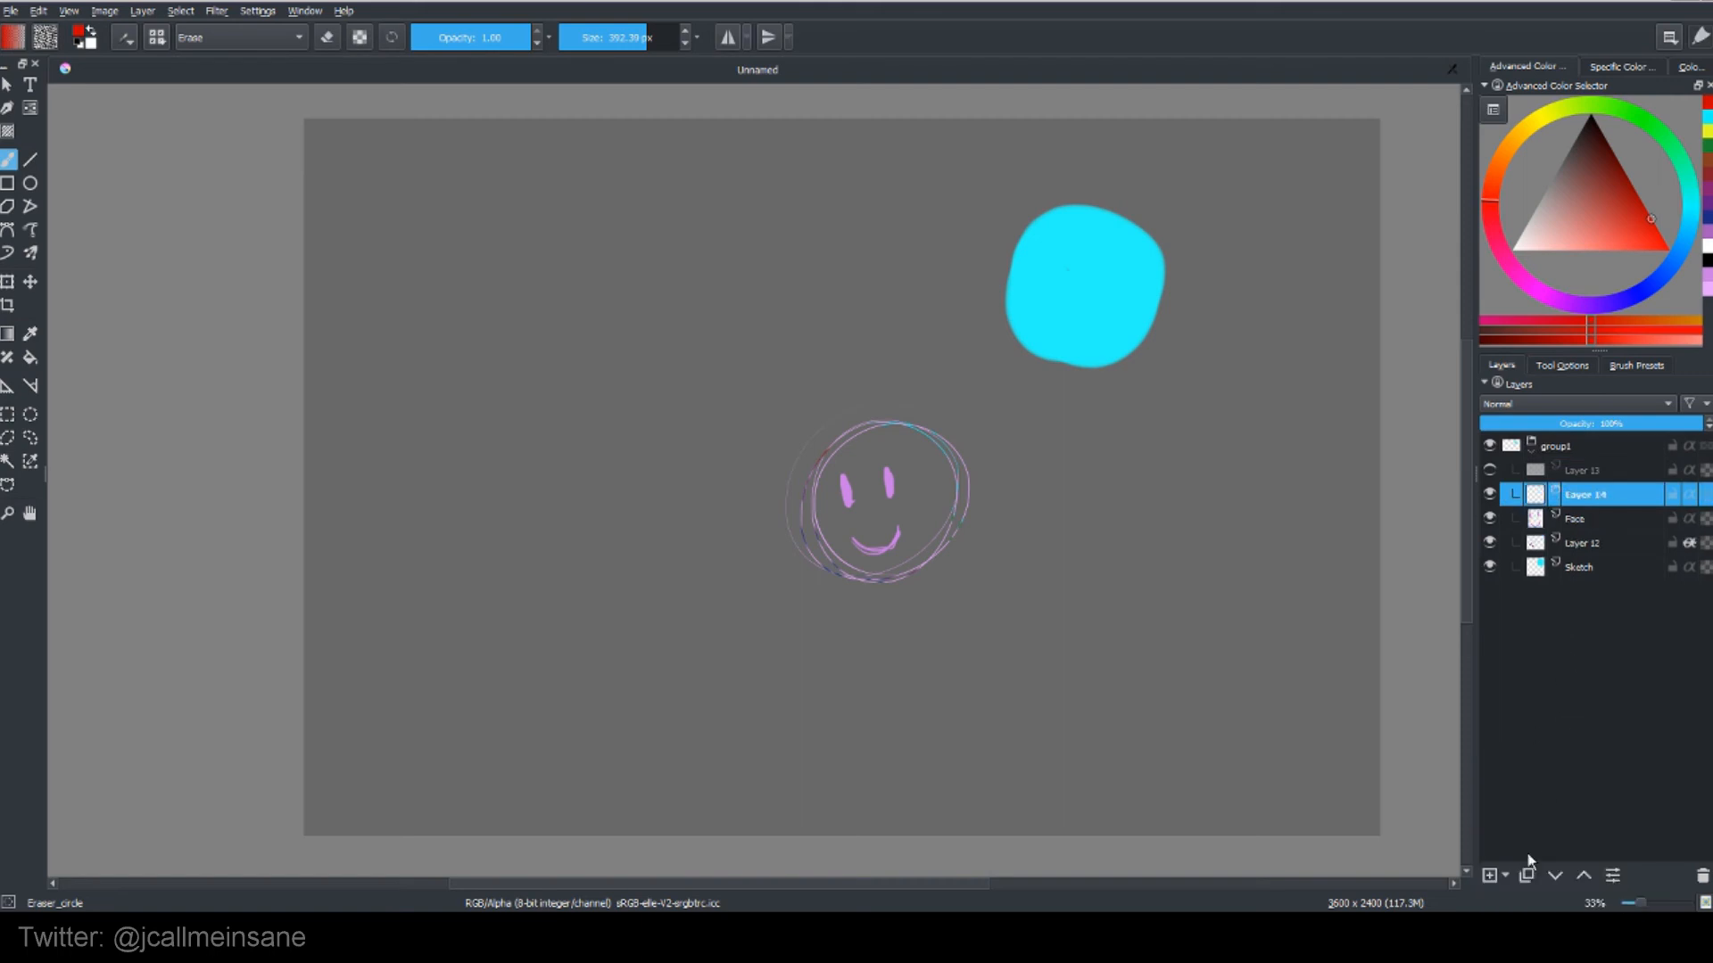
left_click(1487, 874)
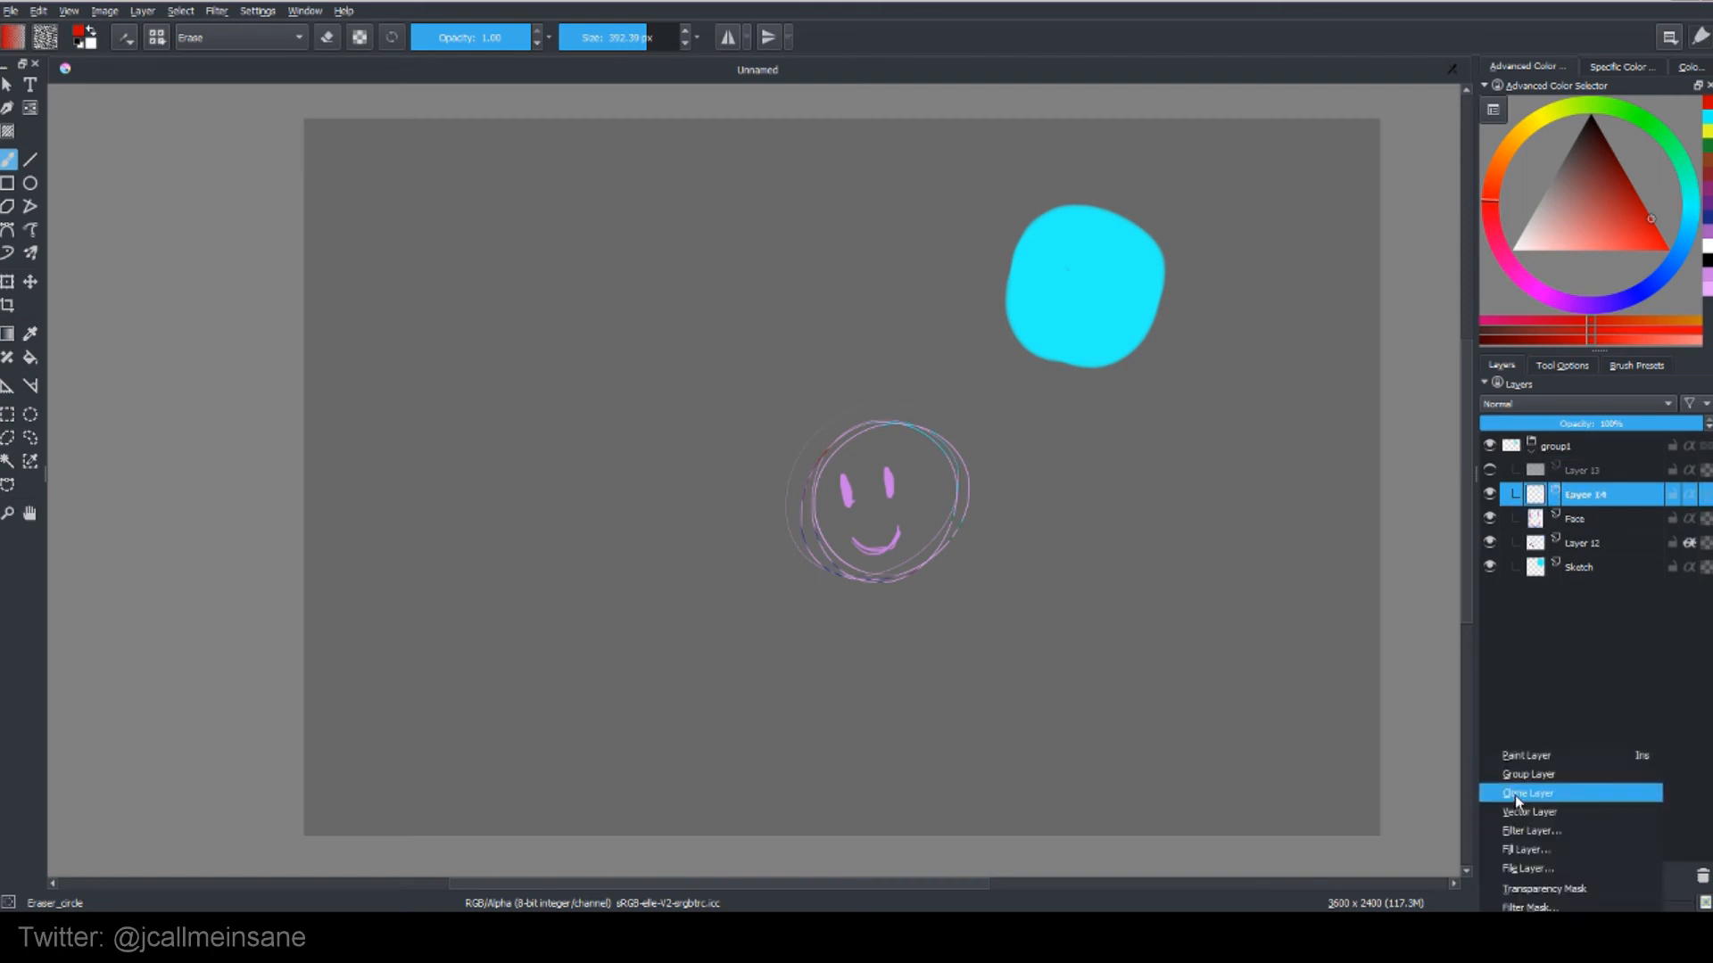
left_click(1529, 792)
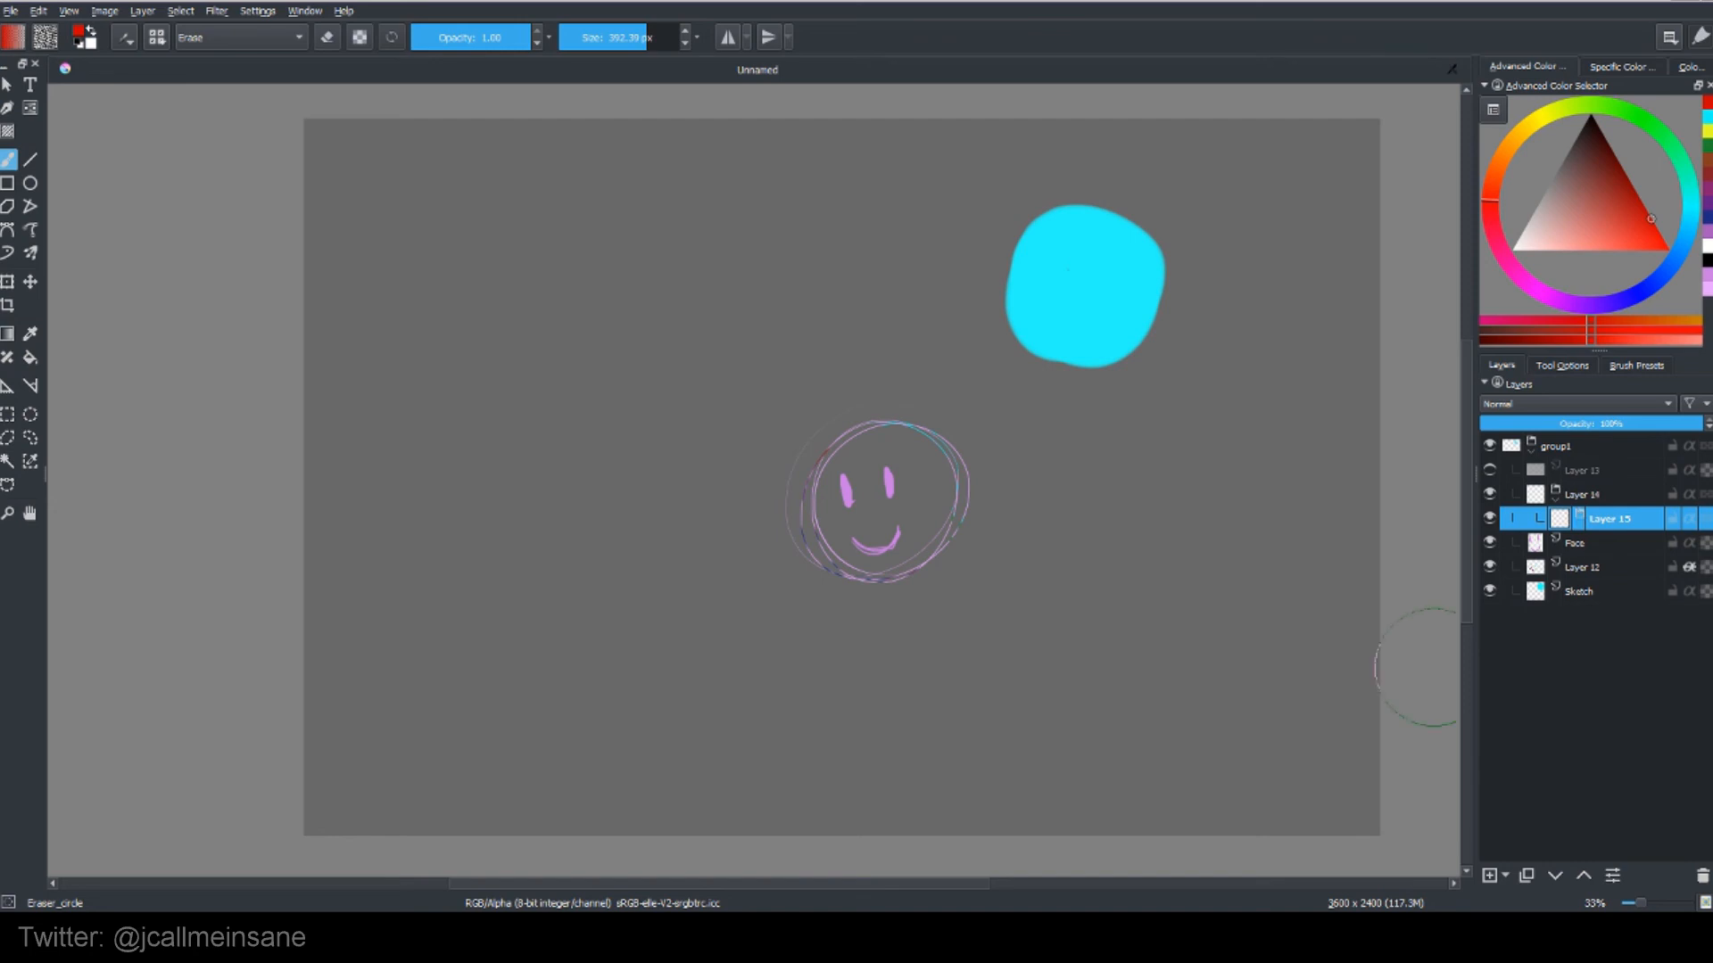